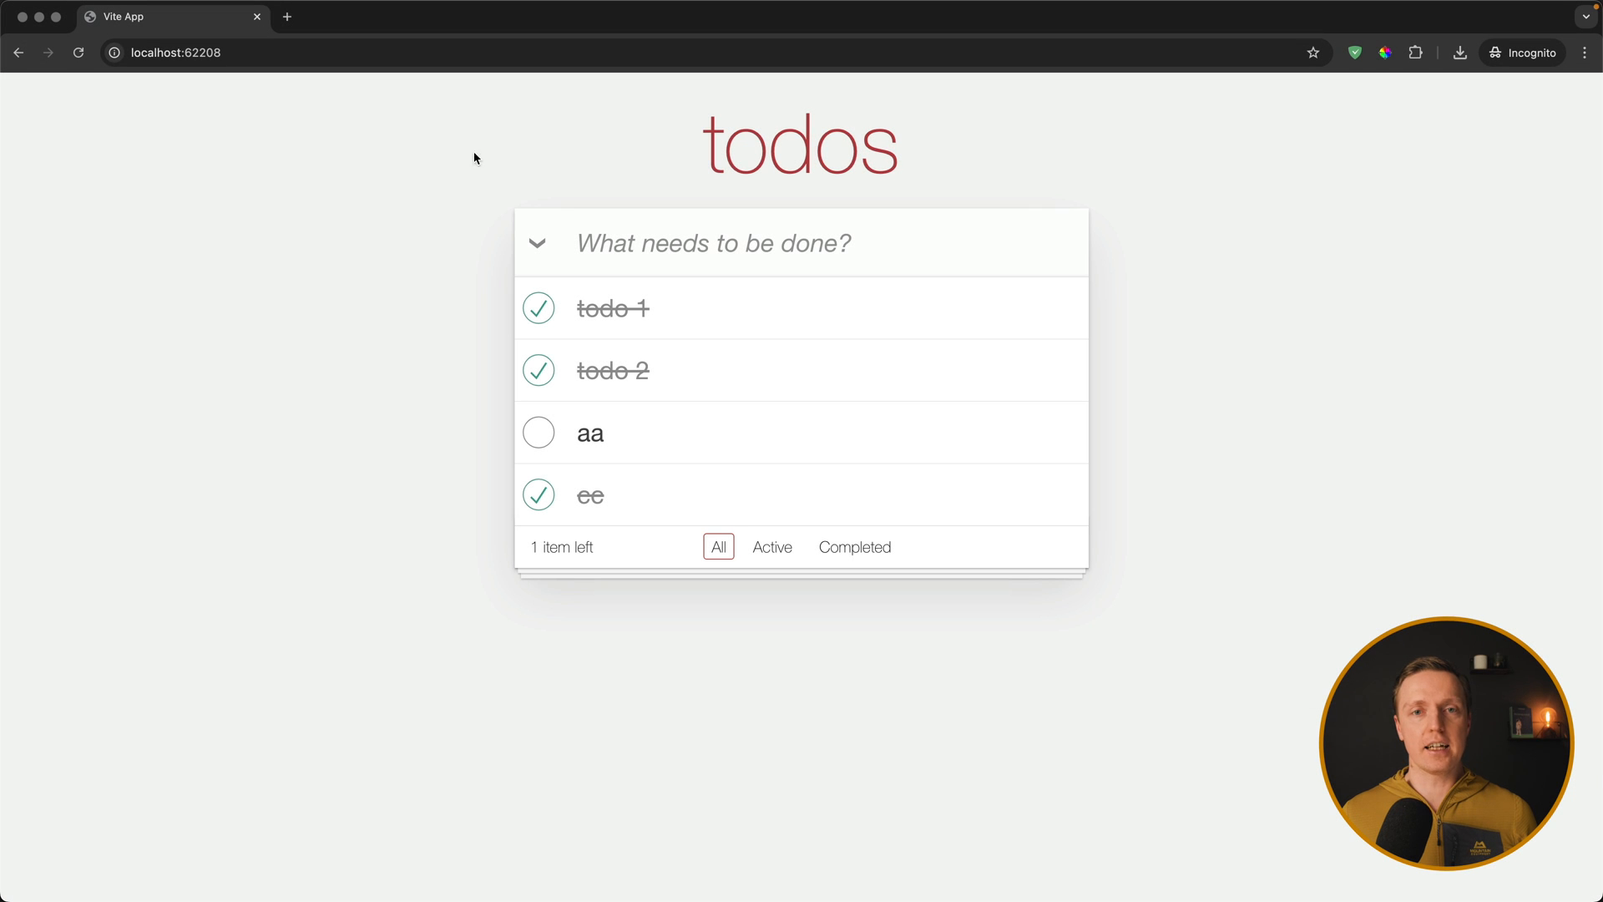
# Switch the service worker to Offline in DevTools and reload so the todo list shows empty
pyautogui.write('ff')
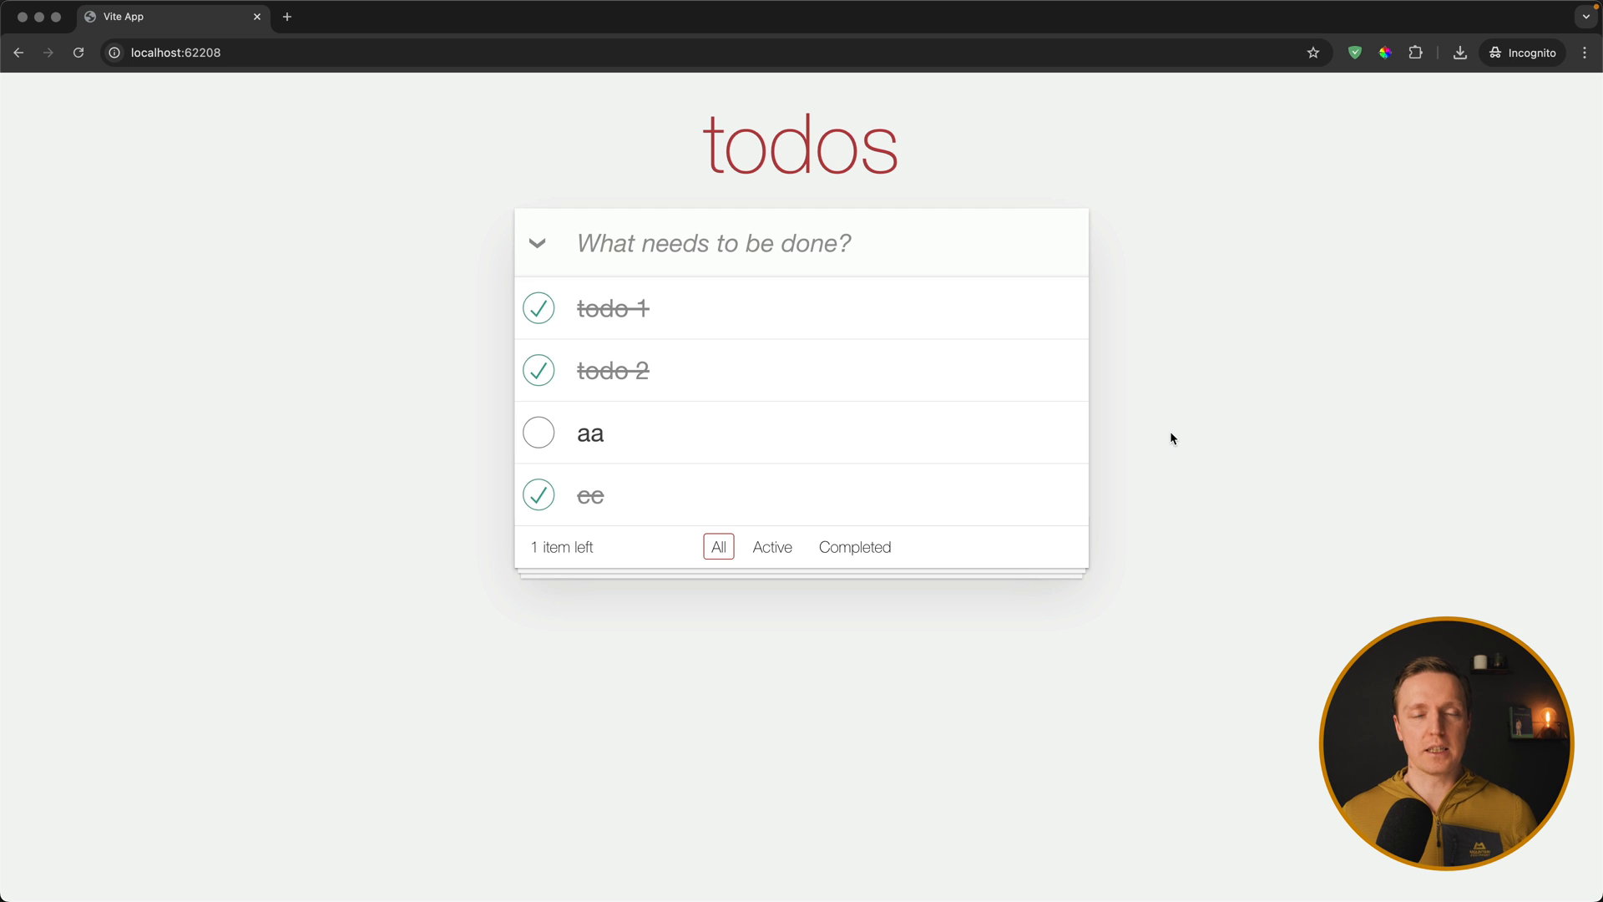
pyautogui.press('F12')
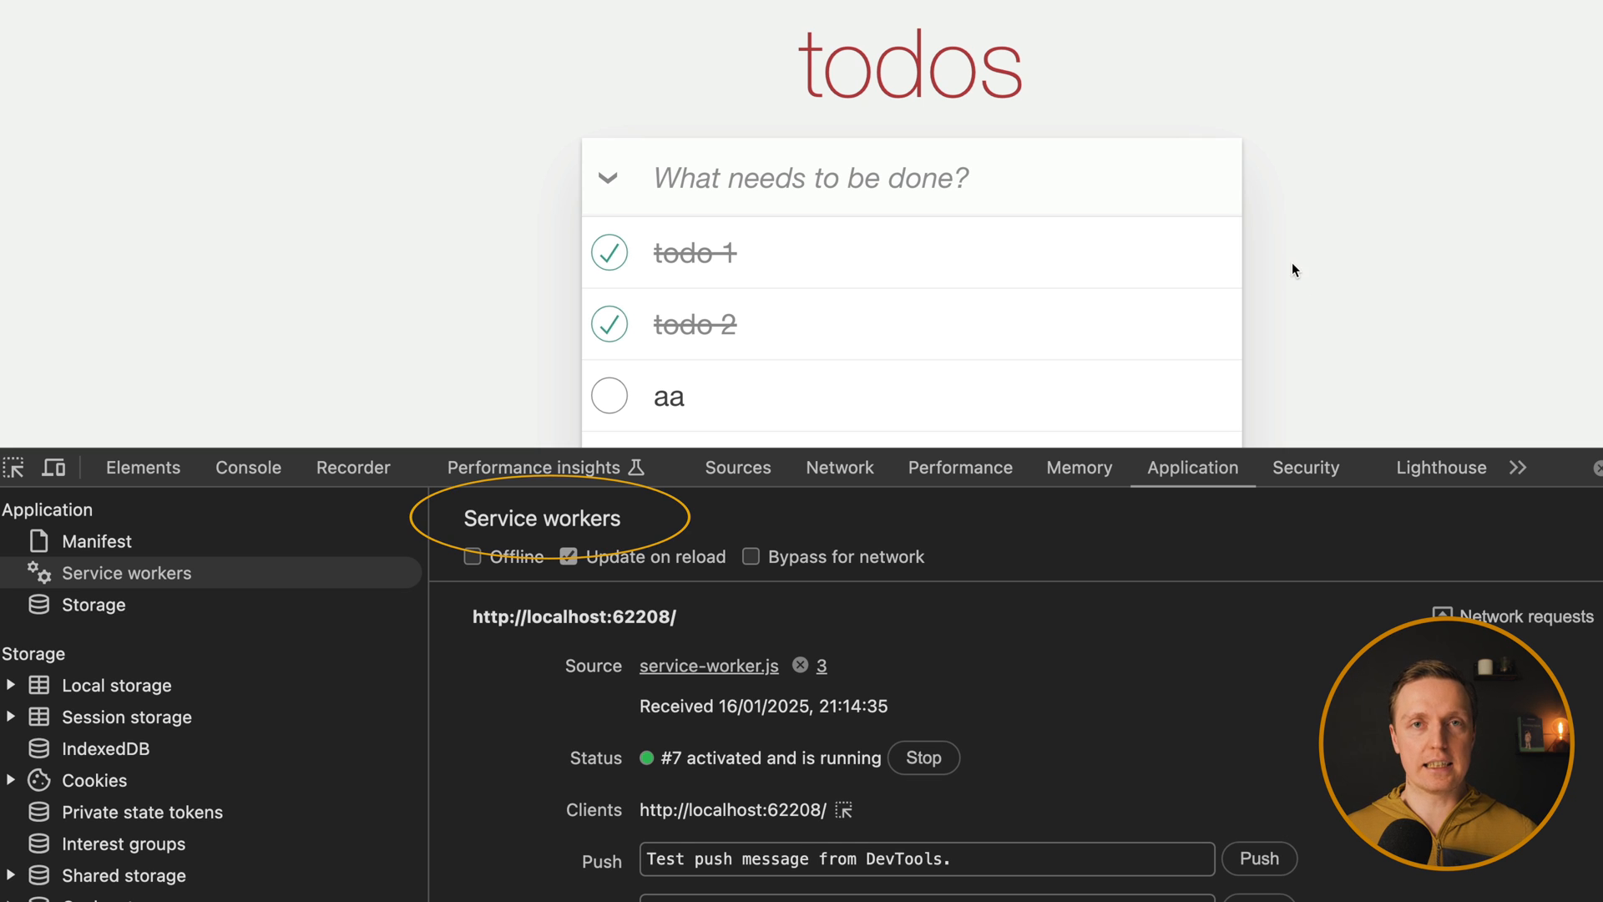
pyautogui.click(473, 557)
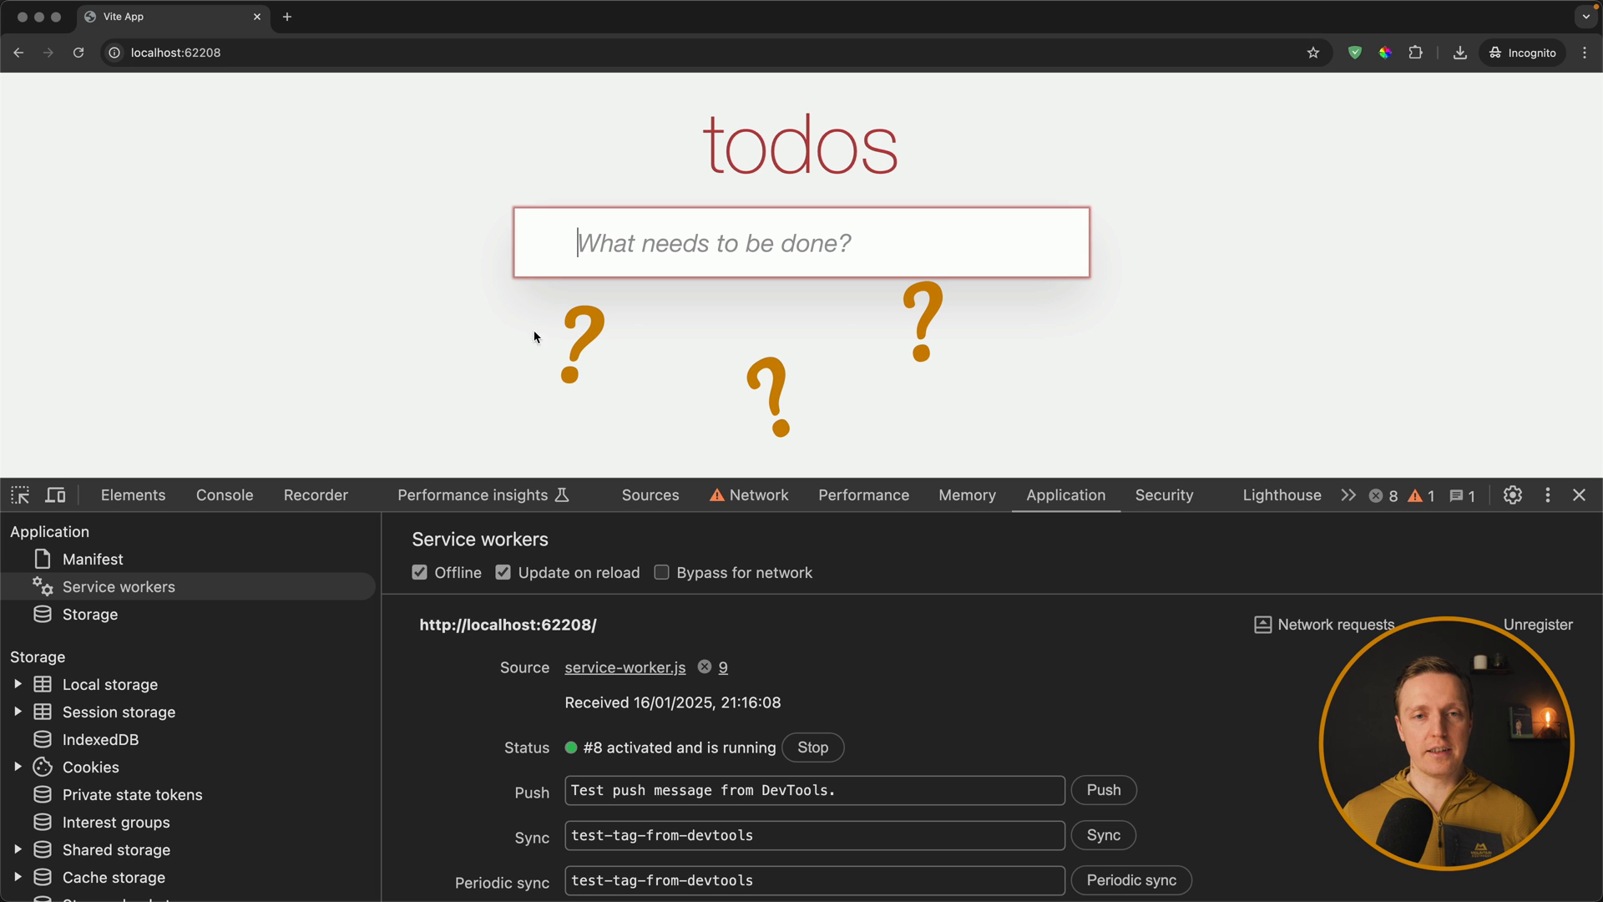
pyautogui.write('dcs')
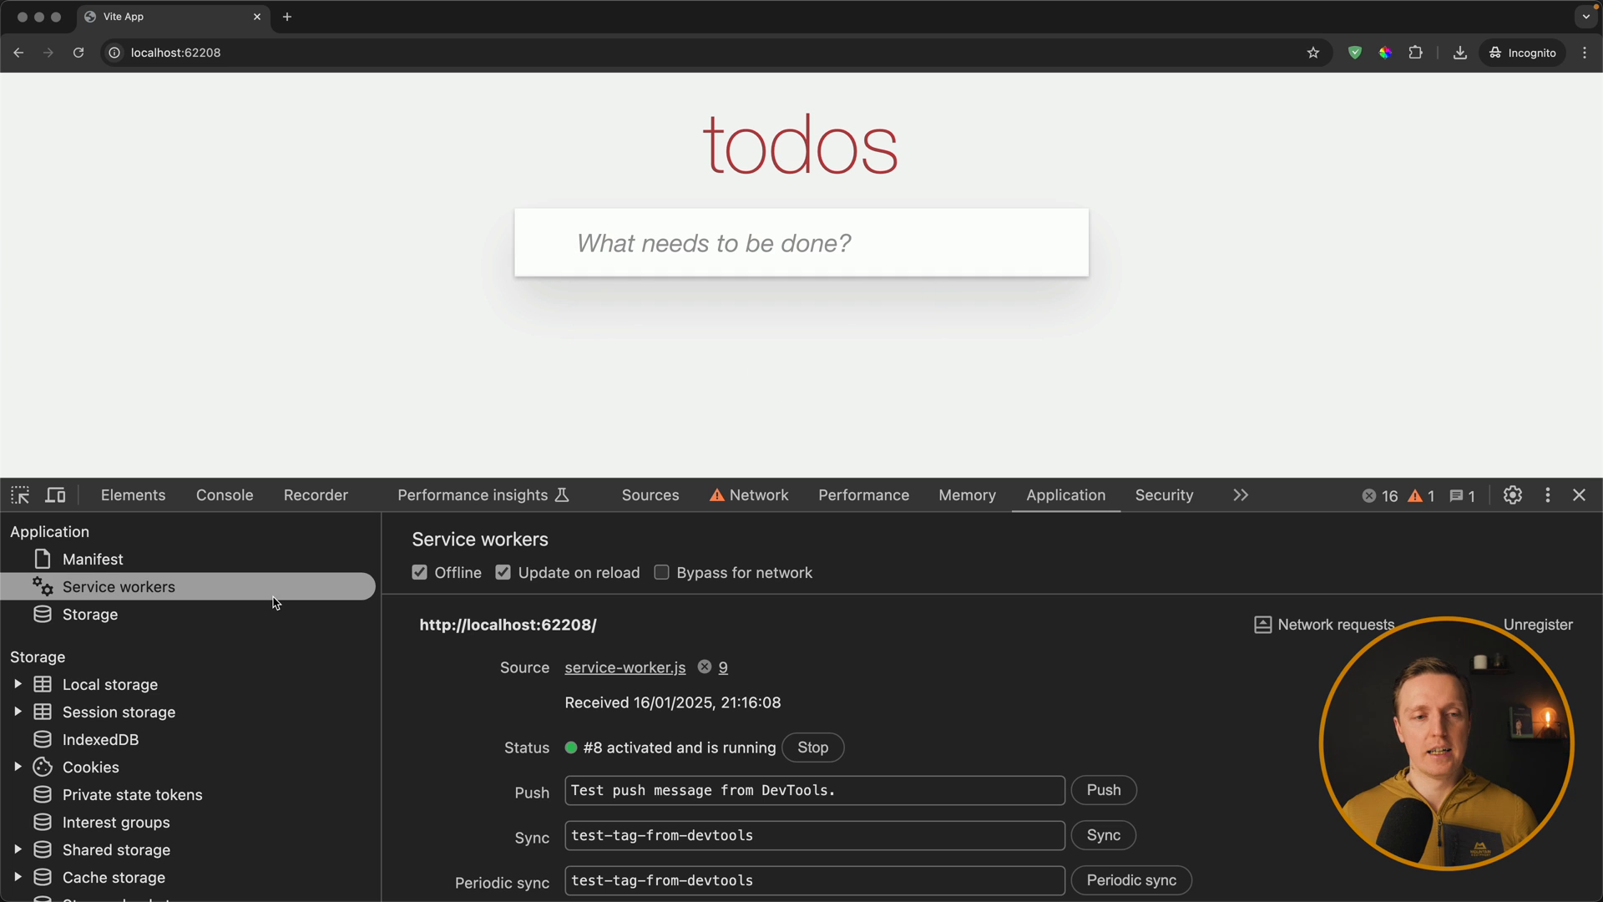
pyautogui.moveTo(386, 481)
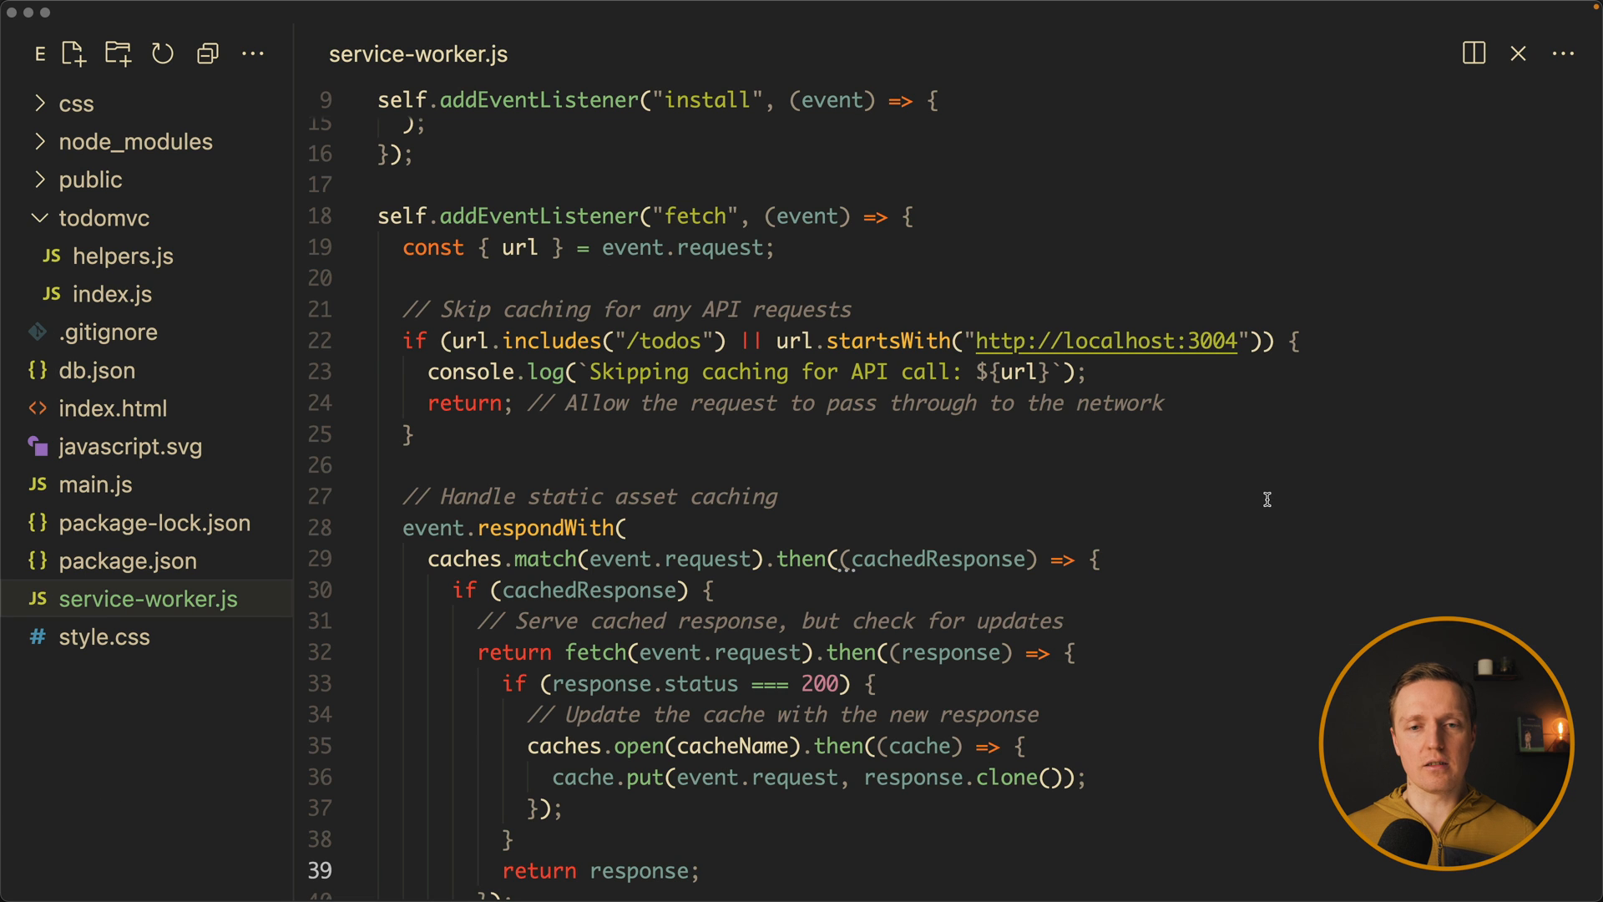
pyautogui.scroll(-3)
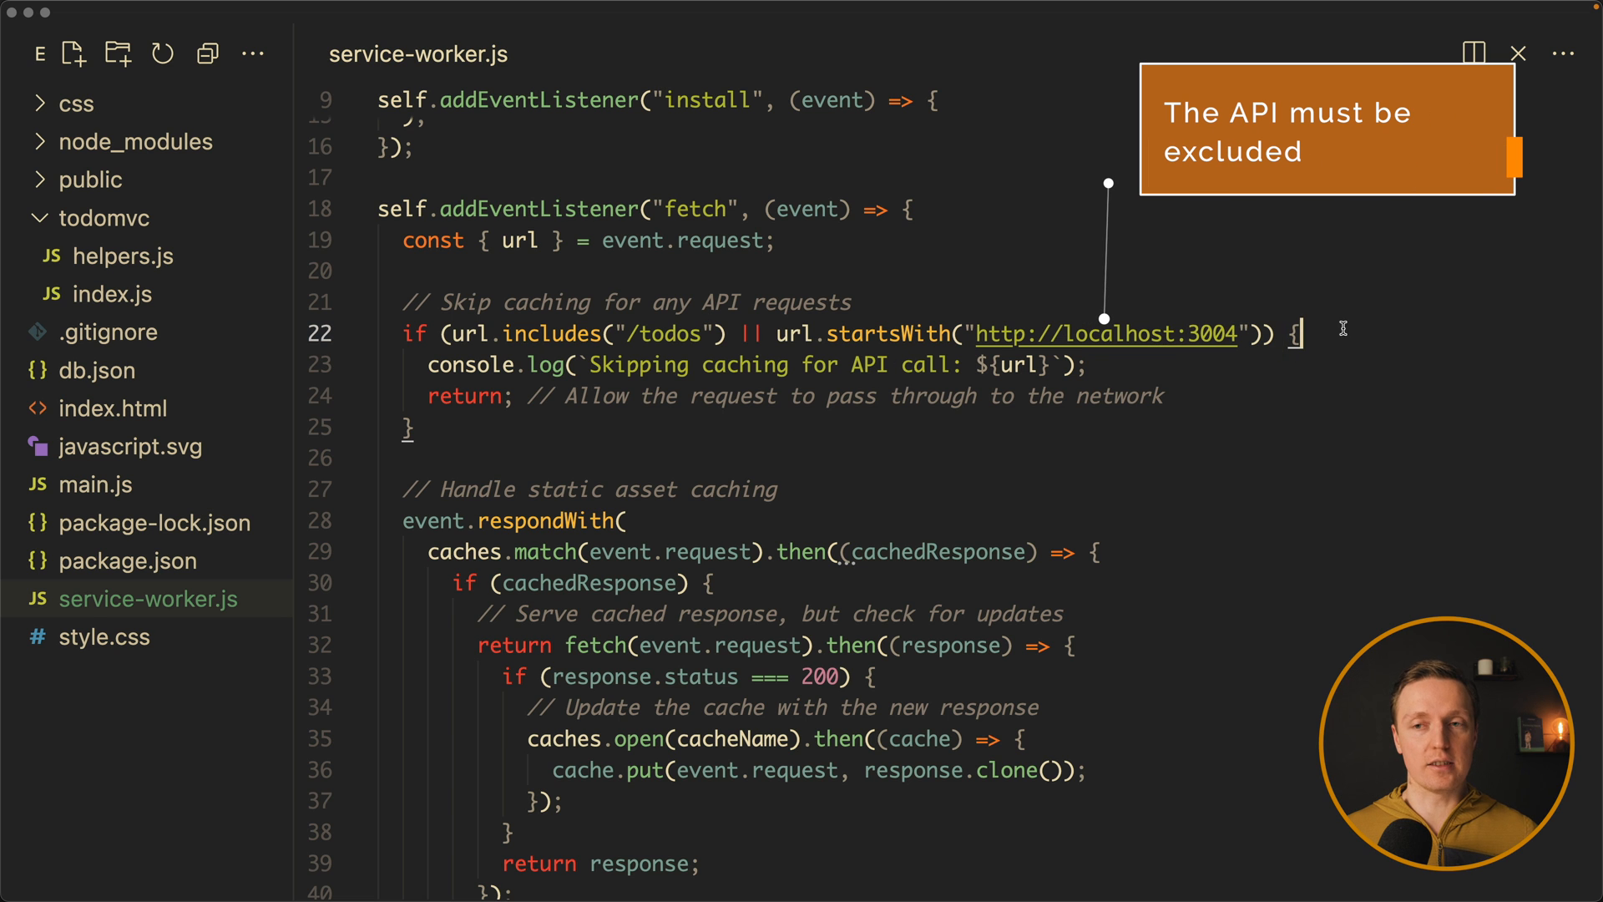
pyautogui.moveTo(1142, 381)
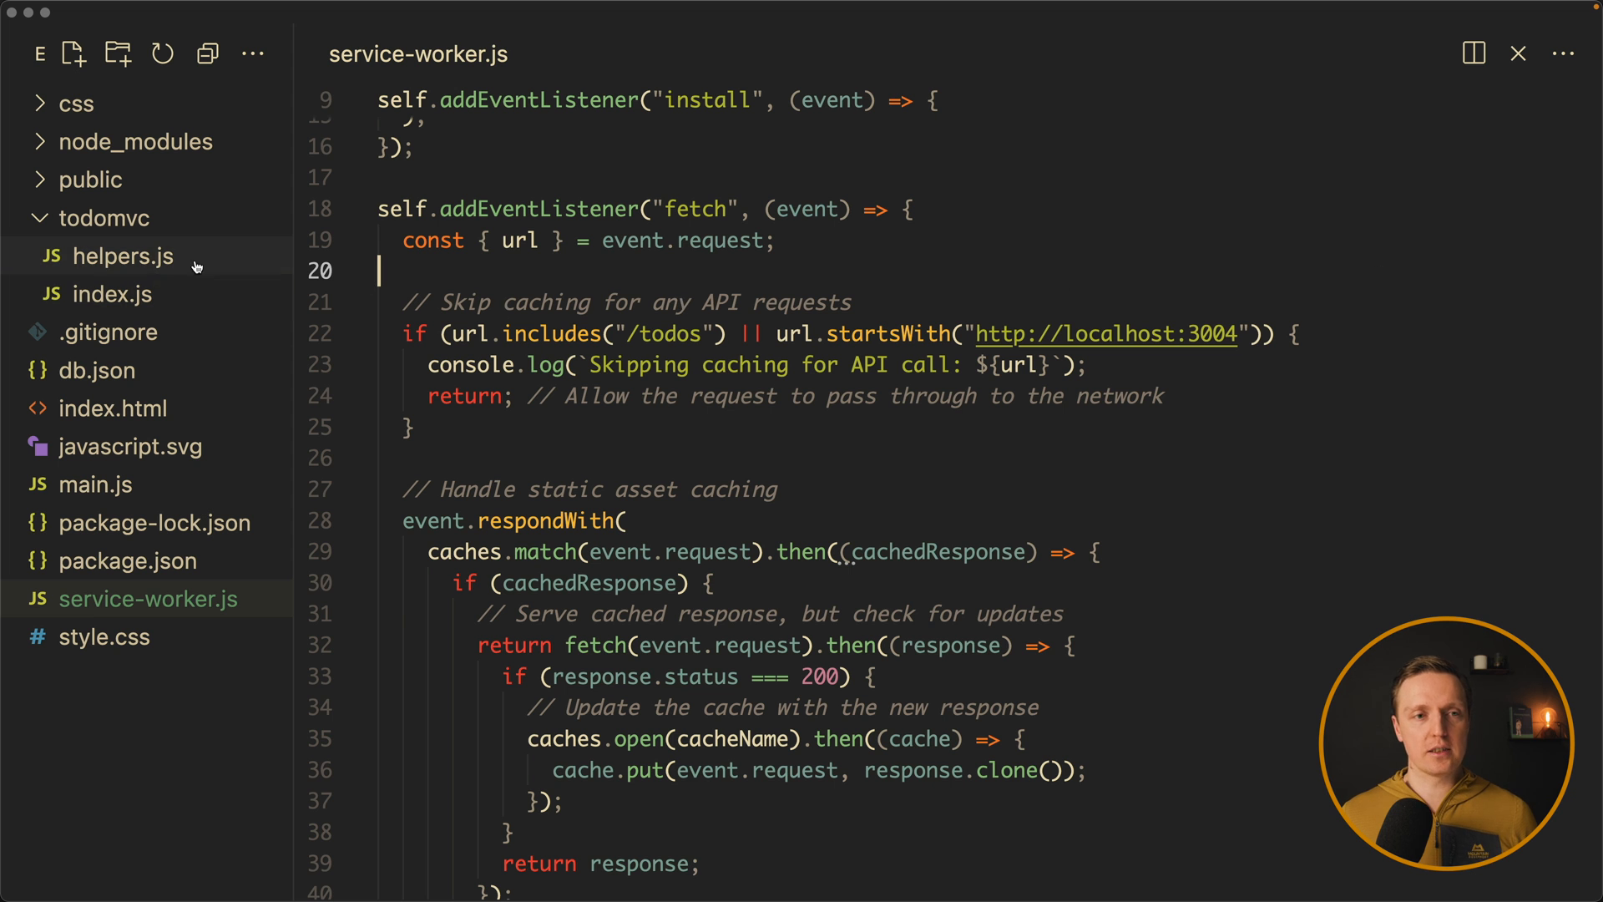
# In helpers.js fetchTodos, store fetched todos as 'cached-todos' via localStorage.setItem with JSON.stringify
pyautogui.click(122, 255)
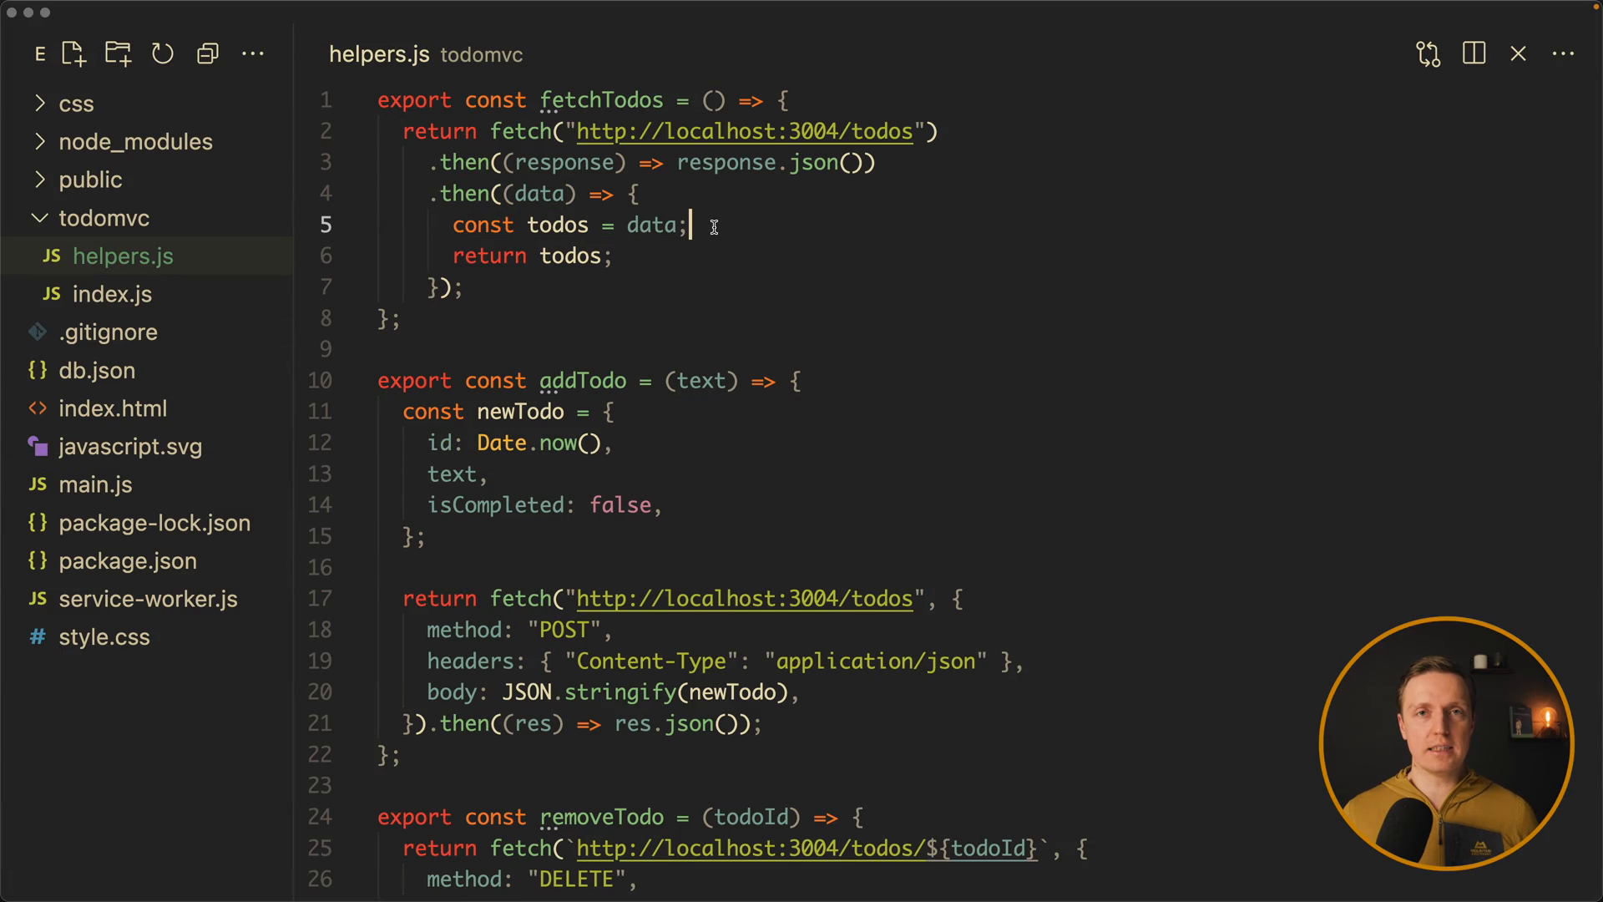
pyautogui.write('localStorage')
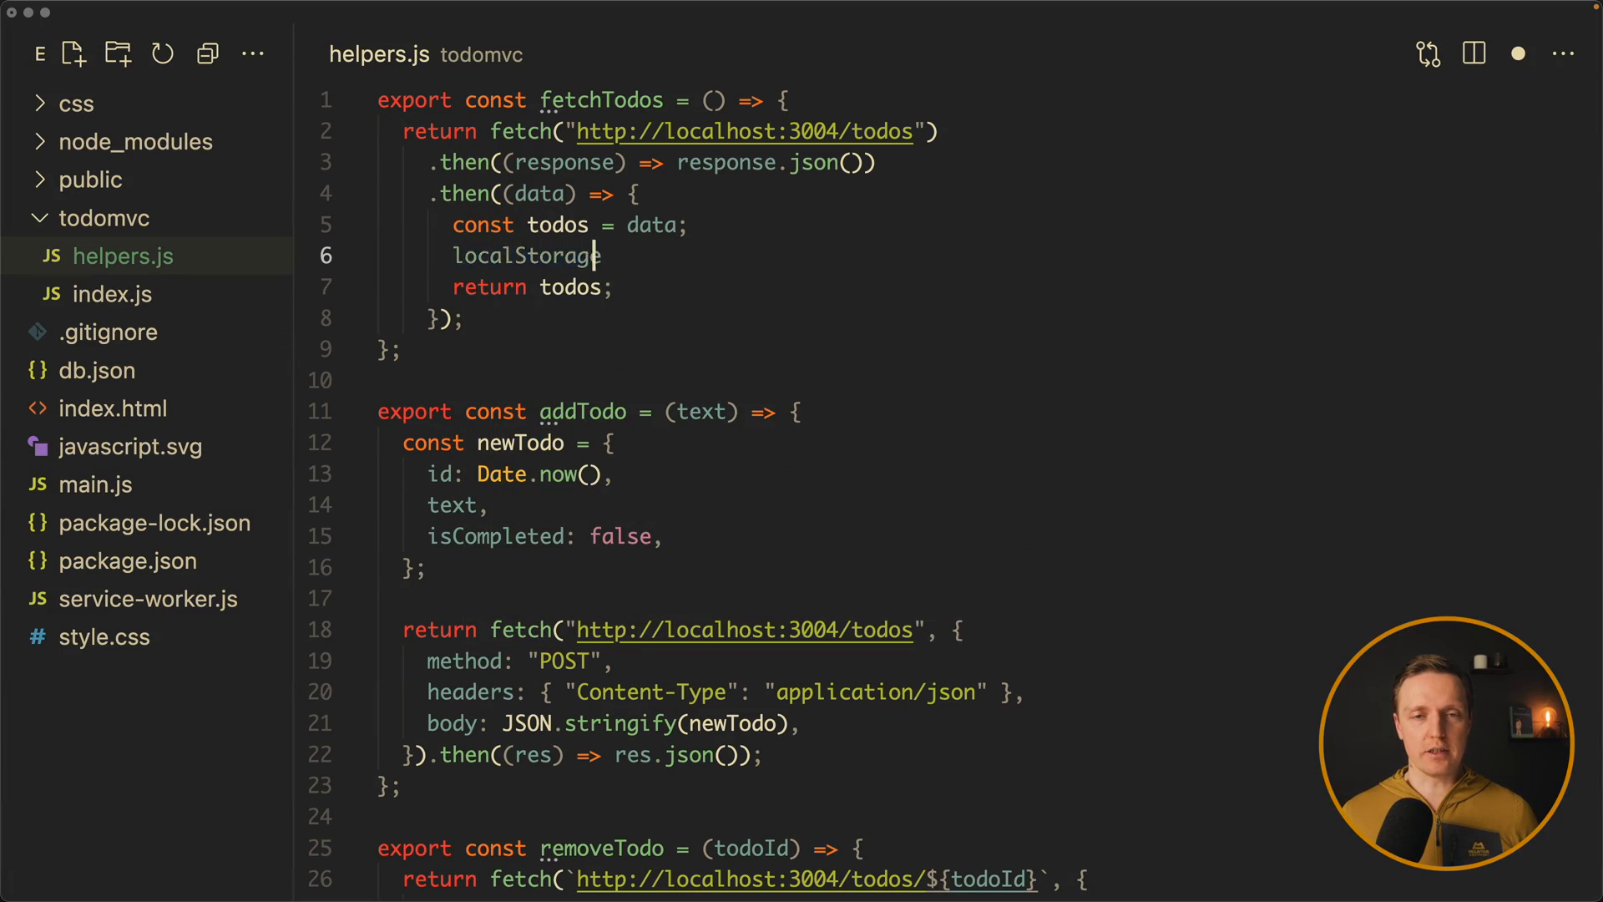
pyautogui.write('.setItem()')
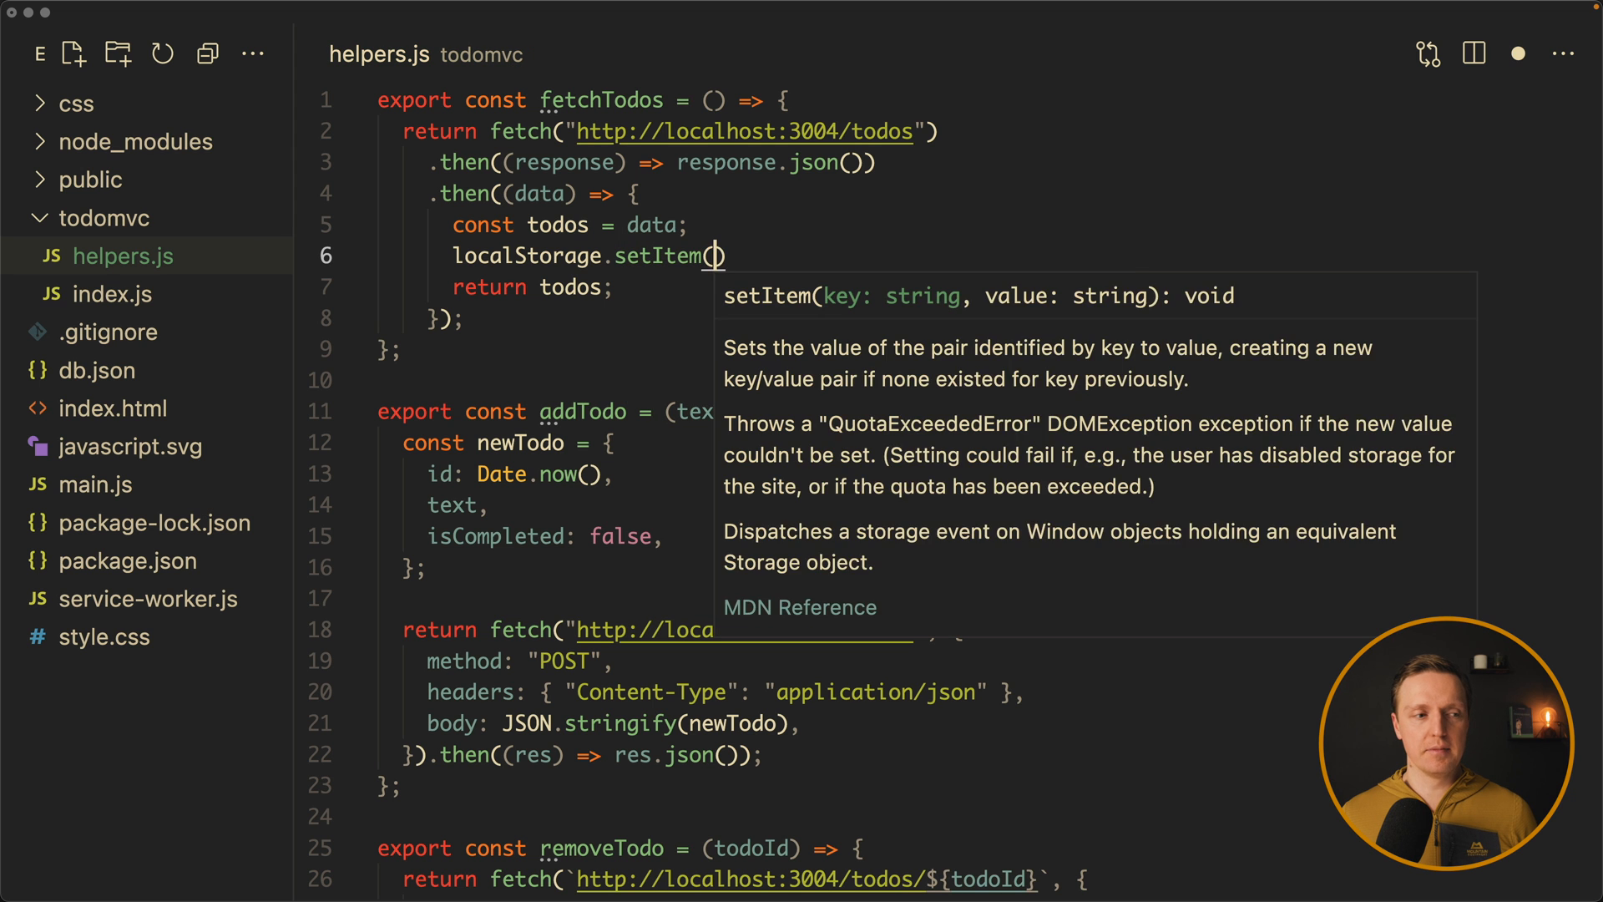
pyautogui.write("'cached'")
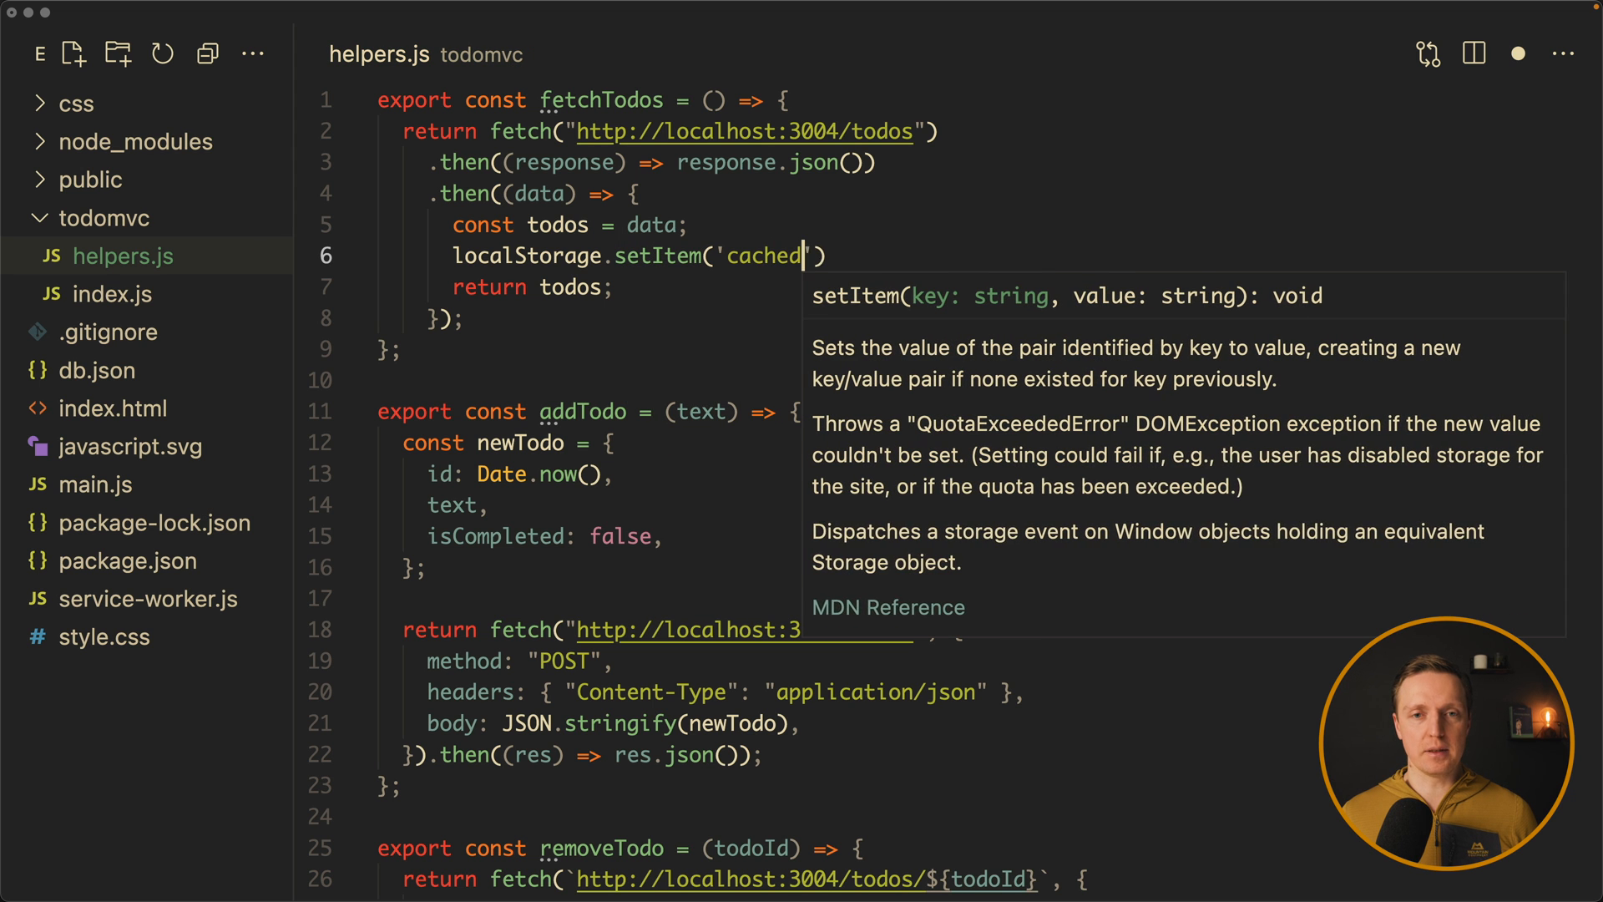
pyautogui.write("-todos', JS")
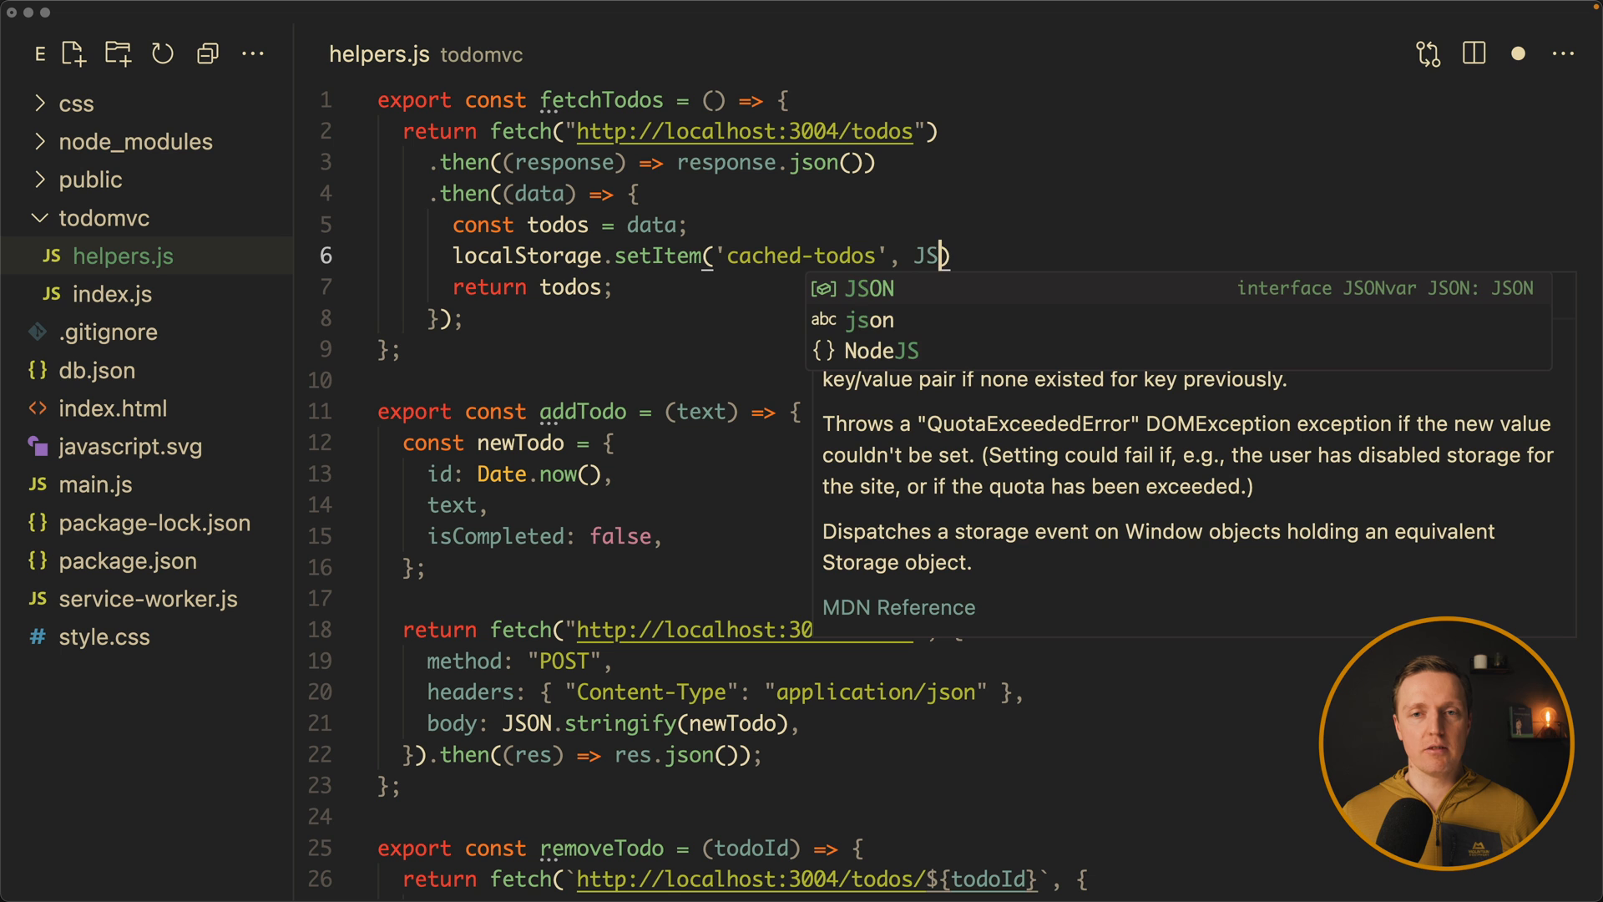
pyautogui.write('.stringify(todos')
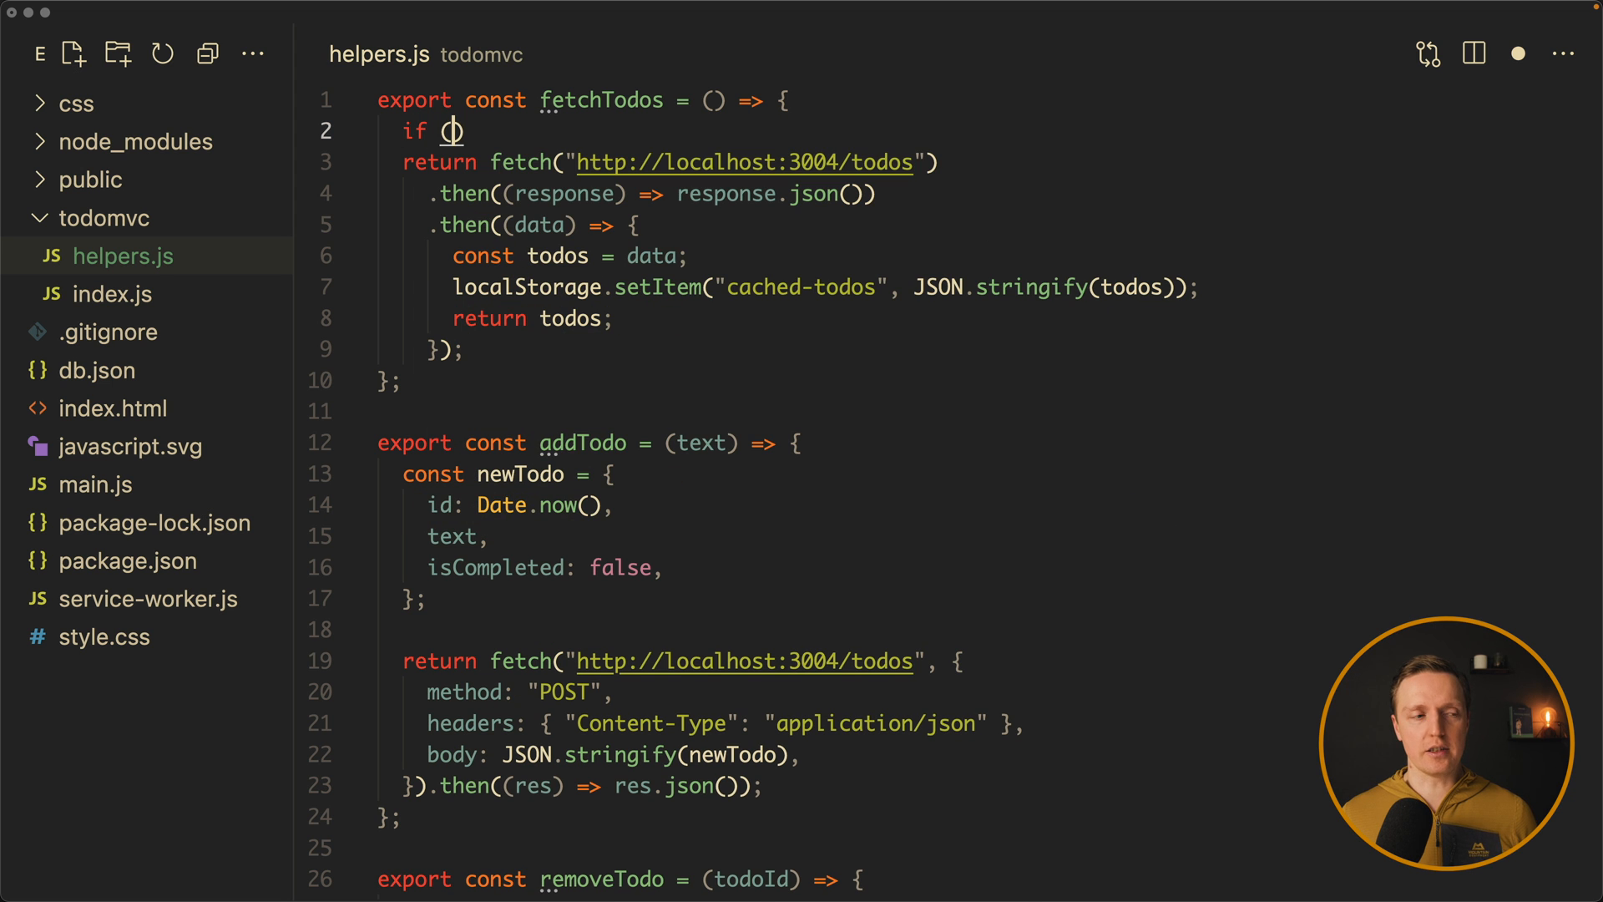
# Add an if (!navigator.onLine) branch returning Promise.resolve of the parsed cached-todos or []
pyautogui.write('(!navigator.onLine')
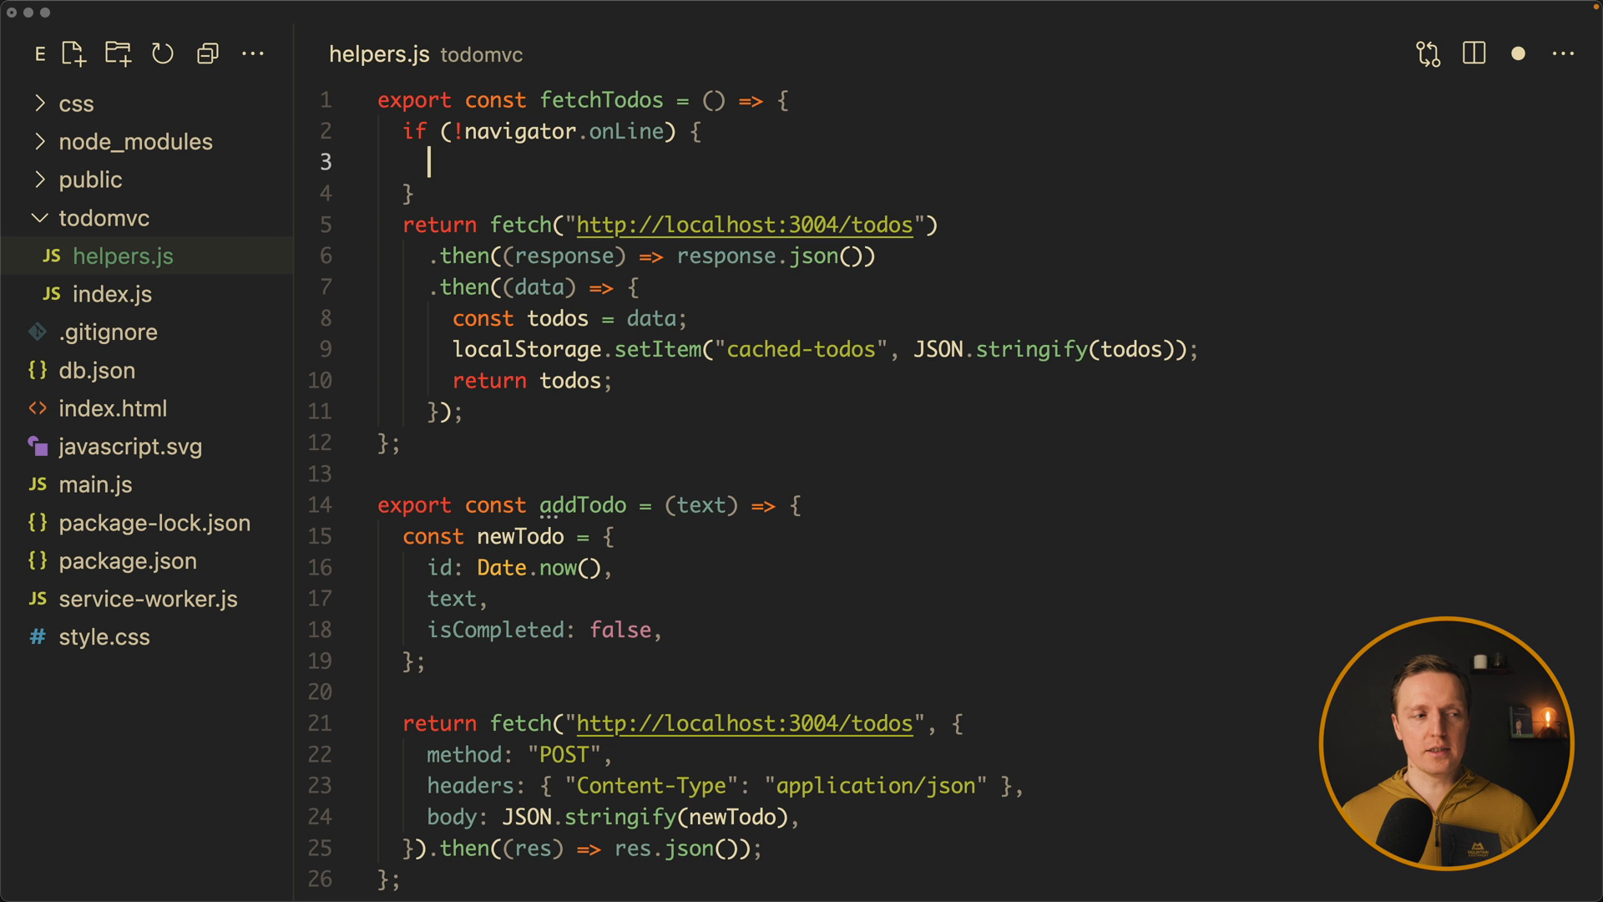
pyautogui.write('const todos =')
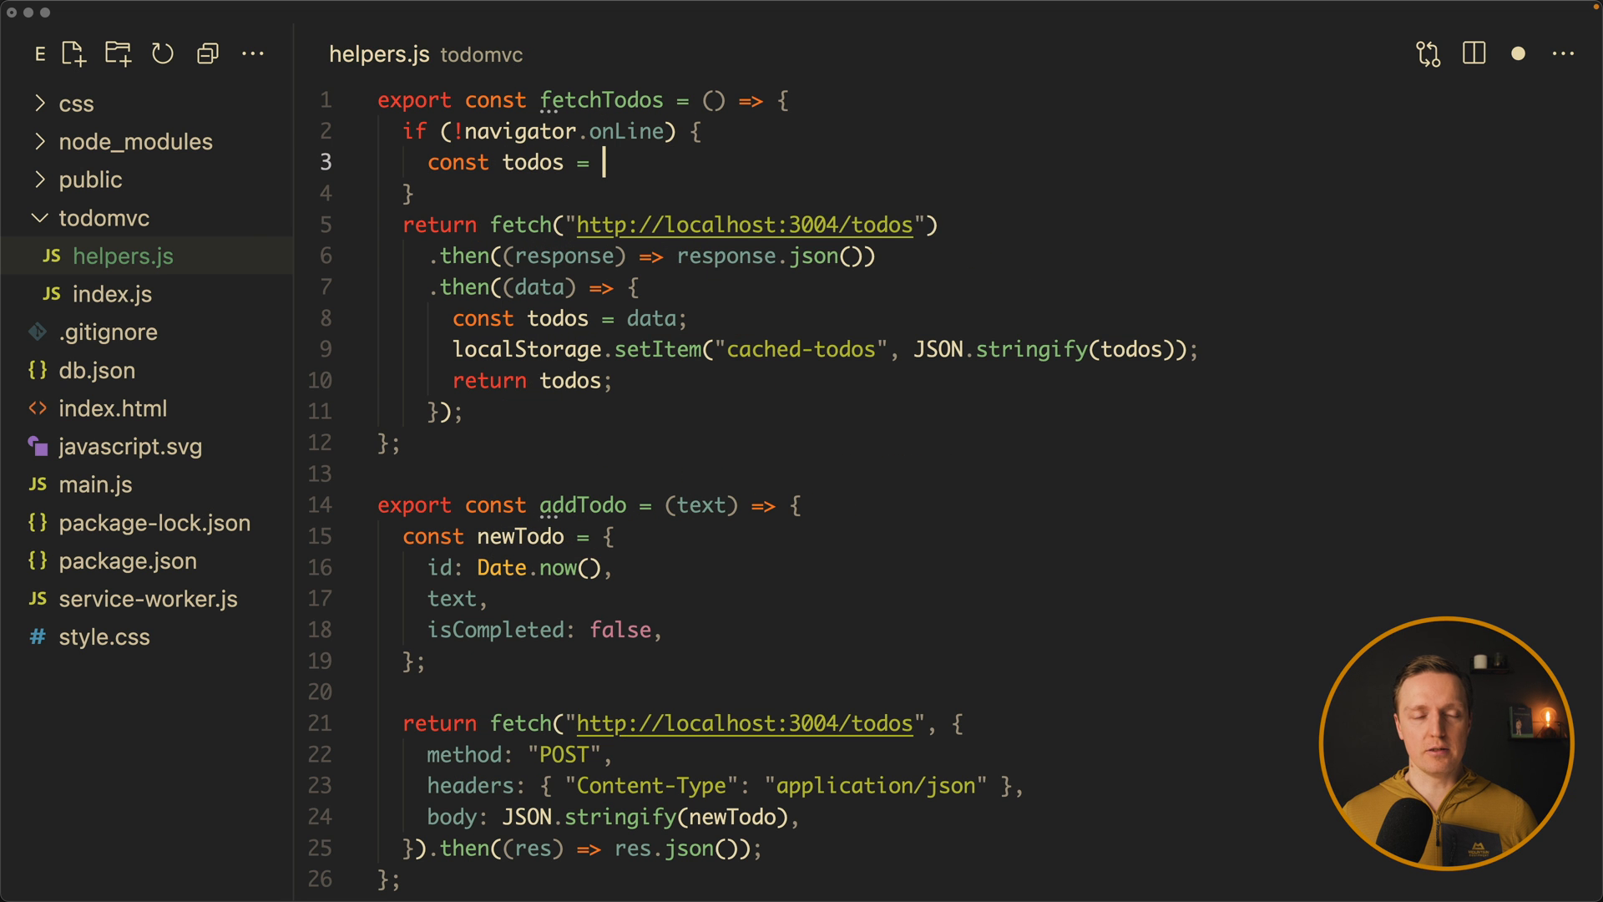
pyautogui.write('JSON.parse')
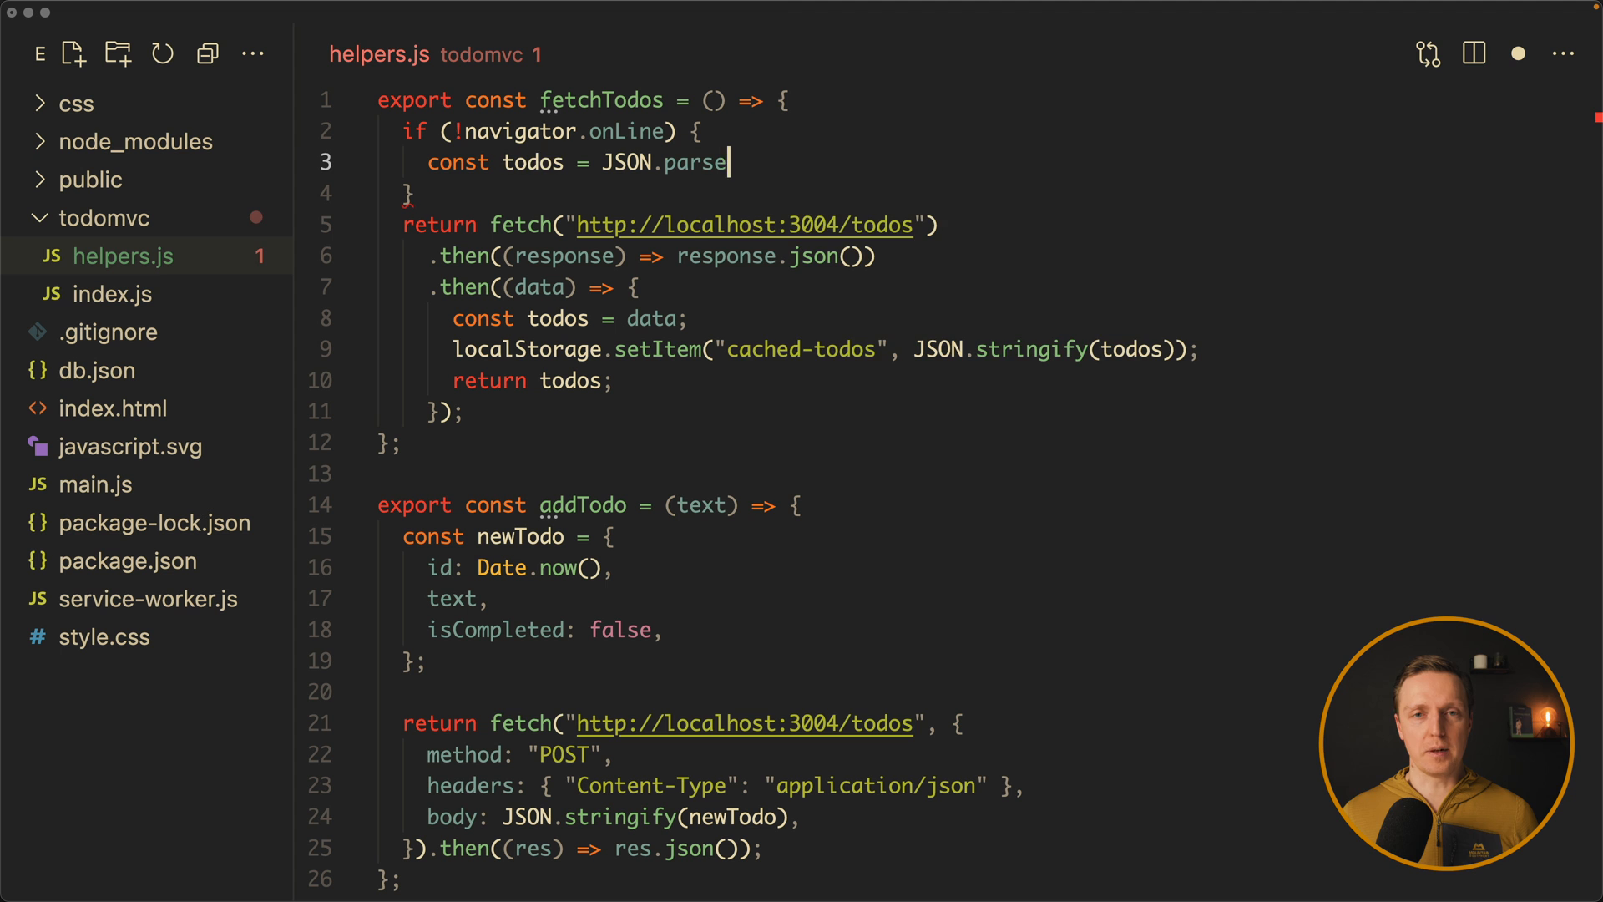
pyautogui.write("(localStorage.getItem('cached-todos'")
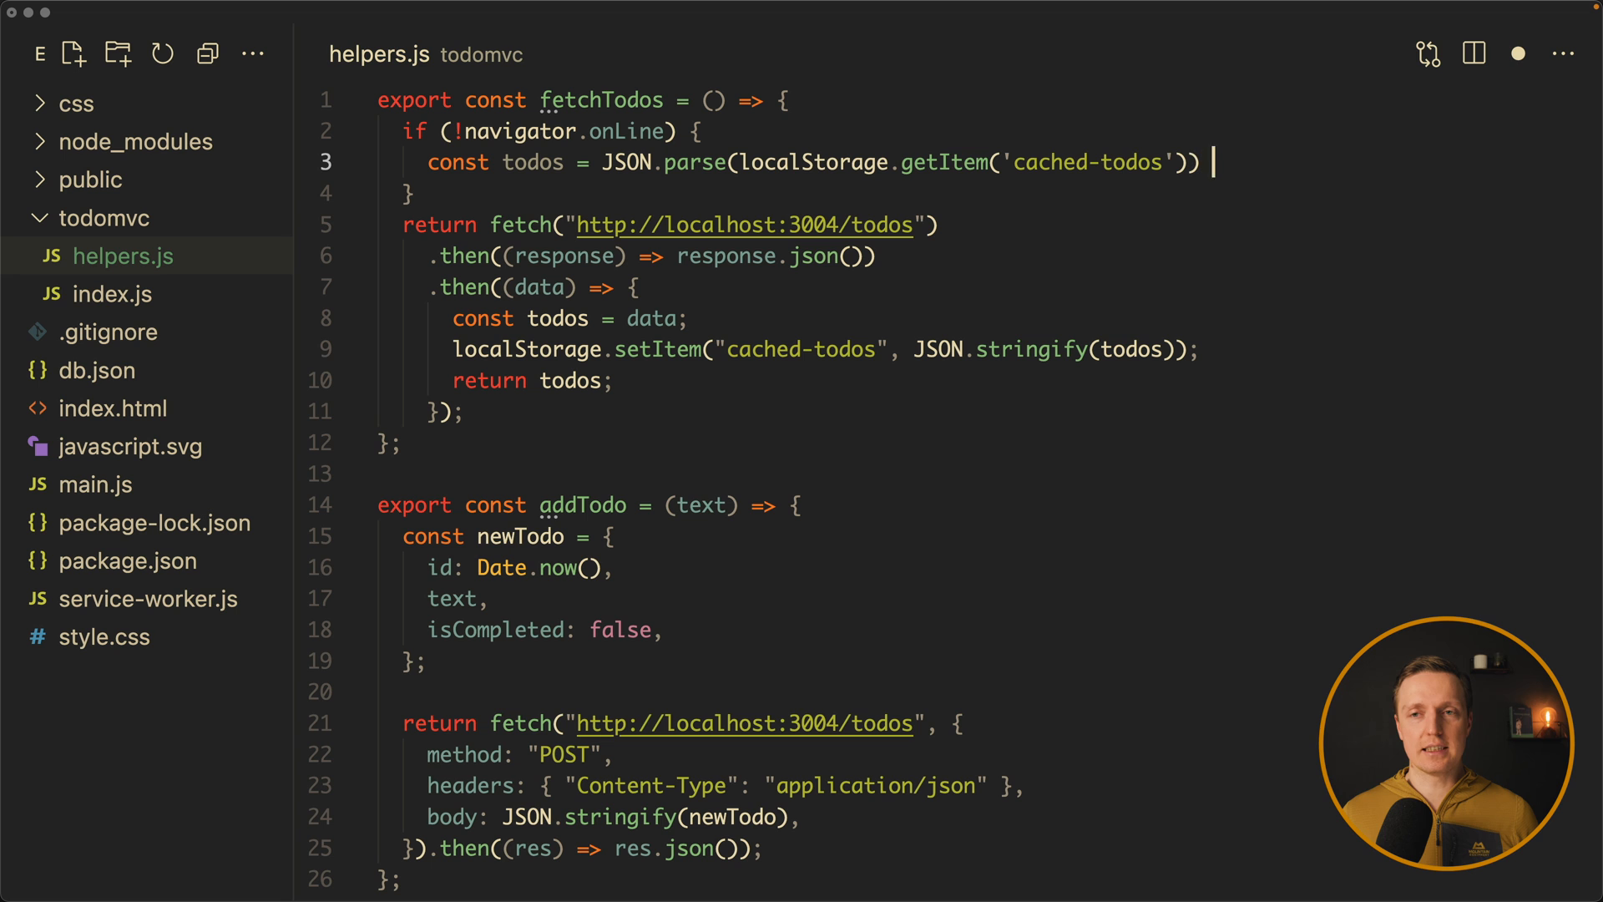
pyautogui.write('|| []')
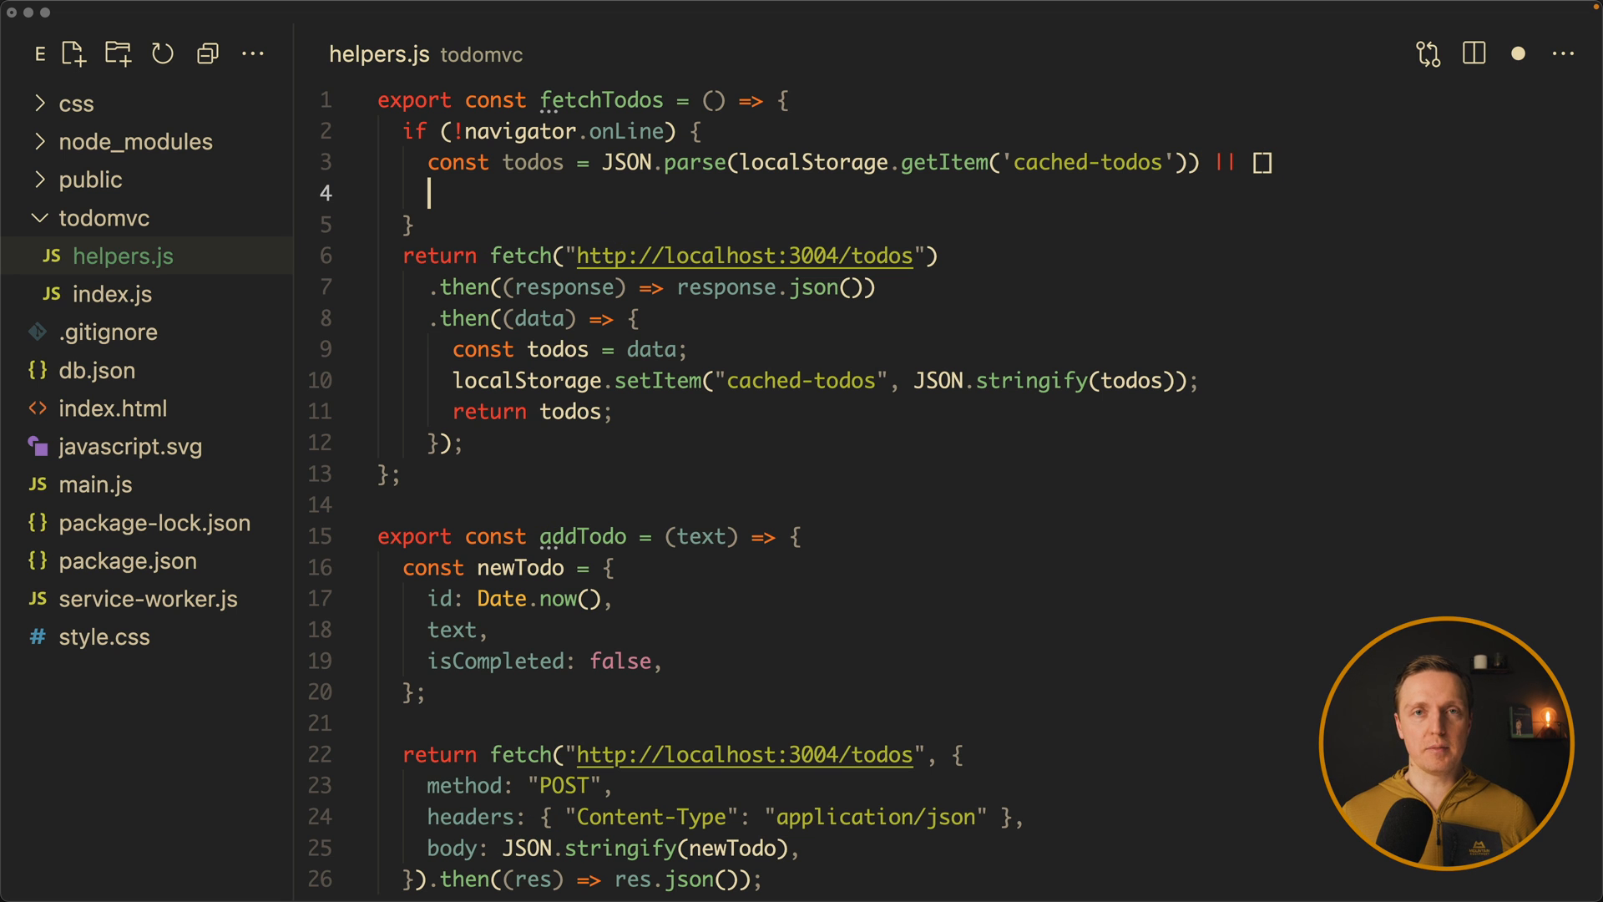
pyautogui.write('return')
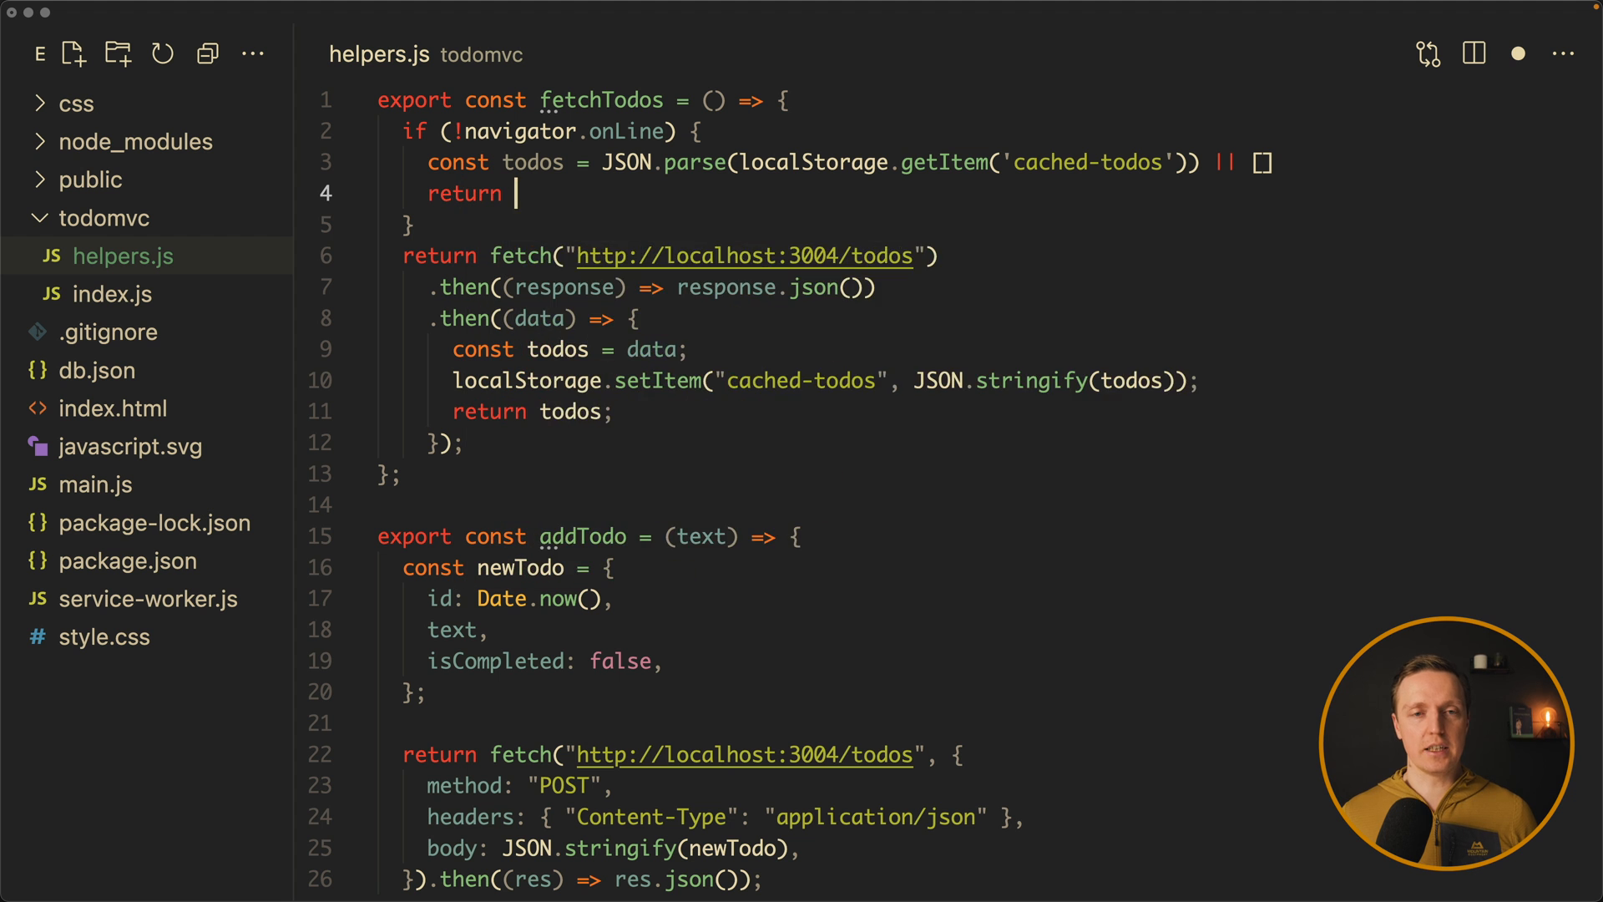
pyautogui.write('Promise.r')
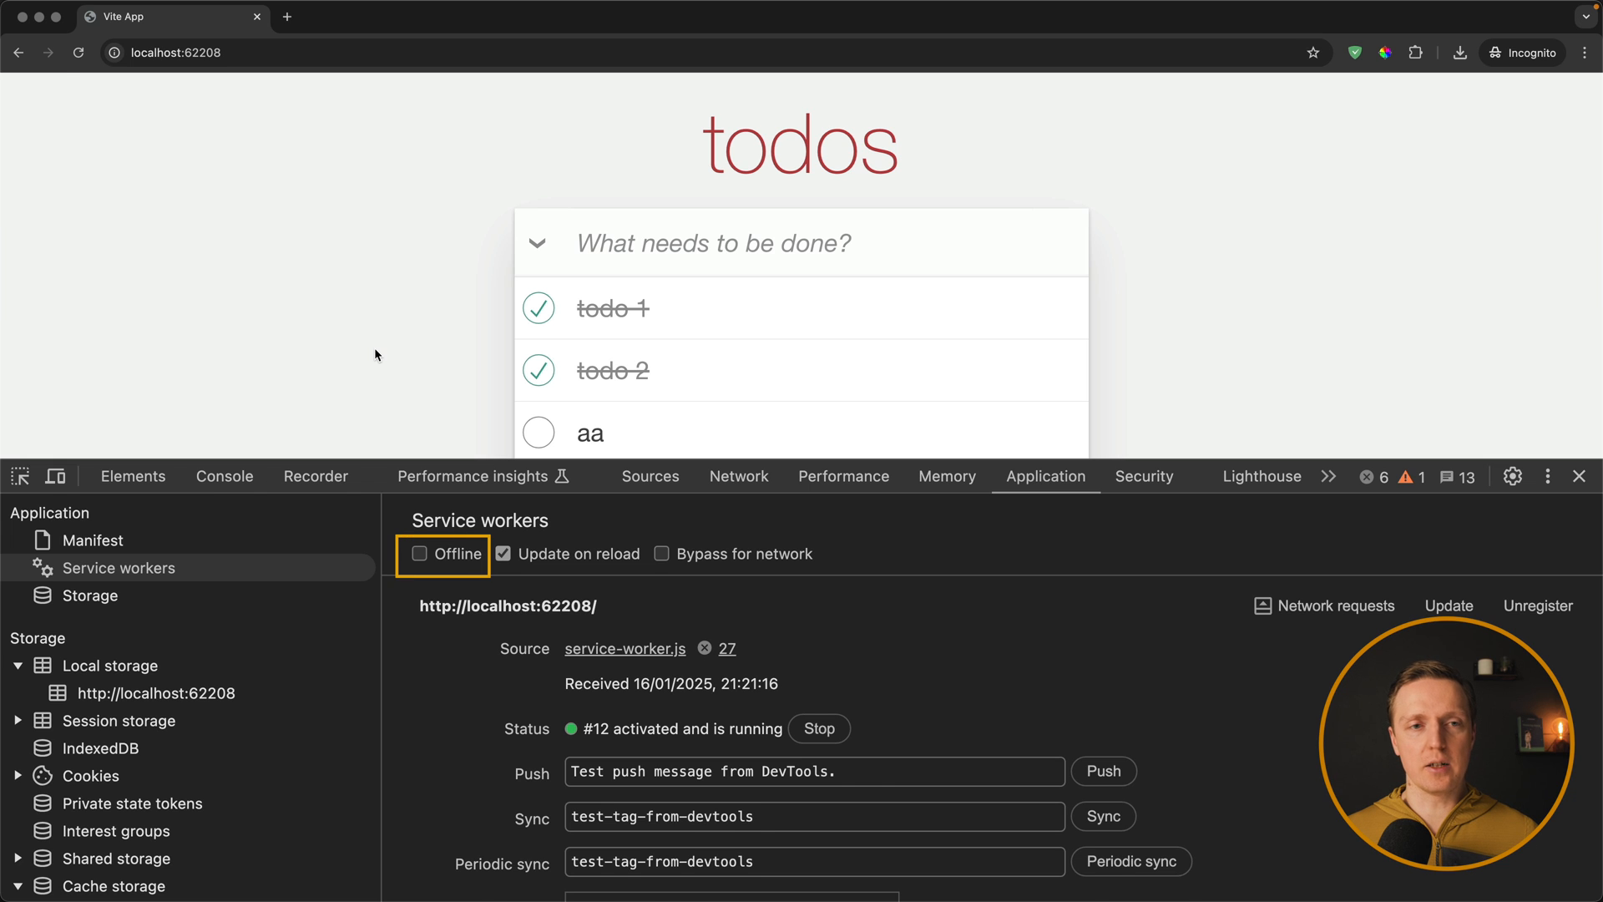
# Reload online, go offline and reload again, then view the localhost entry under Local storage
pyautogui.click(799, 242)
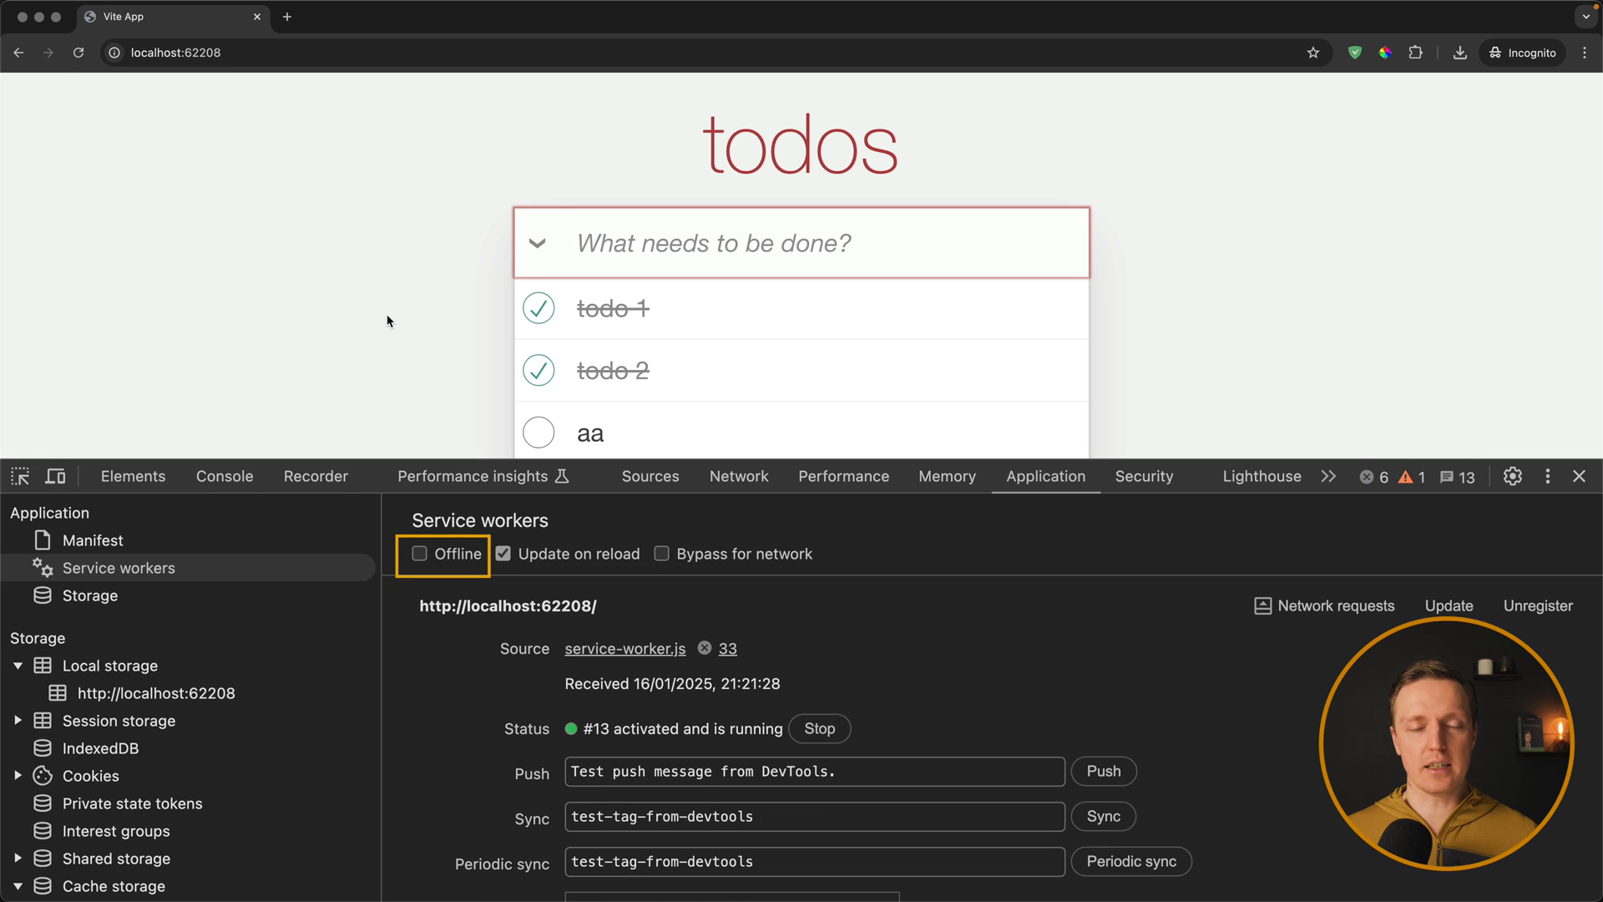
pyautogui.click(419, 553)
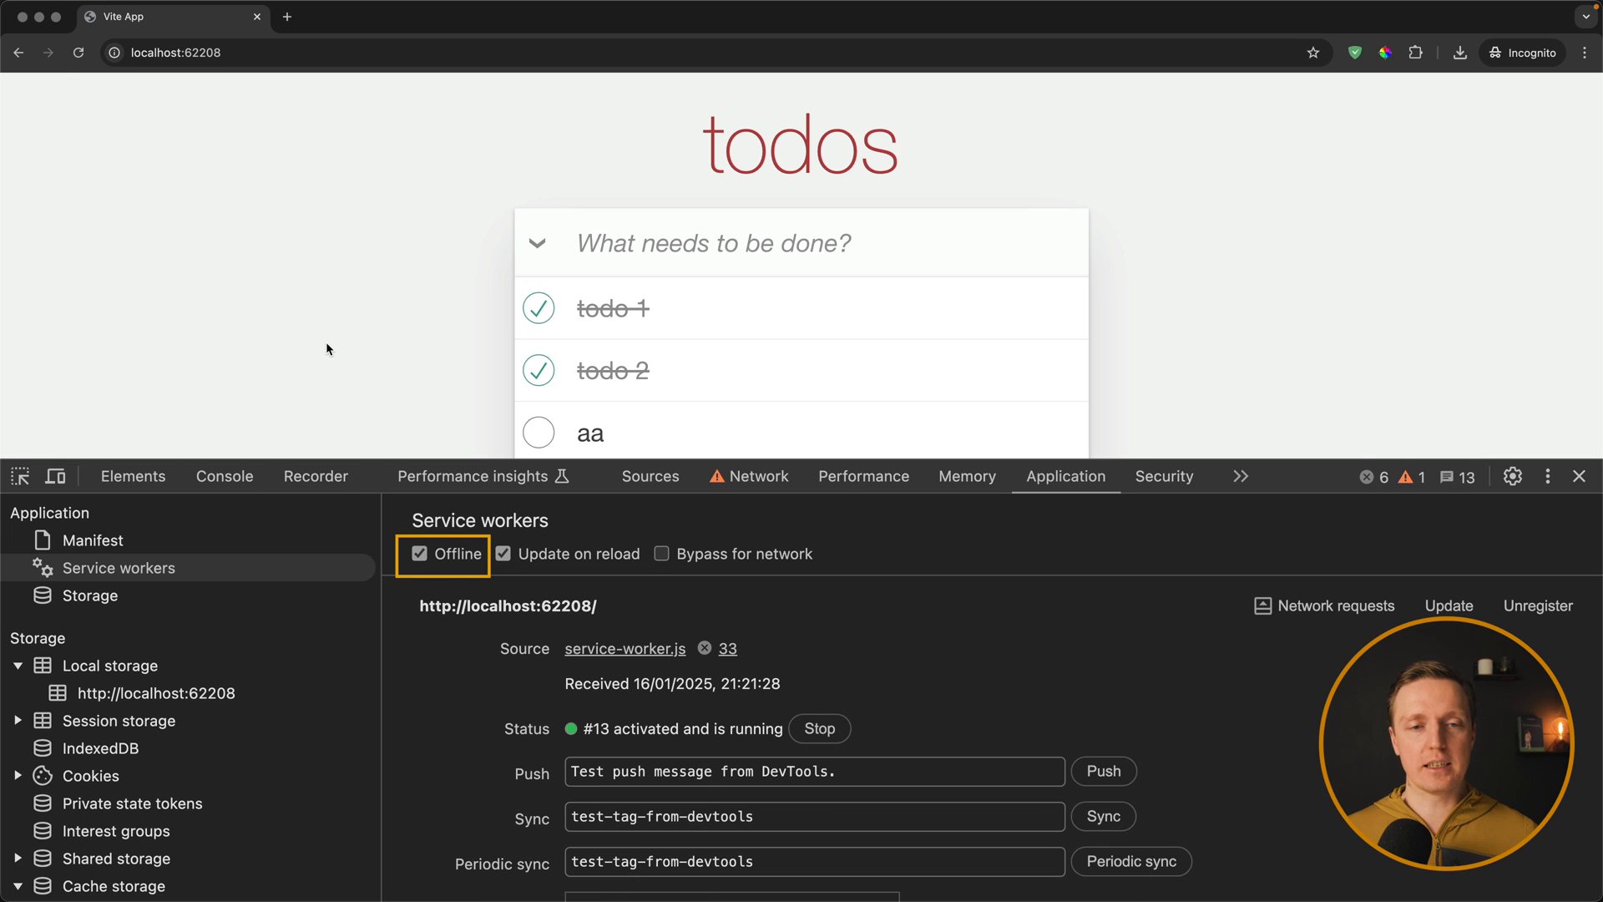
pyautogui.click(802, 244)
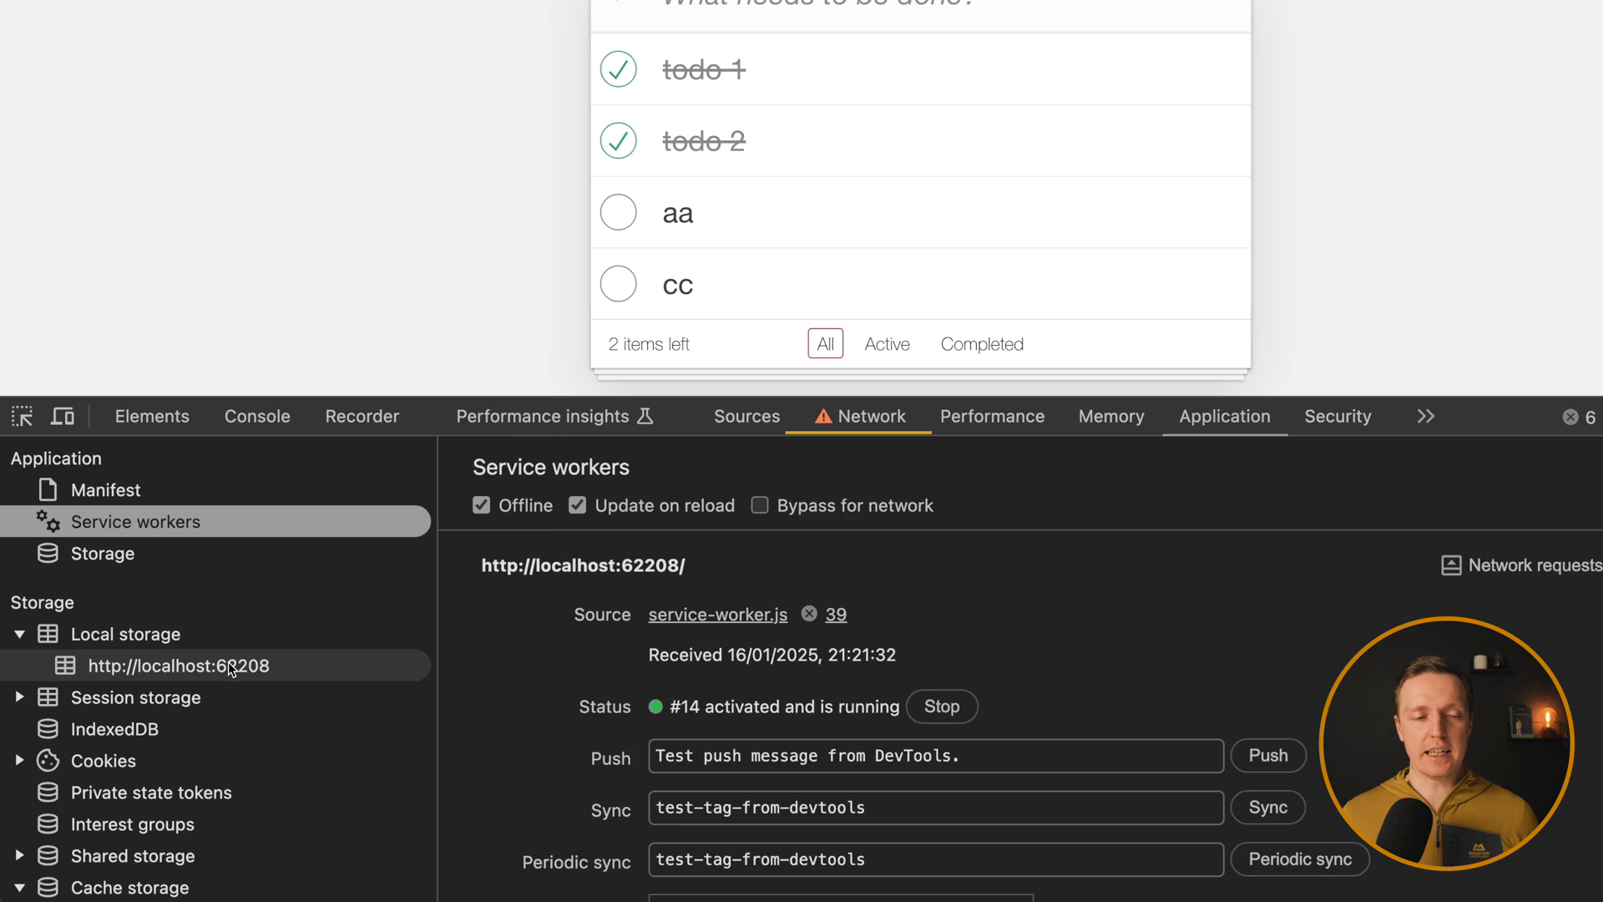
pyautogui.click(177, 666)
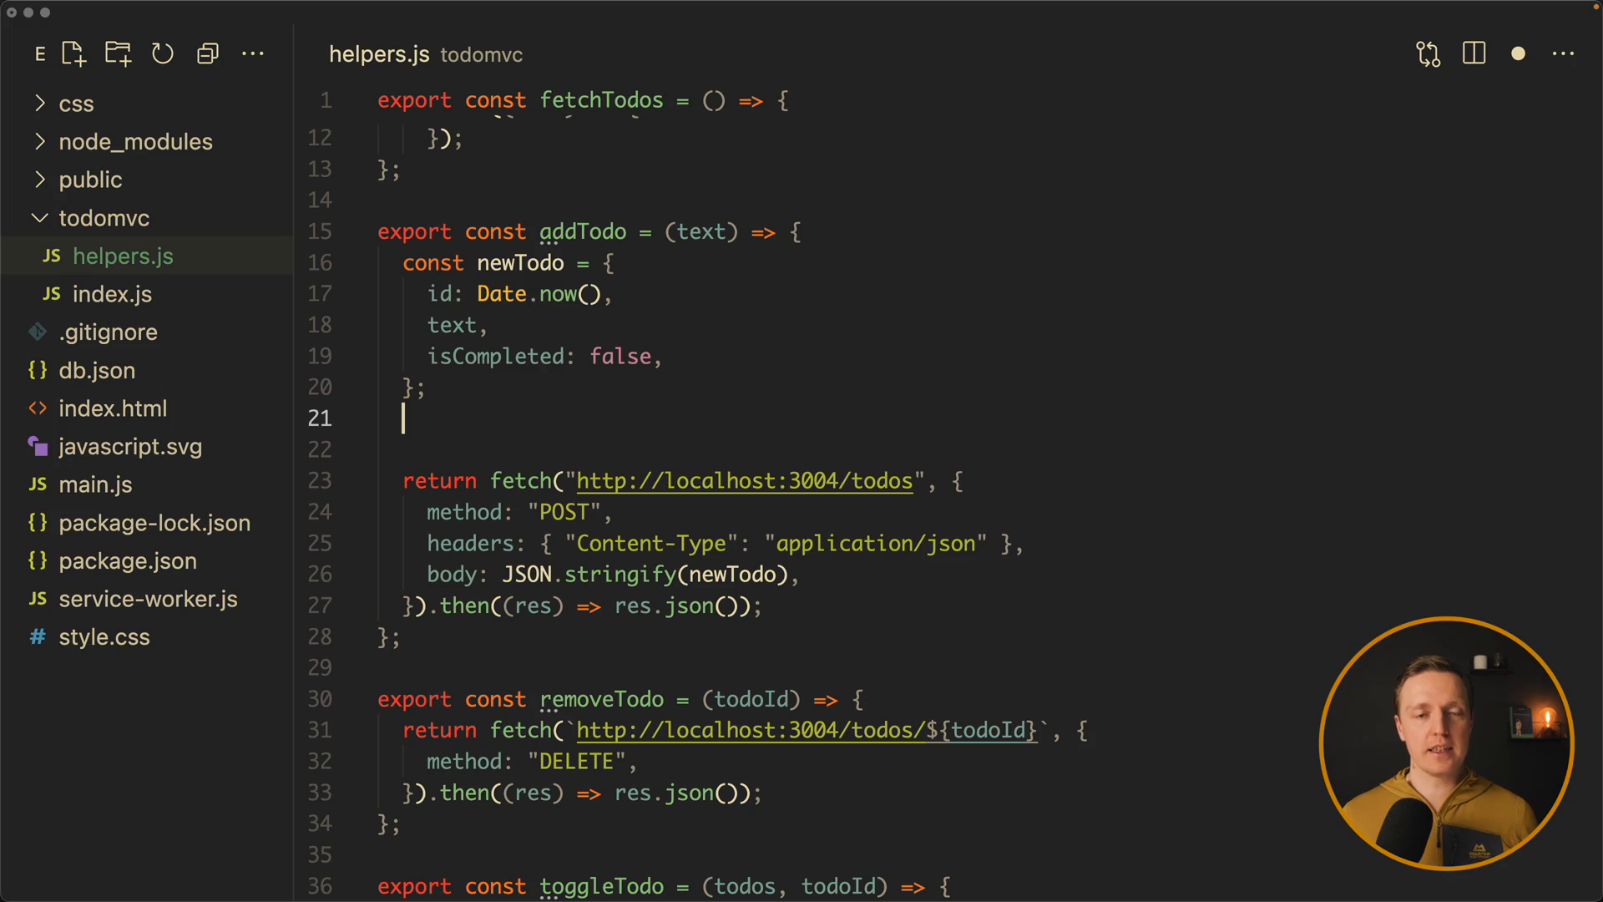
# In addTodo, parse cached-todos, push newTodo, and setItem the stringified cachedTodos back
pyautogui.write('const cache')
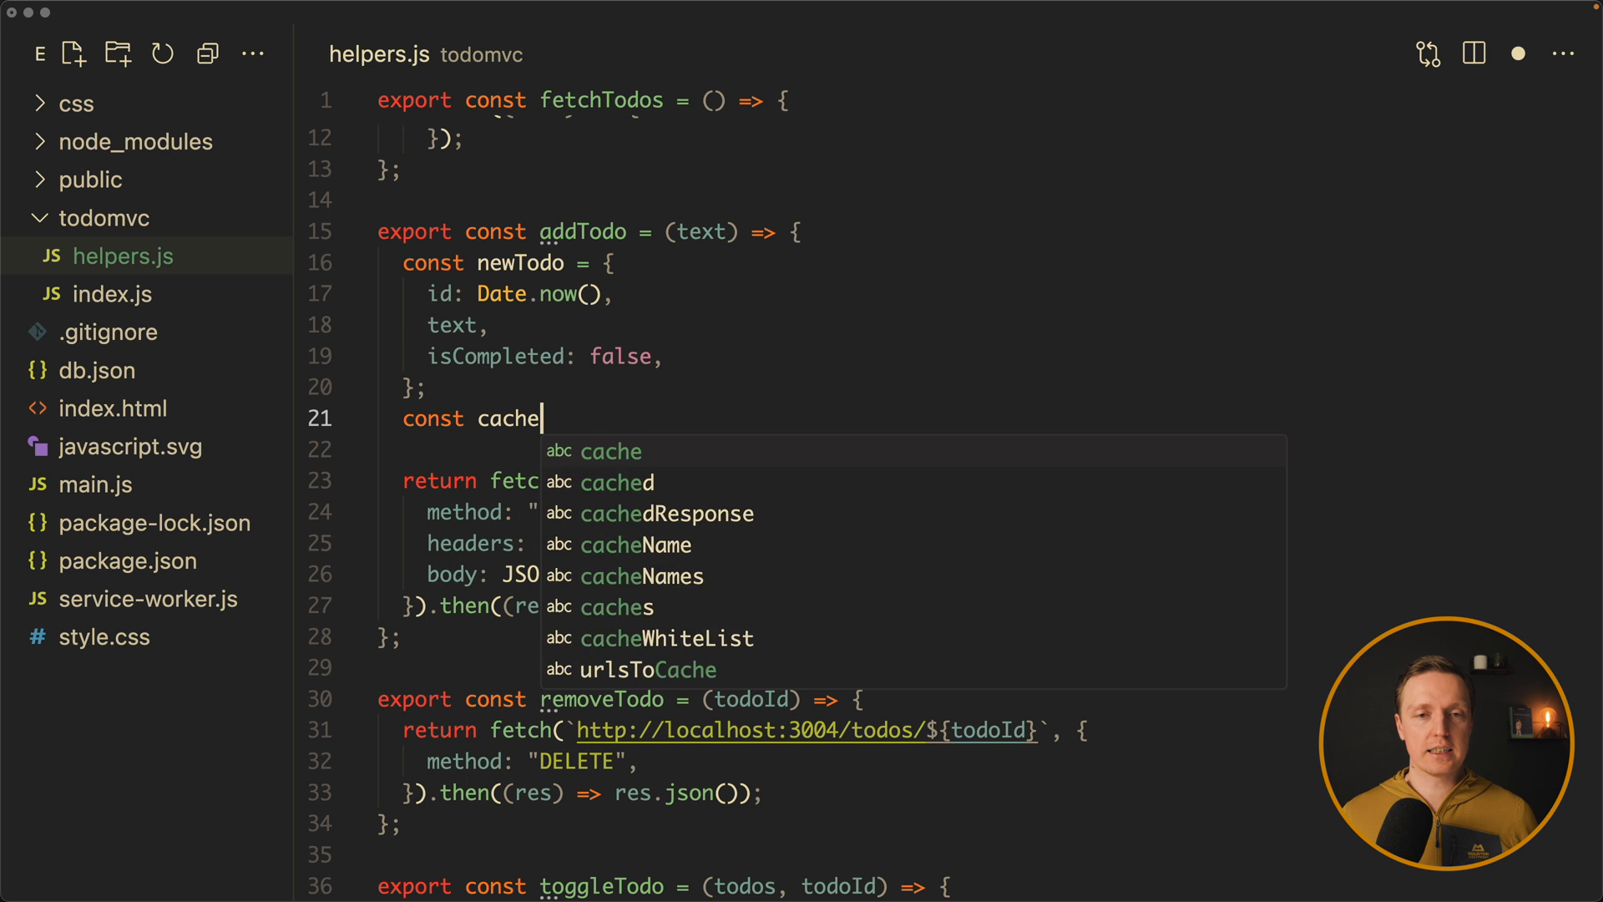
pyautogui.write('dTodos =')
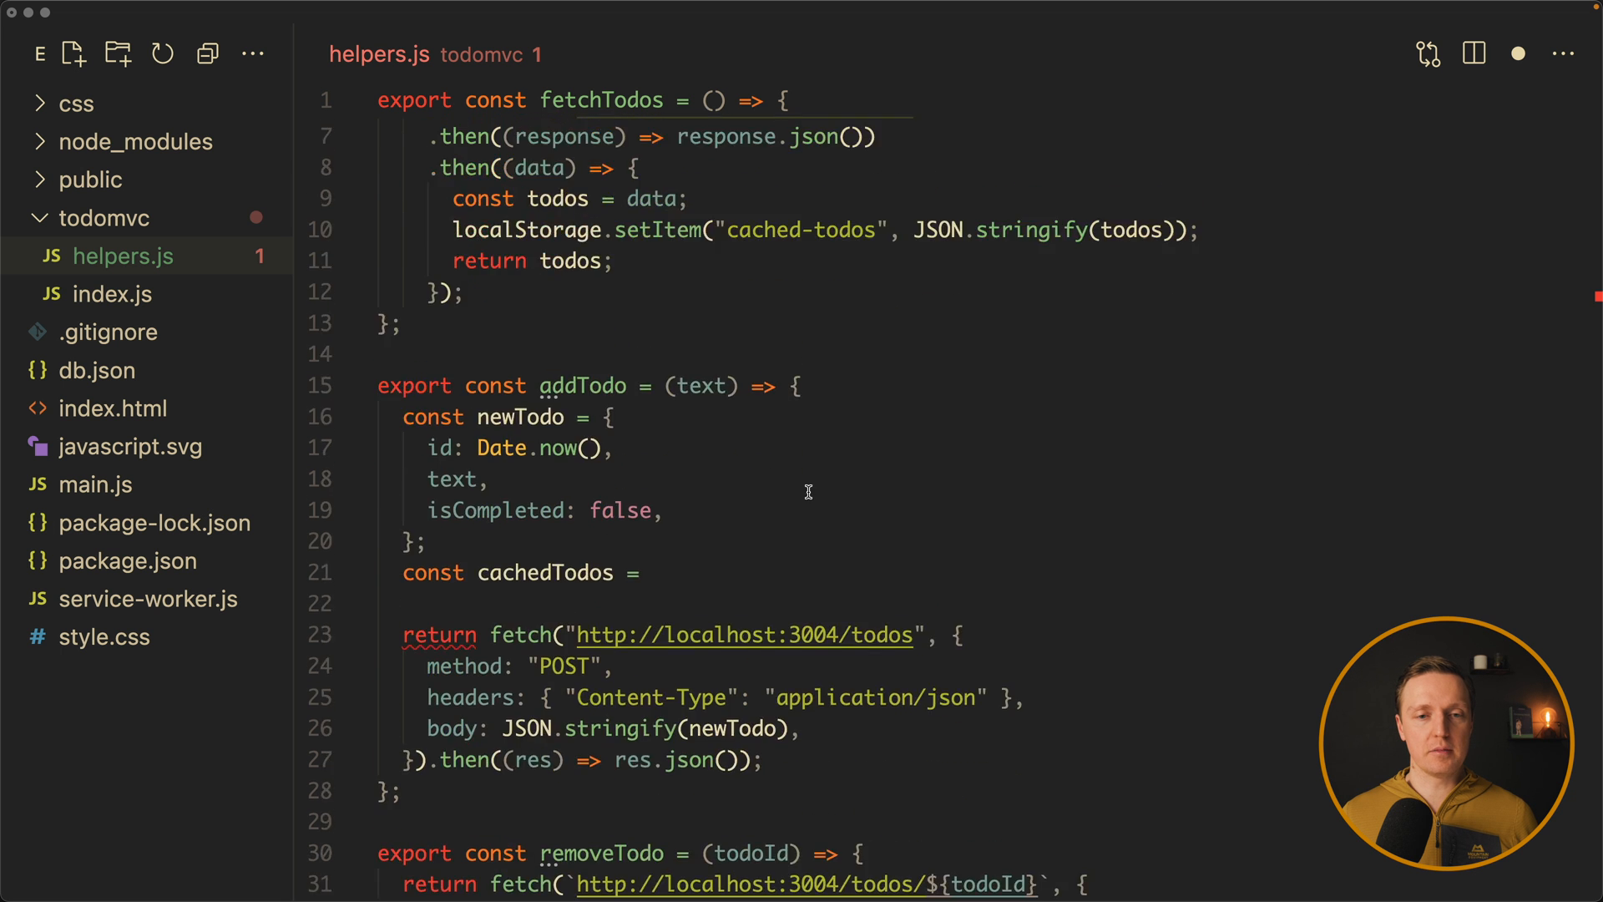
pyautogui.write('JSON.parse(localStorage.getItem("cached-todos")) || [];')
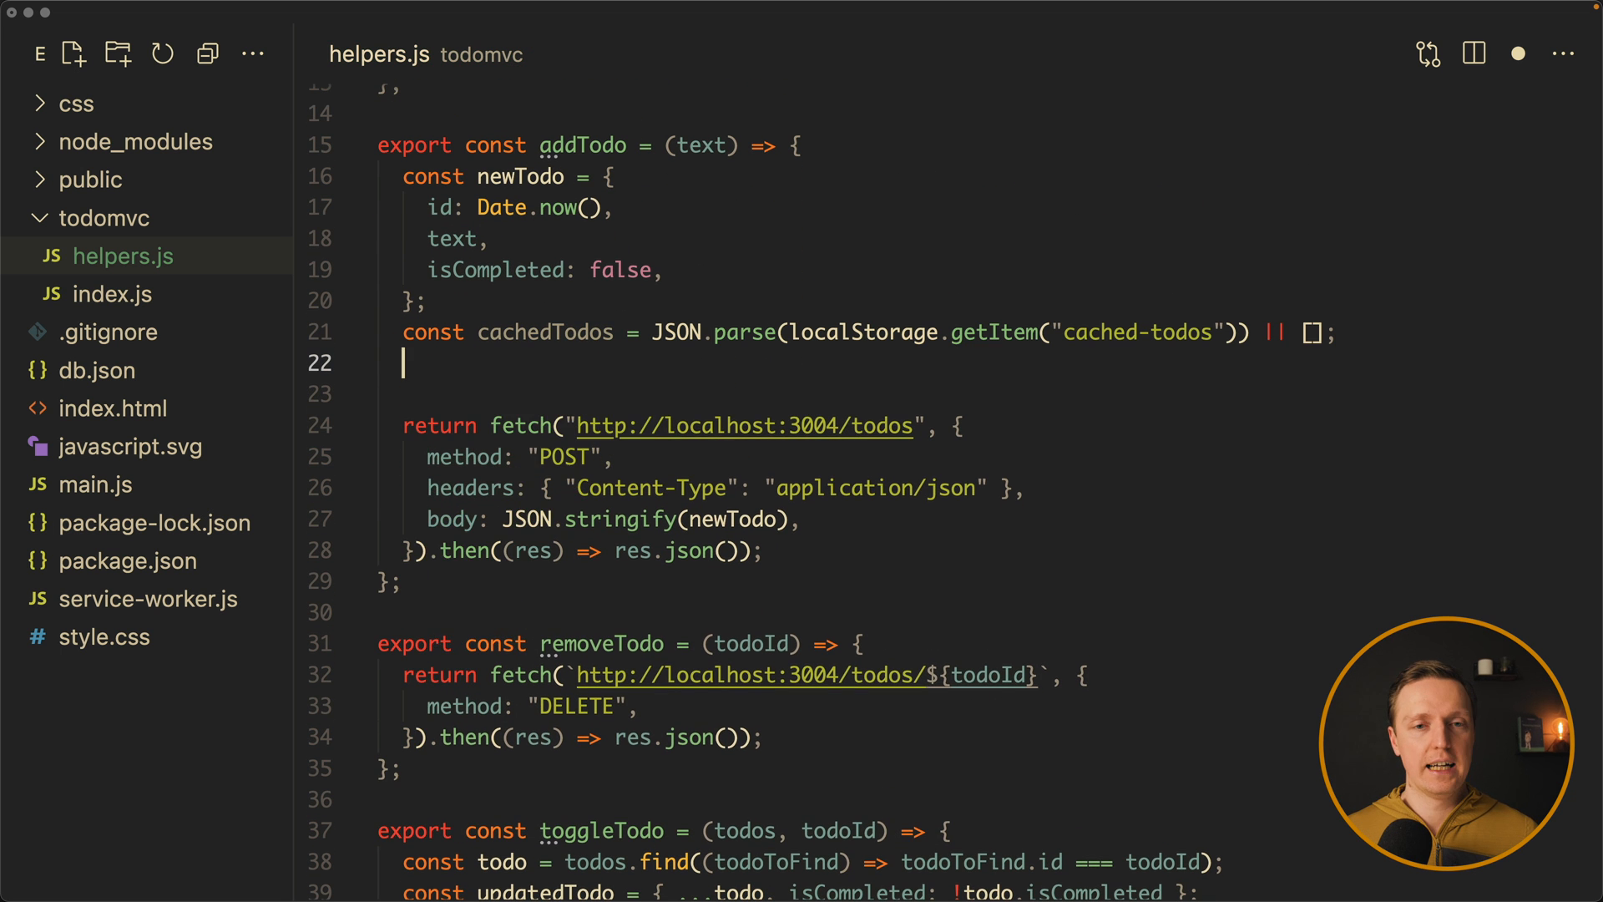
pyautogui.write('cachedTodos.')
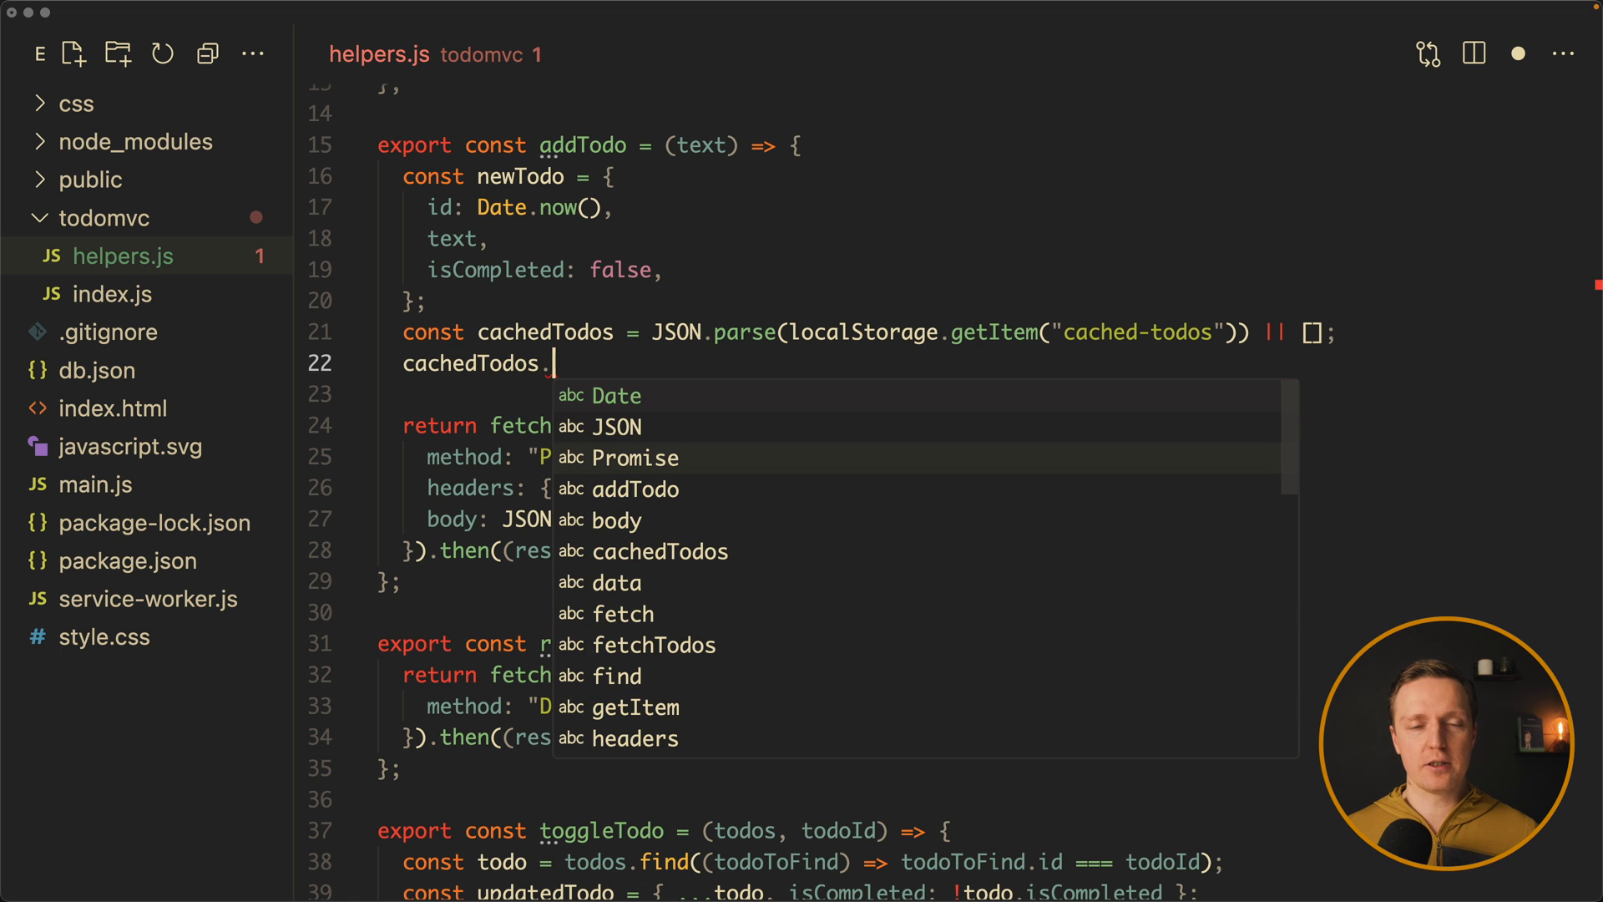
pyautogui.write('push')
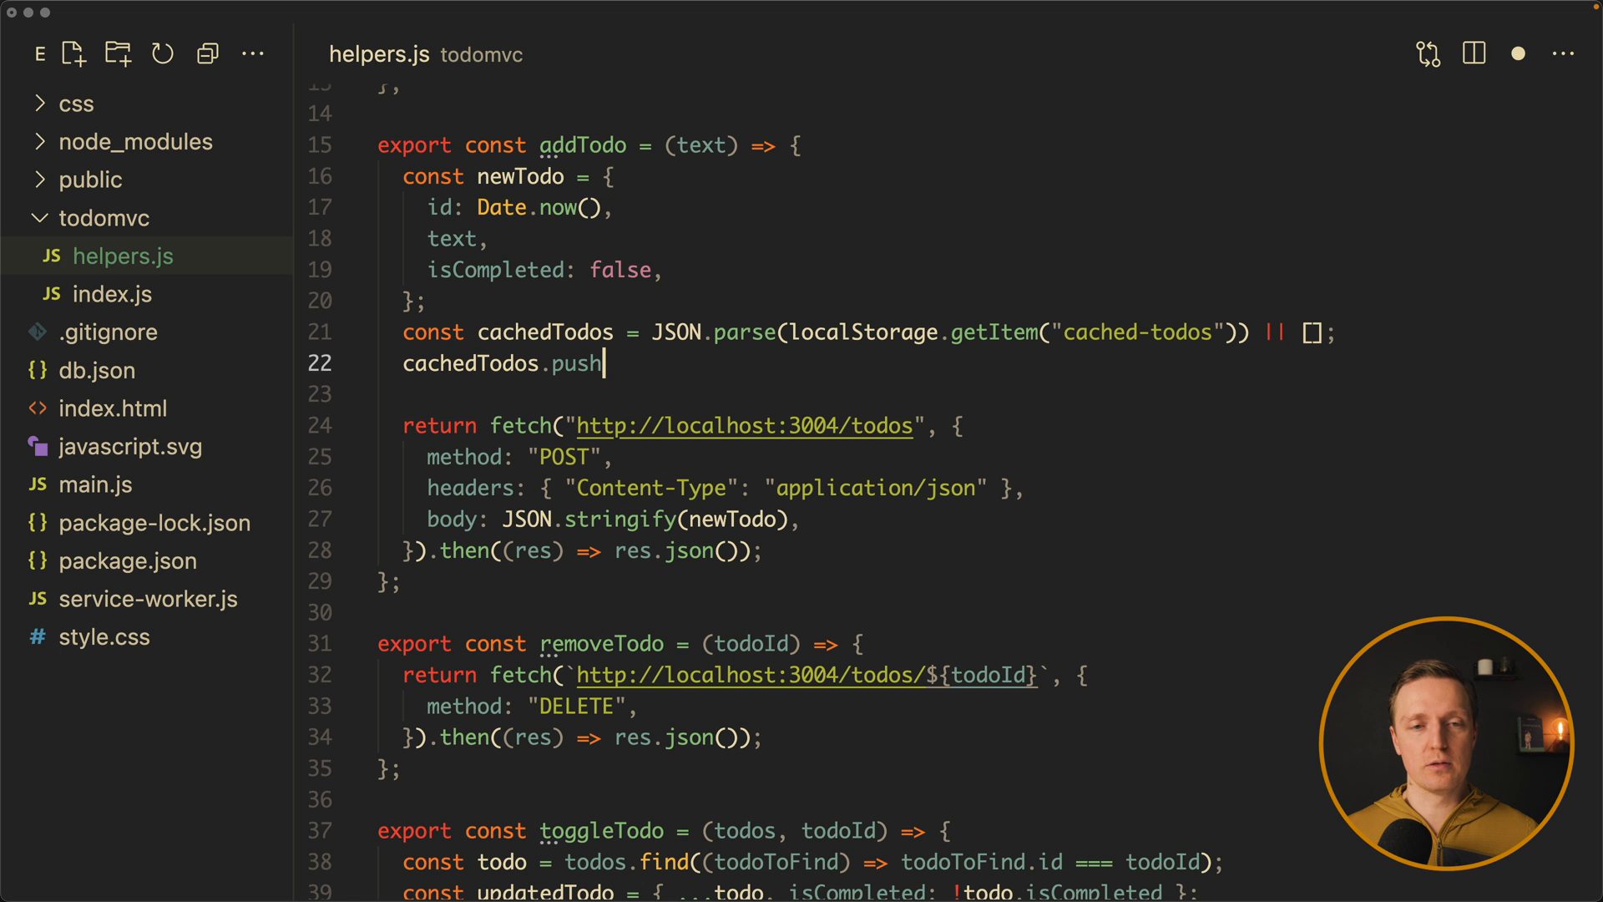
pyautogui.write('(newTodo')
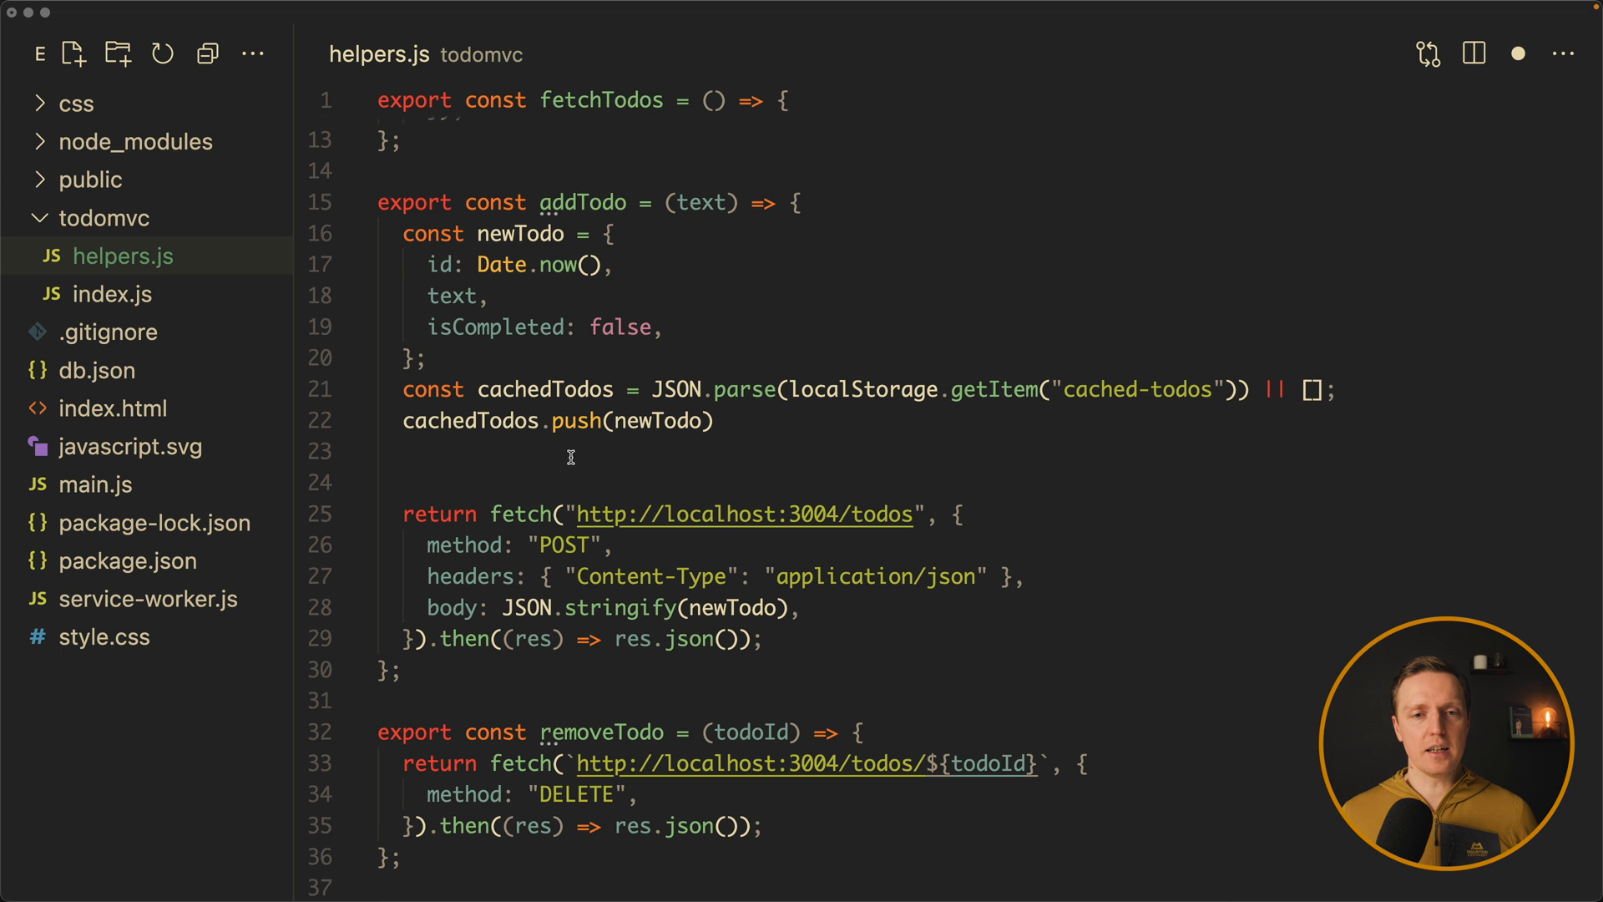
pyautogui.write('localStorage.setItem("cached-todos", JSON.stringify(todos));')
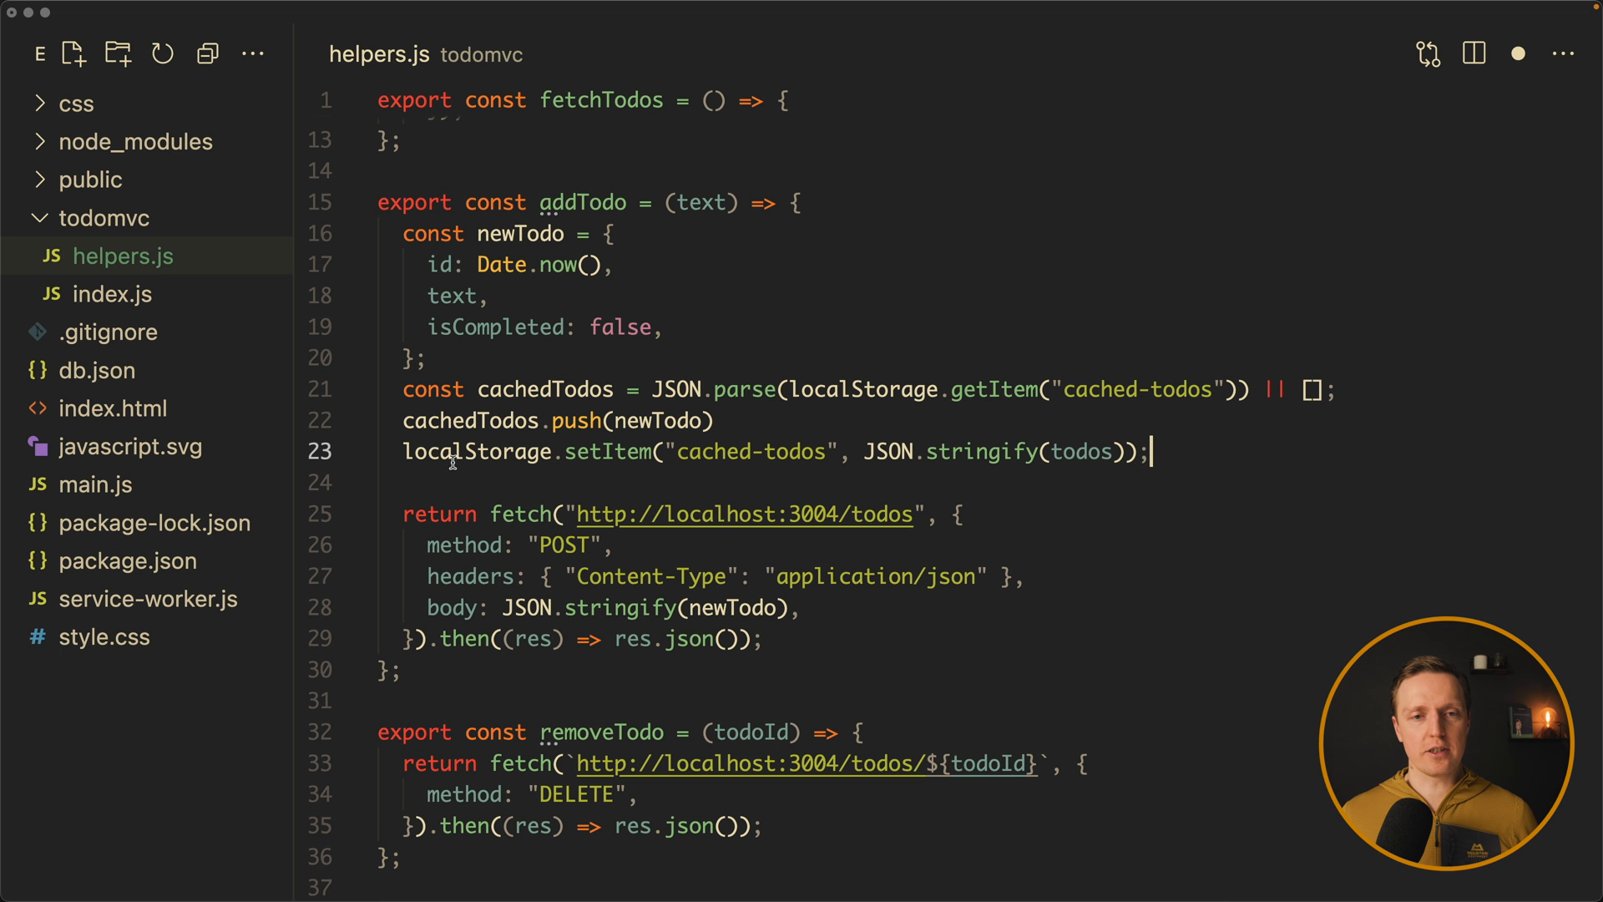
pyautogui.moveTo(1085, 453)
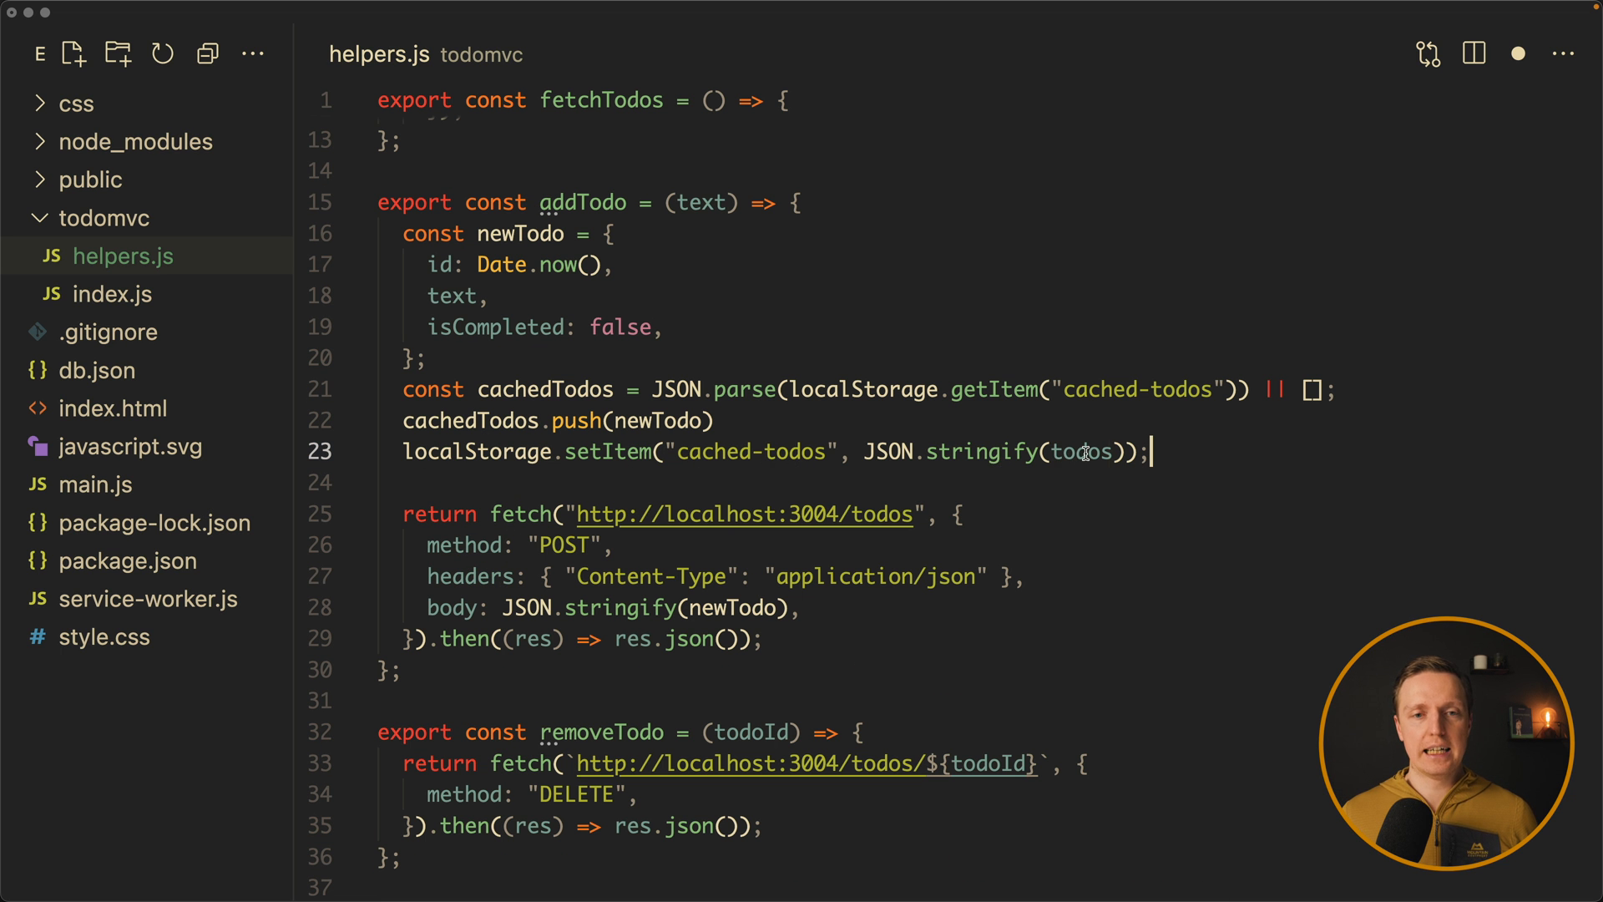
pyautogui.write('cachedTodos')
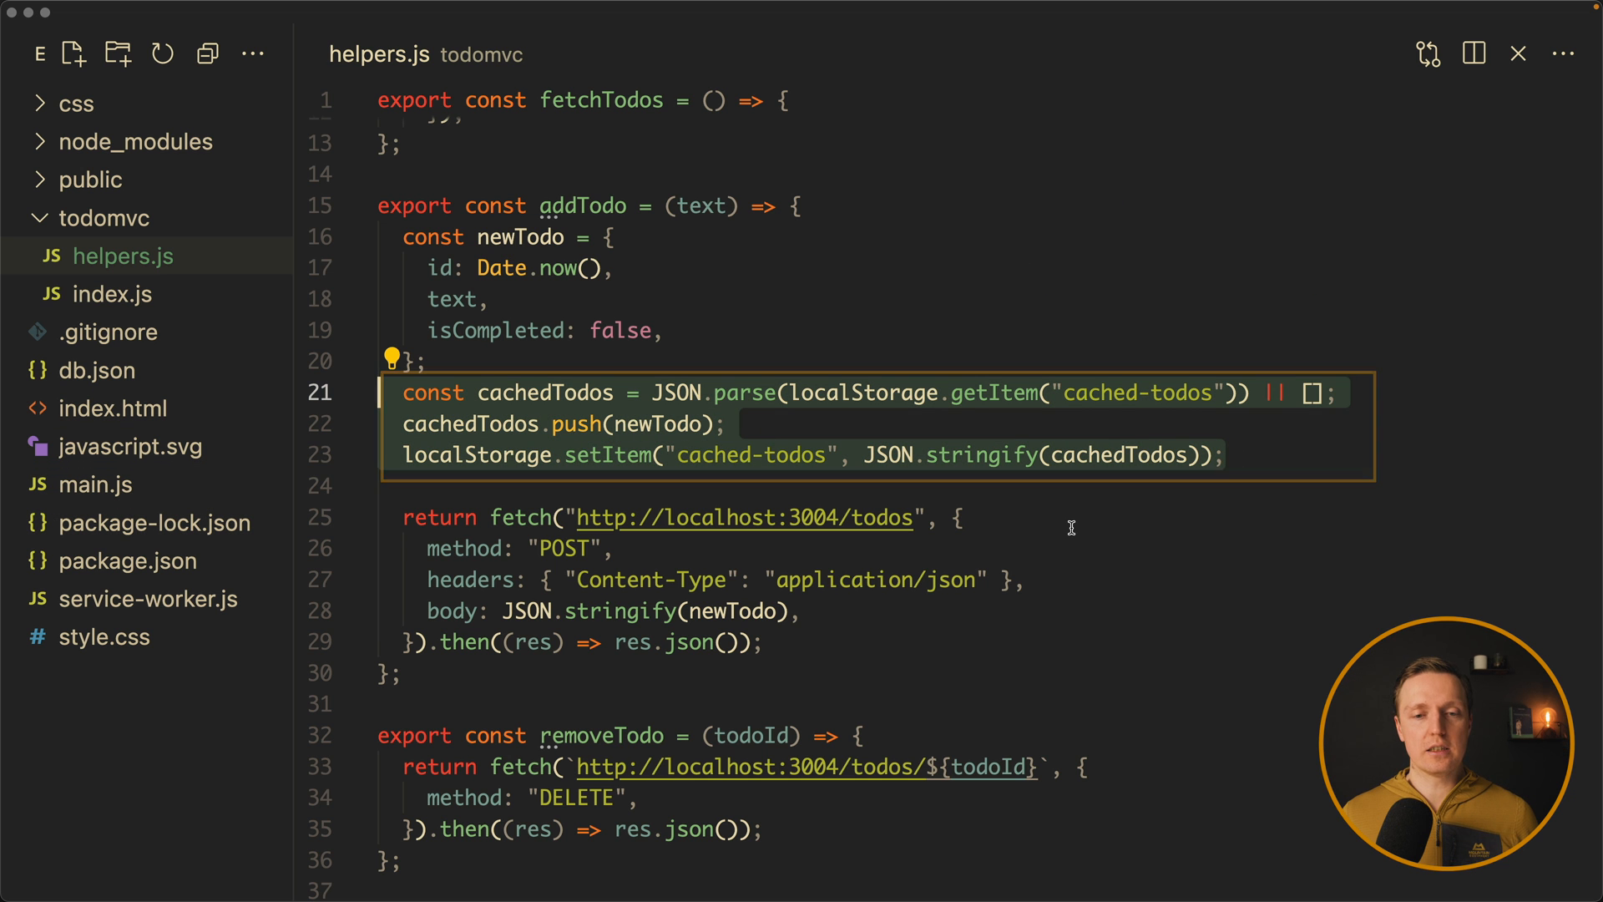
# In removeTodo, filter cachedTodos by todo.id !== todoId into updatedTodos before saving
pyautogui.scroll(-3)
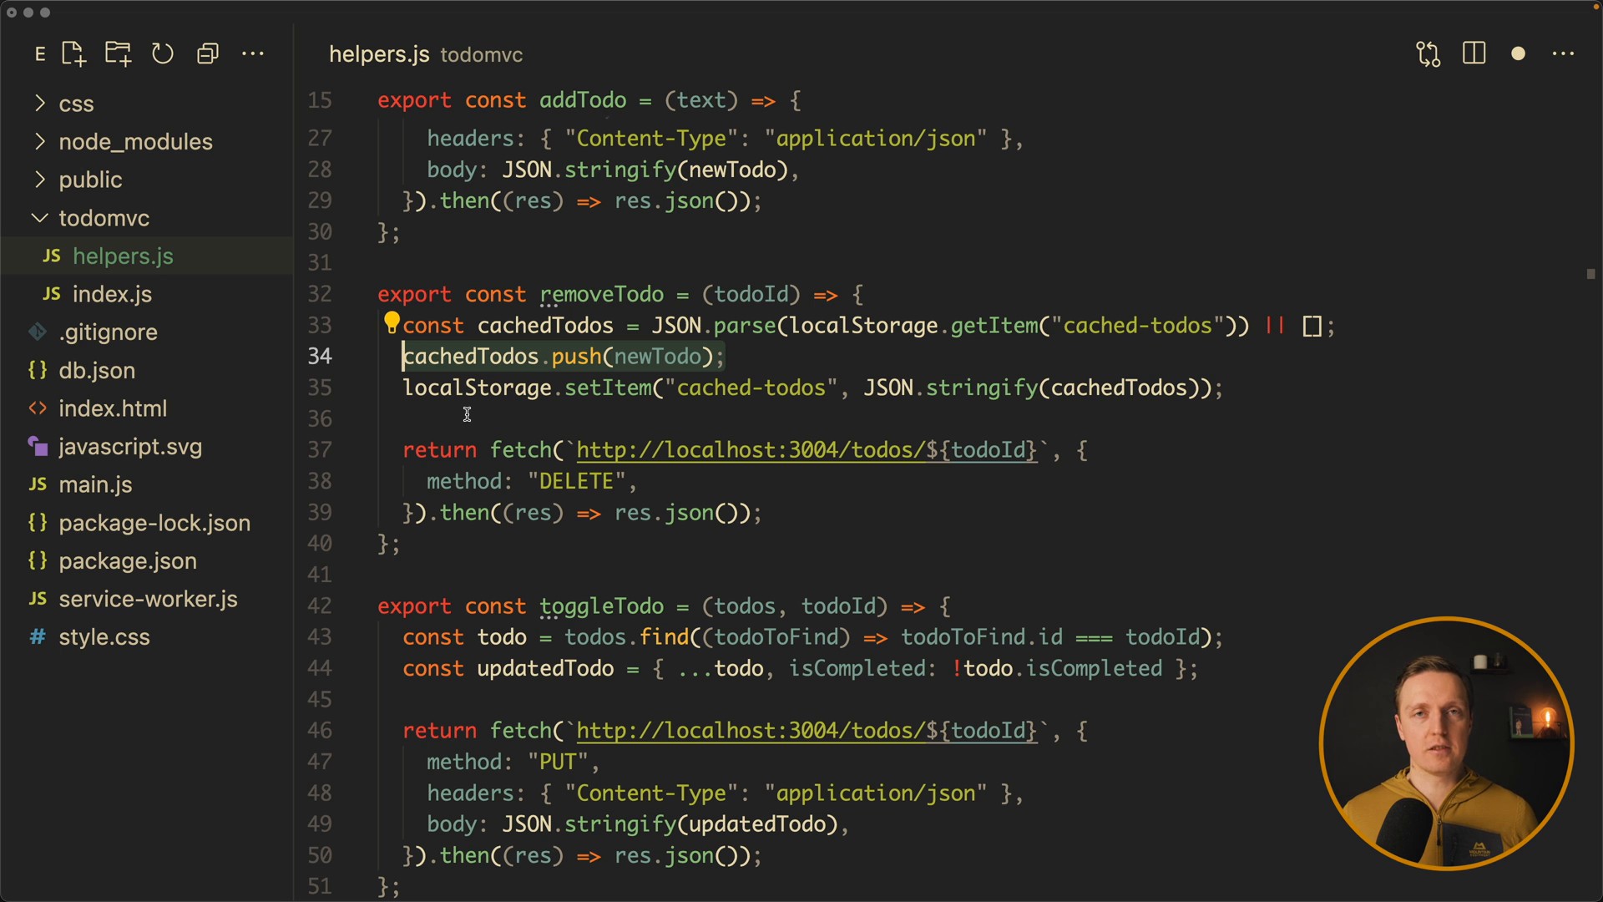
pyautogui.write('const updatedTod')
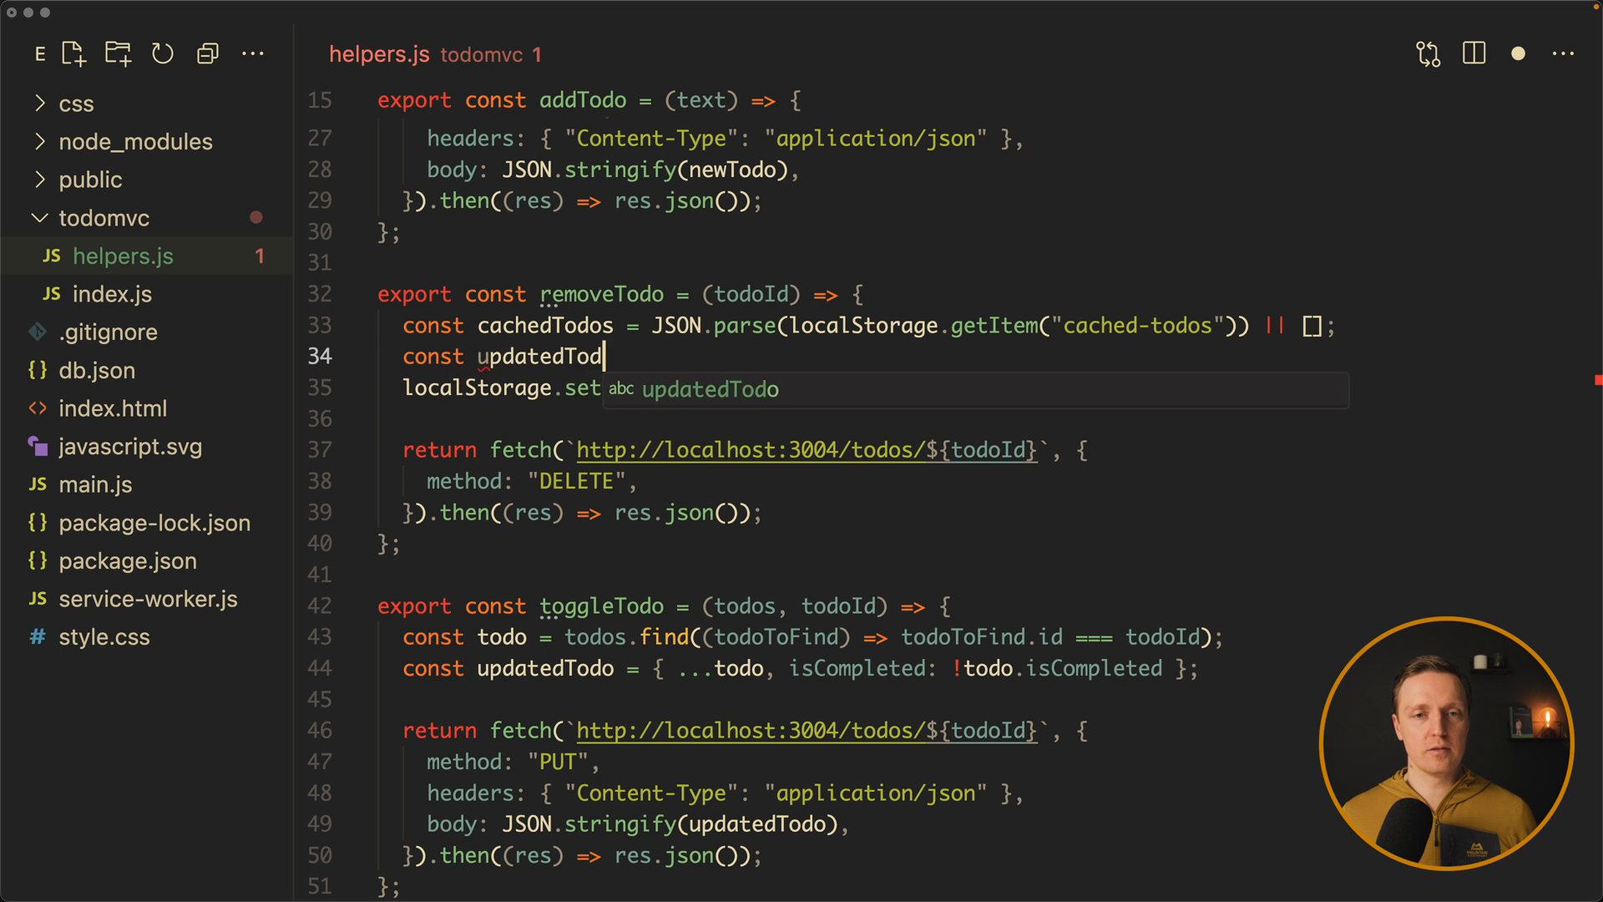
pyautogui.write('os = cachedTodos.filter(todo =>')
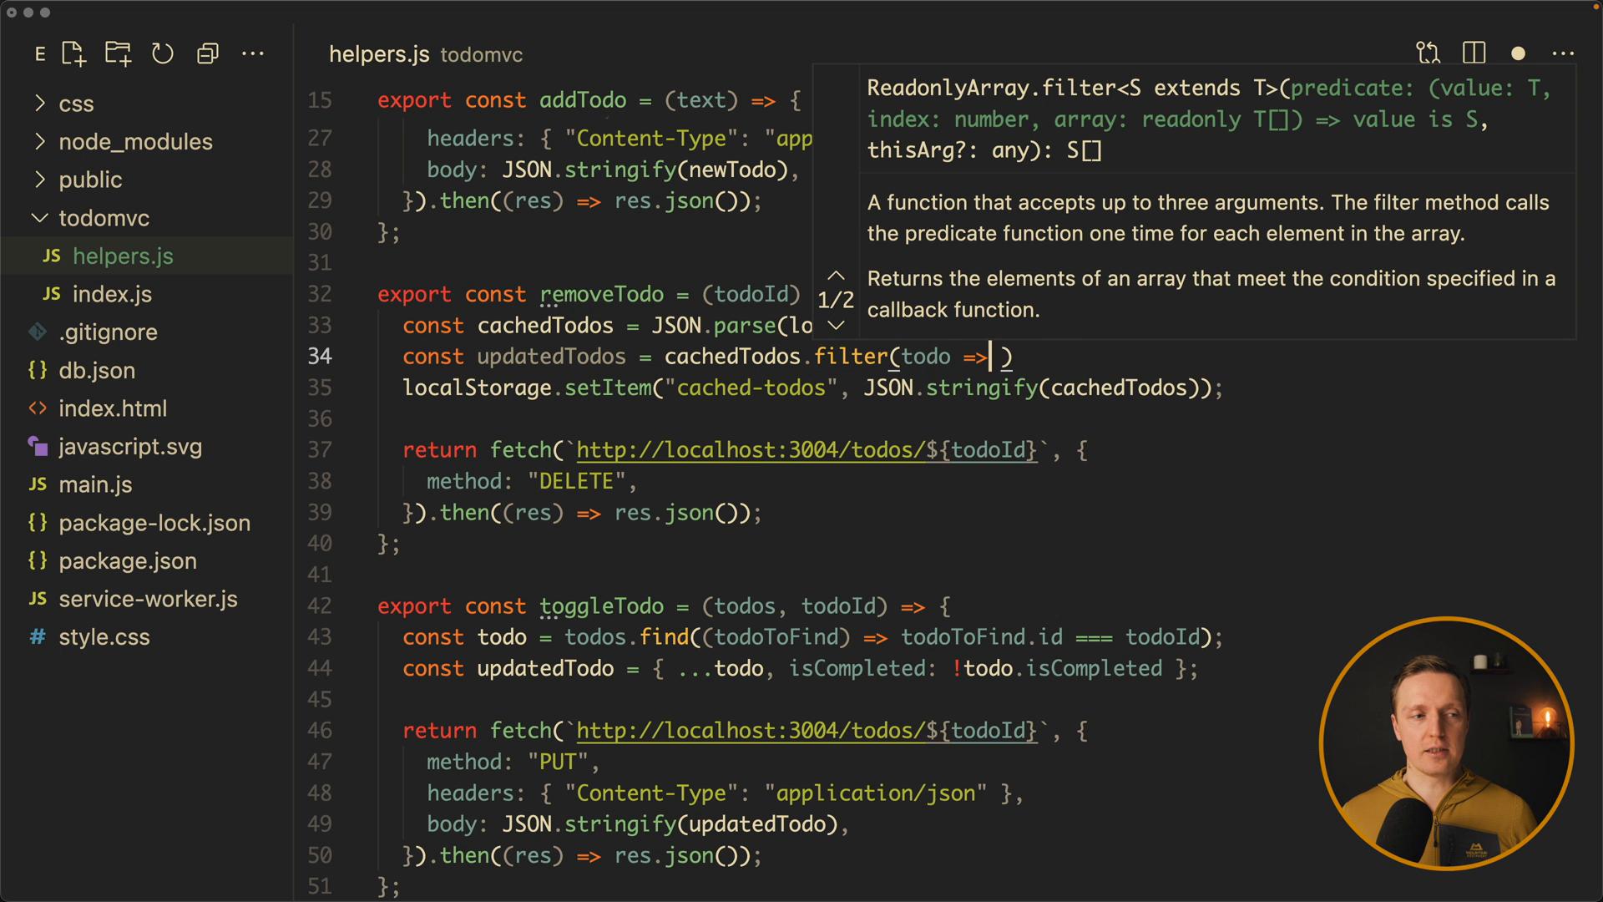
pyautogui.write('todo.id')
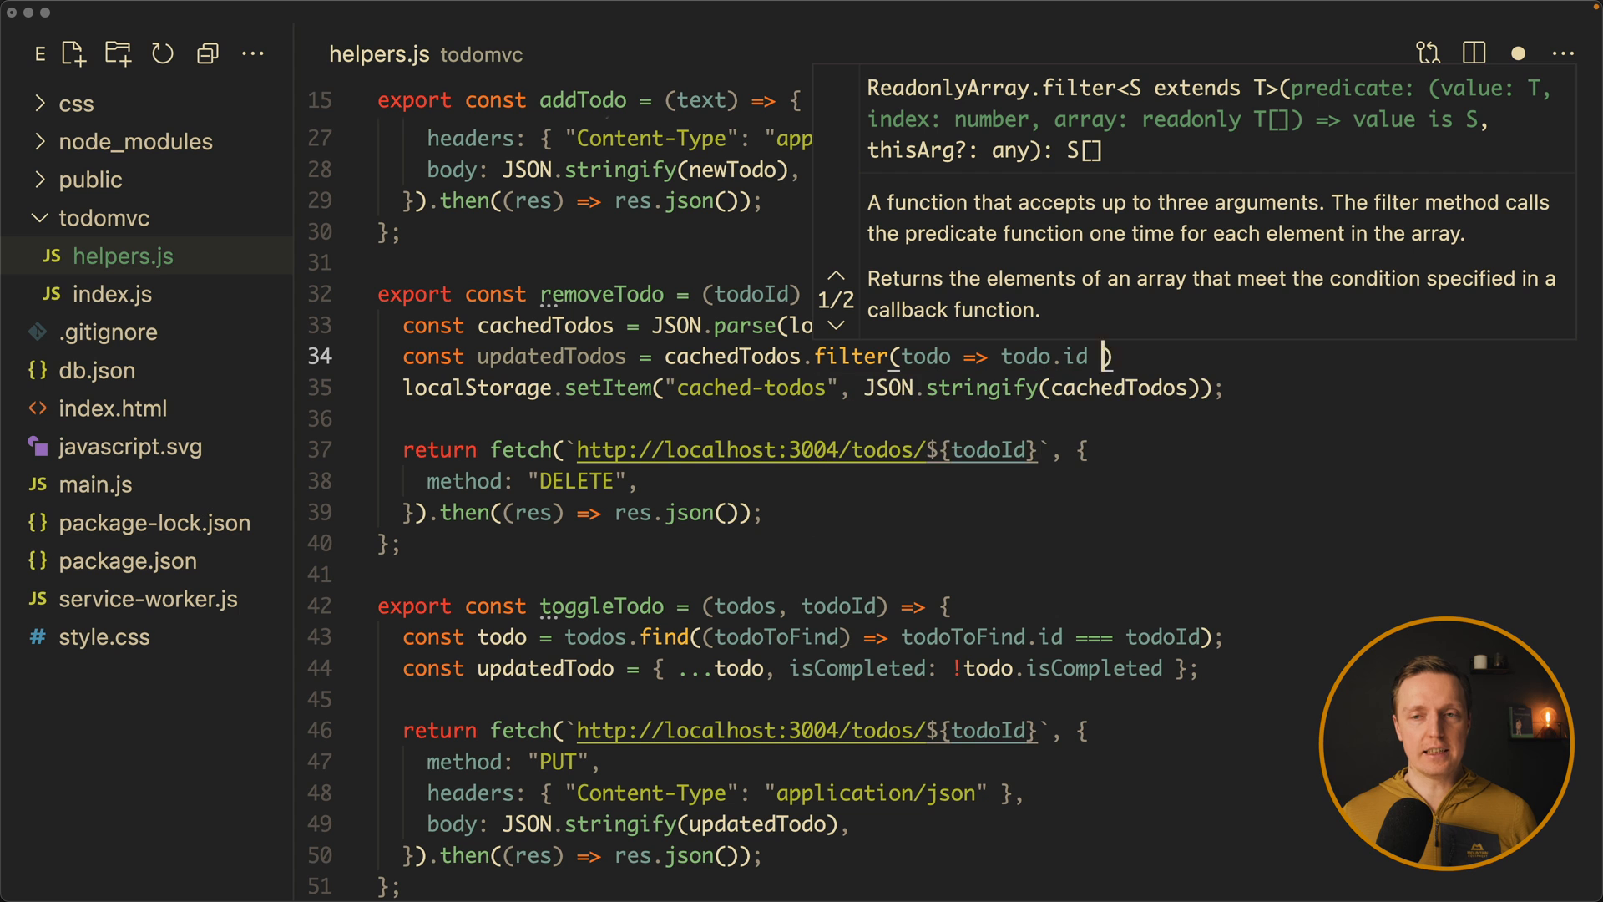
pyautogui.write('!== todoId')
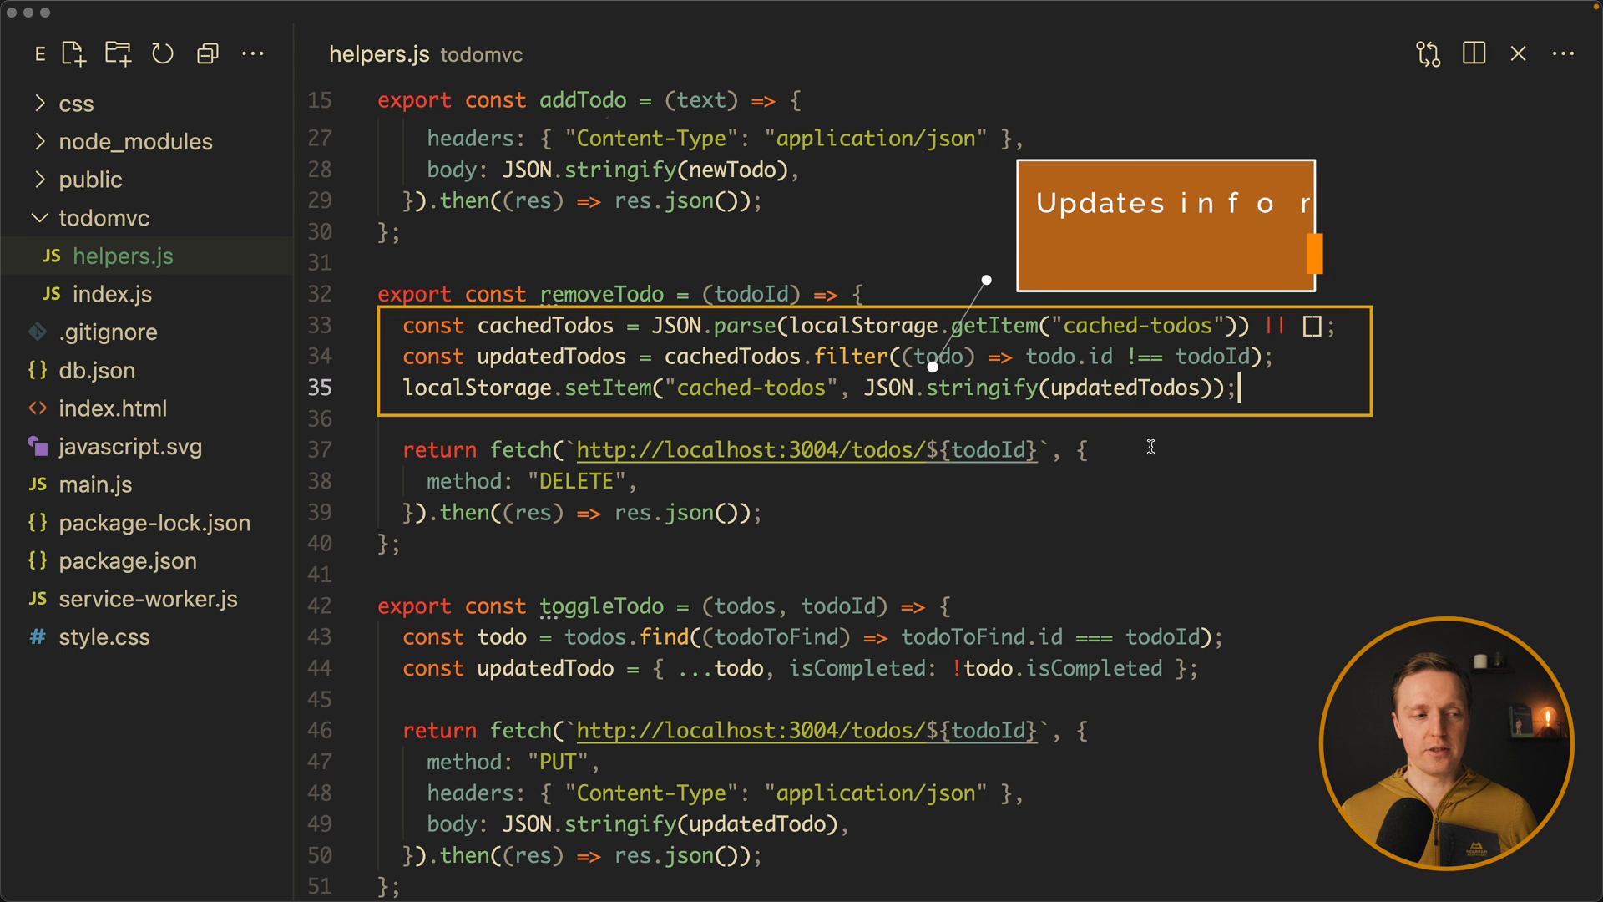
# In toggleTodo, rewrite the line as cachedTodos.map(todo => todo.id === todoId ? updatedTodo : todo)
pyautogui.scroll(-3)
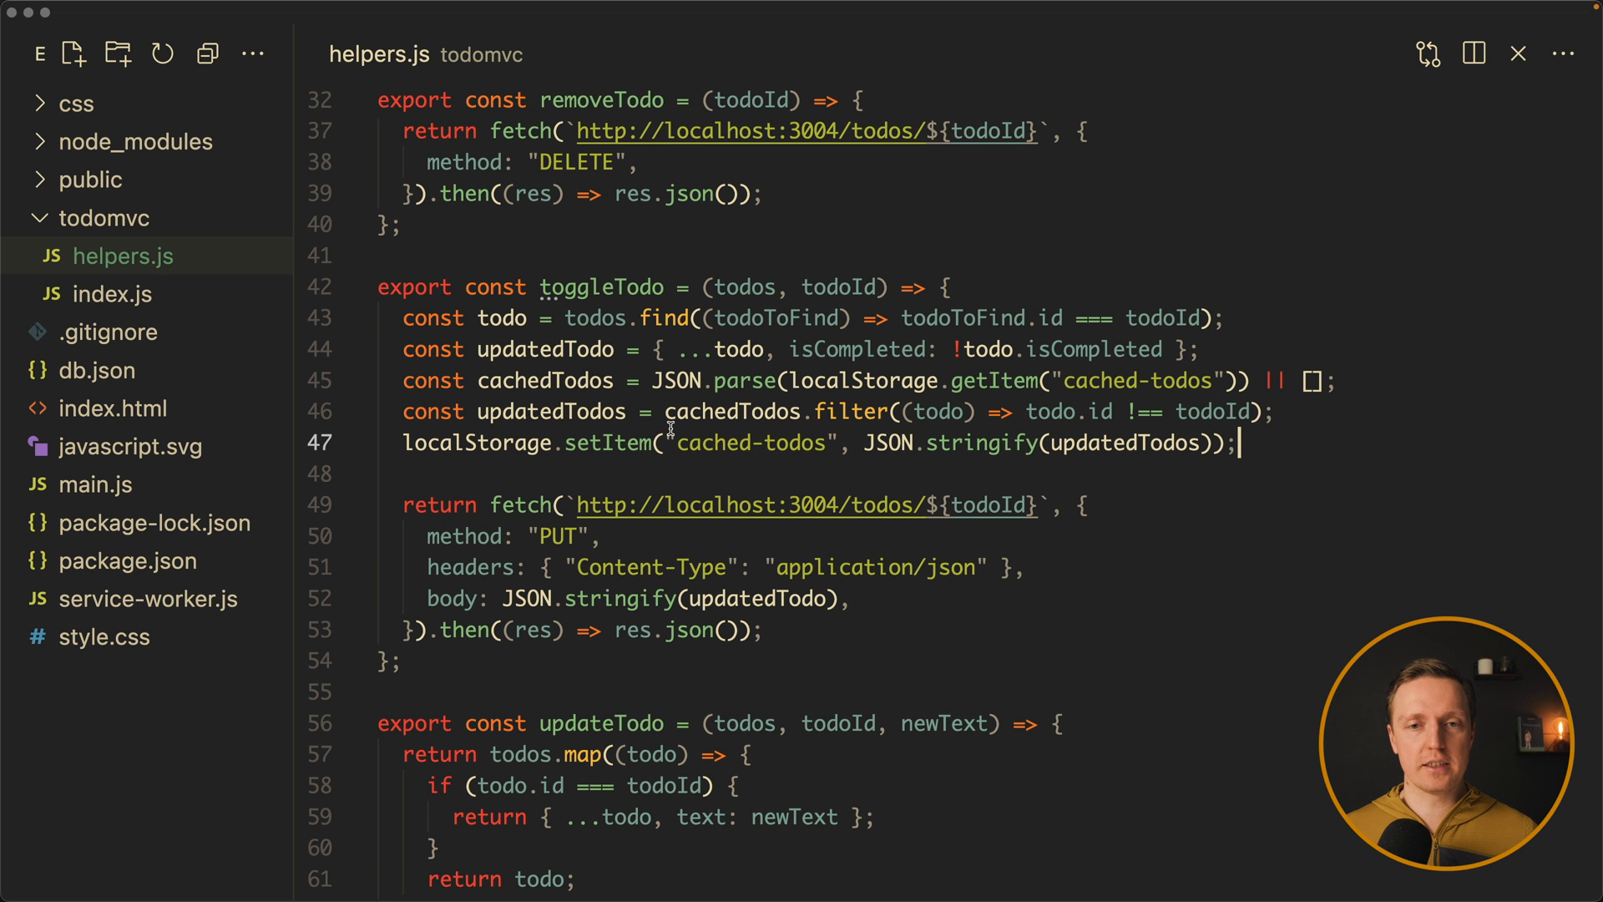
pyautogui.click(578, 413)
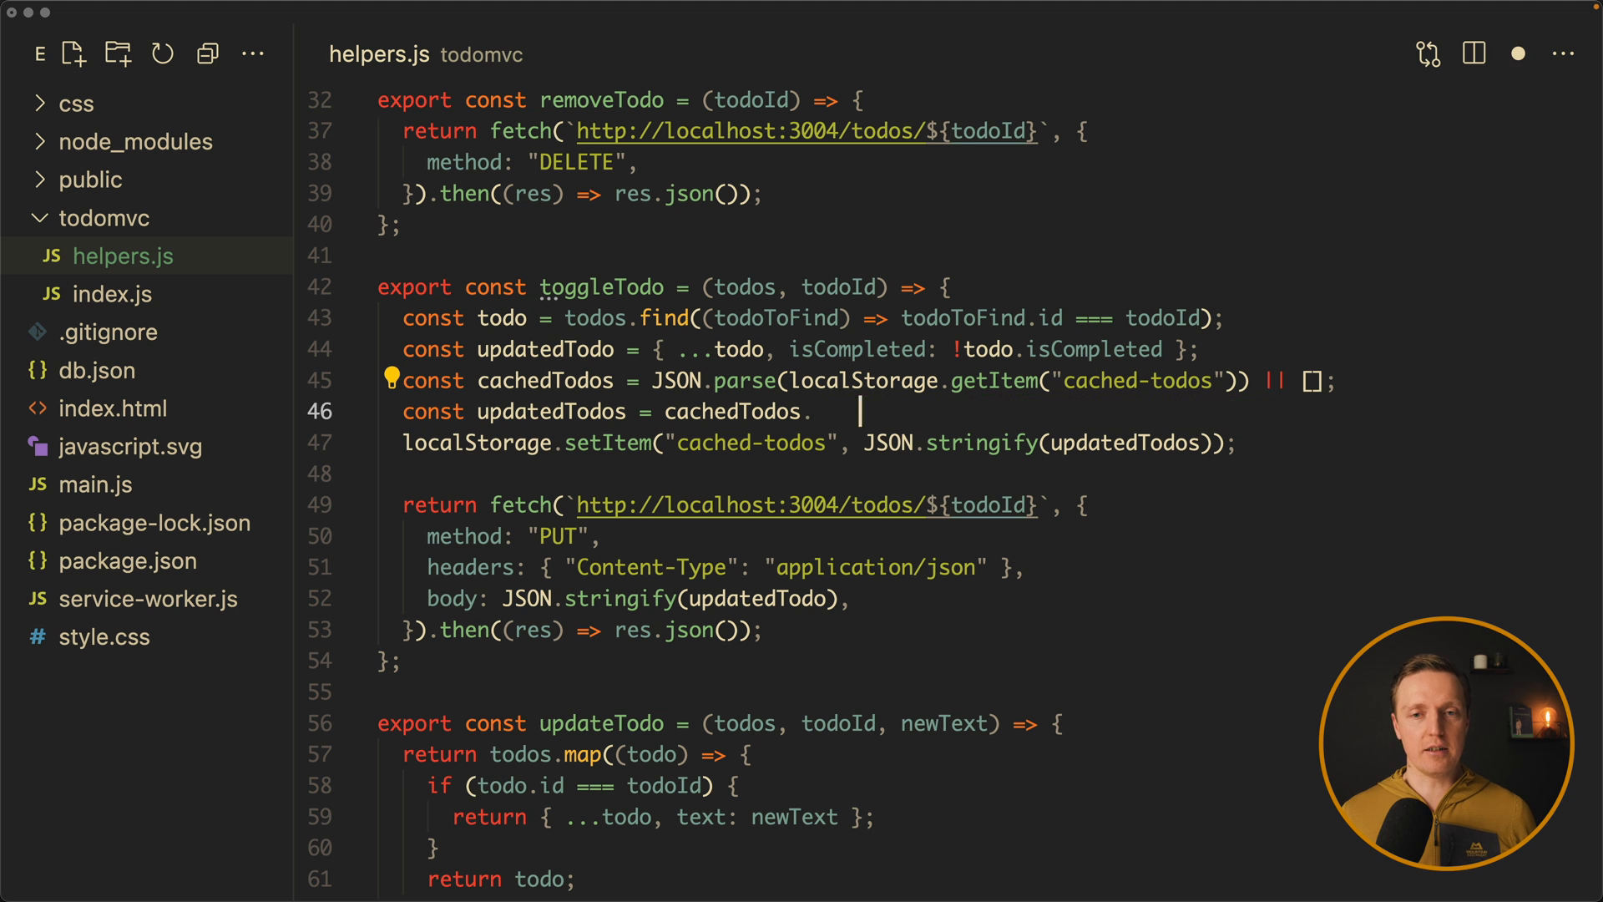
pyautogui.write('.map(')
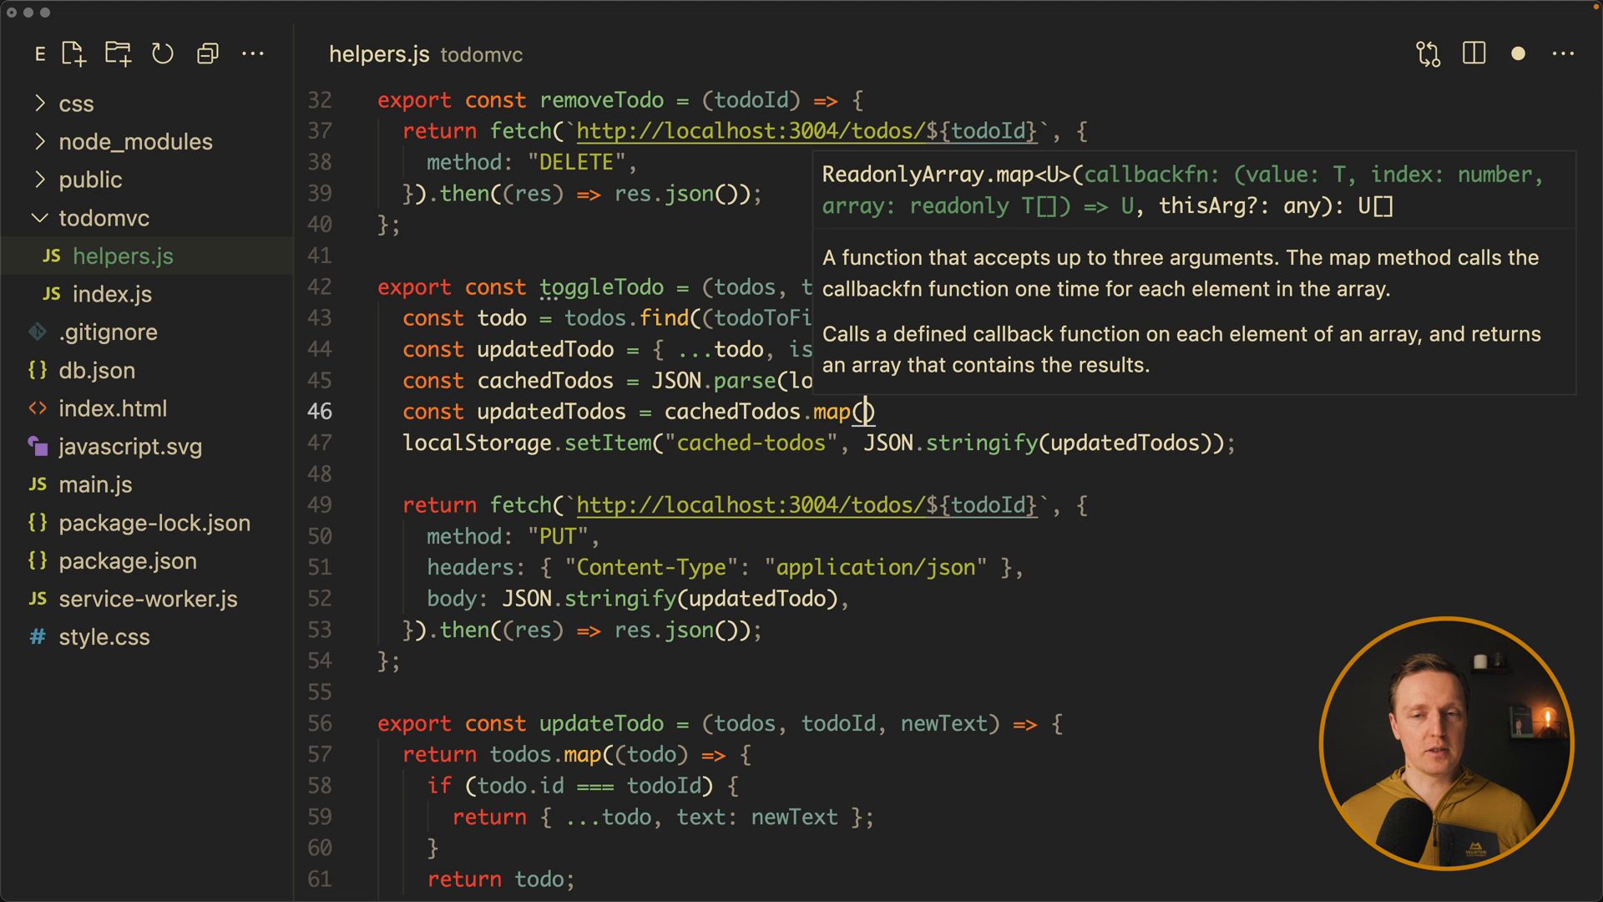
pyautogui.write('todo =>')
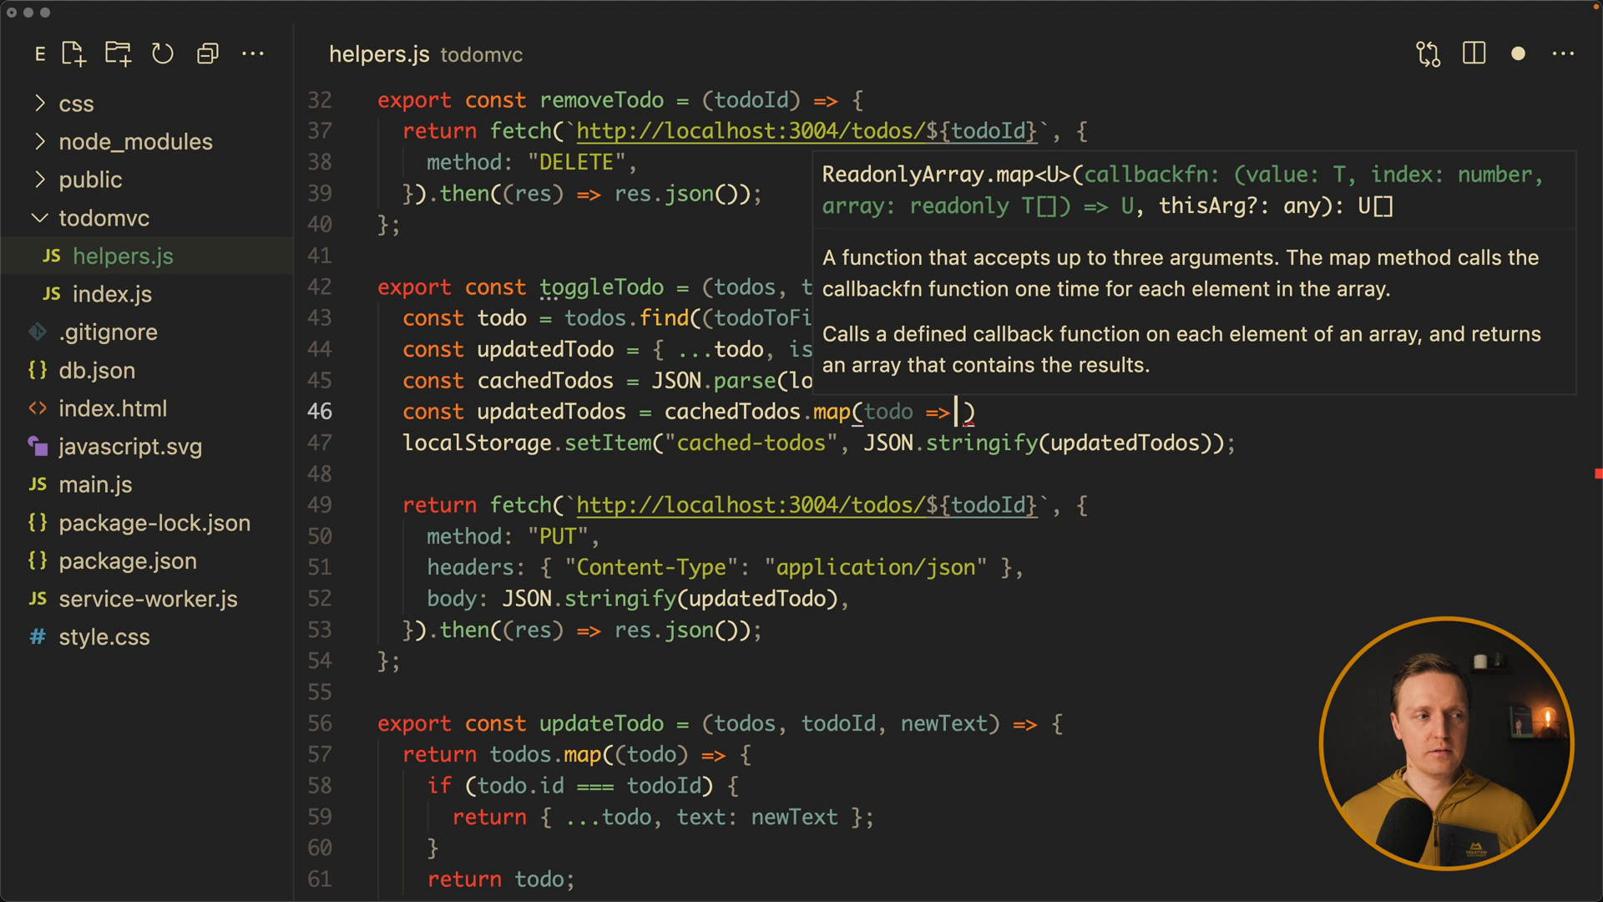
pyautogui.write('todo.id')
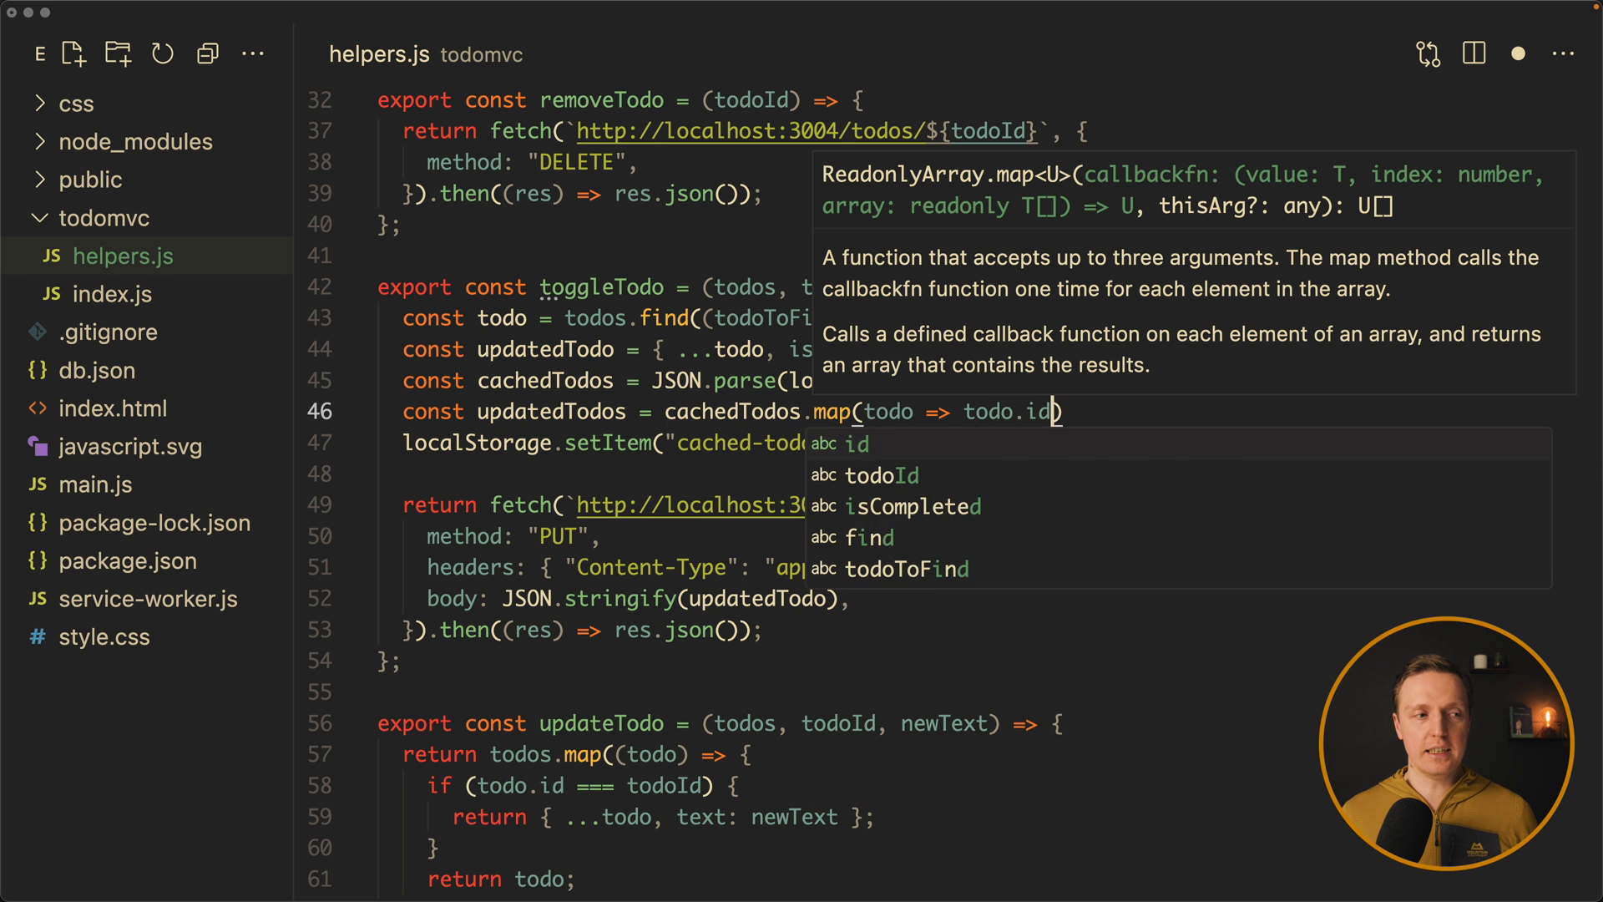
pyautogui.write('=== todoId ?')
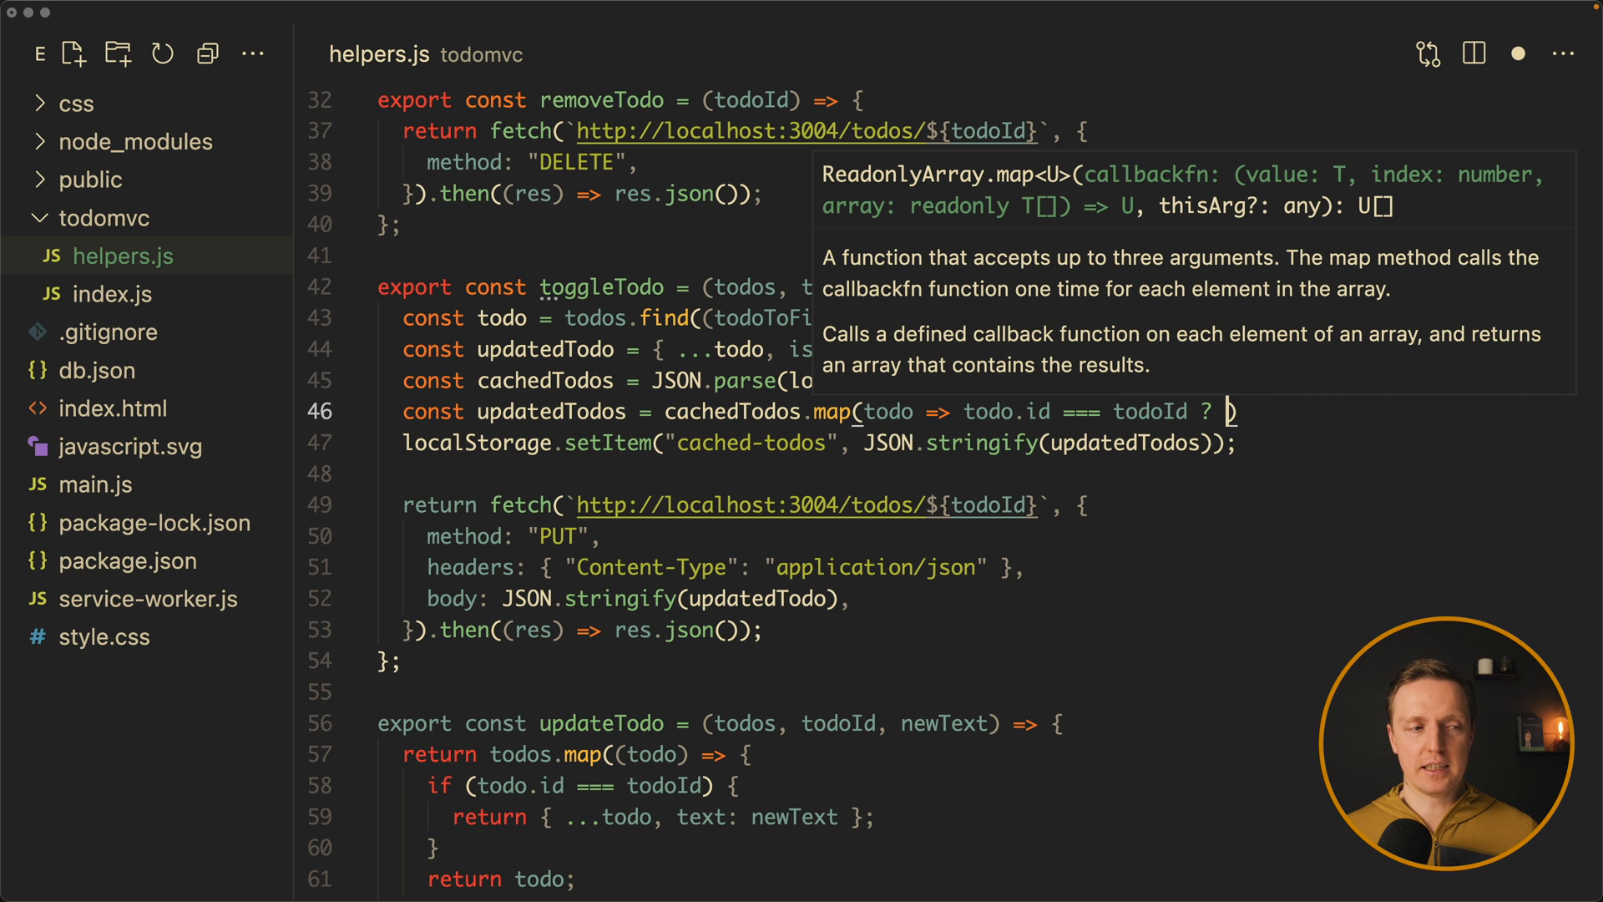
pyautogui.write('upda')
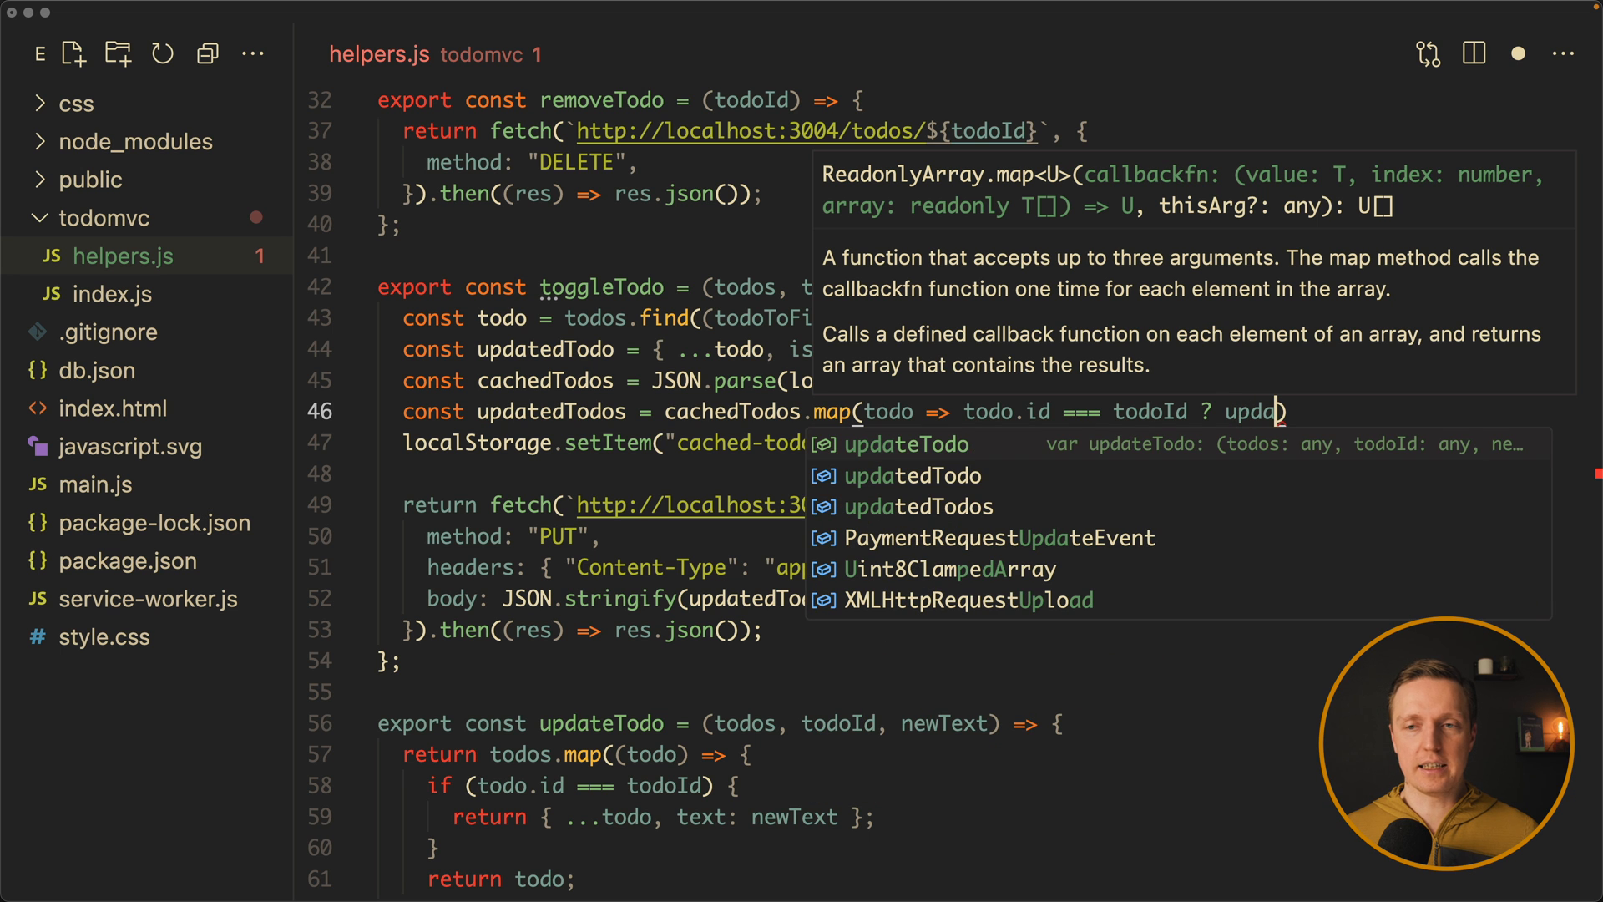
pyautogui.write('updatedTodo')
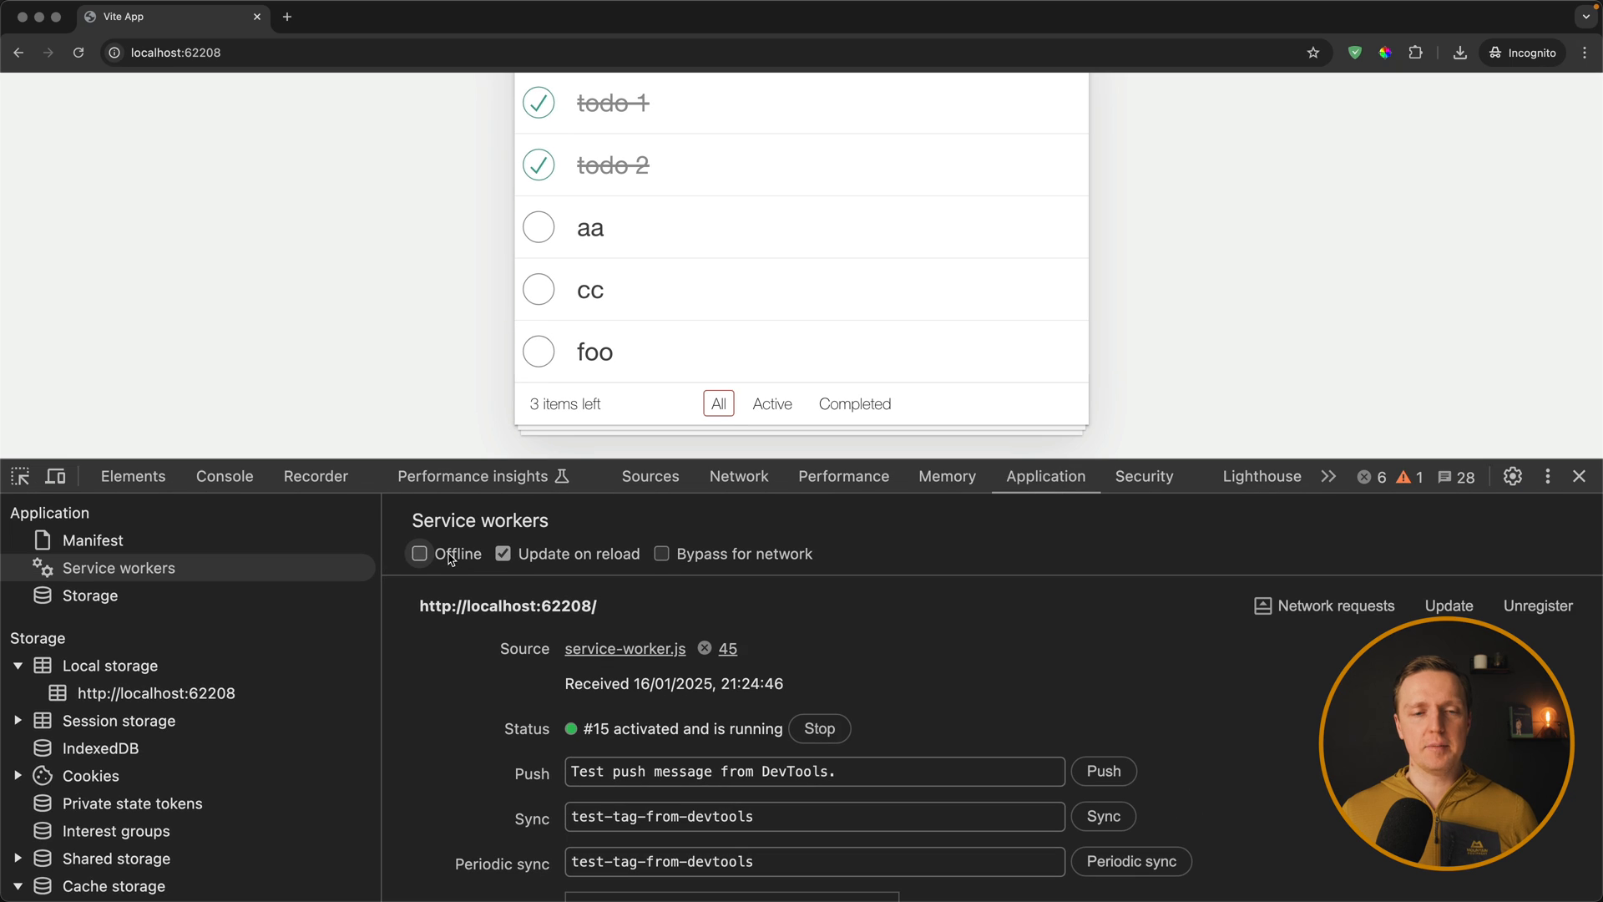
# Tick Offline under Service workers and inspect the cached-todos key in localhost local storage
pyautogui.click(419, 552)
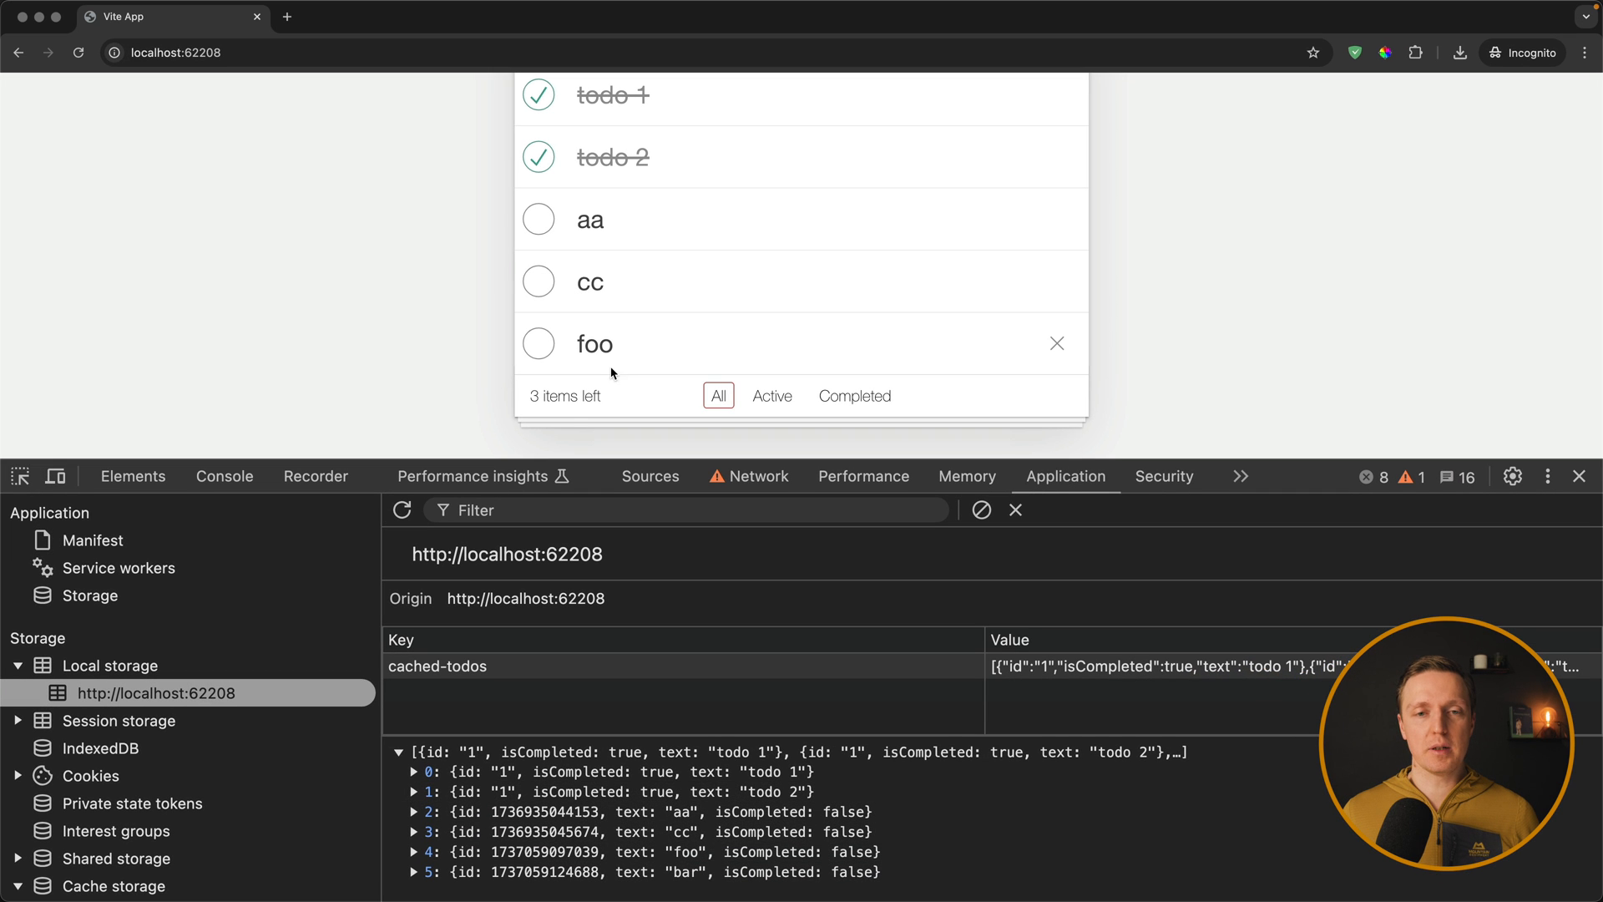
pyautogui.click(223, 476)
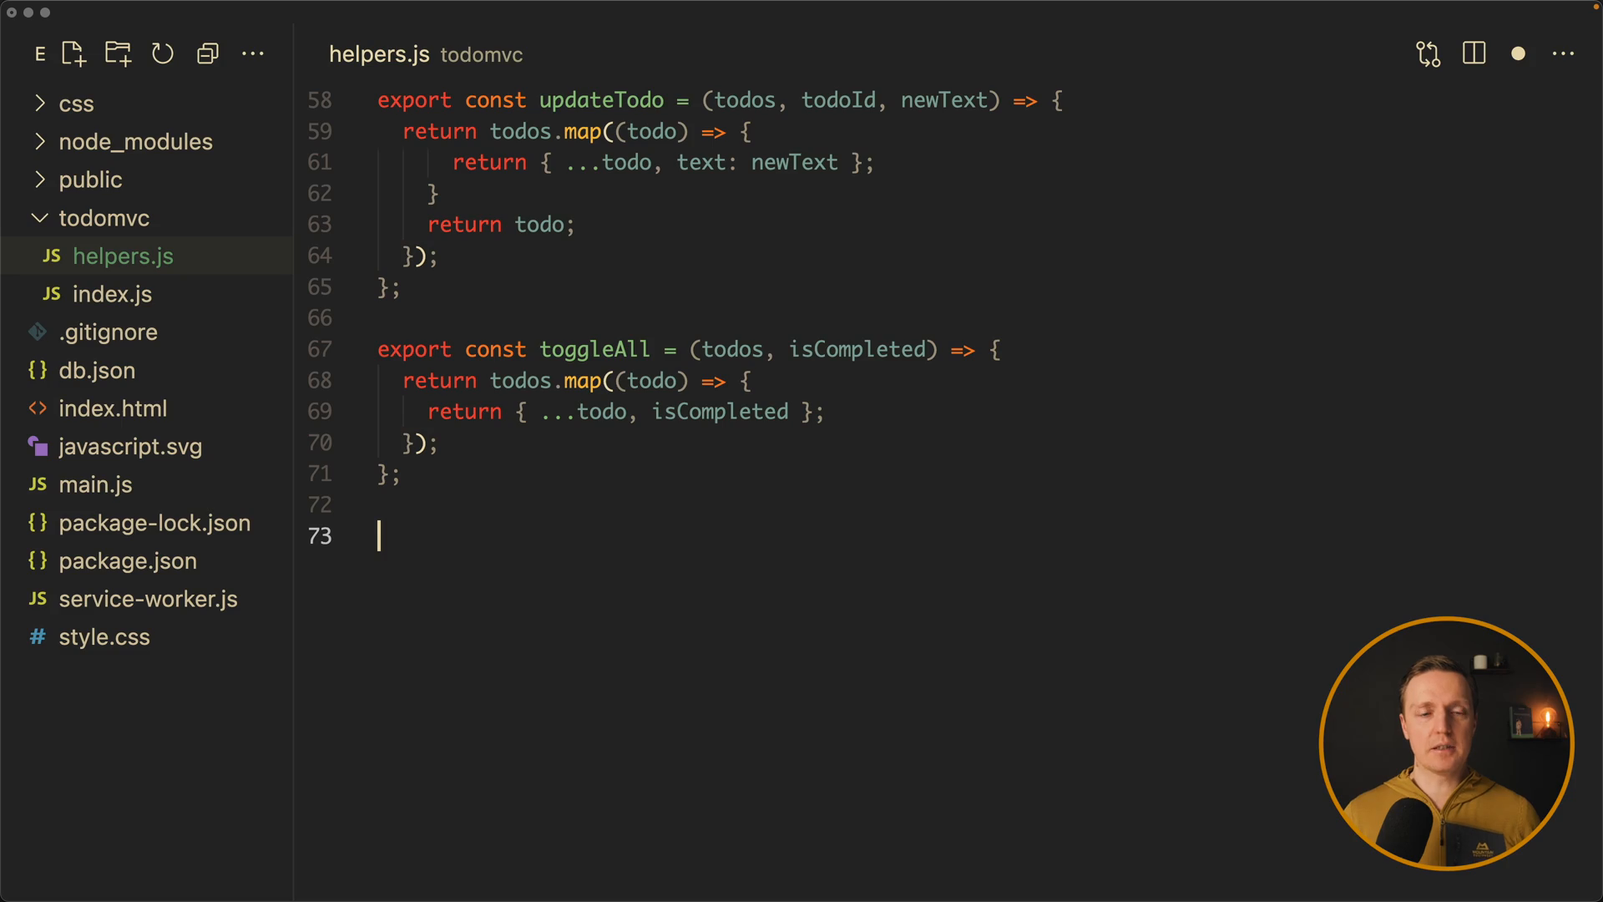
# Write export const enqueueTask = task => parsing task-queue, pushing task, and saving JSON.stringify(queue)
pyautogui.write('export')
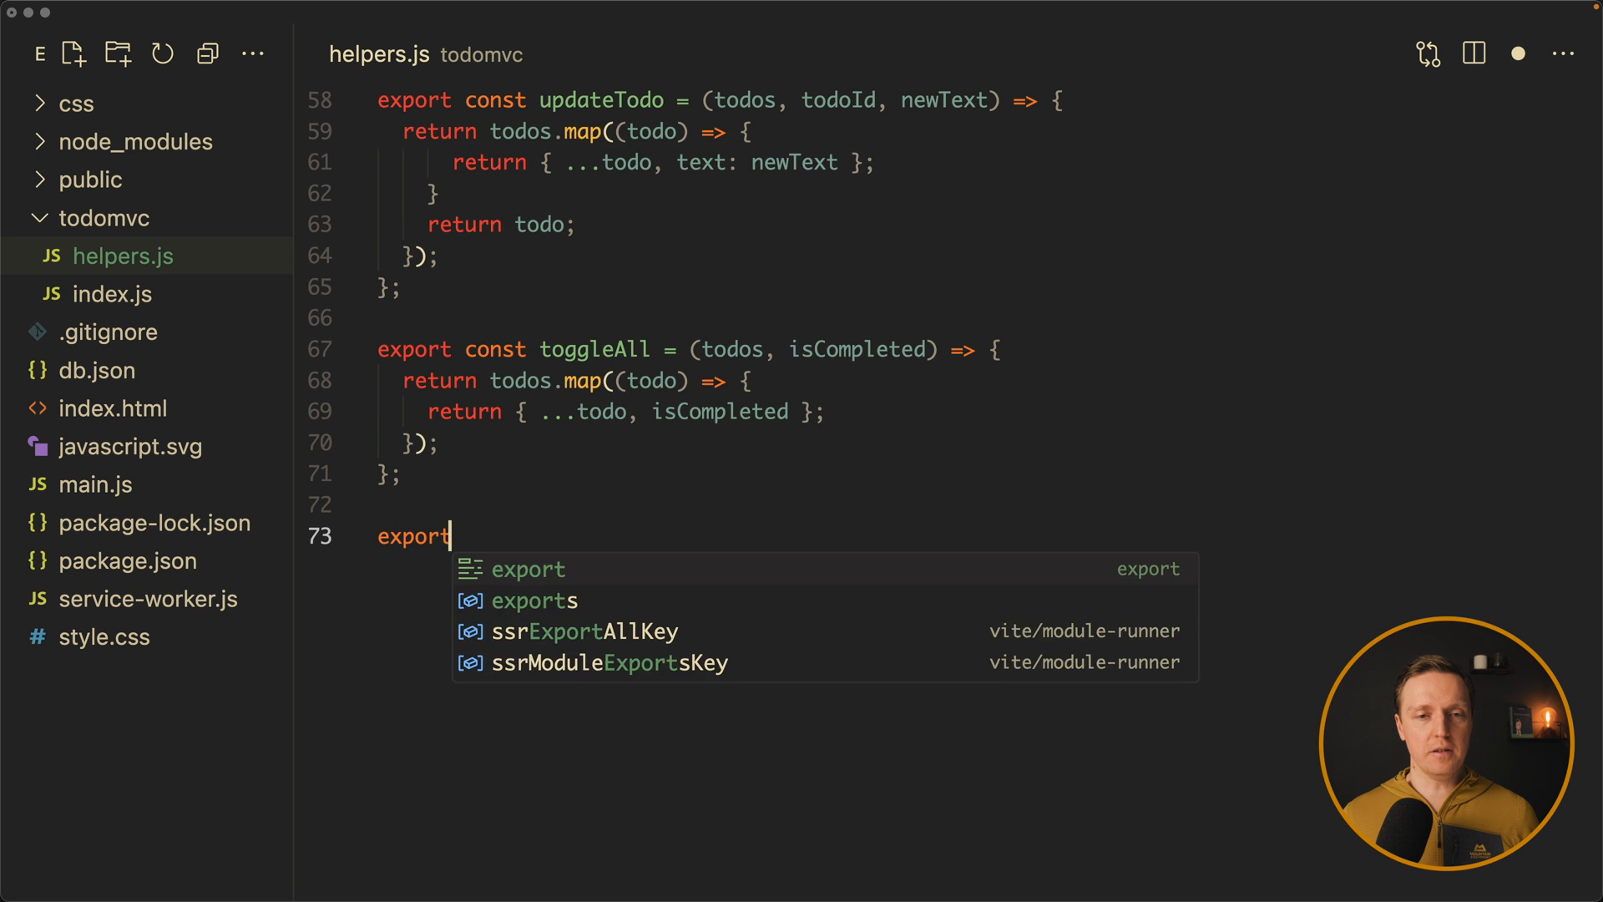
pyautogui.write('const enqueue')
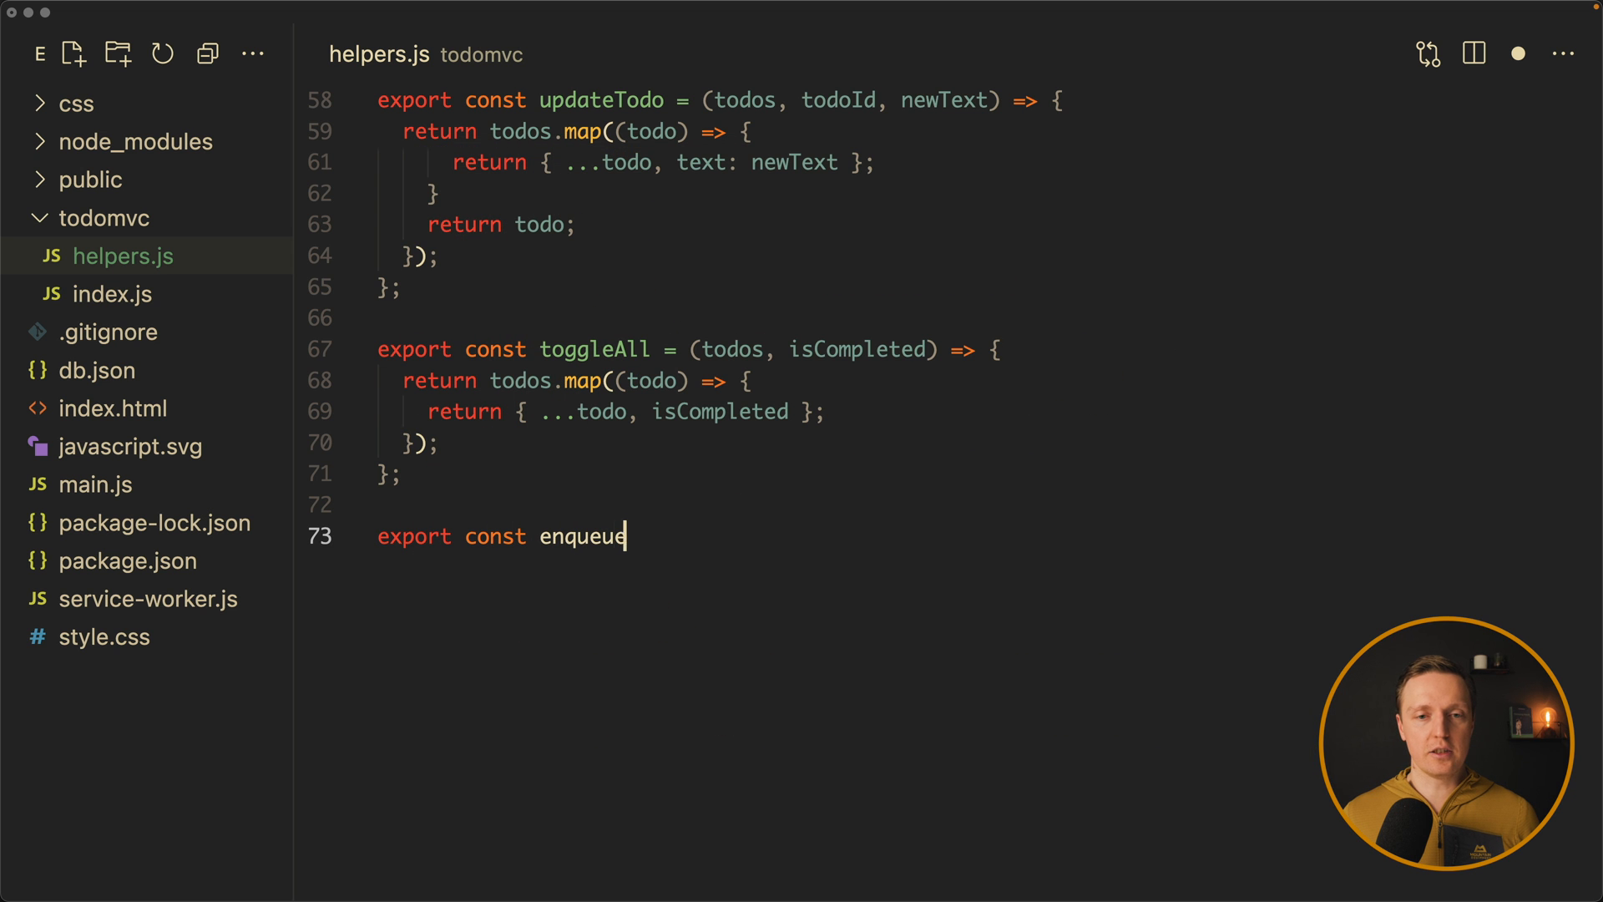
pyautogui.write('Task = task =')
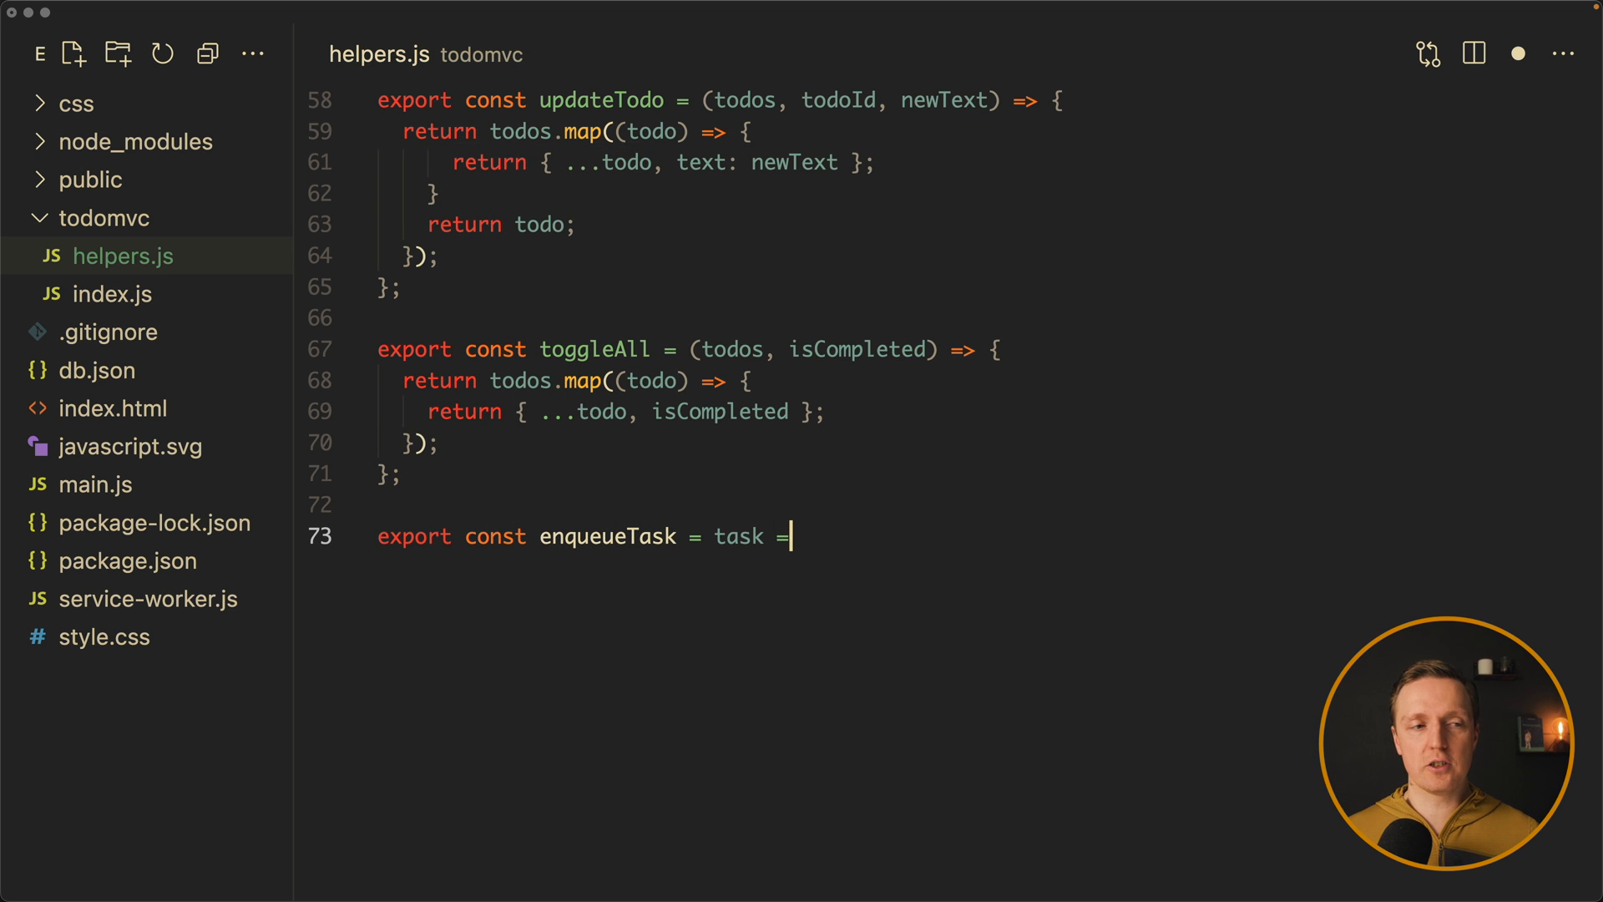
pyautogui.write('> {')
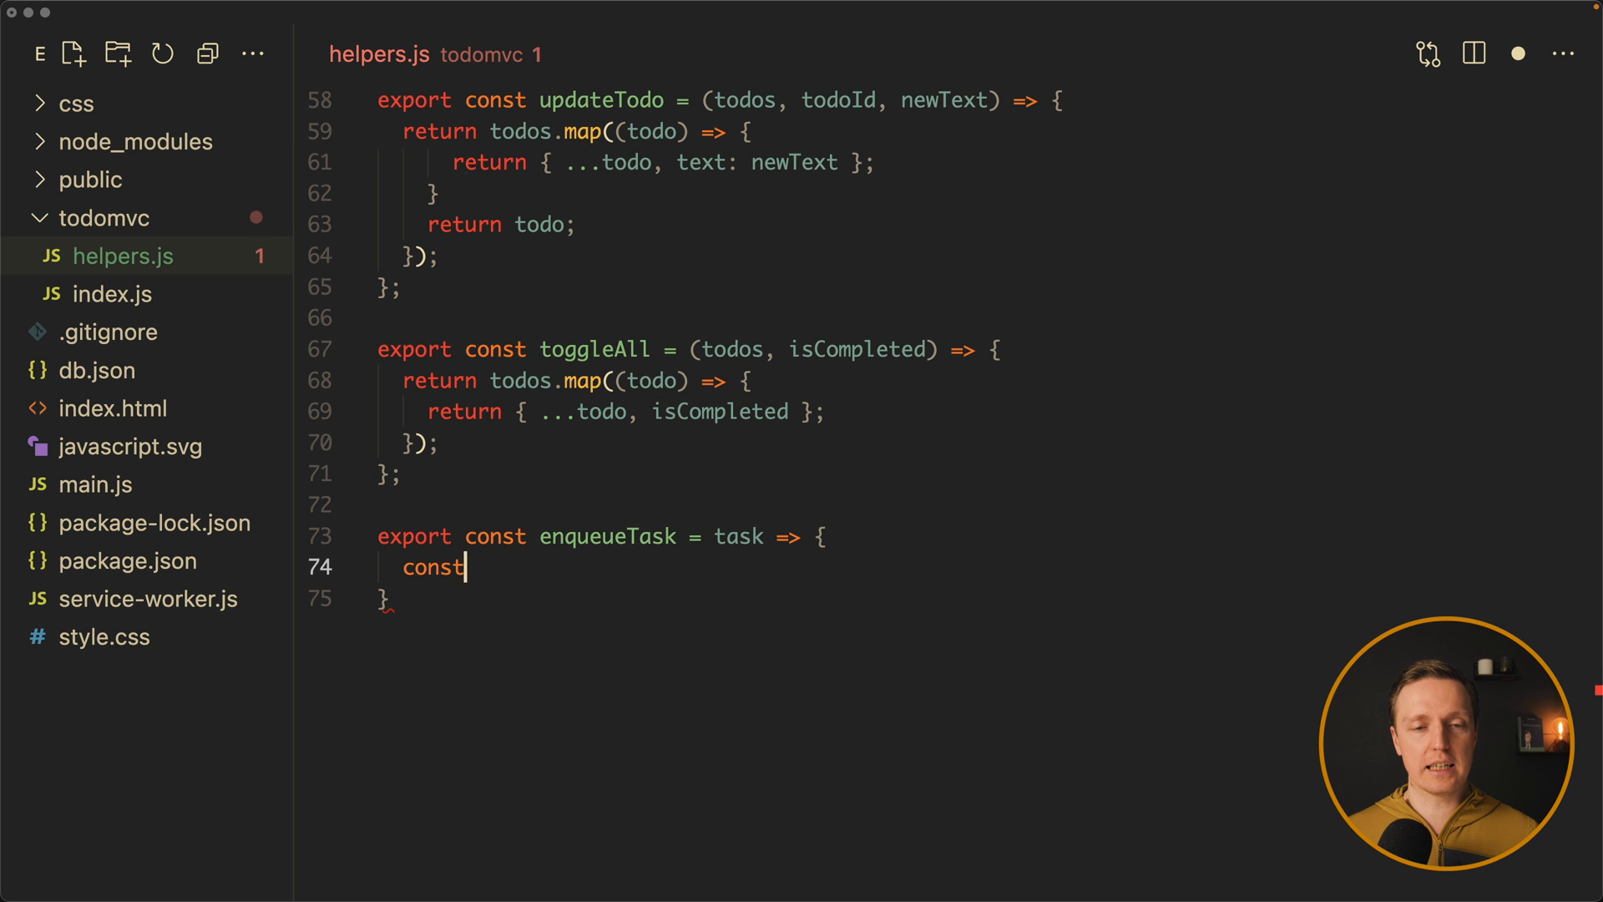
pyautogui.write('que')
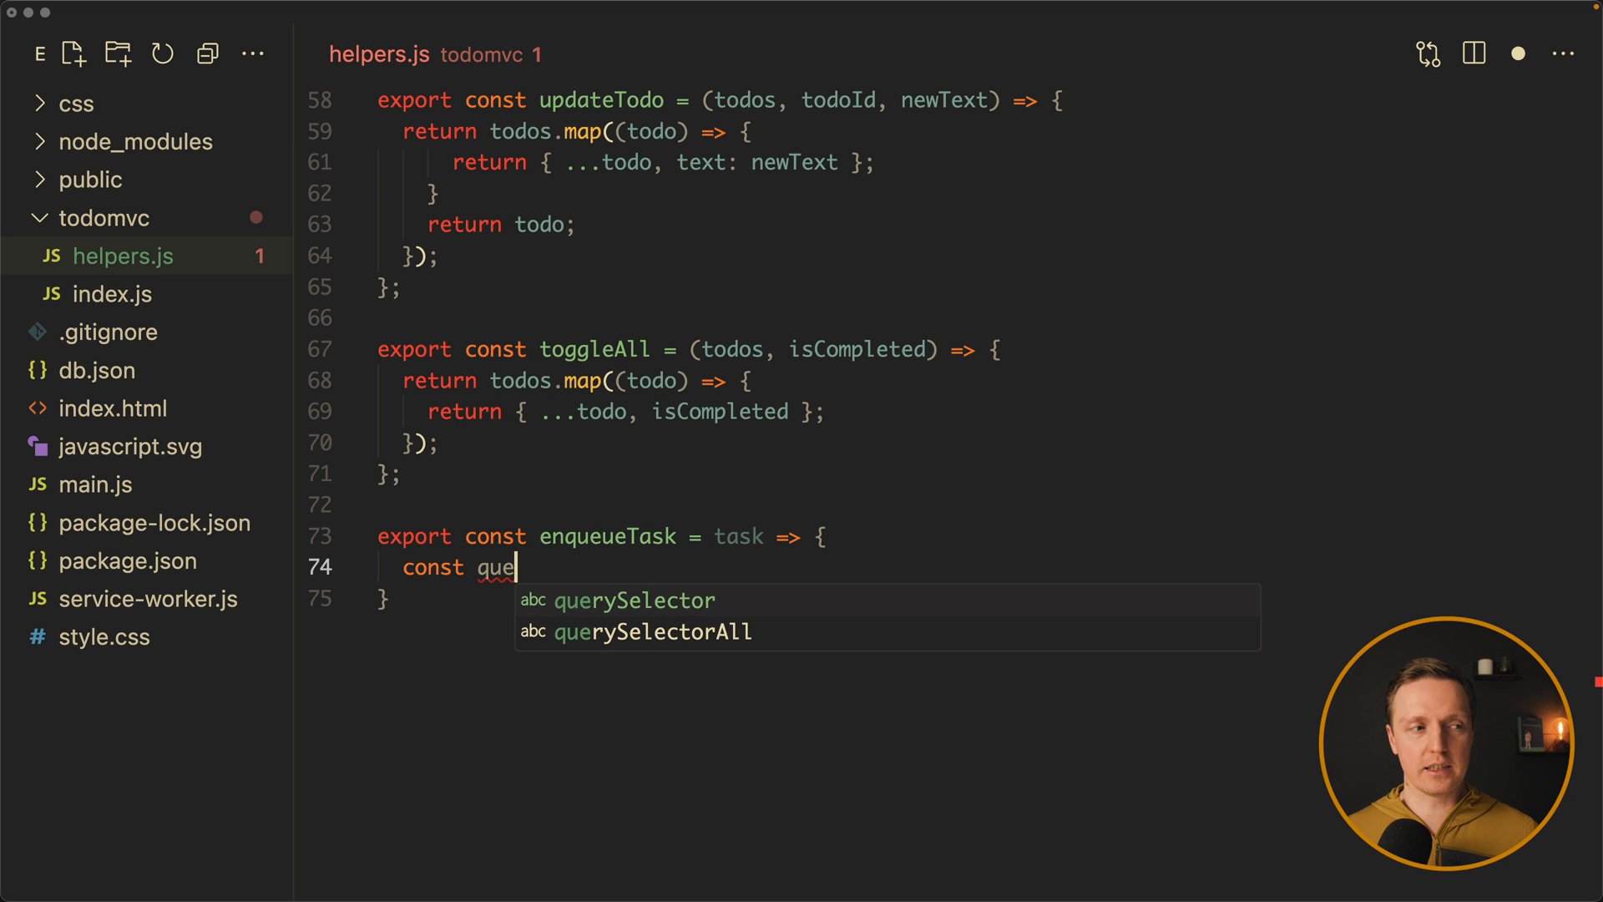
pyautogui.write('ue =')
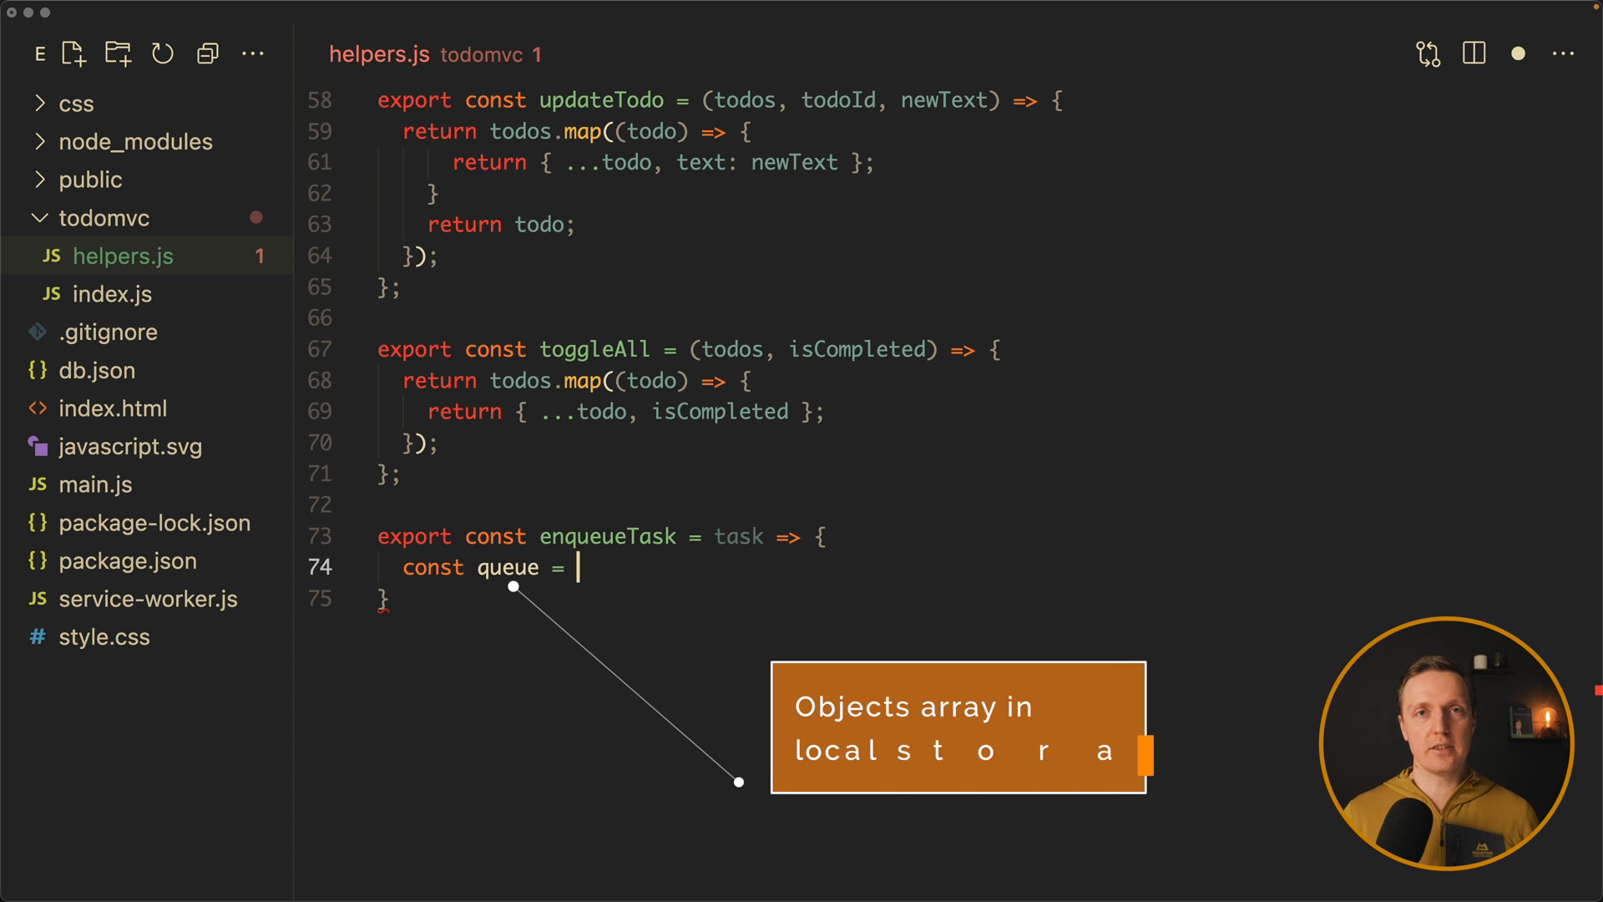
pyautogui.write('JS')
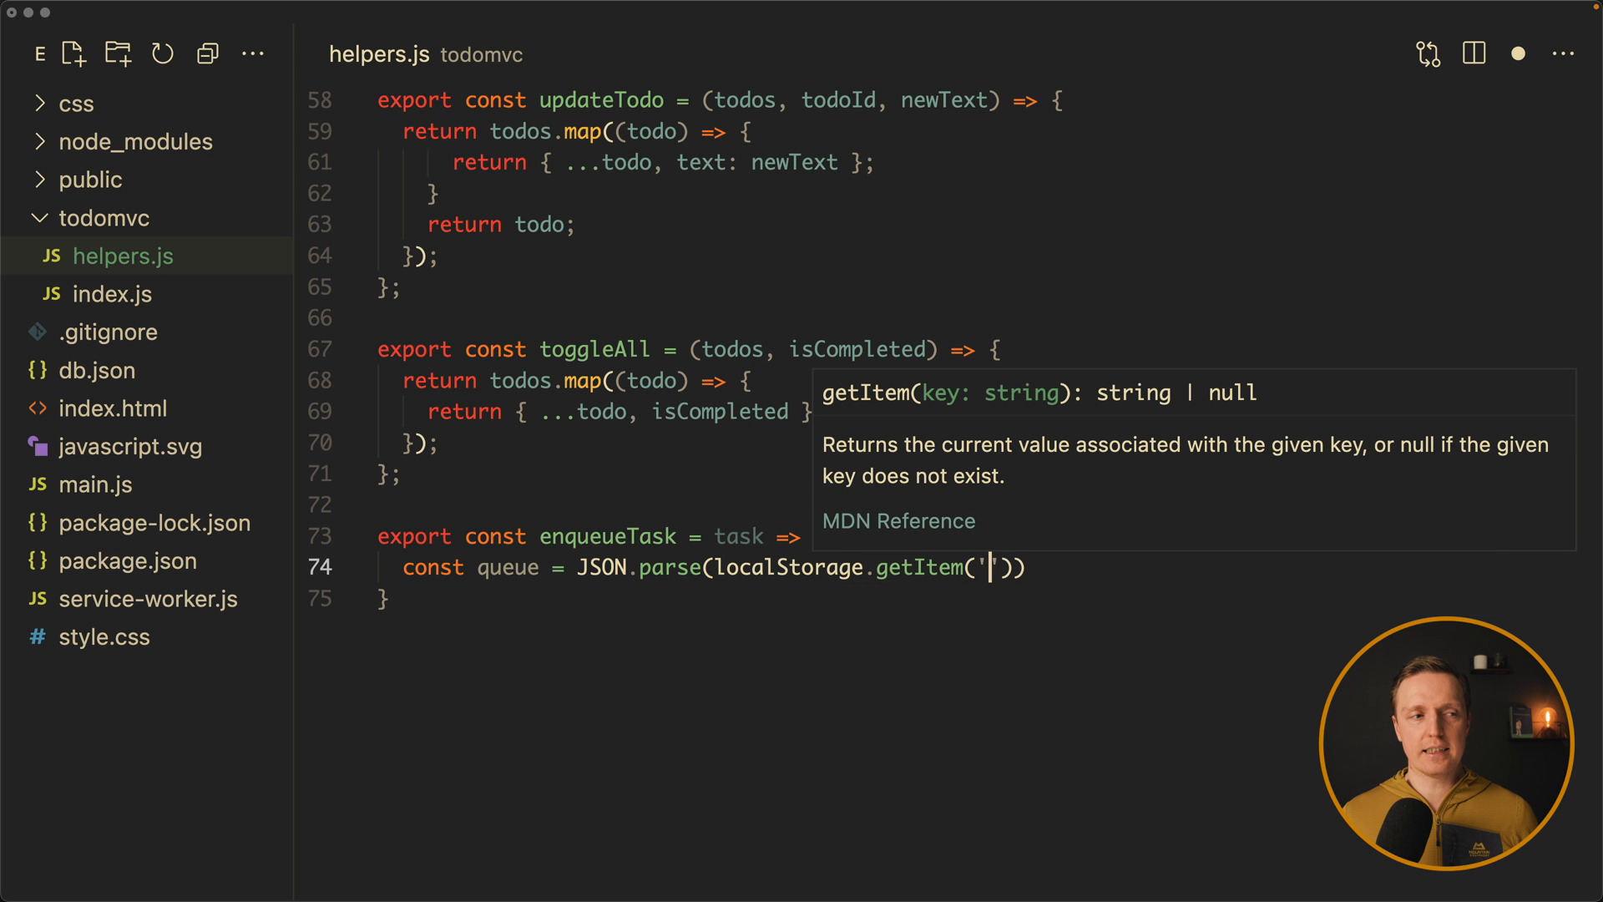
pyautogui.write('task-queue')
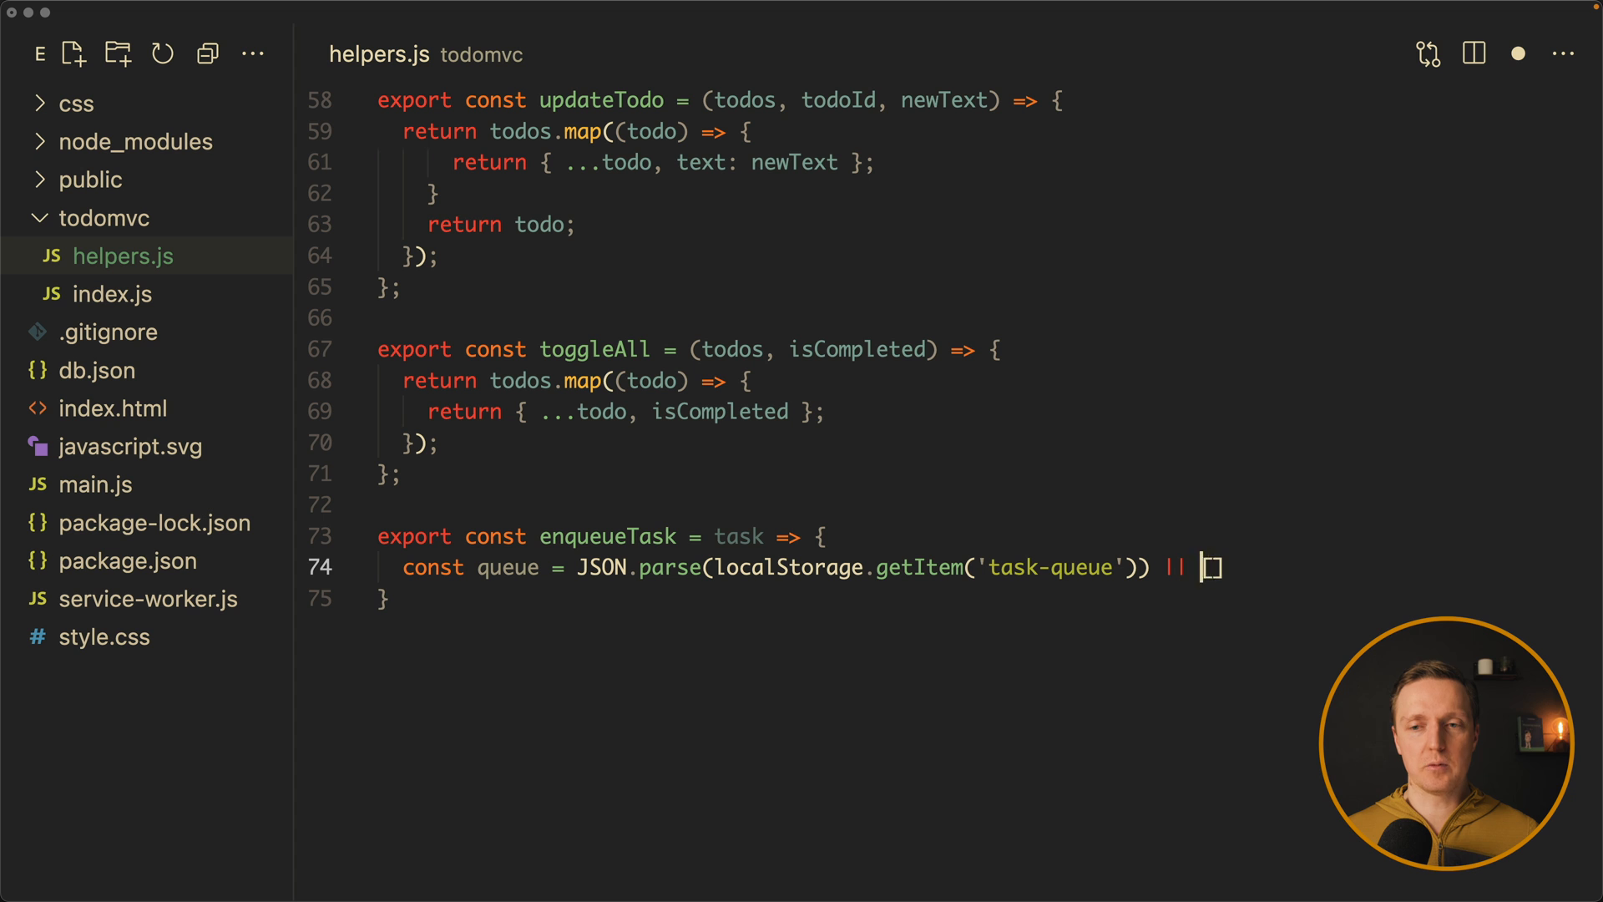
pyautogui.write('queue.push')
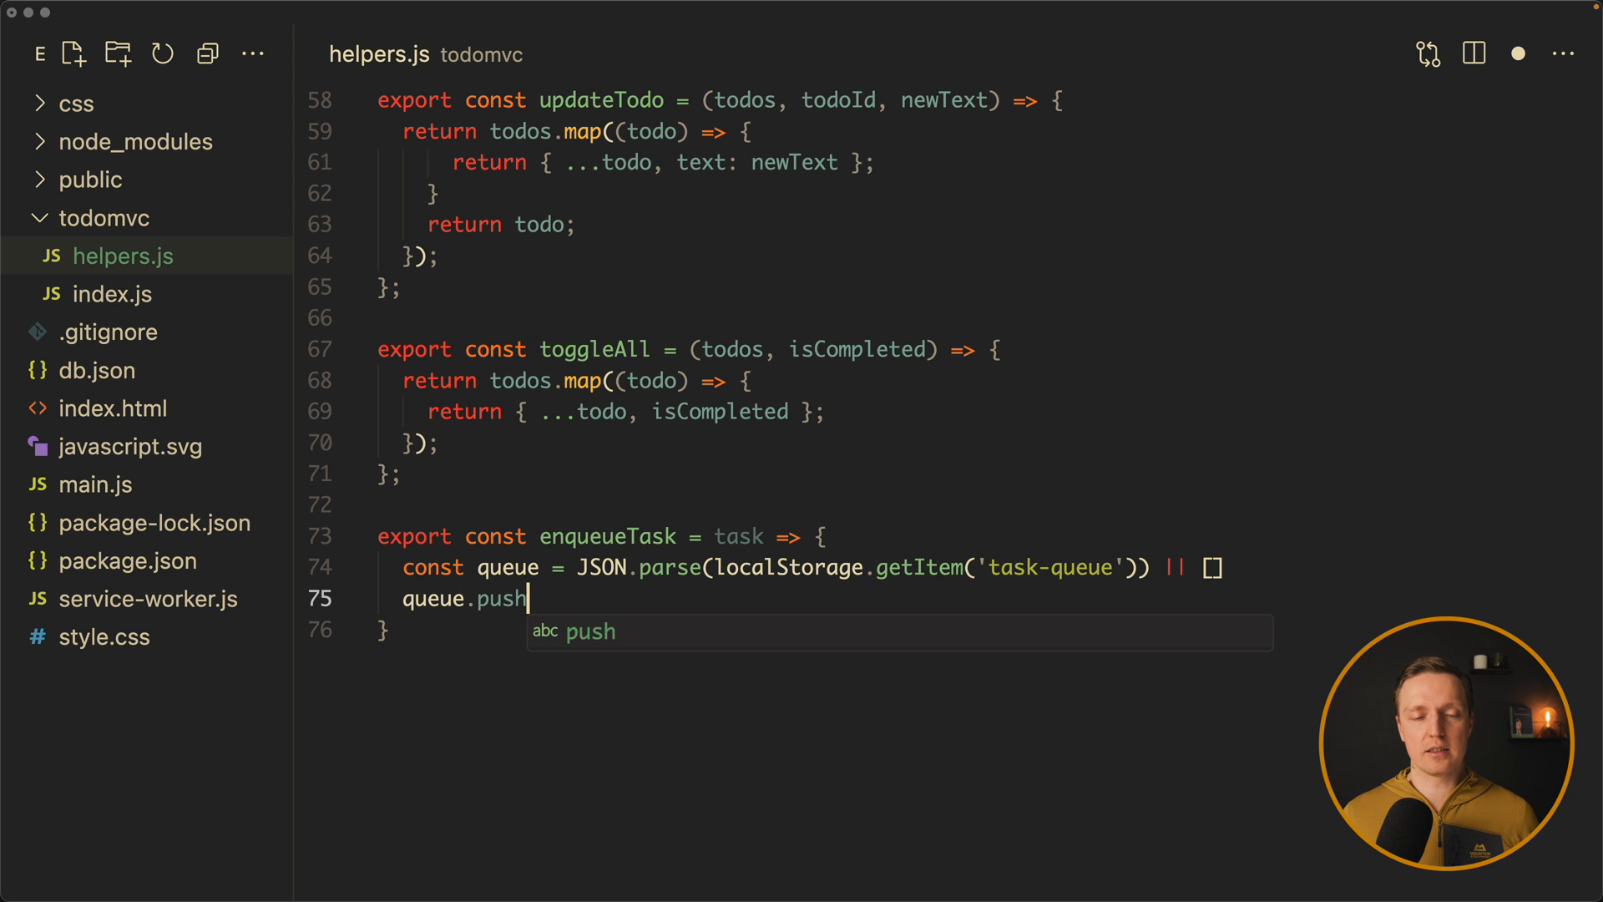
pyautogui.write('l')
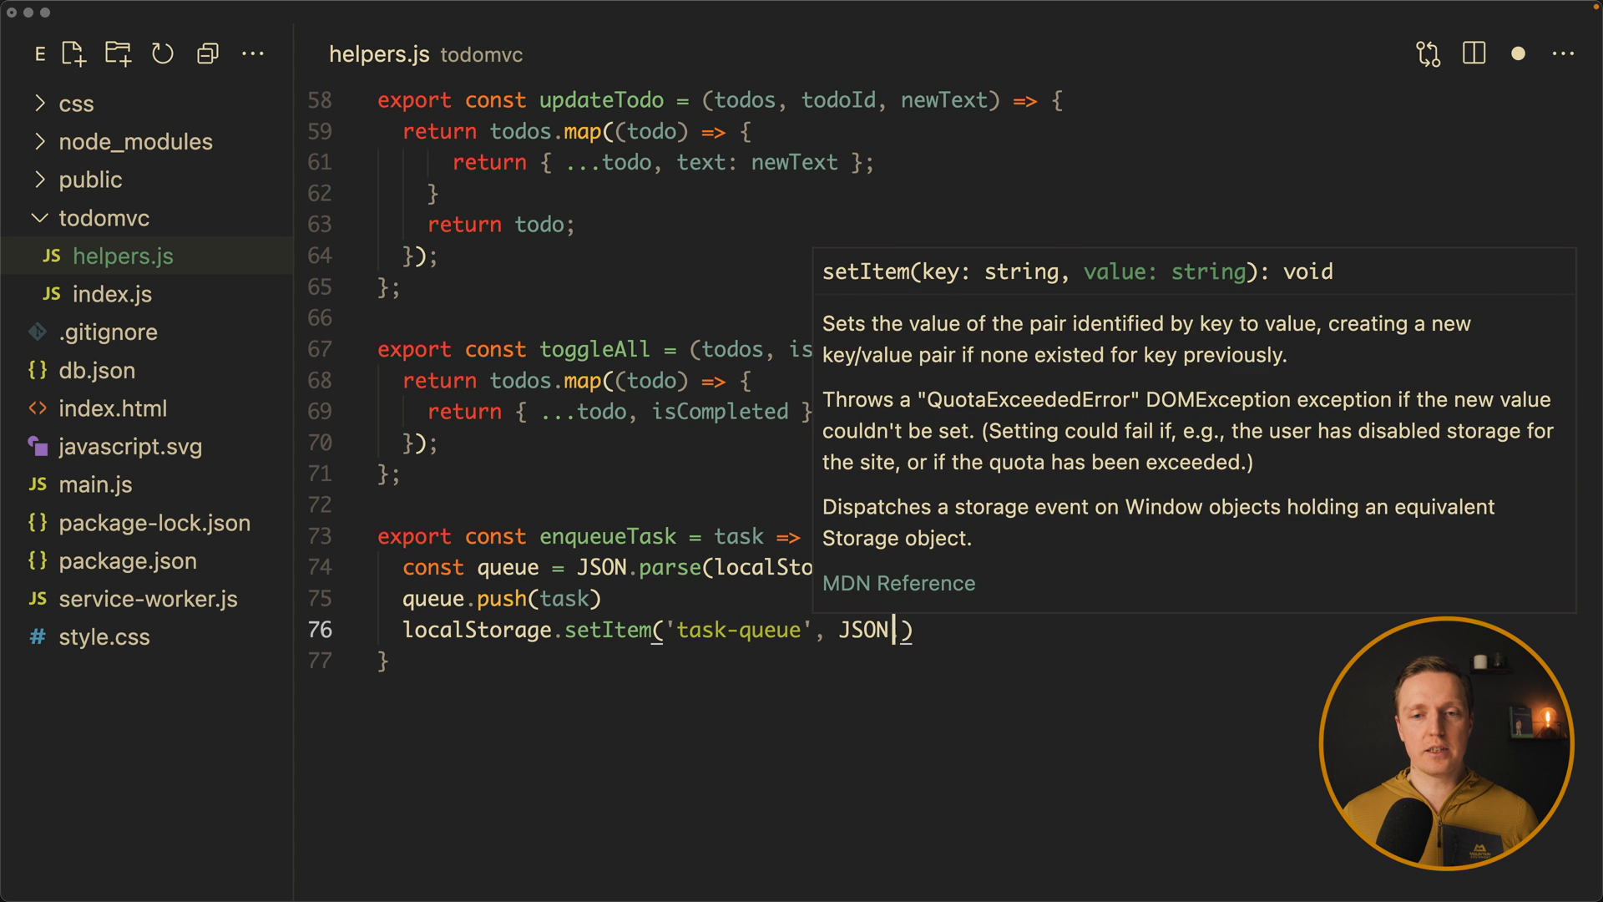
pyautogui.write('stringify(queue')
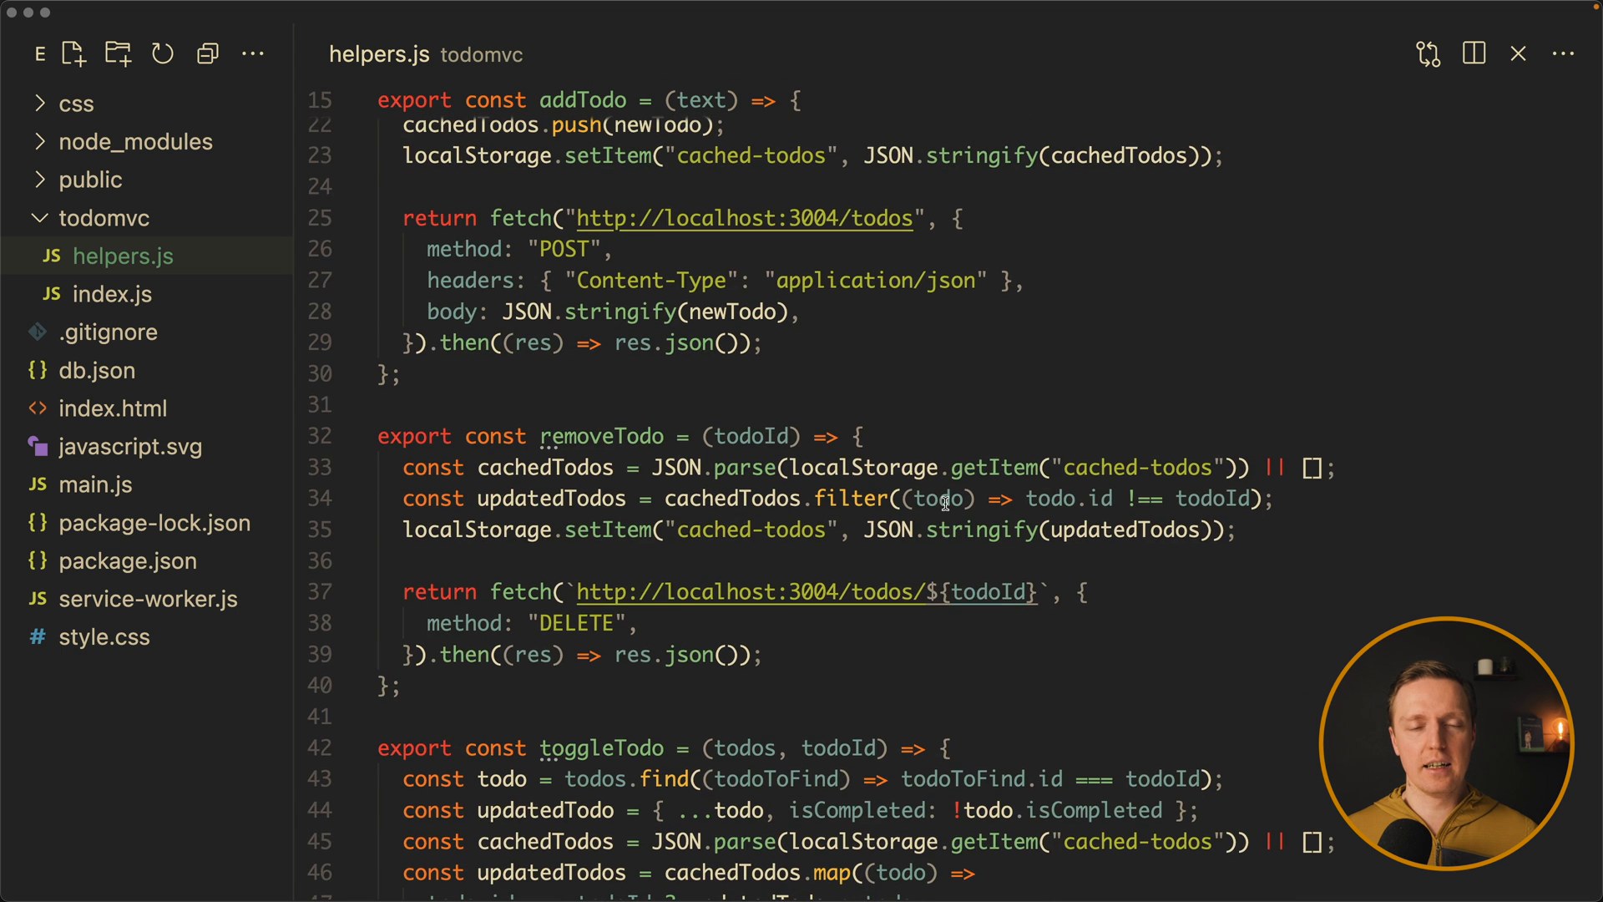
pyautogui.scroll(3)
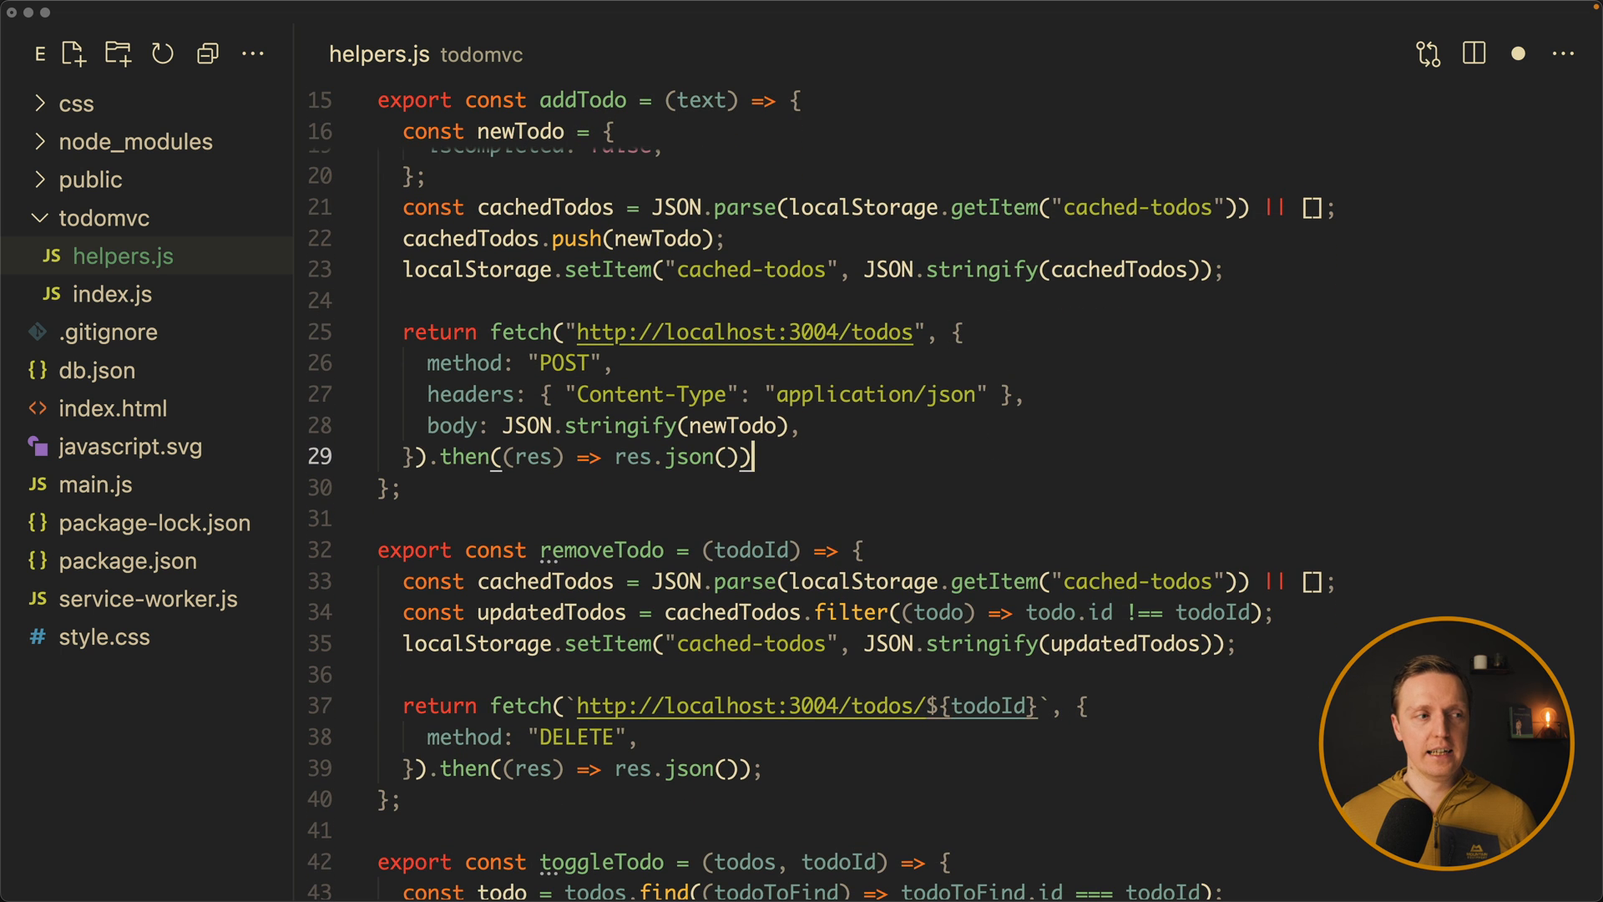
pyautogui.write('.catch(')
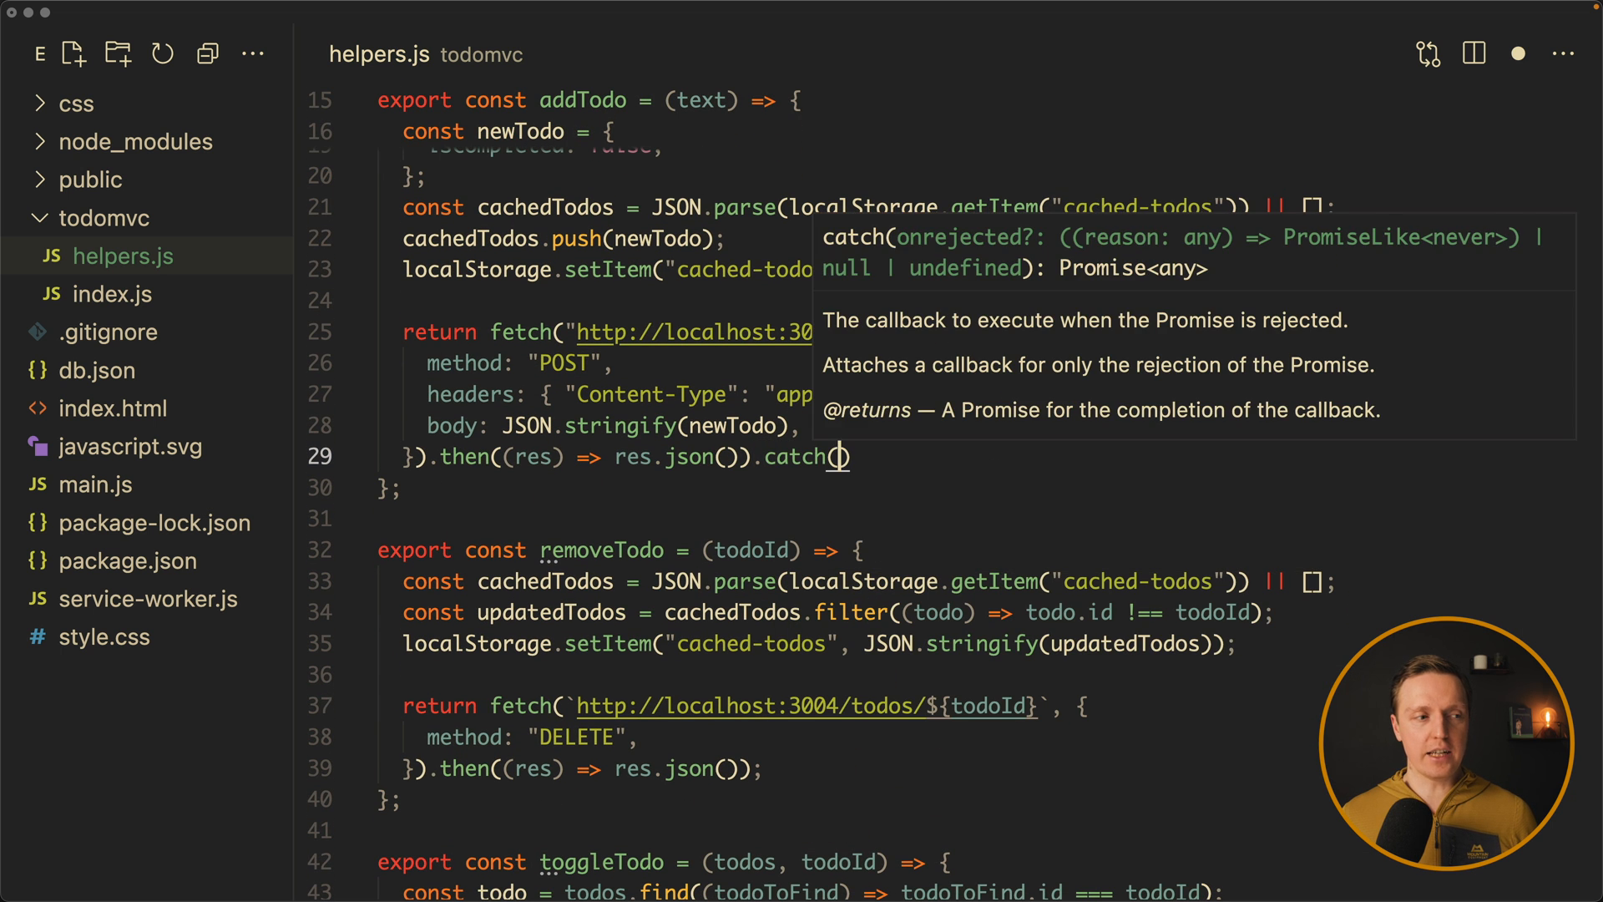
pyautogui.write('() => {')
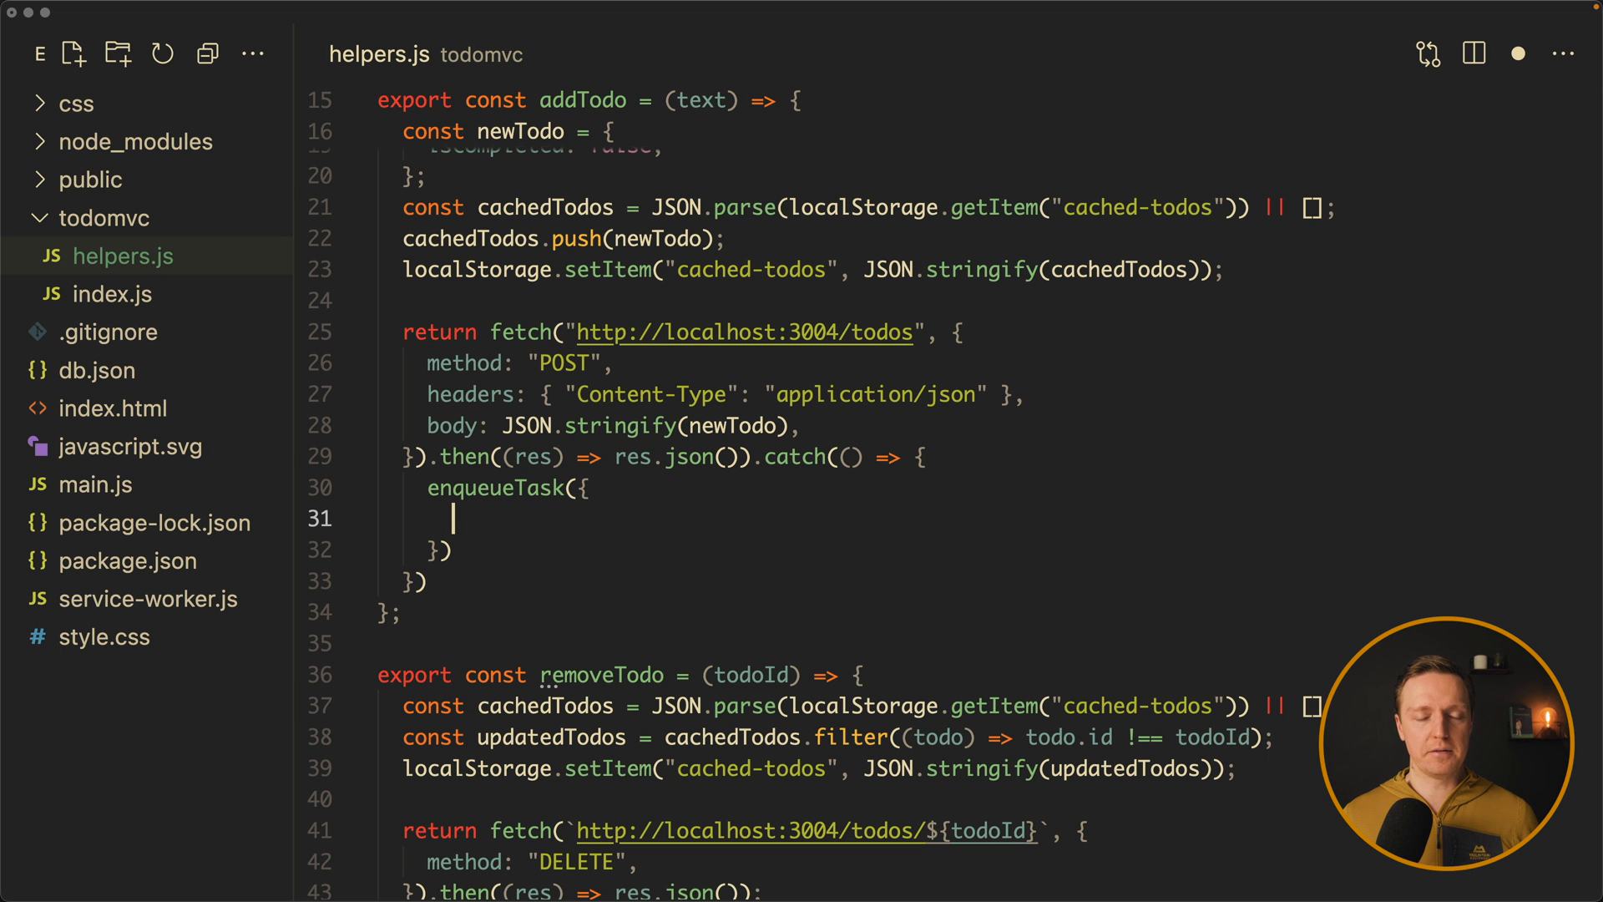
pyautogui.write("url: ''")
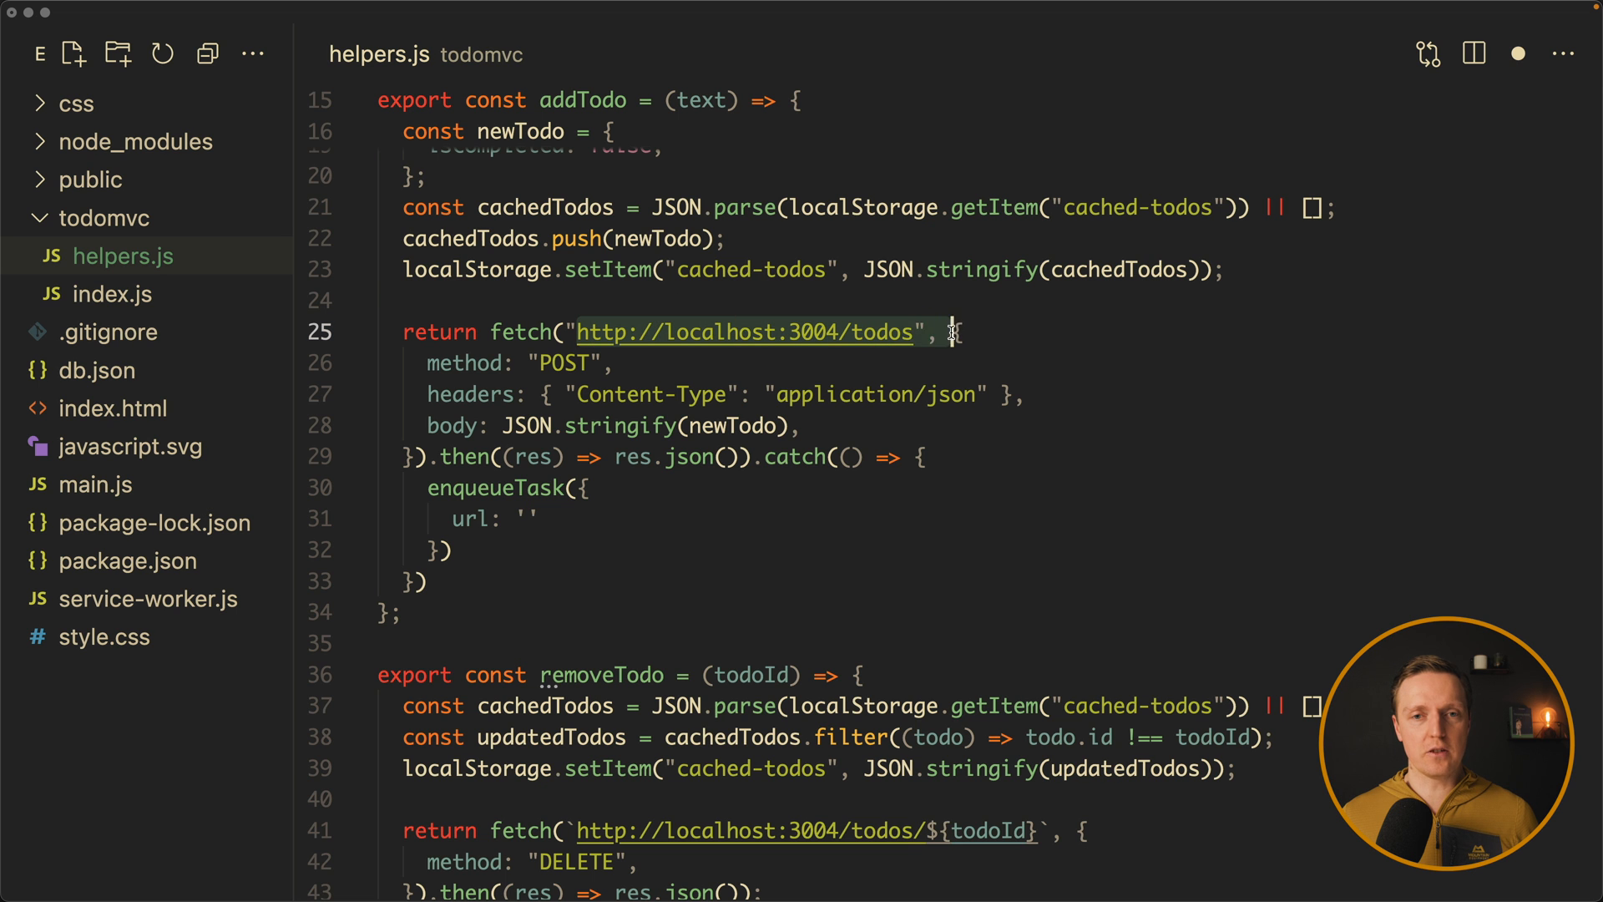
pyautogui.write('http://localhost:3004/todos')
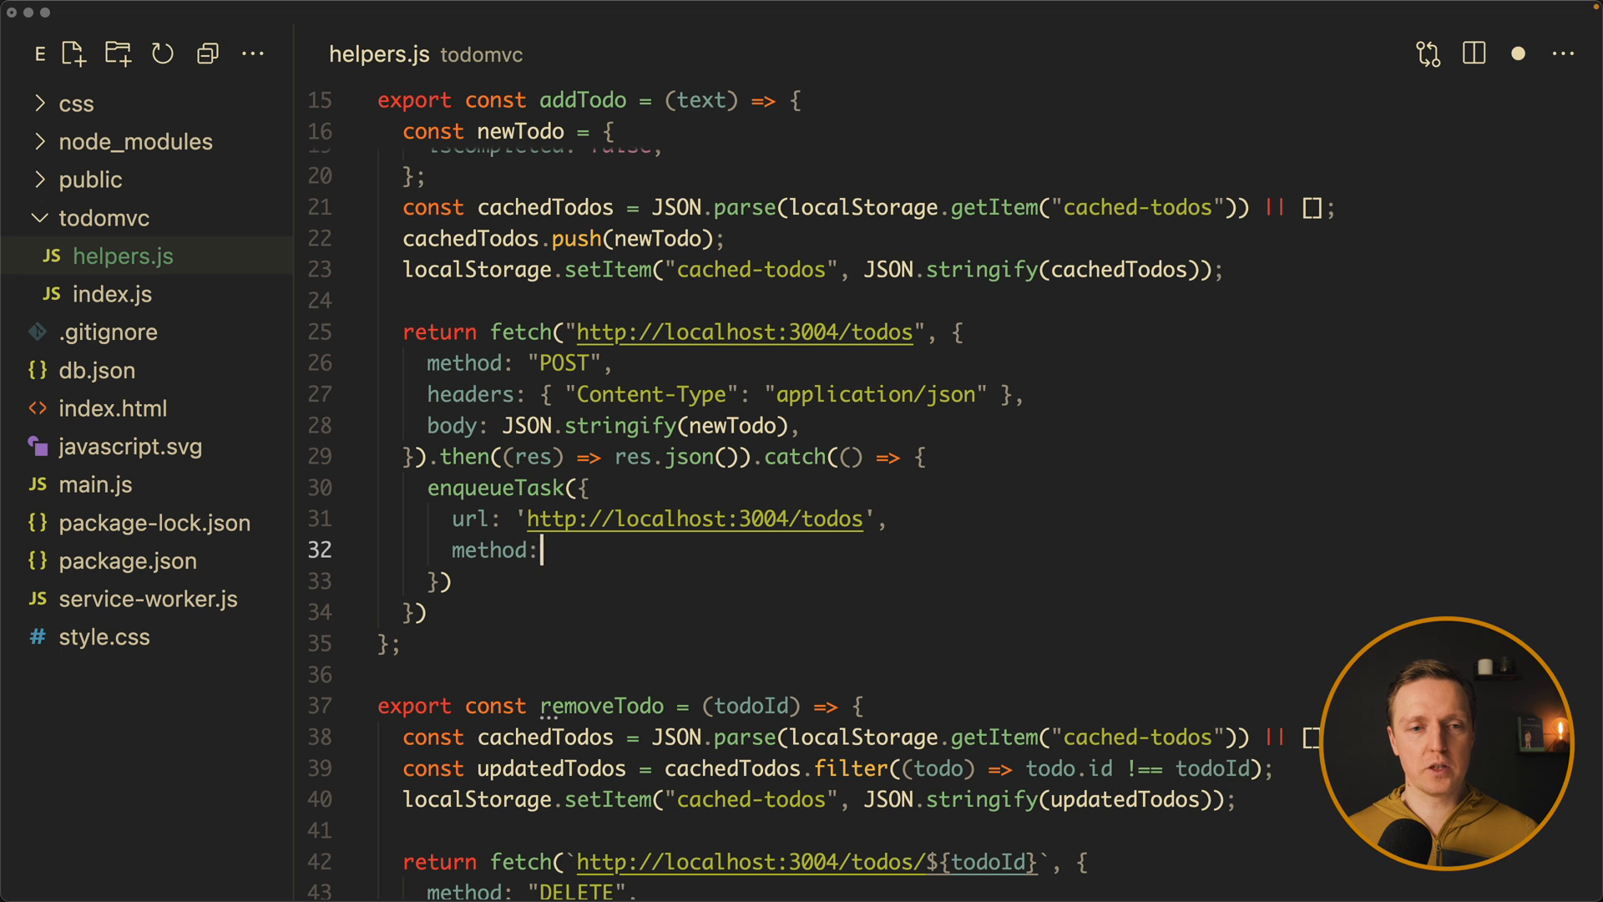
pyautogui.write("'POST',")
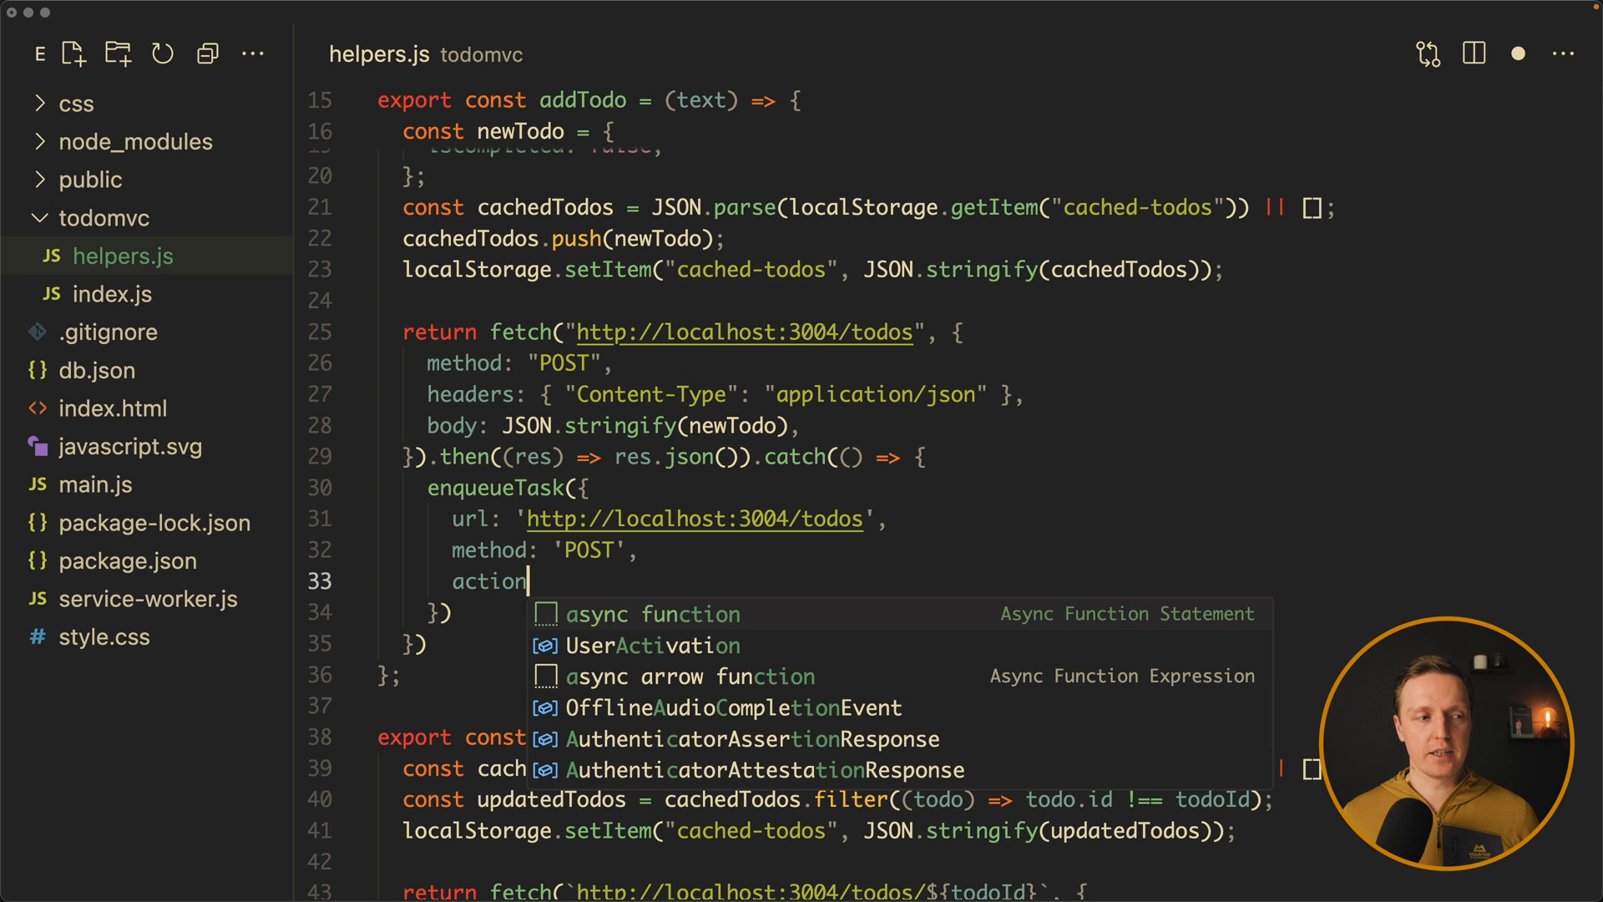
pyautogui.write(": 'addTodo'")
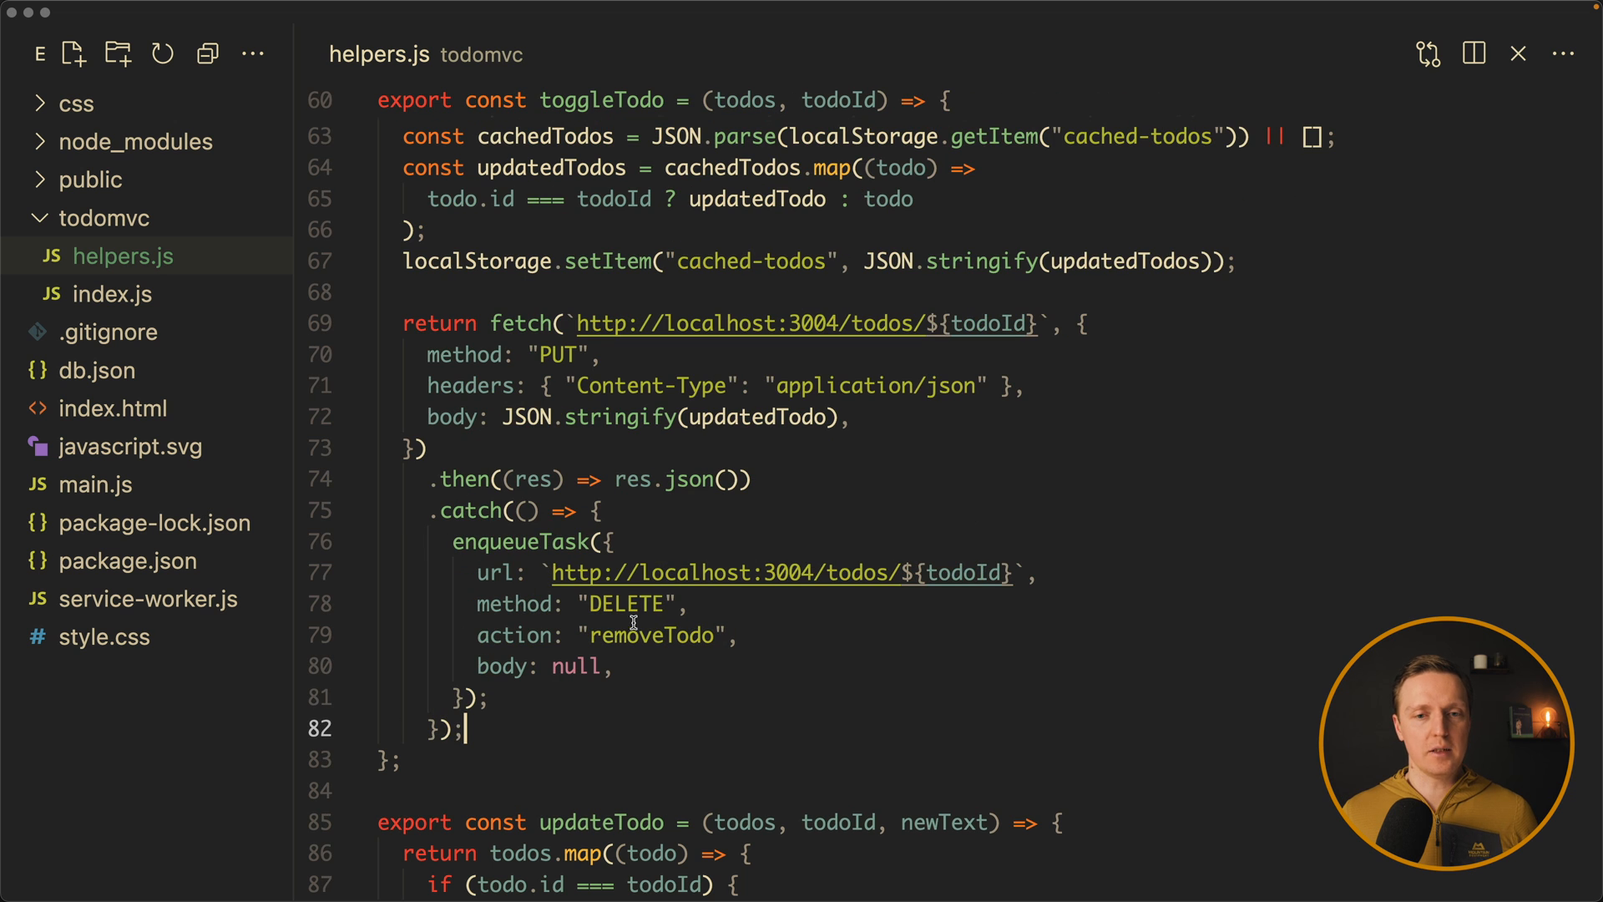
# Adapt the catch for toggleTodo (PUT) and removeTodo, returning newTodo, {} and updatedTodo as local fallbacks
pyautogui.write('PUT')
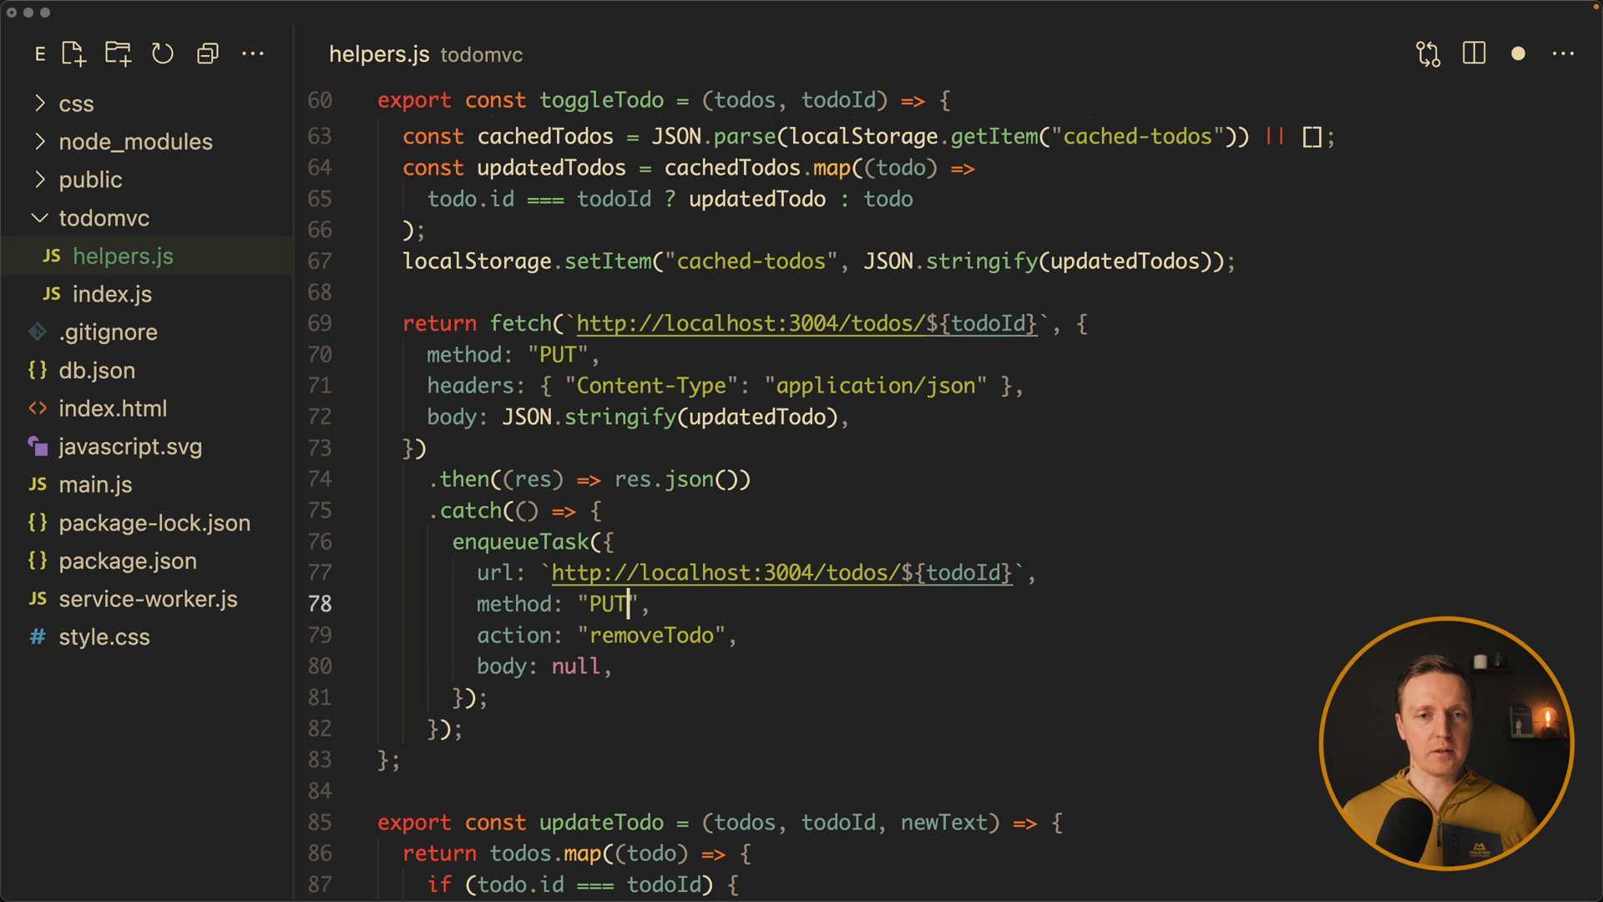
pyautogui.write('toggleTodo')
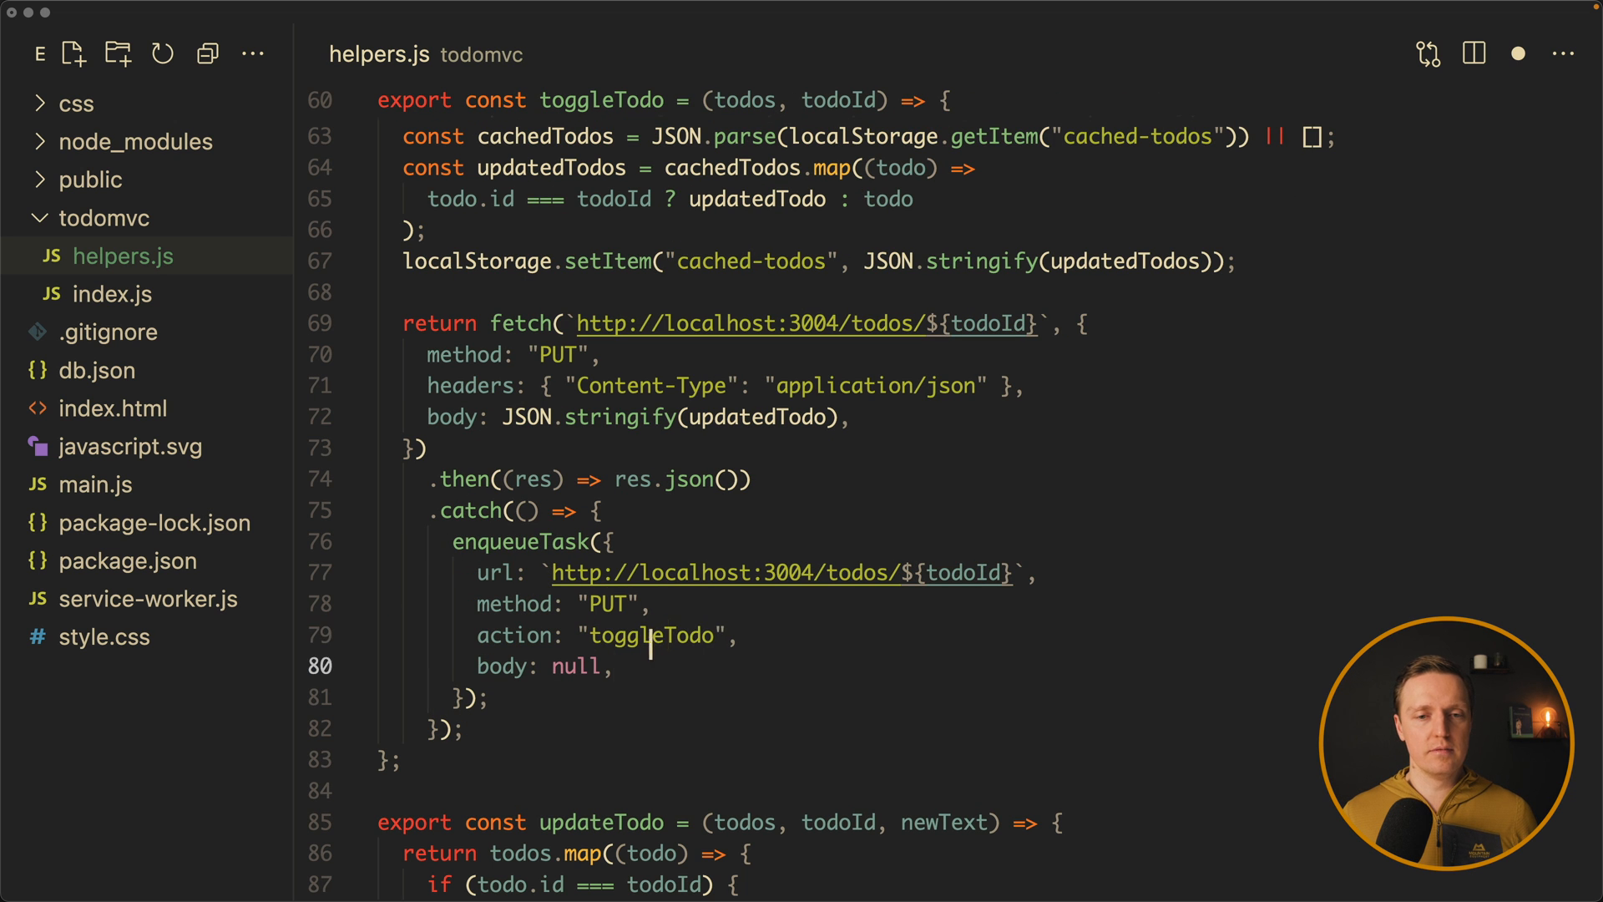
pyautogui.write('upda')
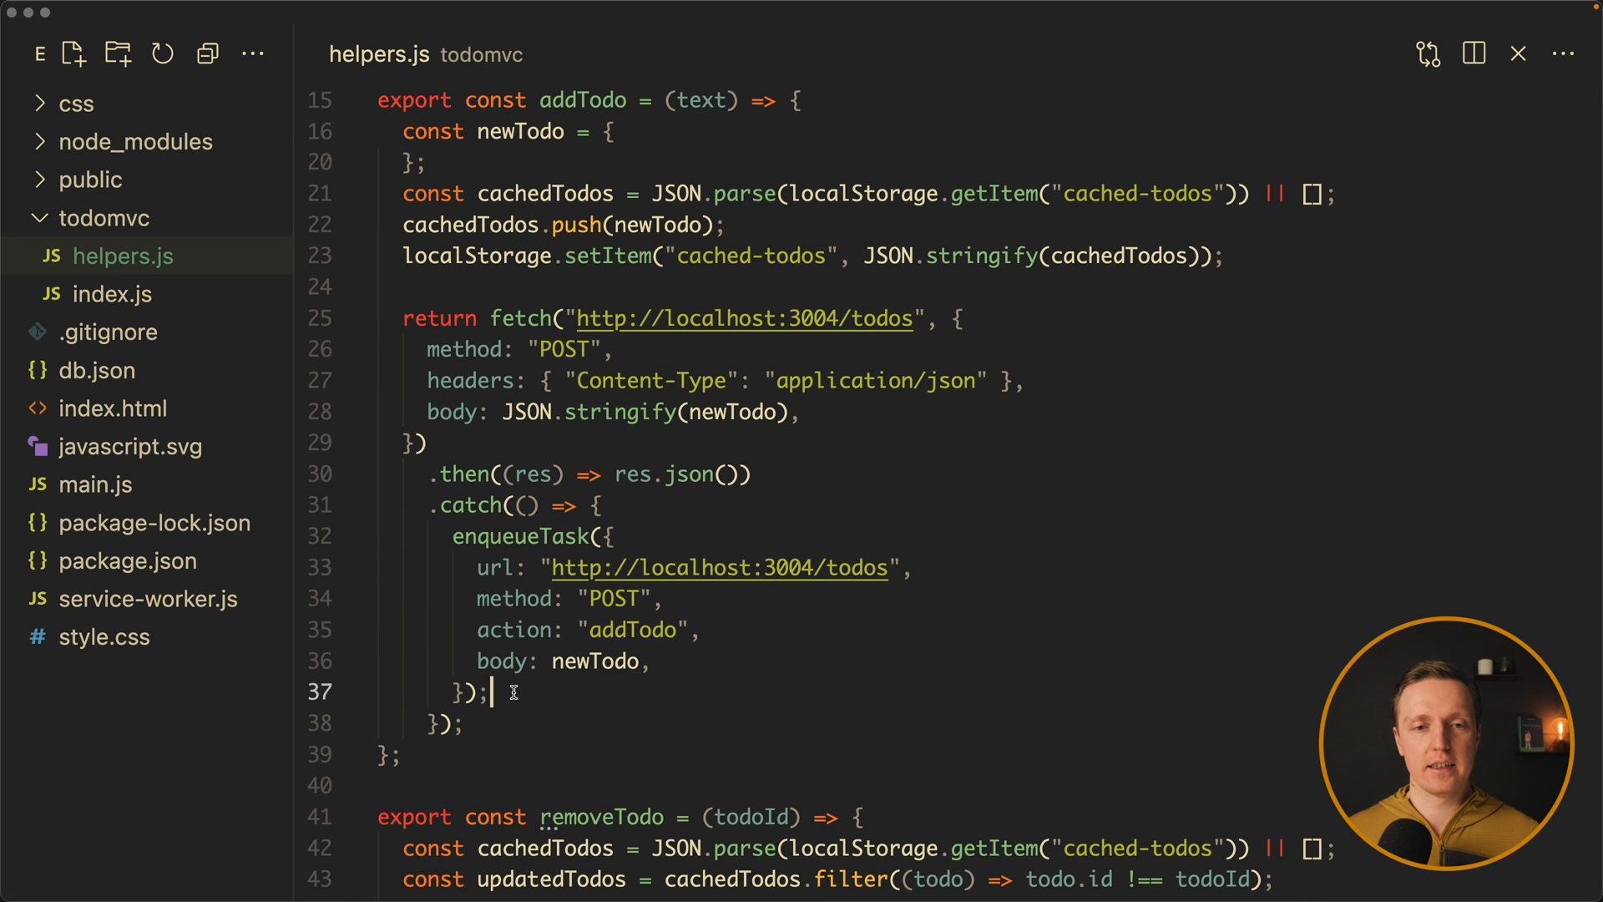
pyautogui.write('return')
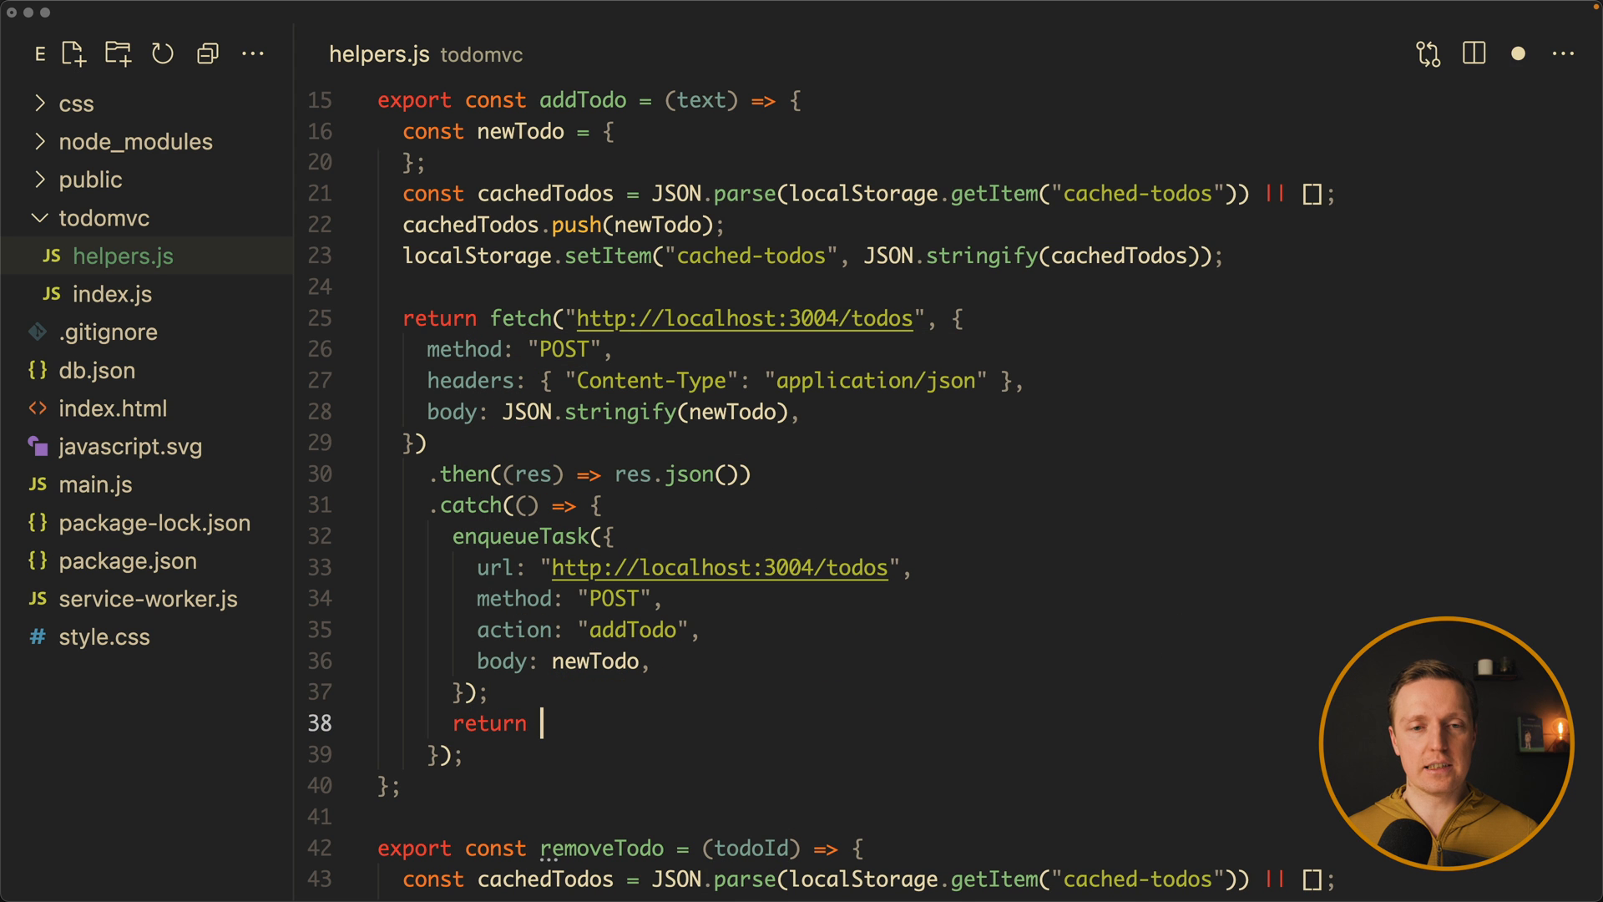
pyautogui.write('new')
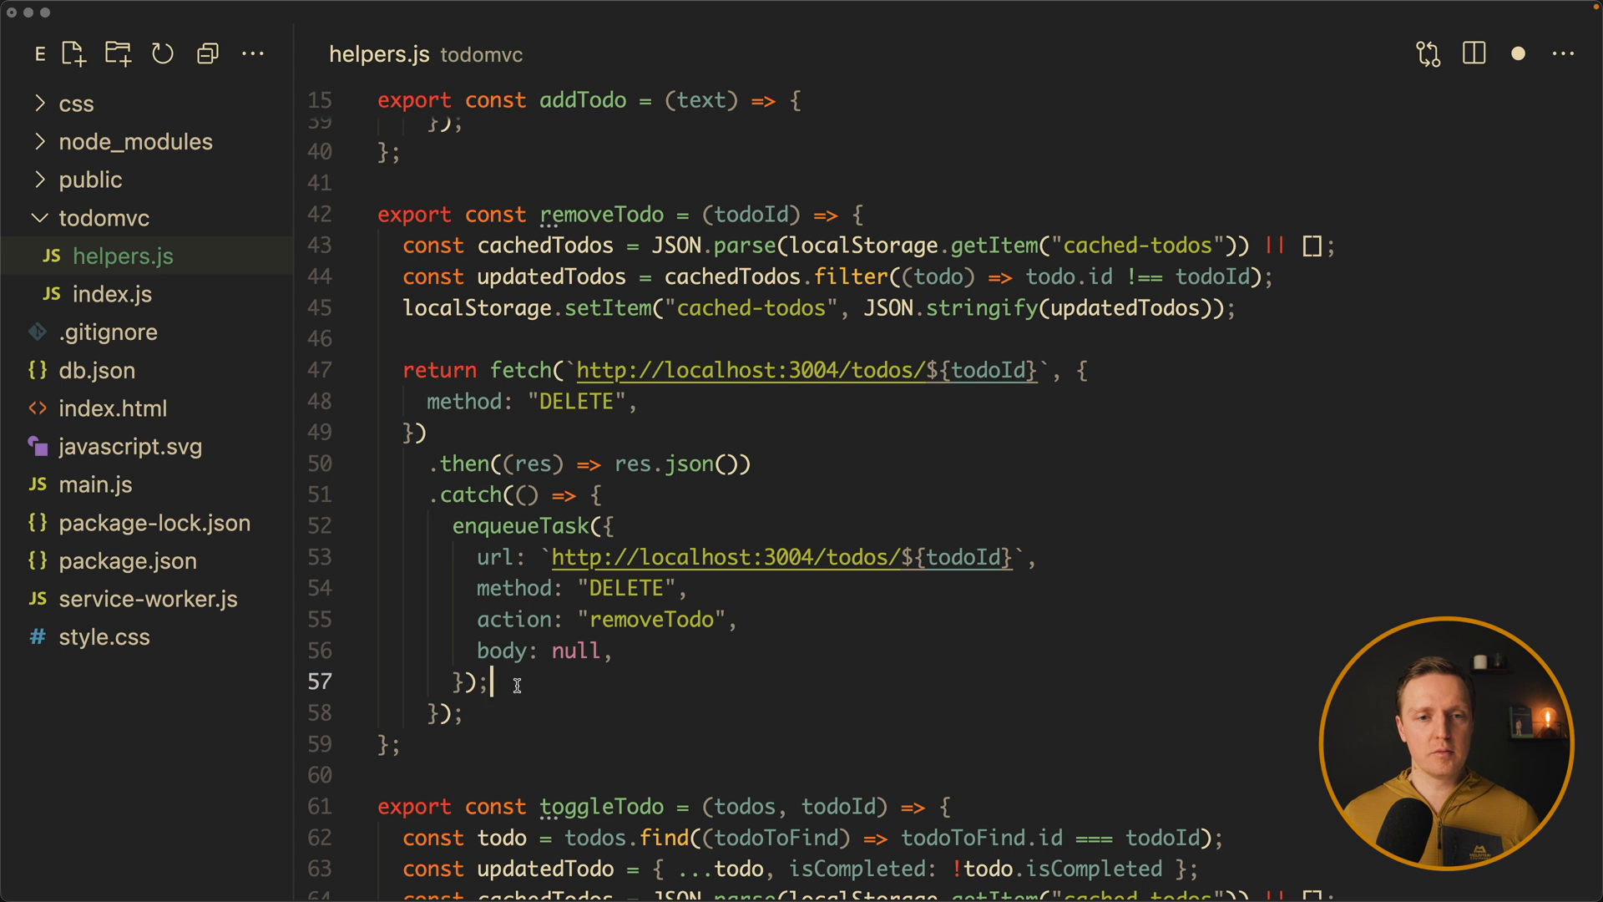
pyautogui.write('return {}')
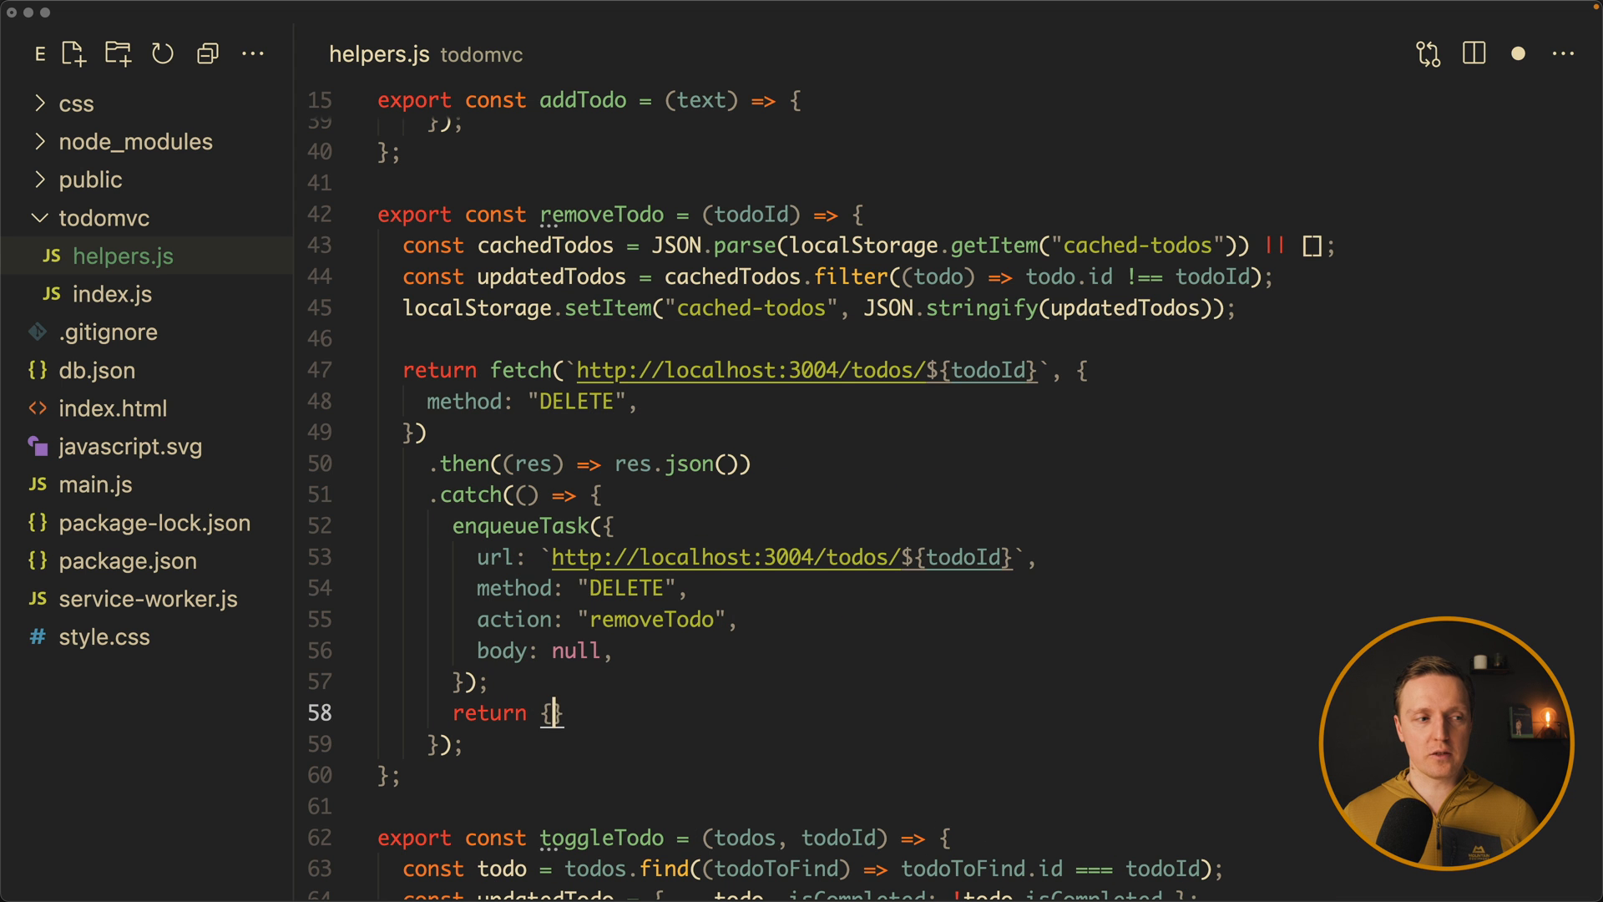
pyautogui.scroll(-3)
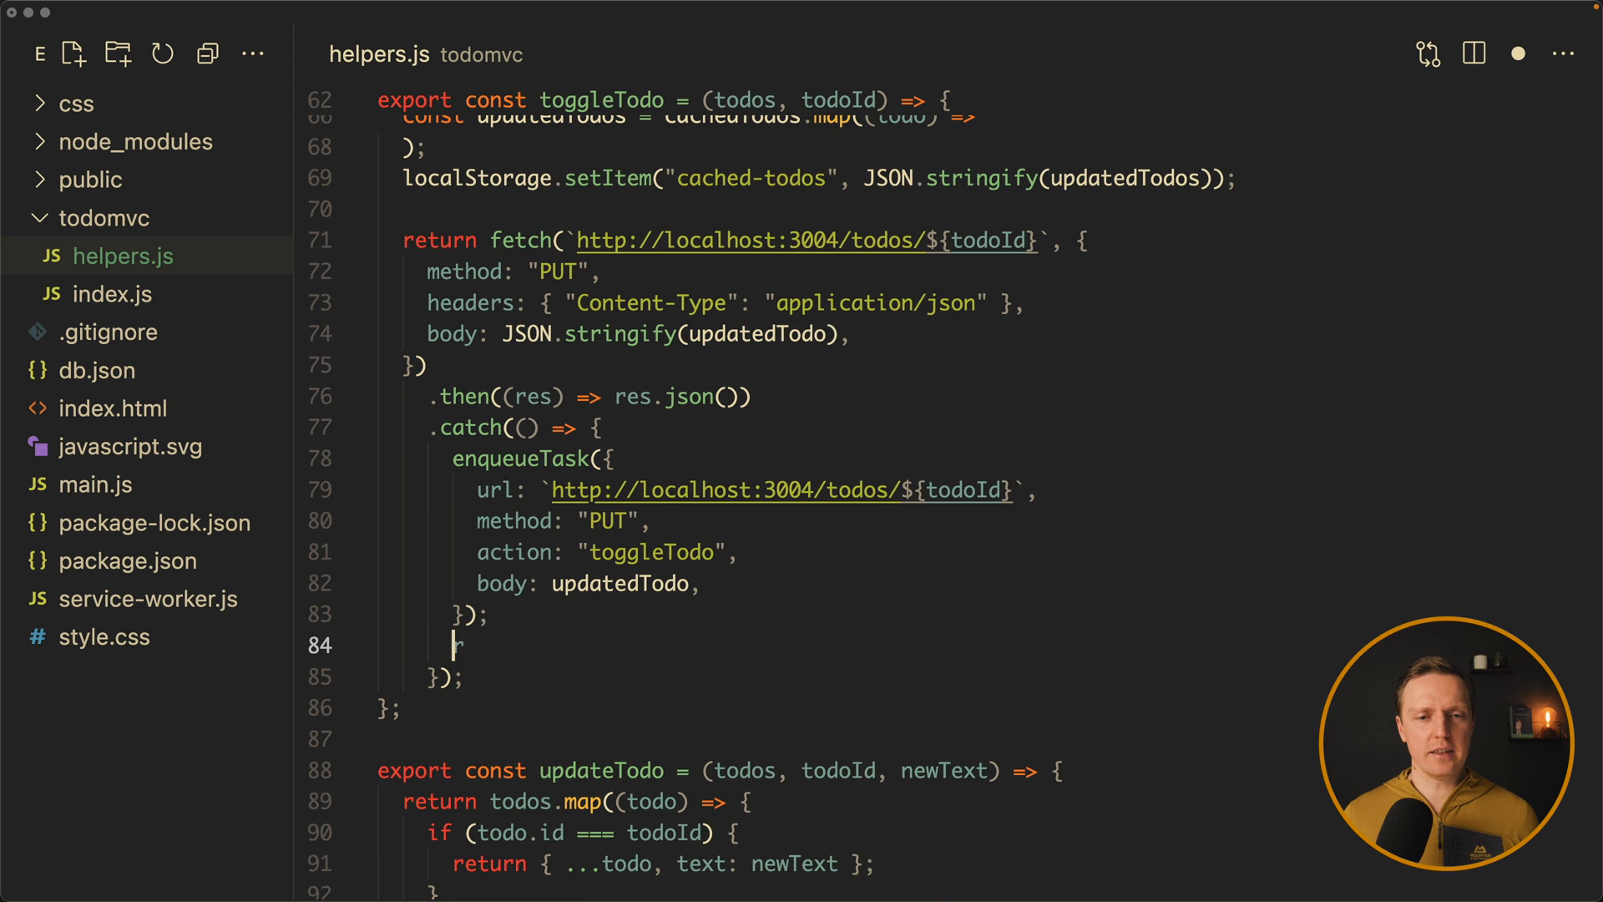
pyautogui.write('return upd')
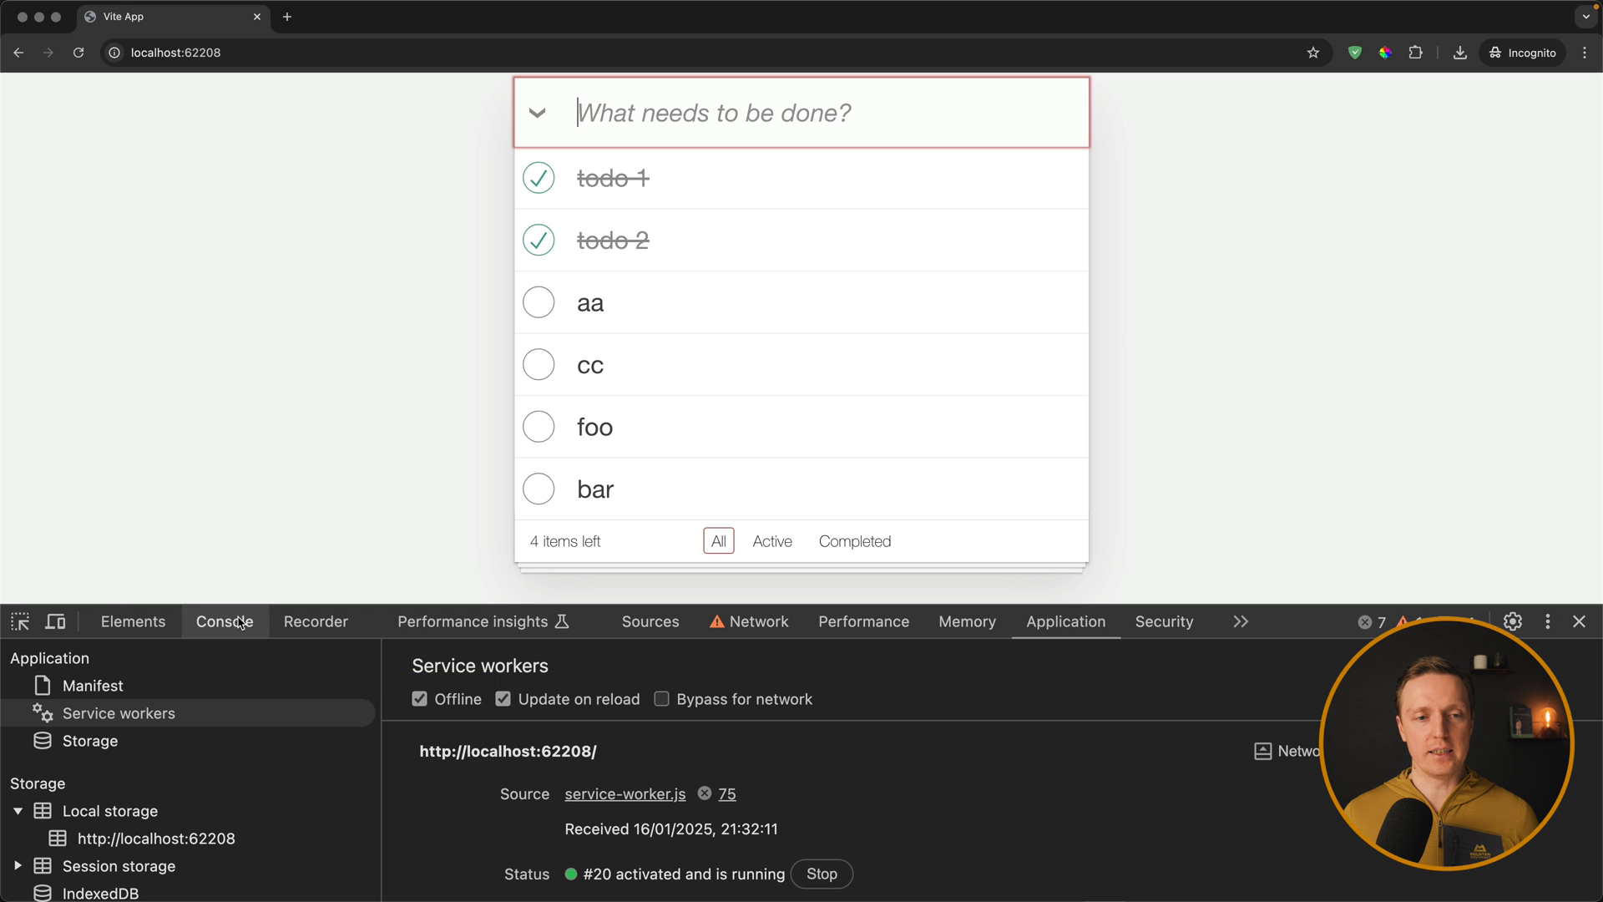
# Inspect the task-queue key showing the queued addTodo POST for 'bar', then remove the bar todo
pyautogui.click(223, 621)
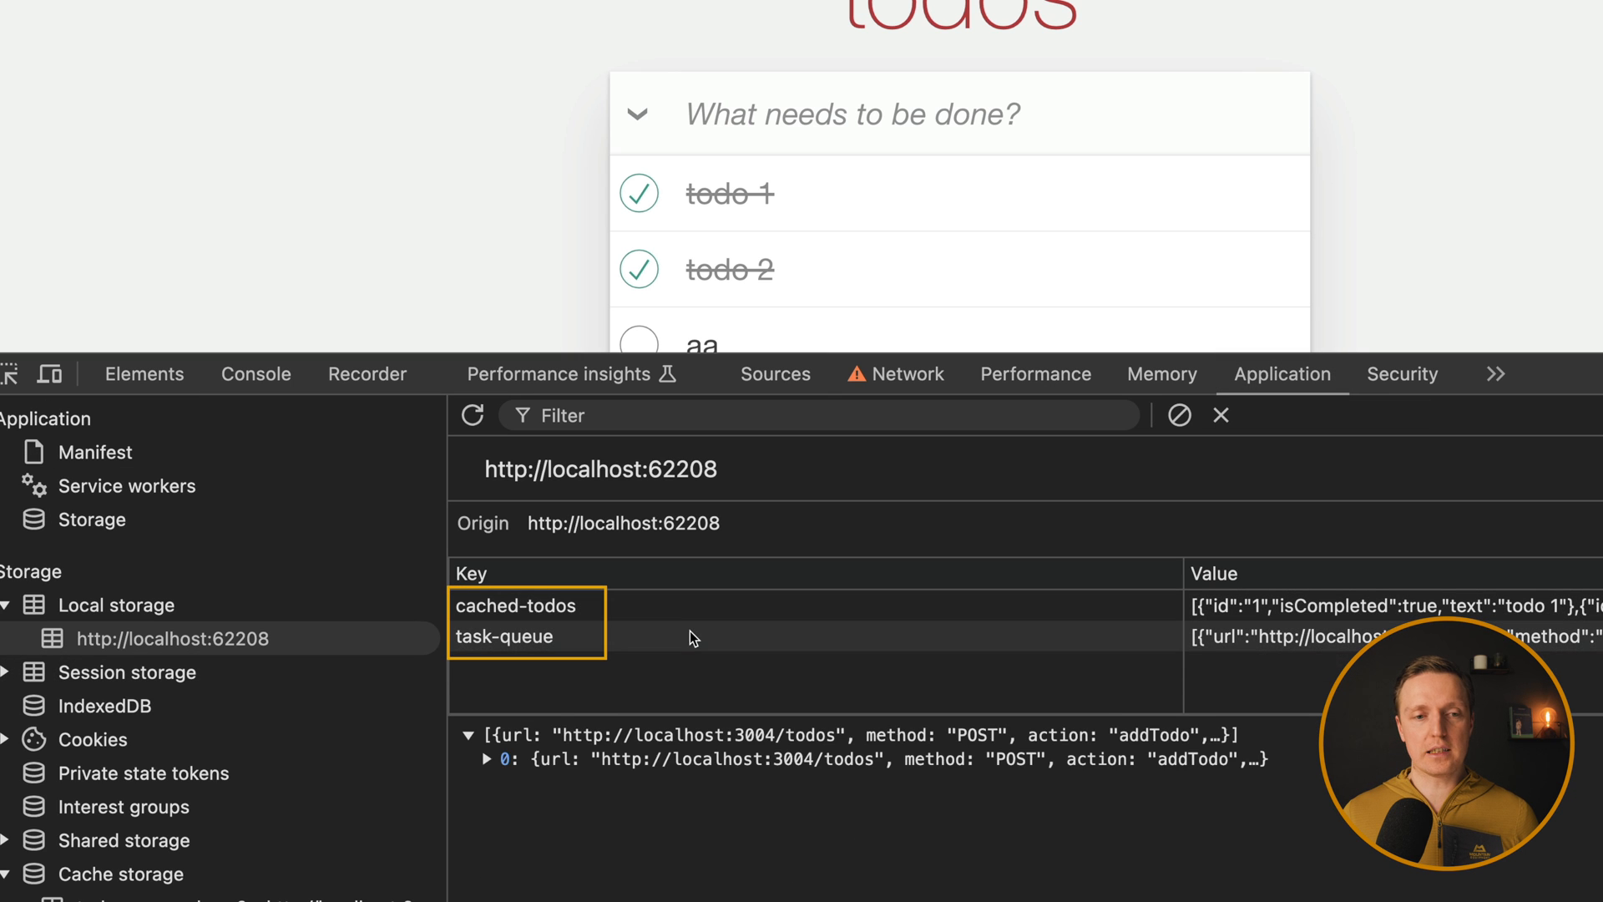
pyautogui.click(488, 758)
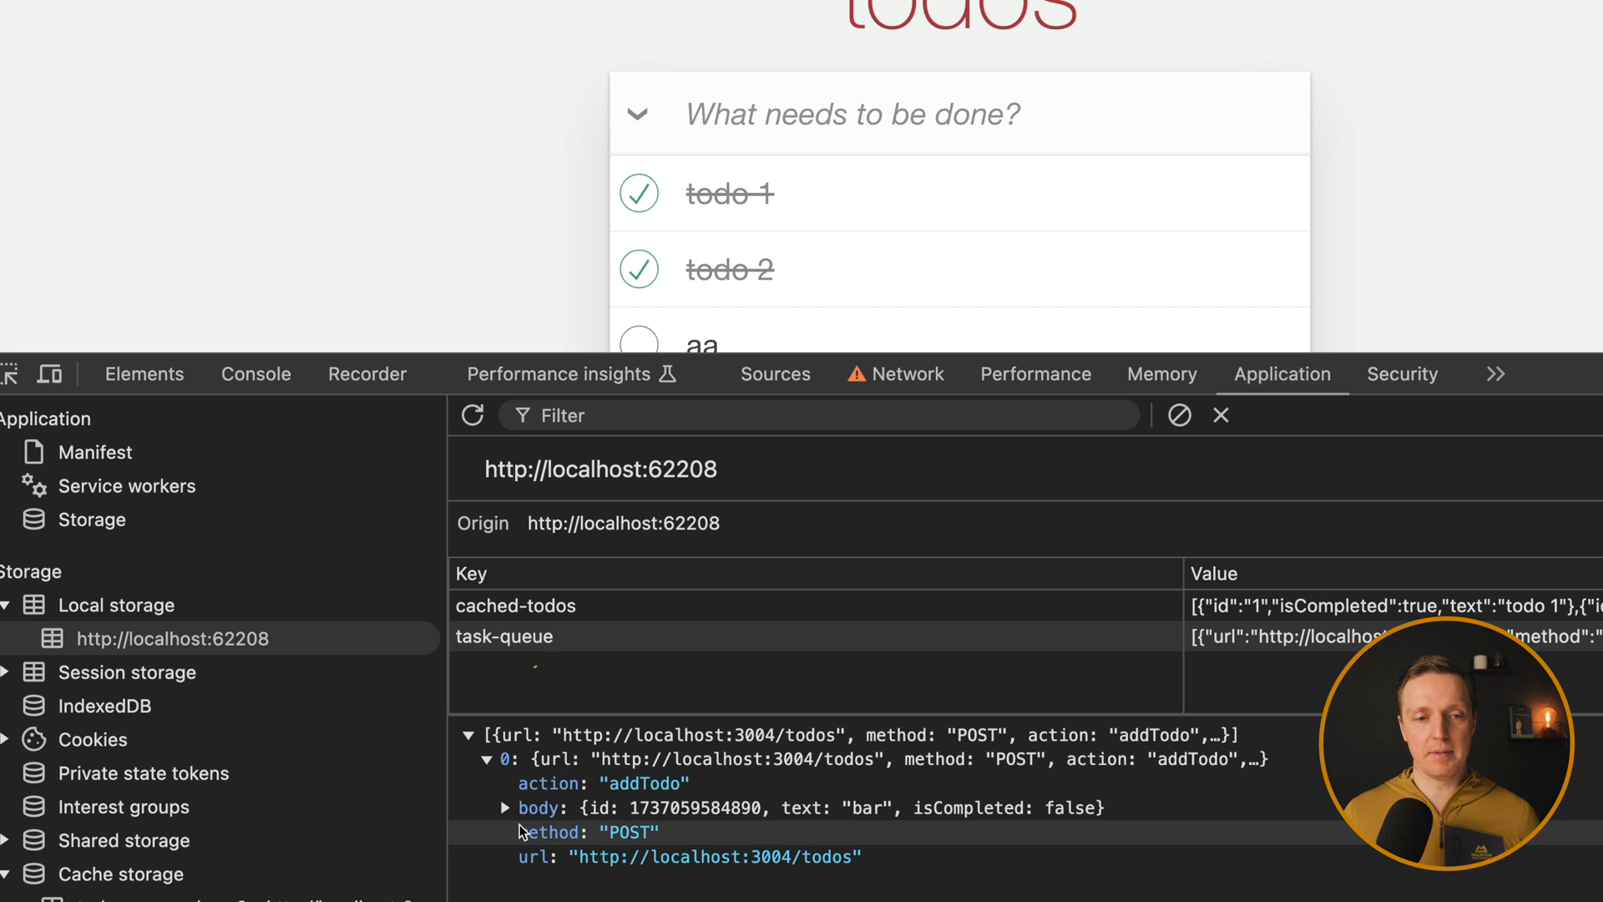
pyautogui.moveTo(568, 844)
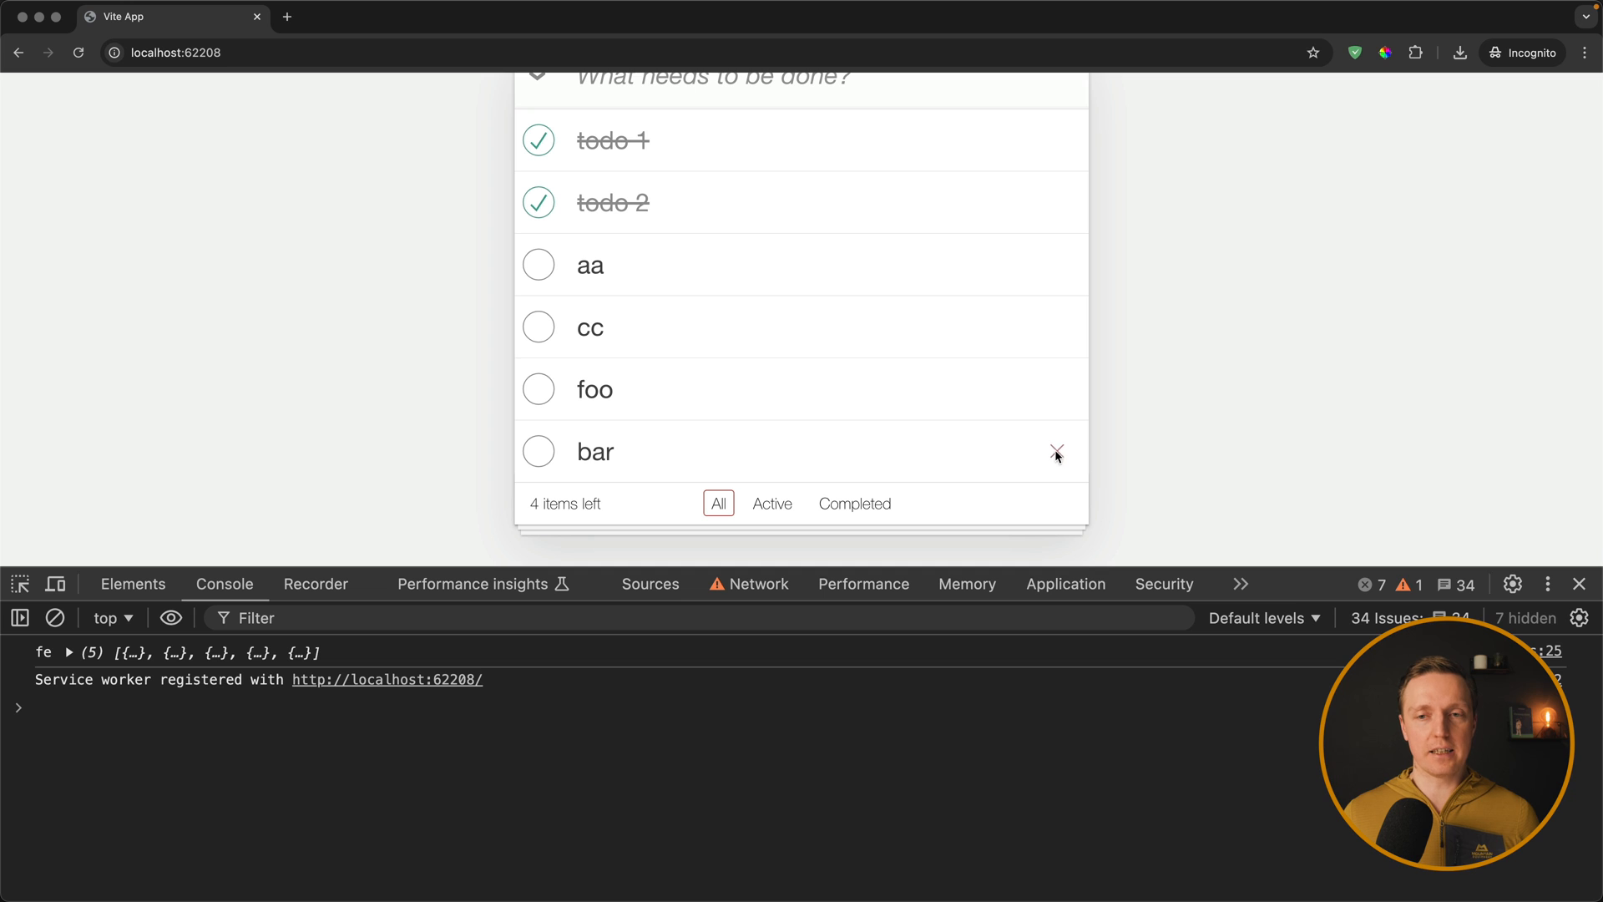
pyautogui.click(1056, 453)
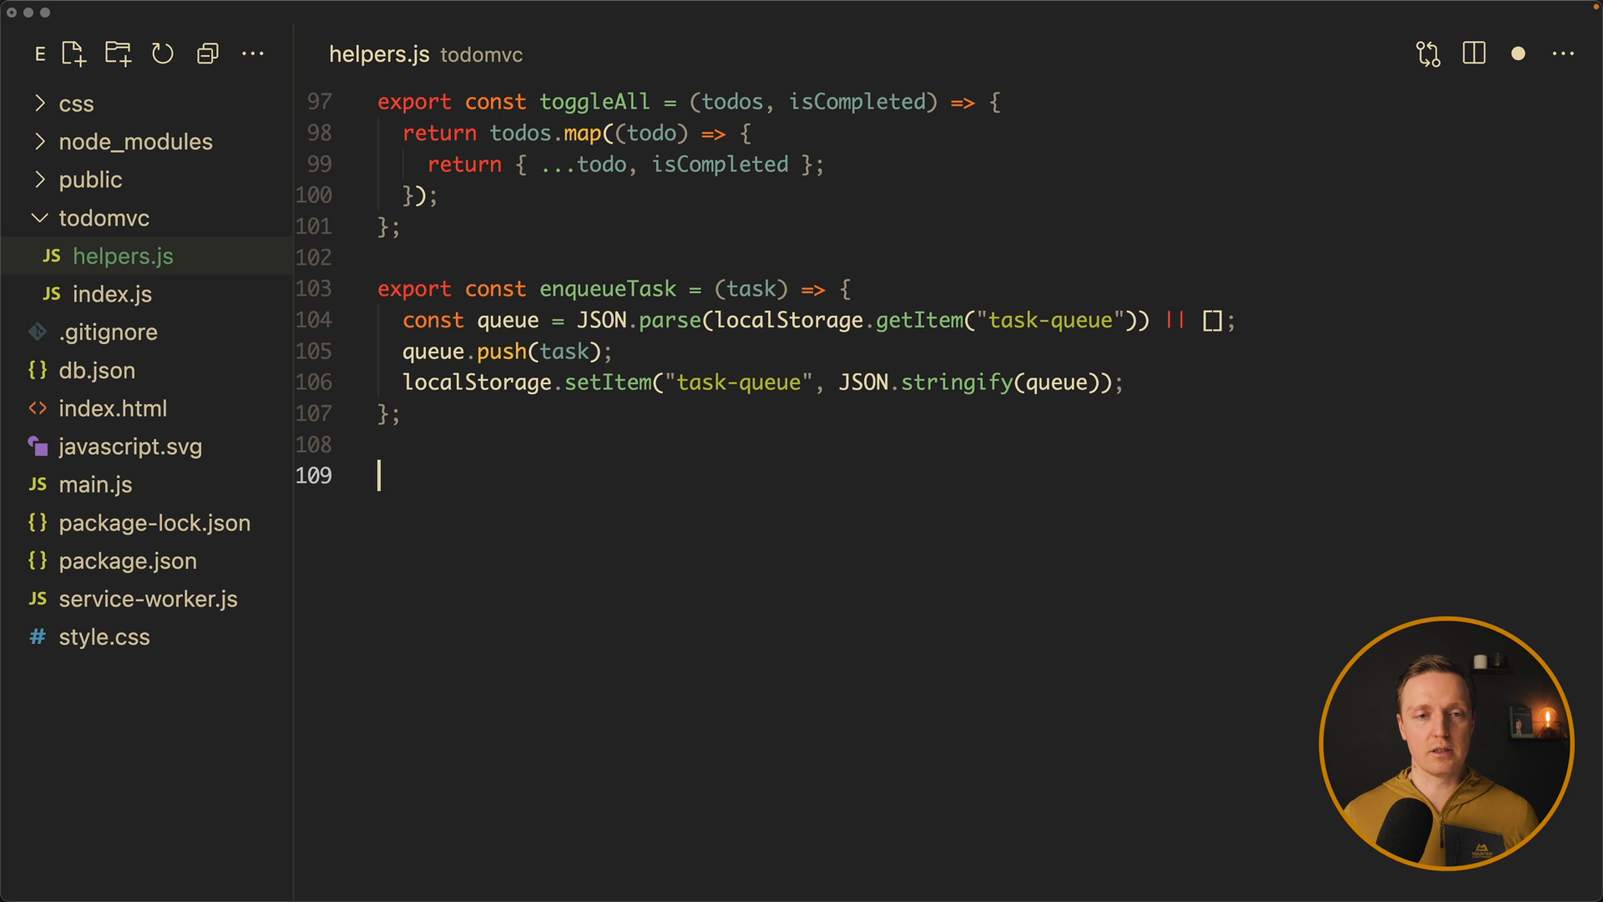
# Declare async processTaskQueue that loops while the queue has items, taking task = queue[0]
pyautogui.write('export const')
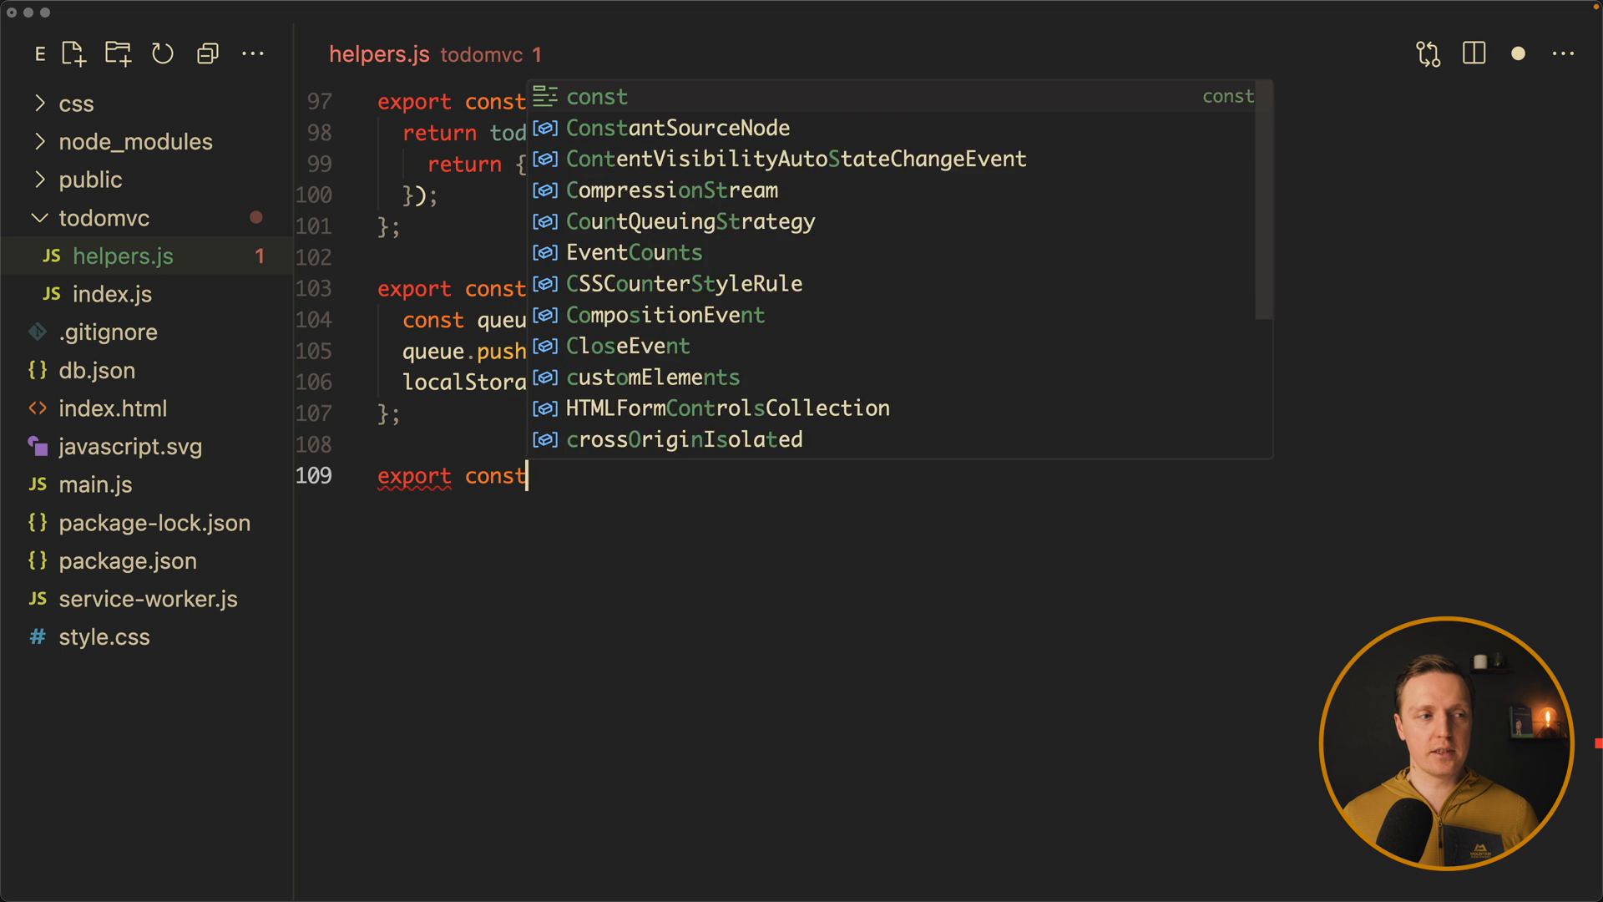
pyautogui.write('processTaskQ')
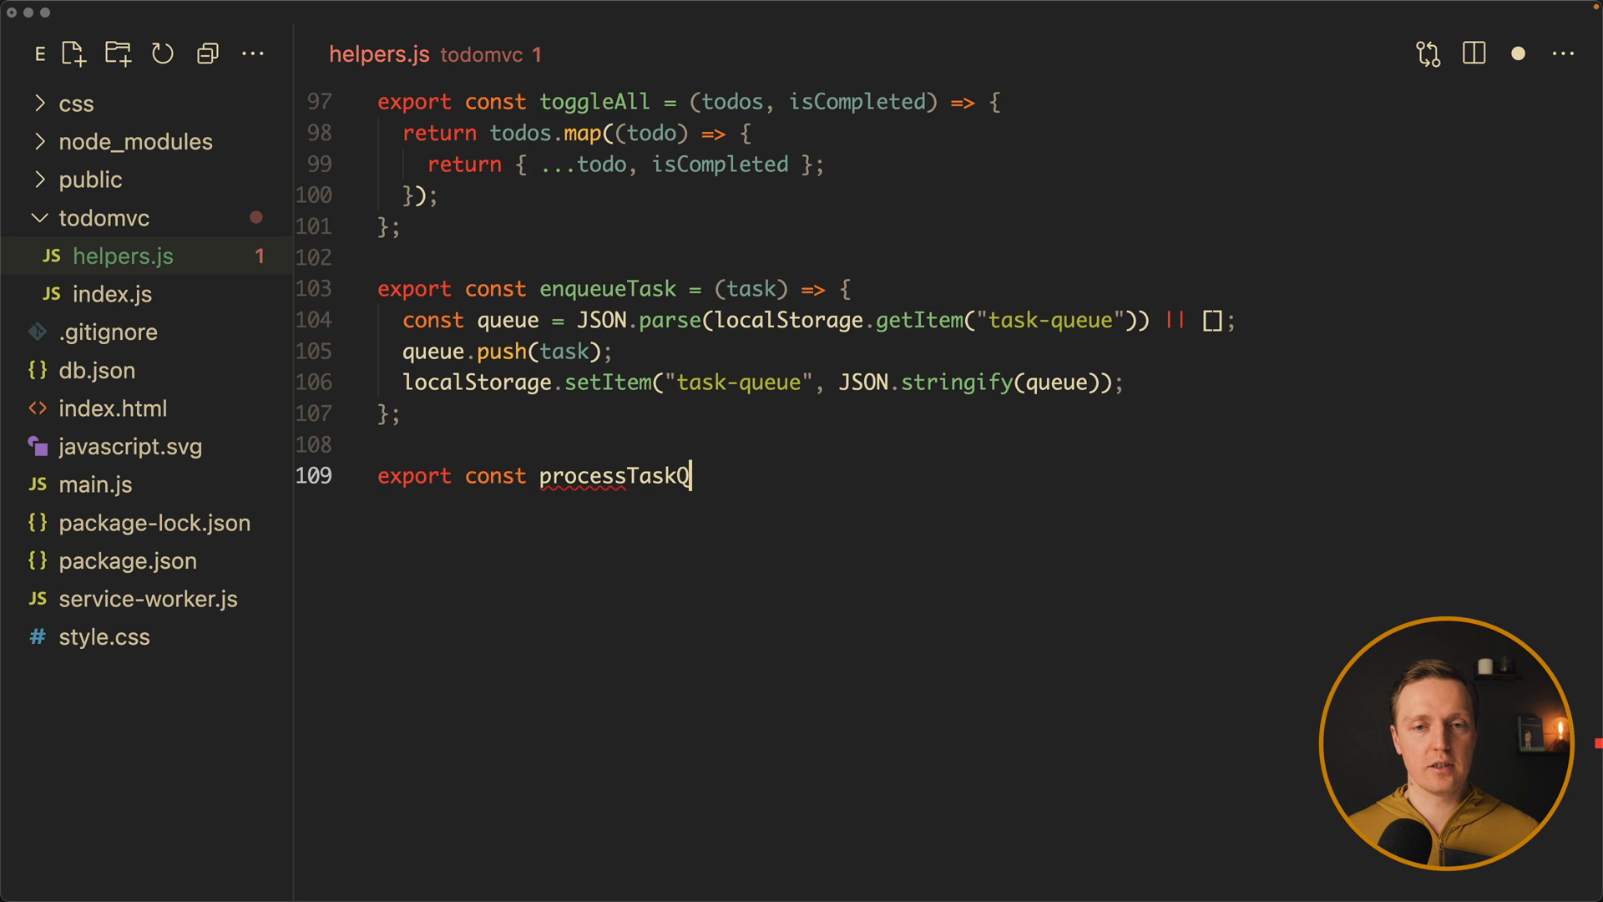
pyautogui.write('ueue = async () => {')
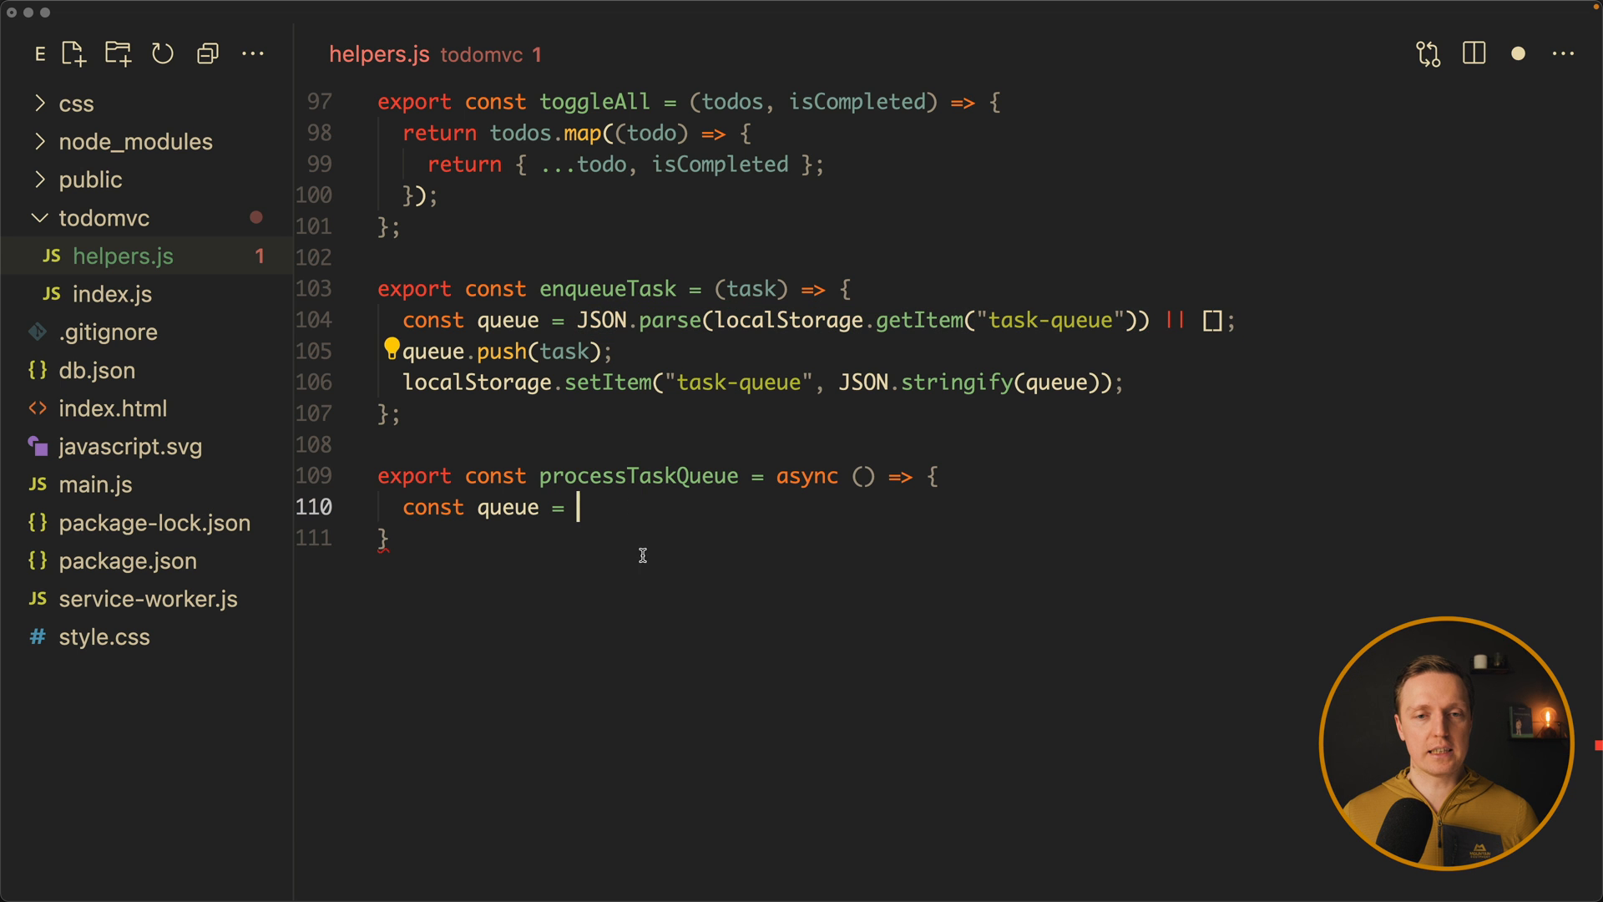
pyautogui.write('while(')
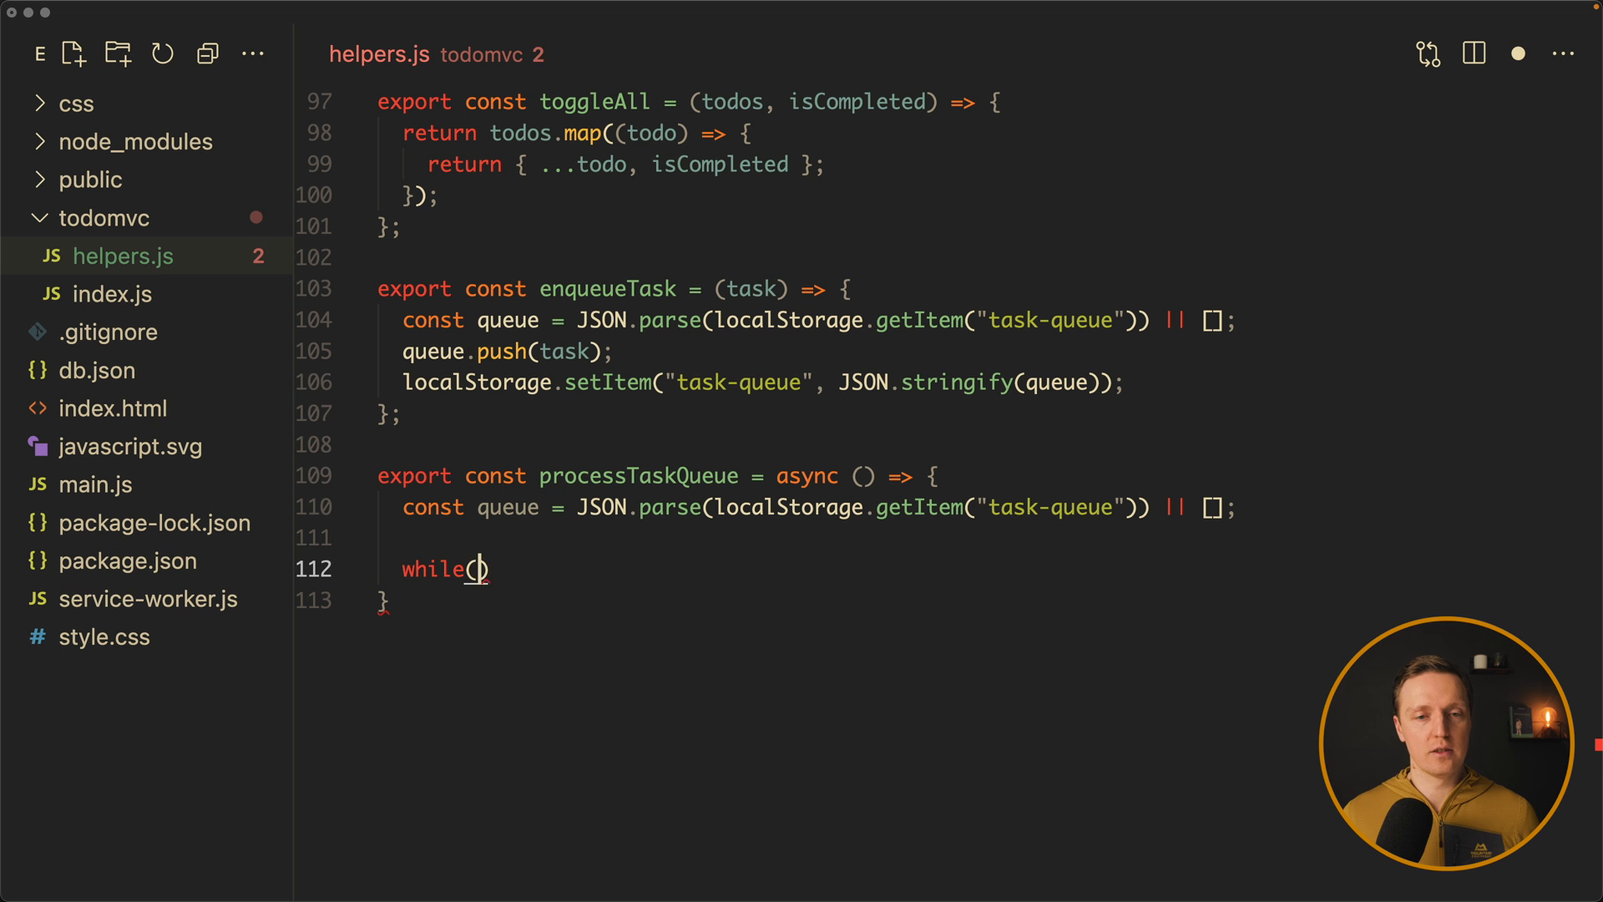
pyautogui.write('queue.le')
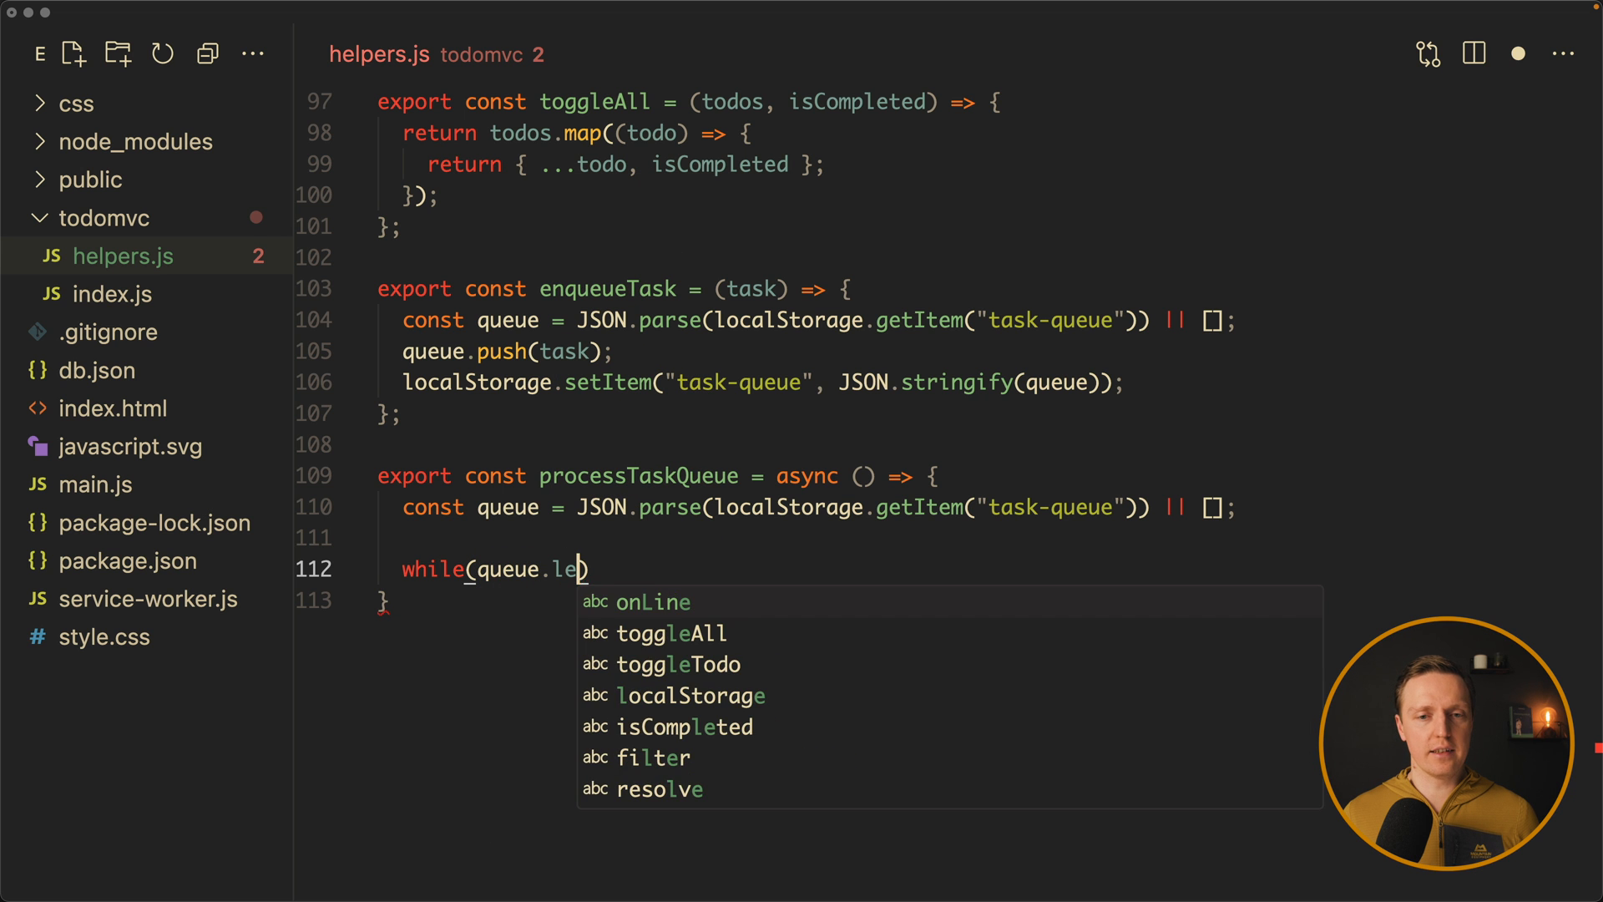
pyautogui.write('const task')
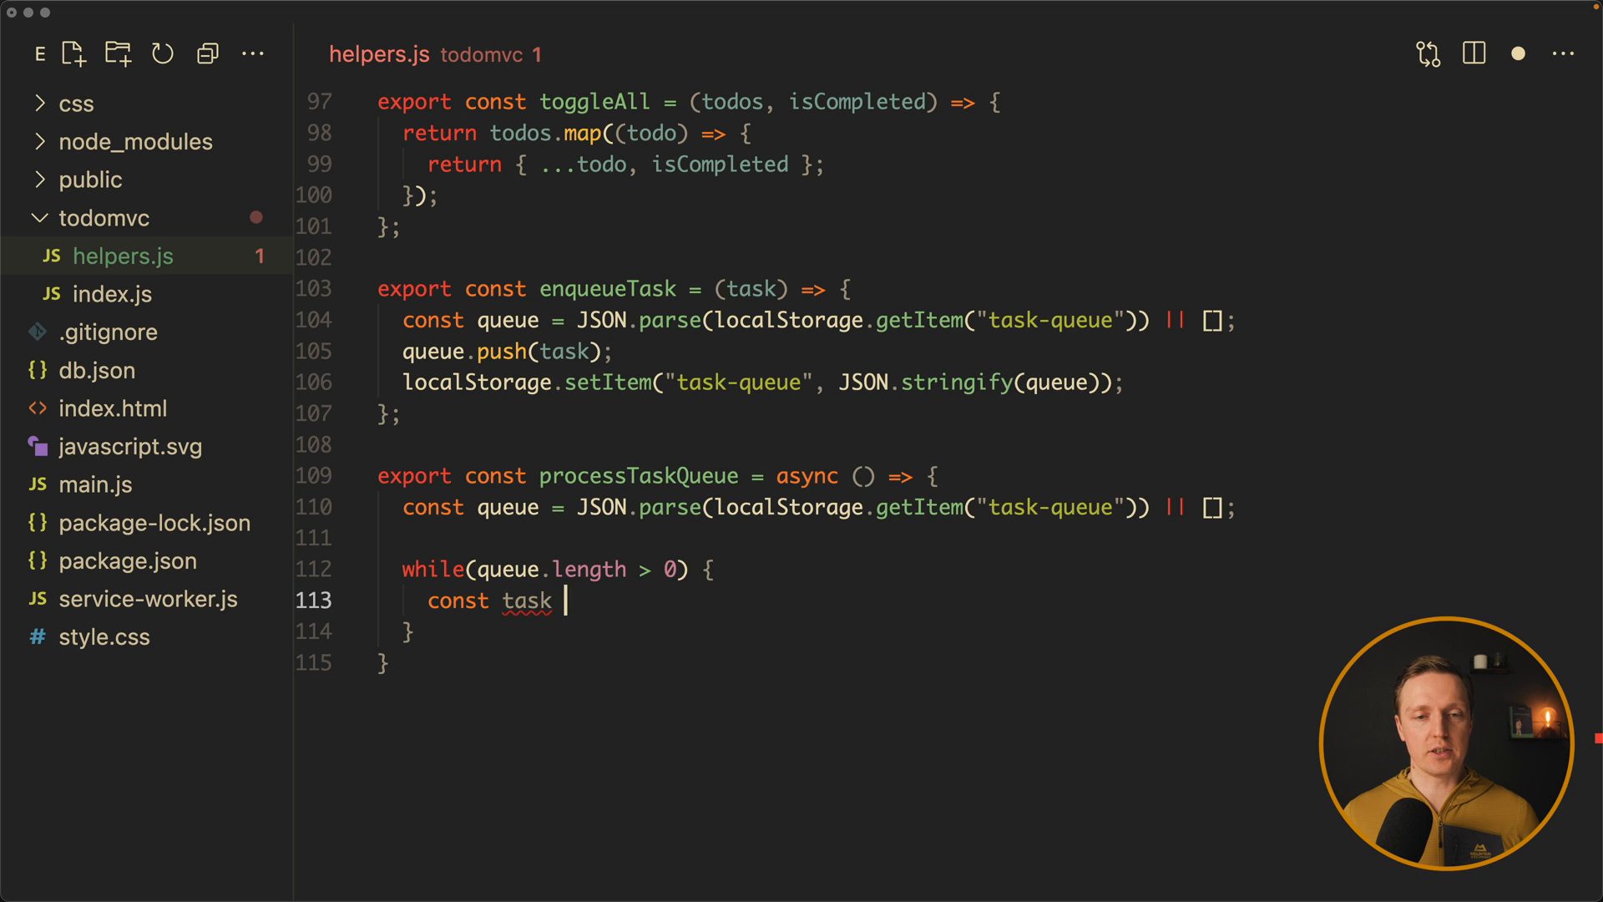
pyautogui.write('= queue[0]')
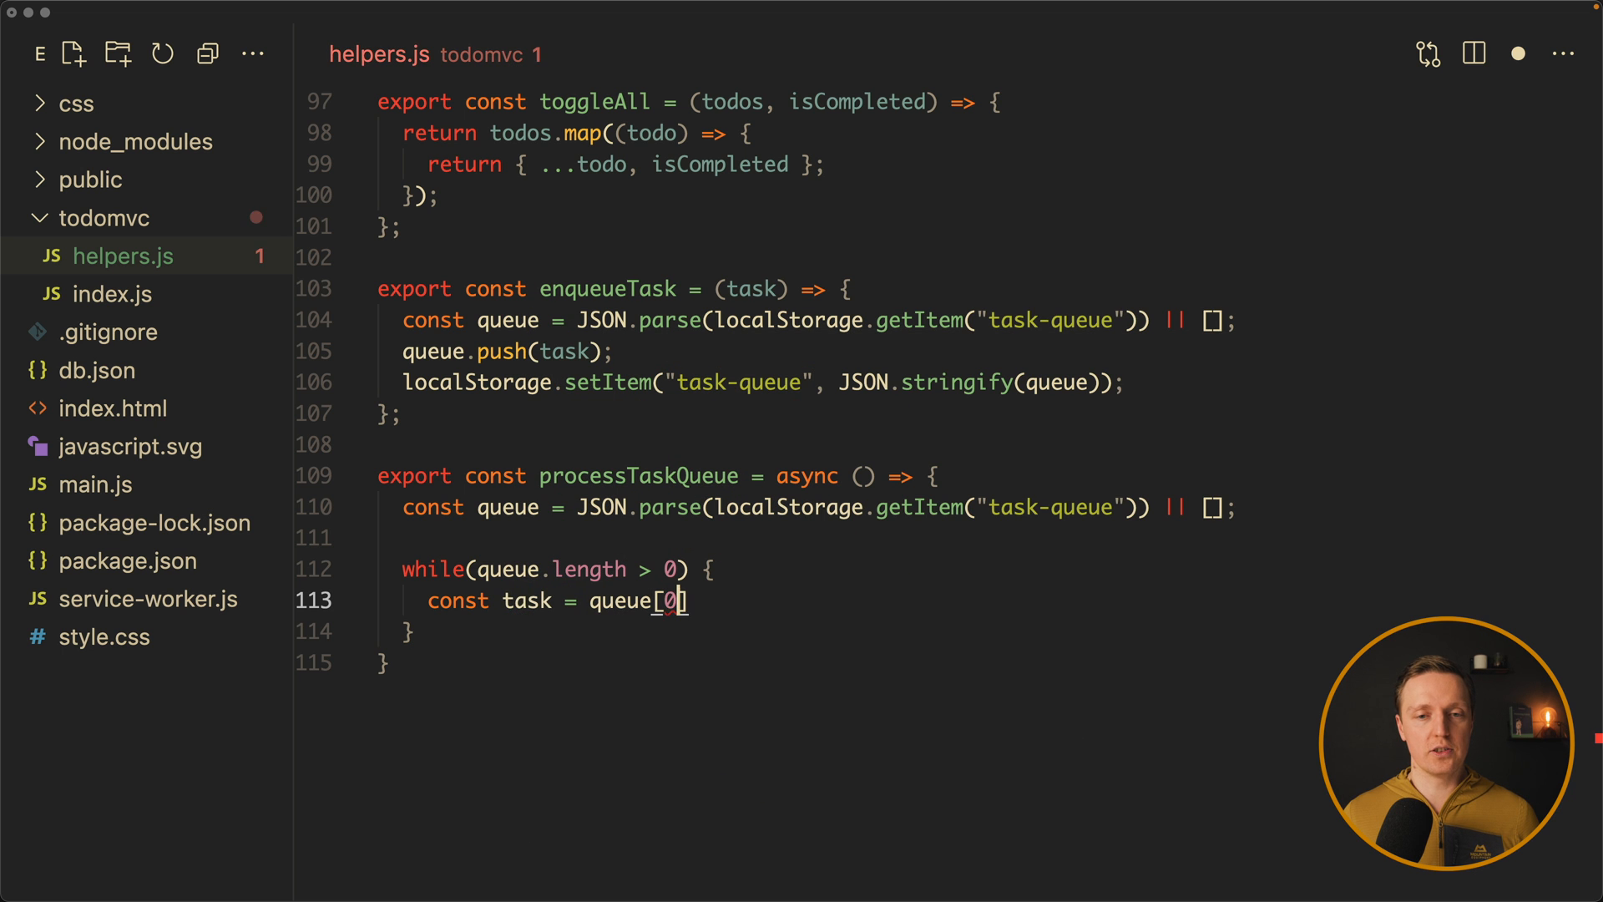
pyautogui.write('catch (error')
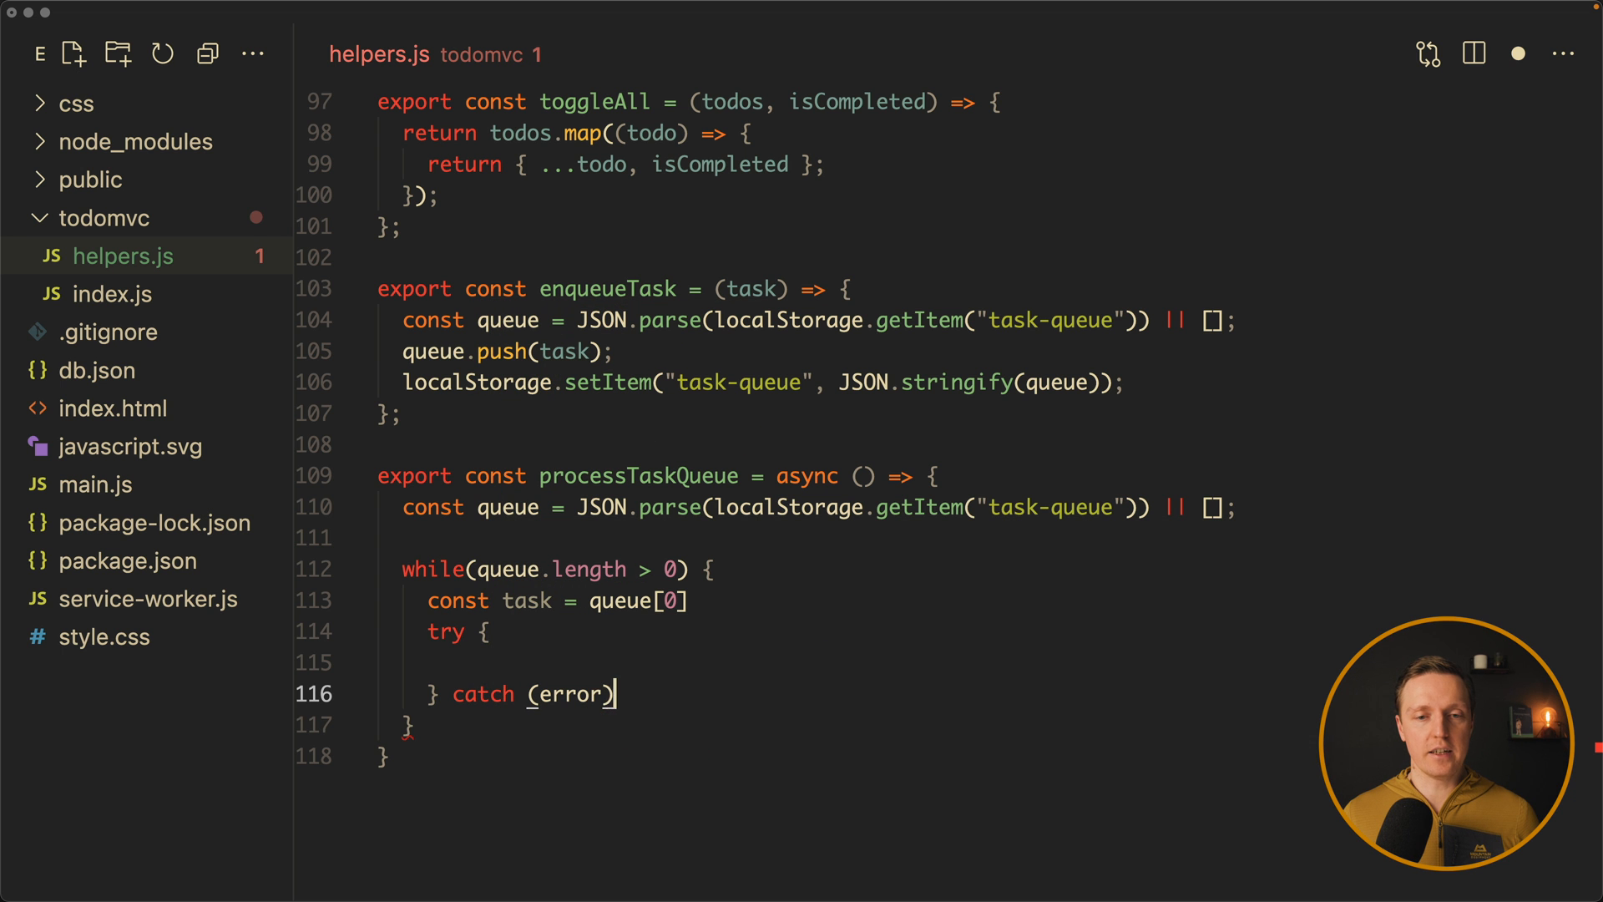
# Await fetch(task.url) with the task's method, JSON Content-Type header and stringified body
pyautogui.write('awa')
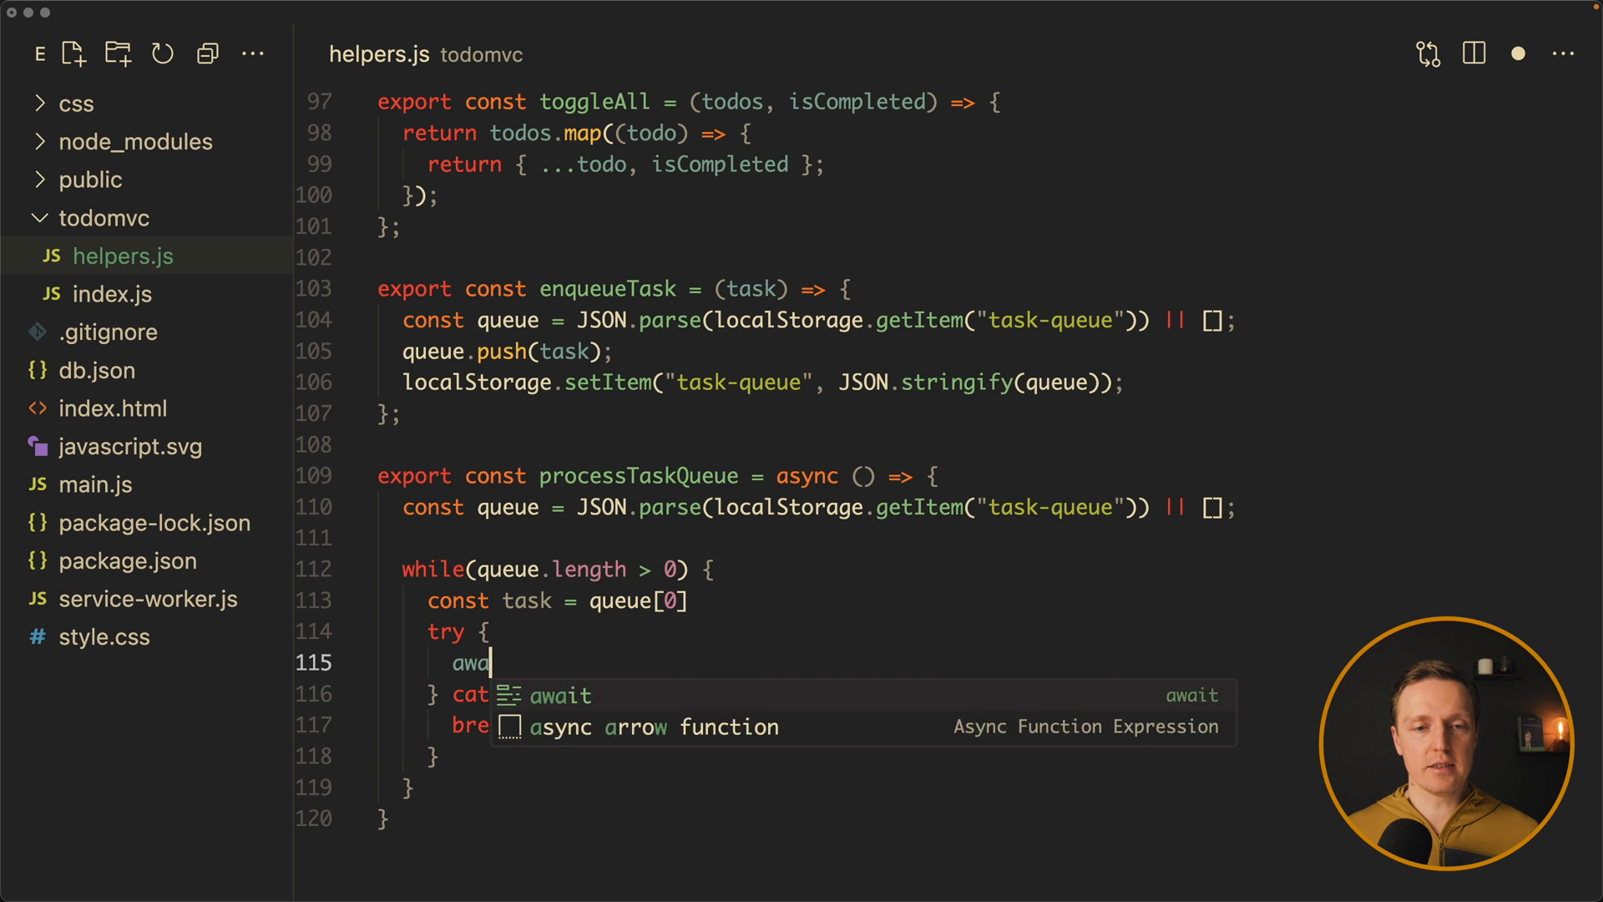
pyautogui.write('it fetch()')
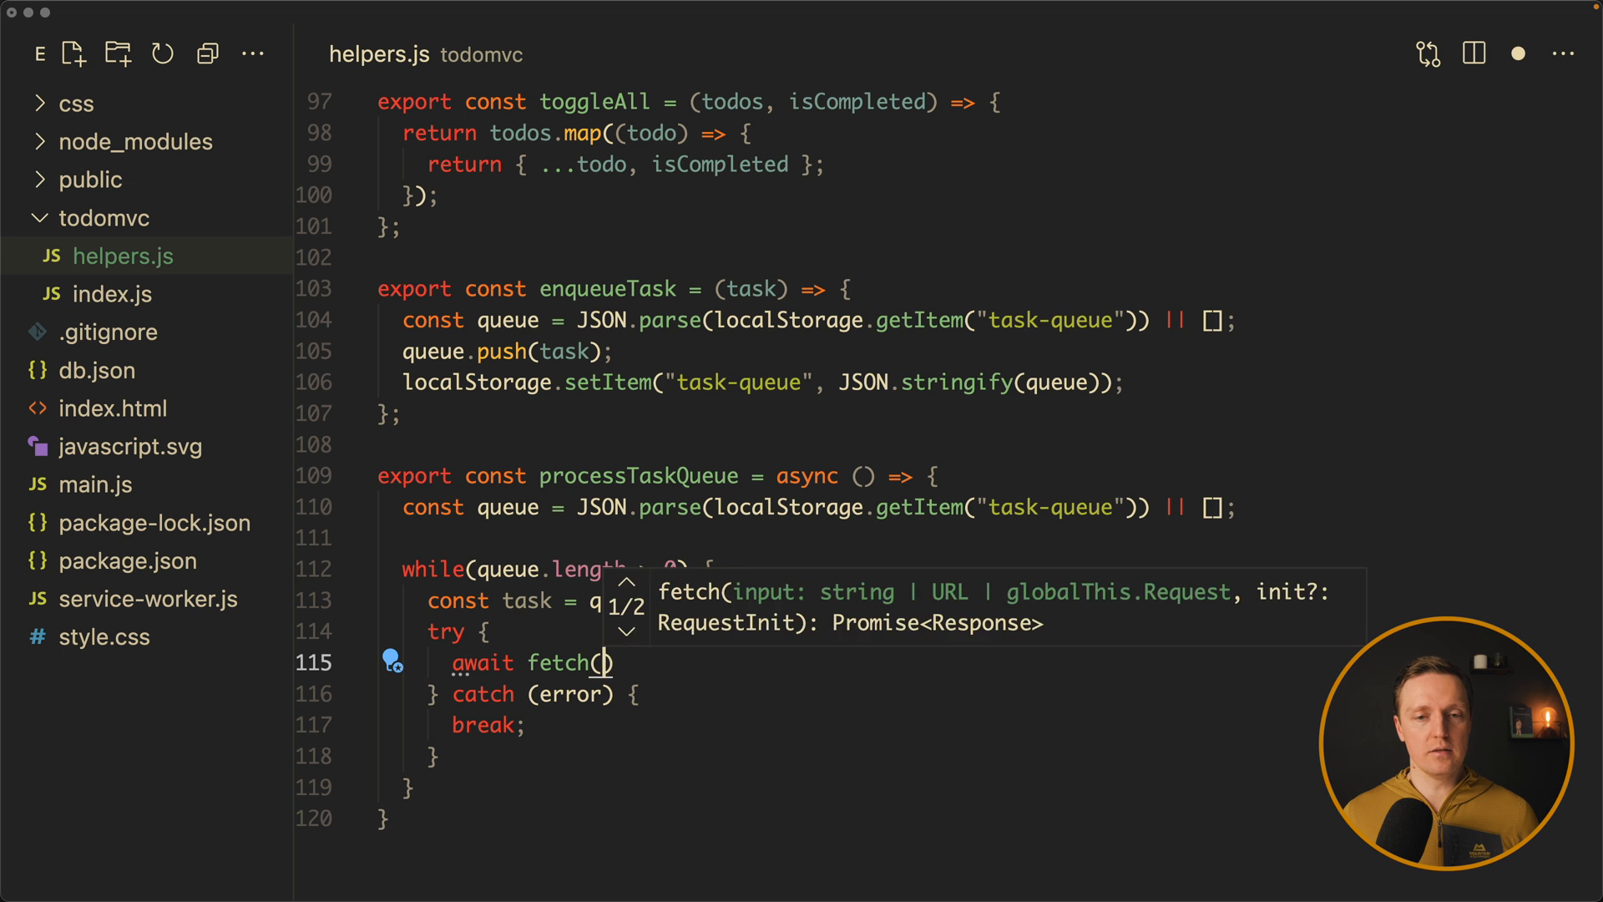
pyautogui.write('task.url')
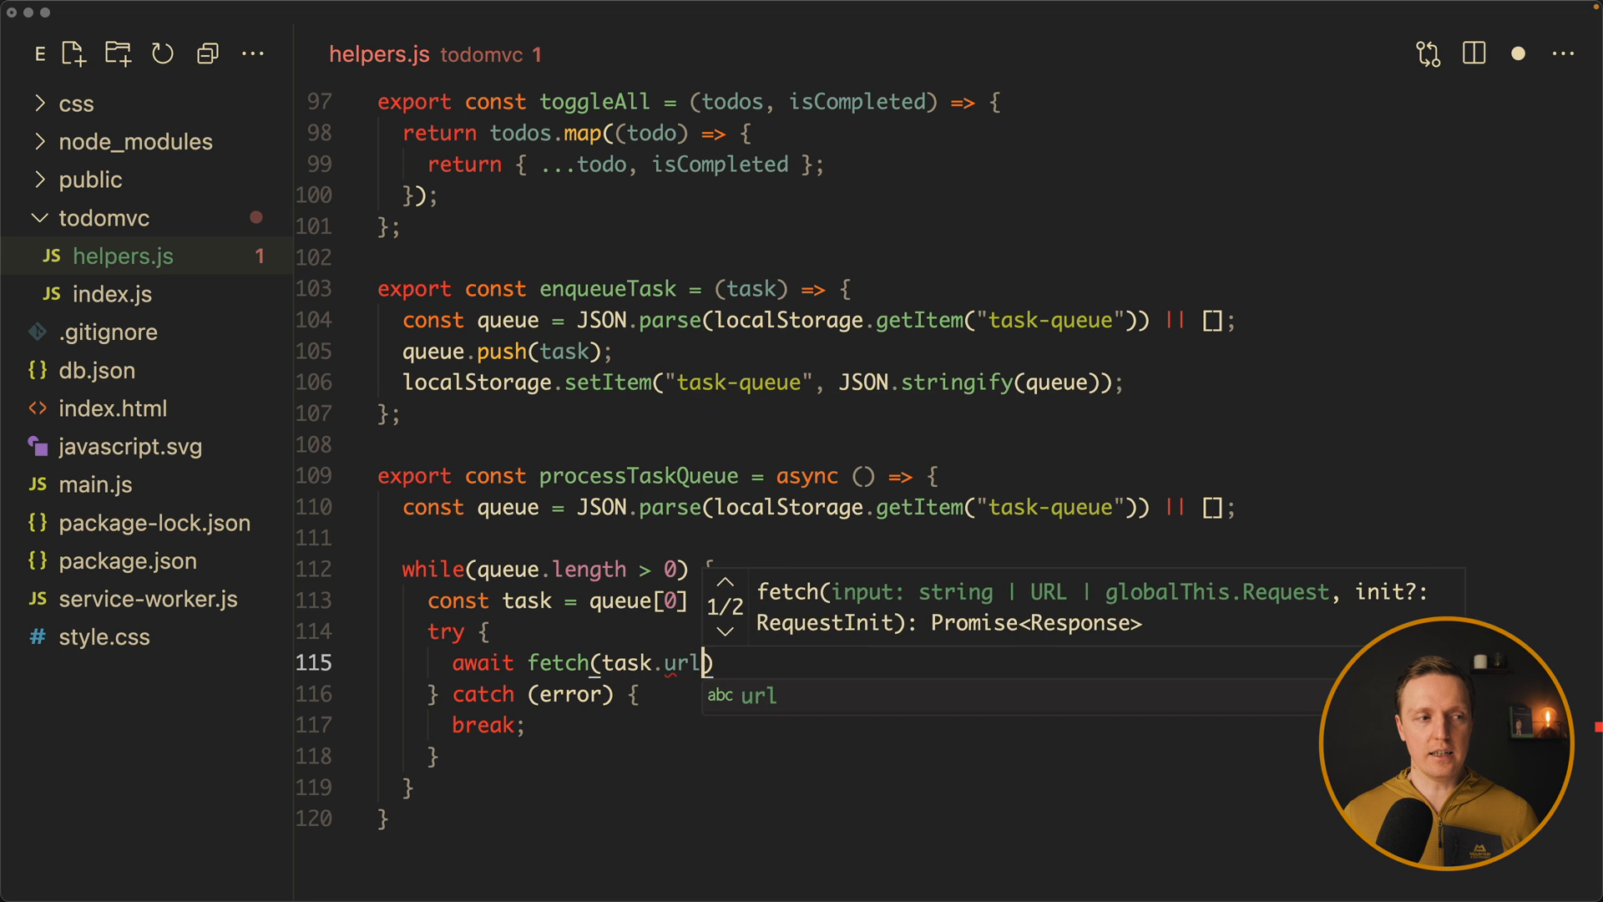
pyautogui.write(', {')
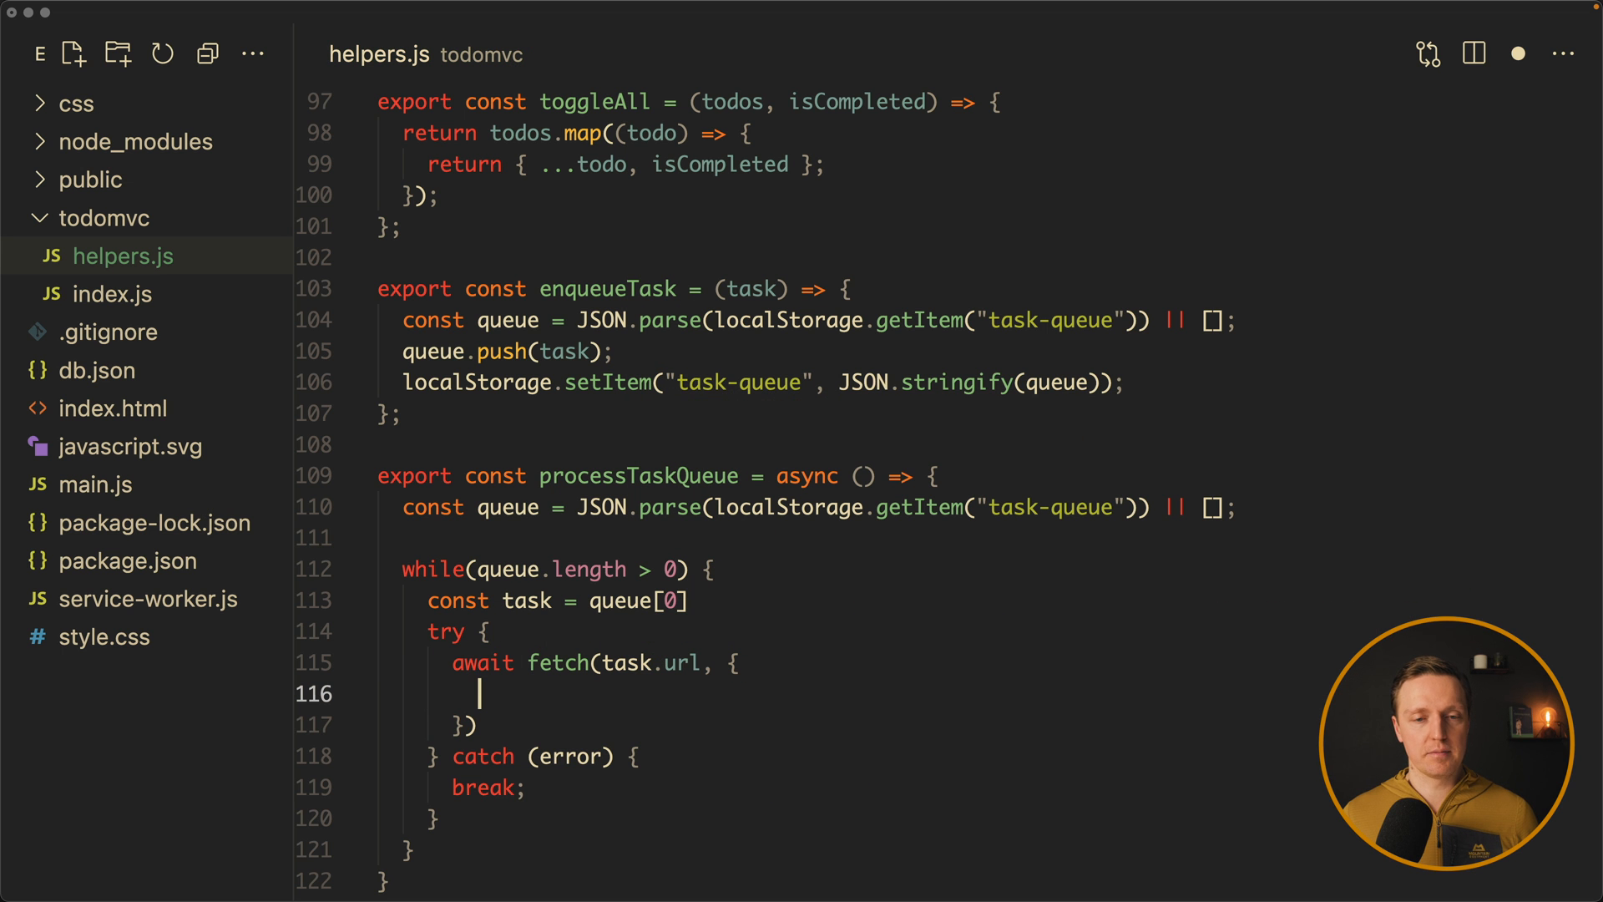
pyautogui.write('method: ta')
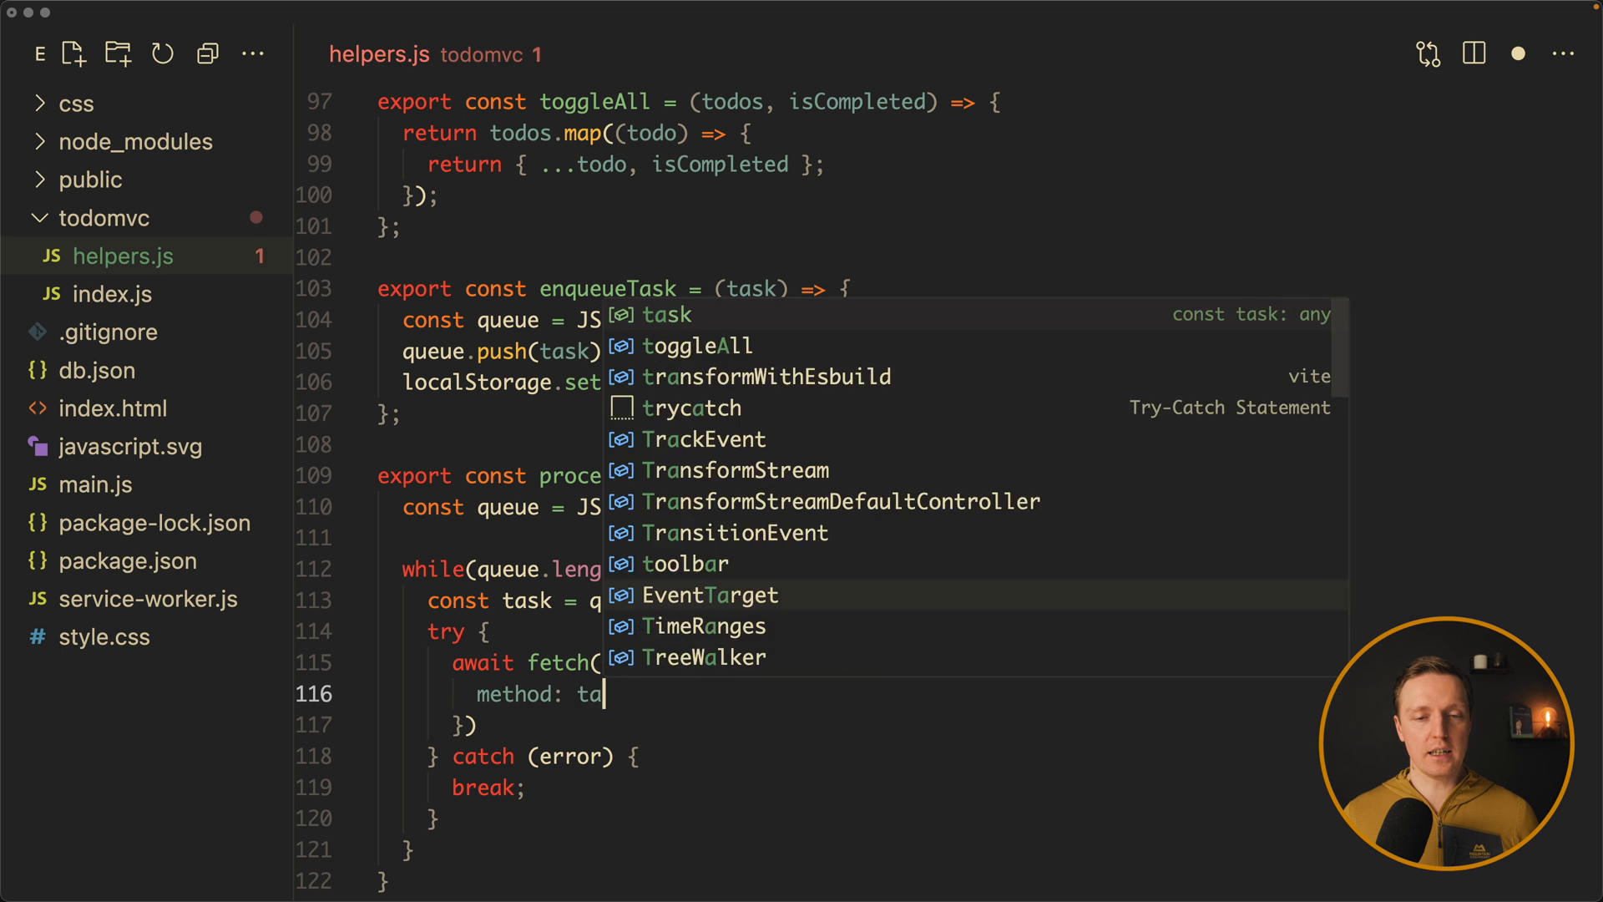
pyautogui.write("headers: {'Content-")
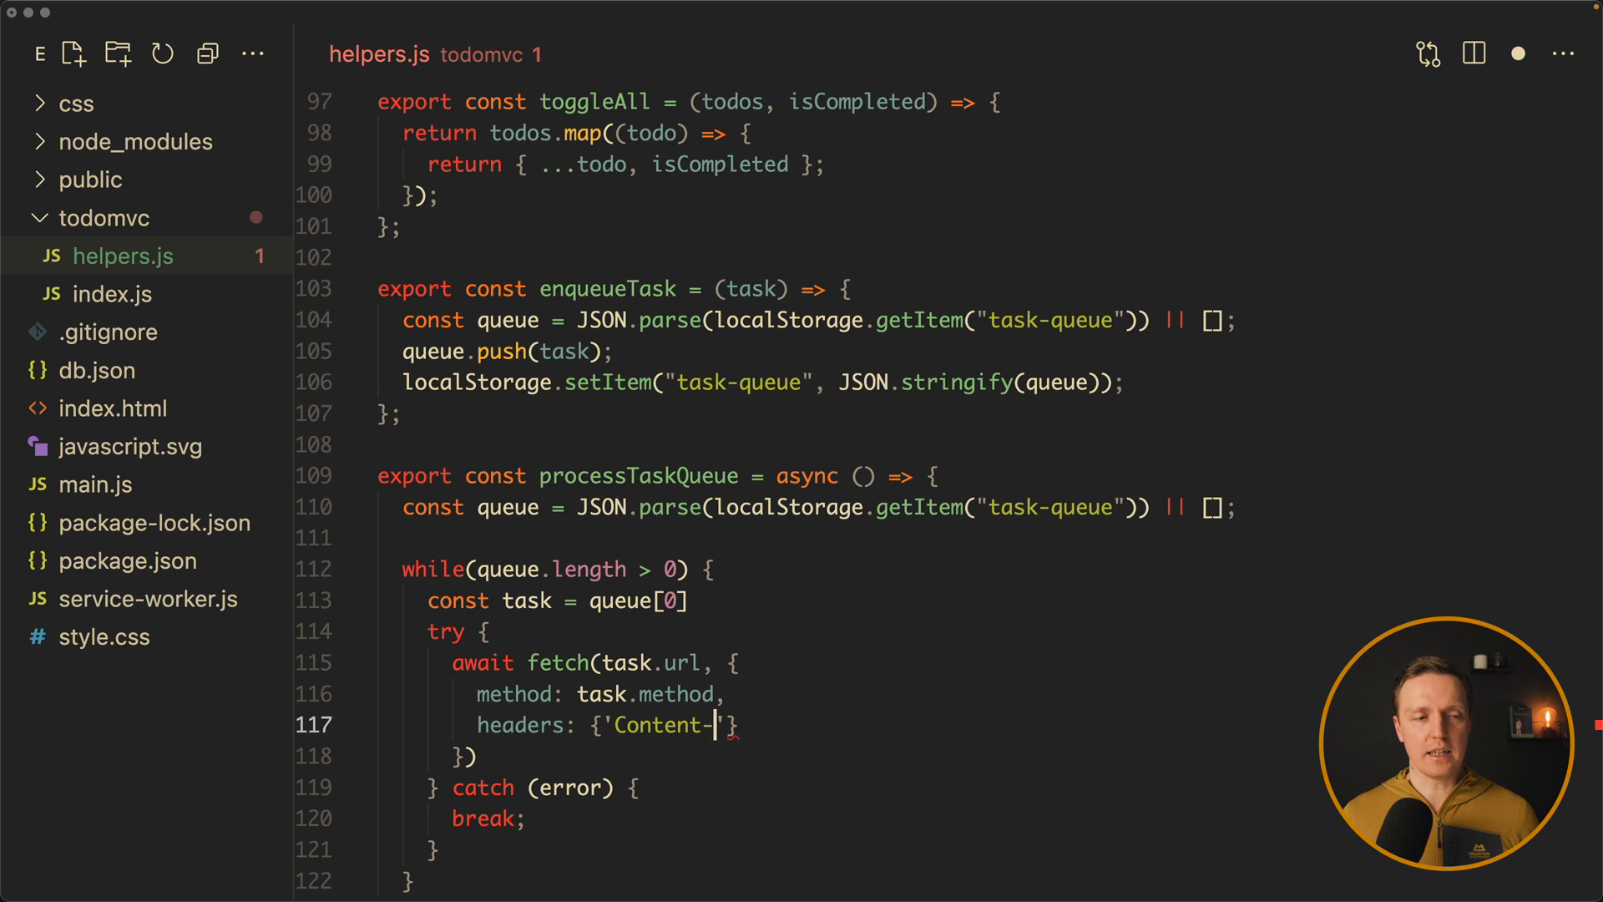
pyautogui.write("Type': 'application/json")
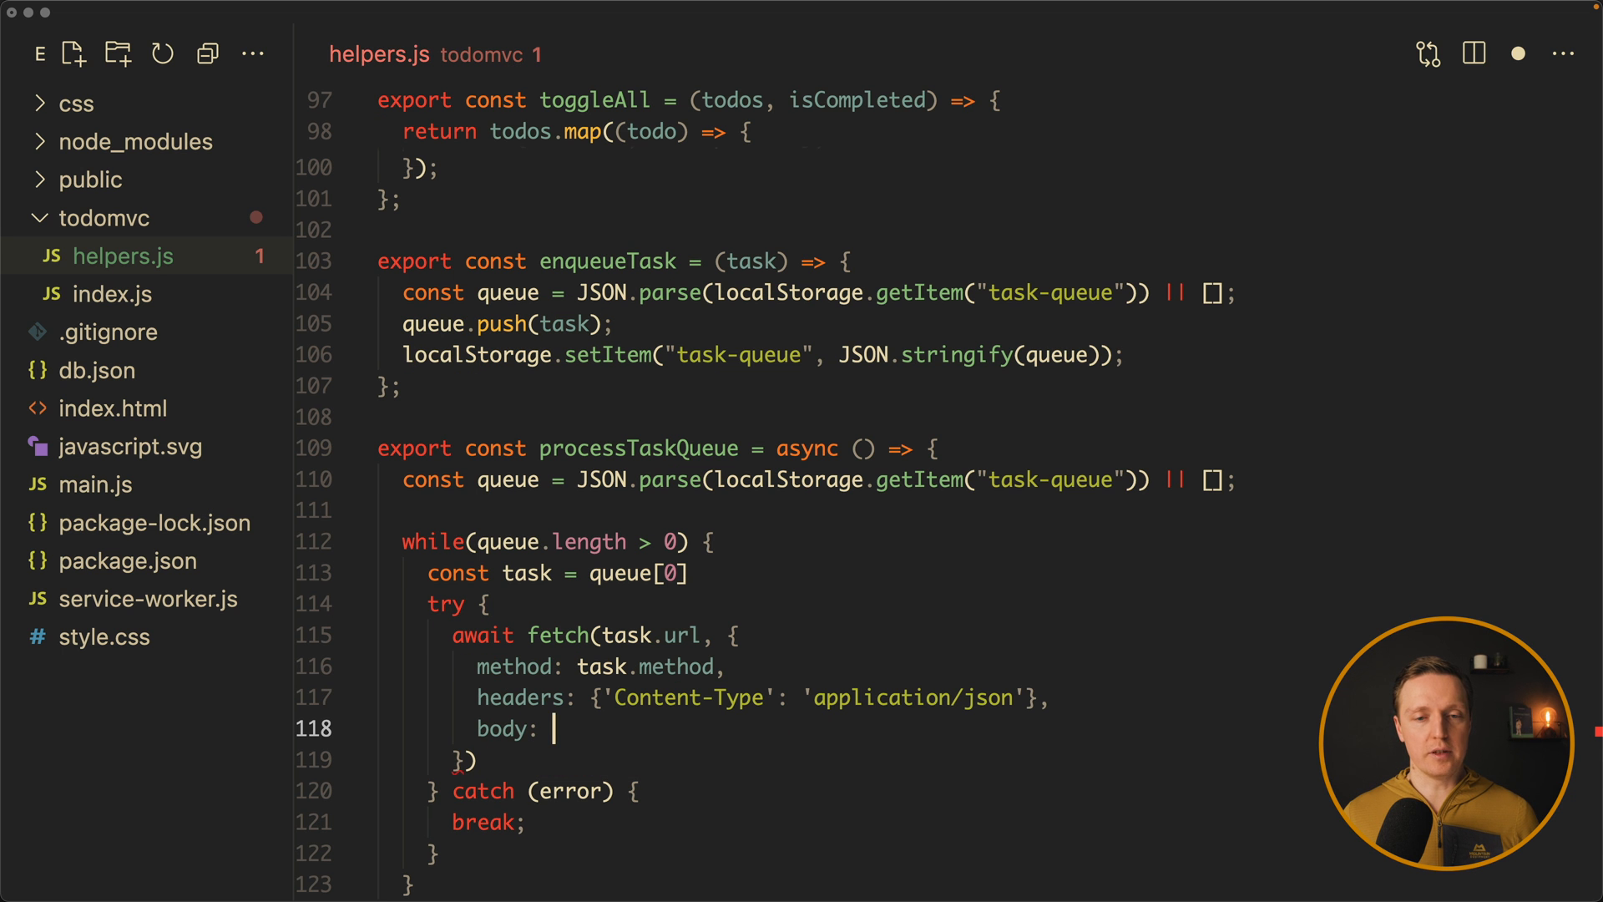
pyautogui.write('task.body ?')
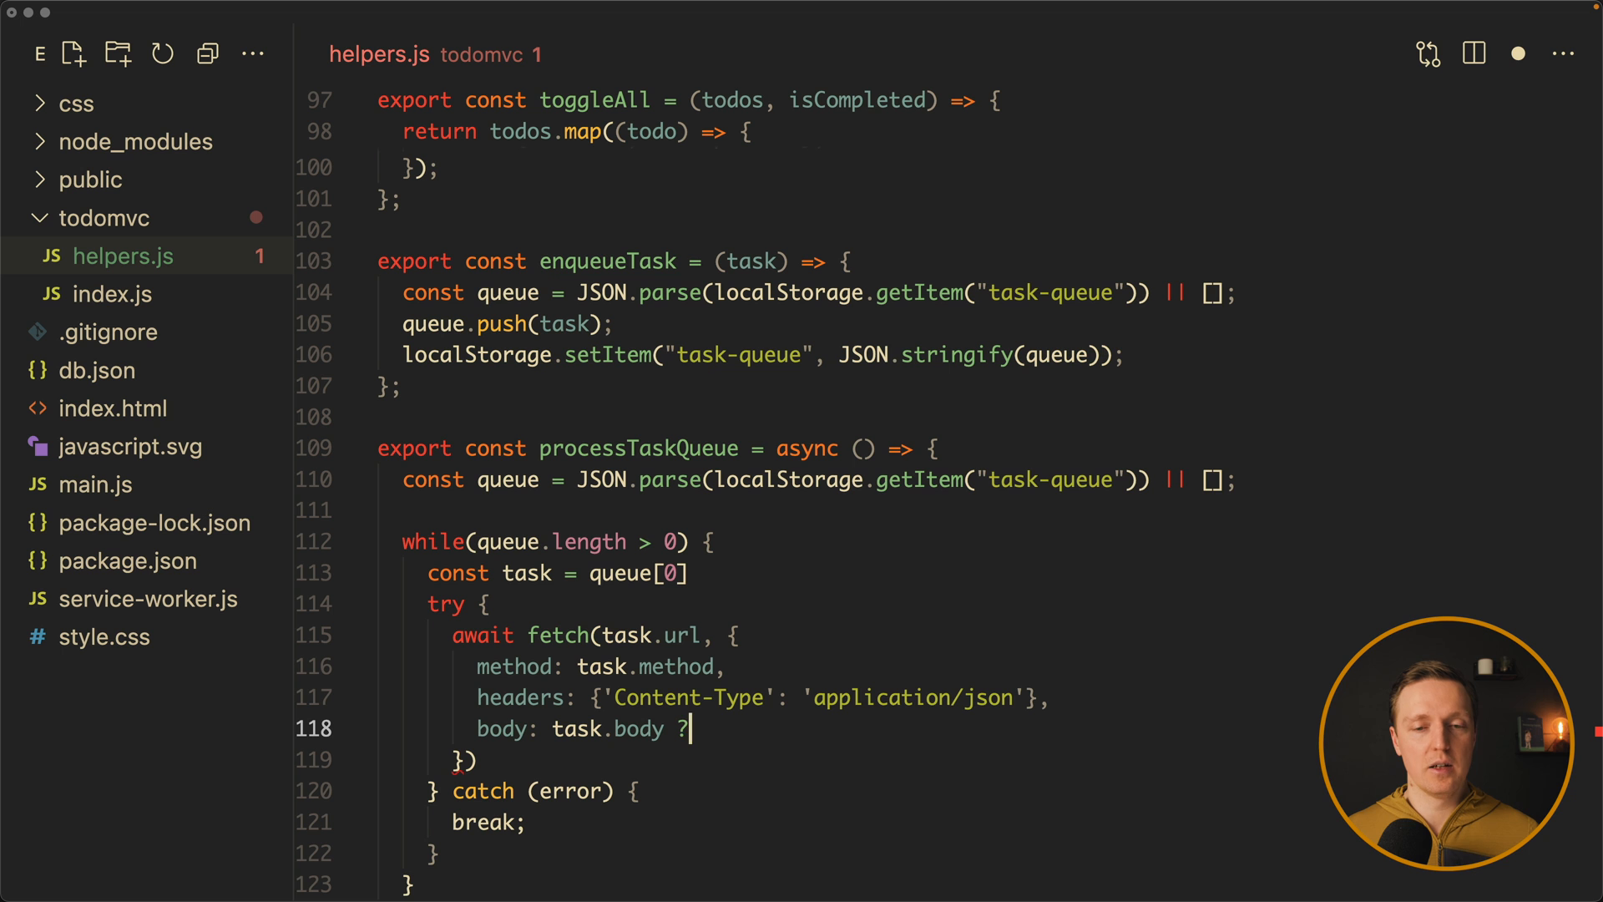
pyautogui.write('JSON.')
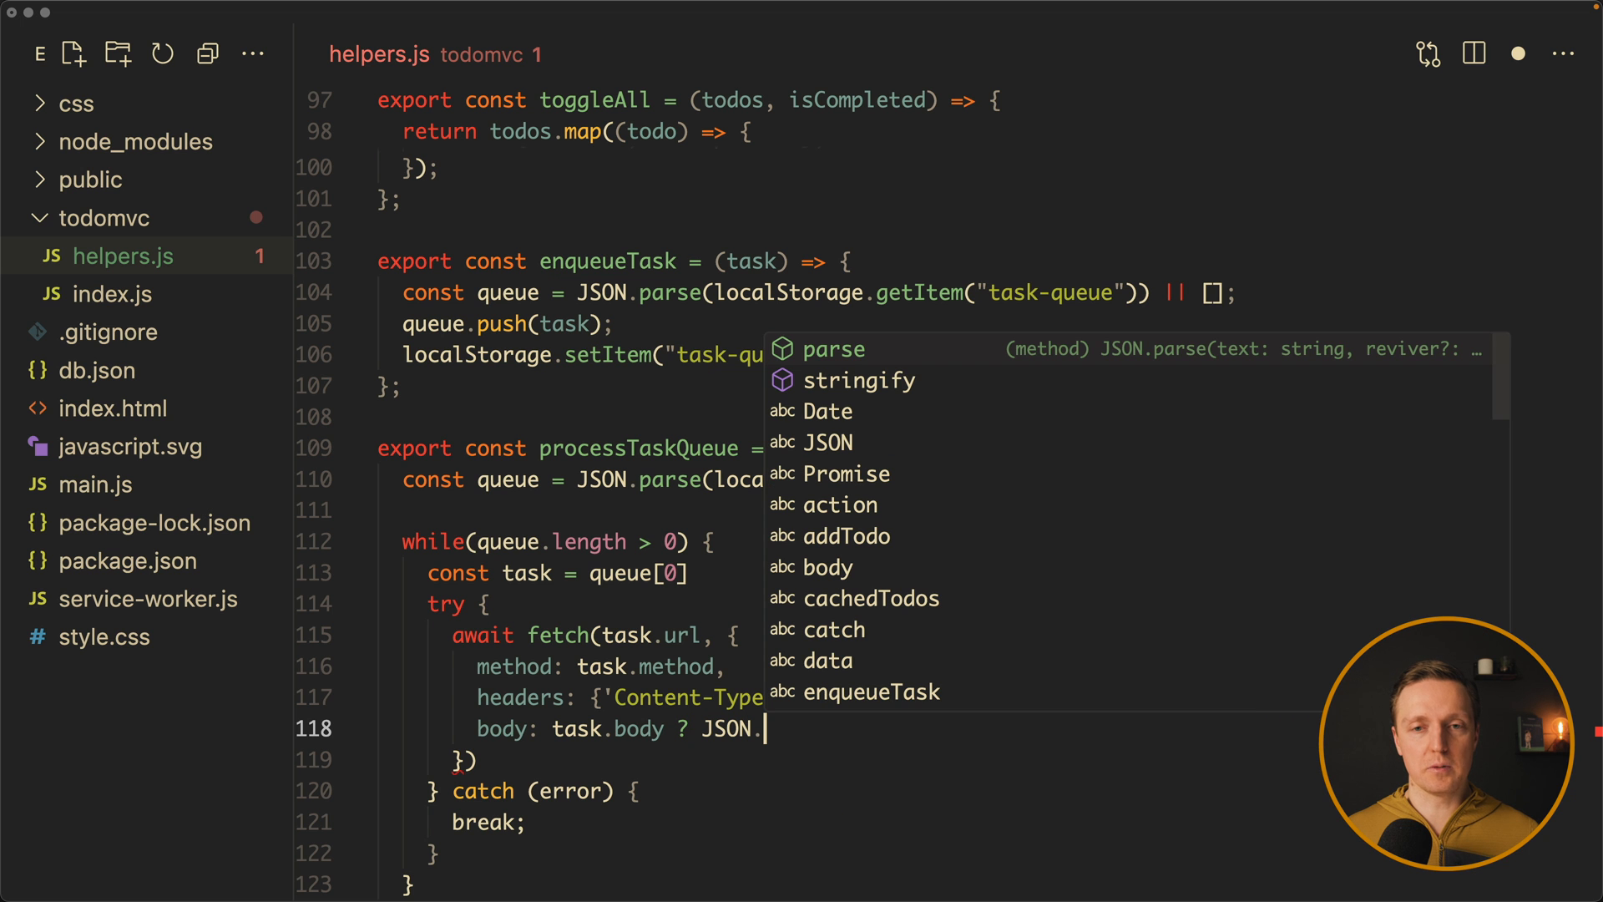
pyautogui.write('stringify(task.body) : null,')
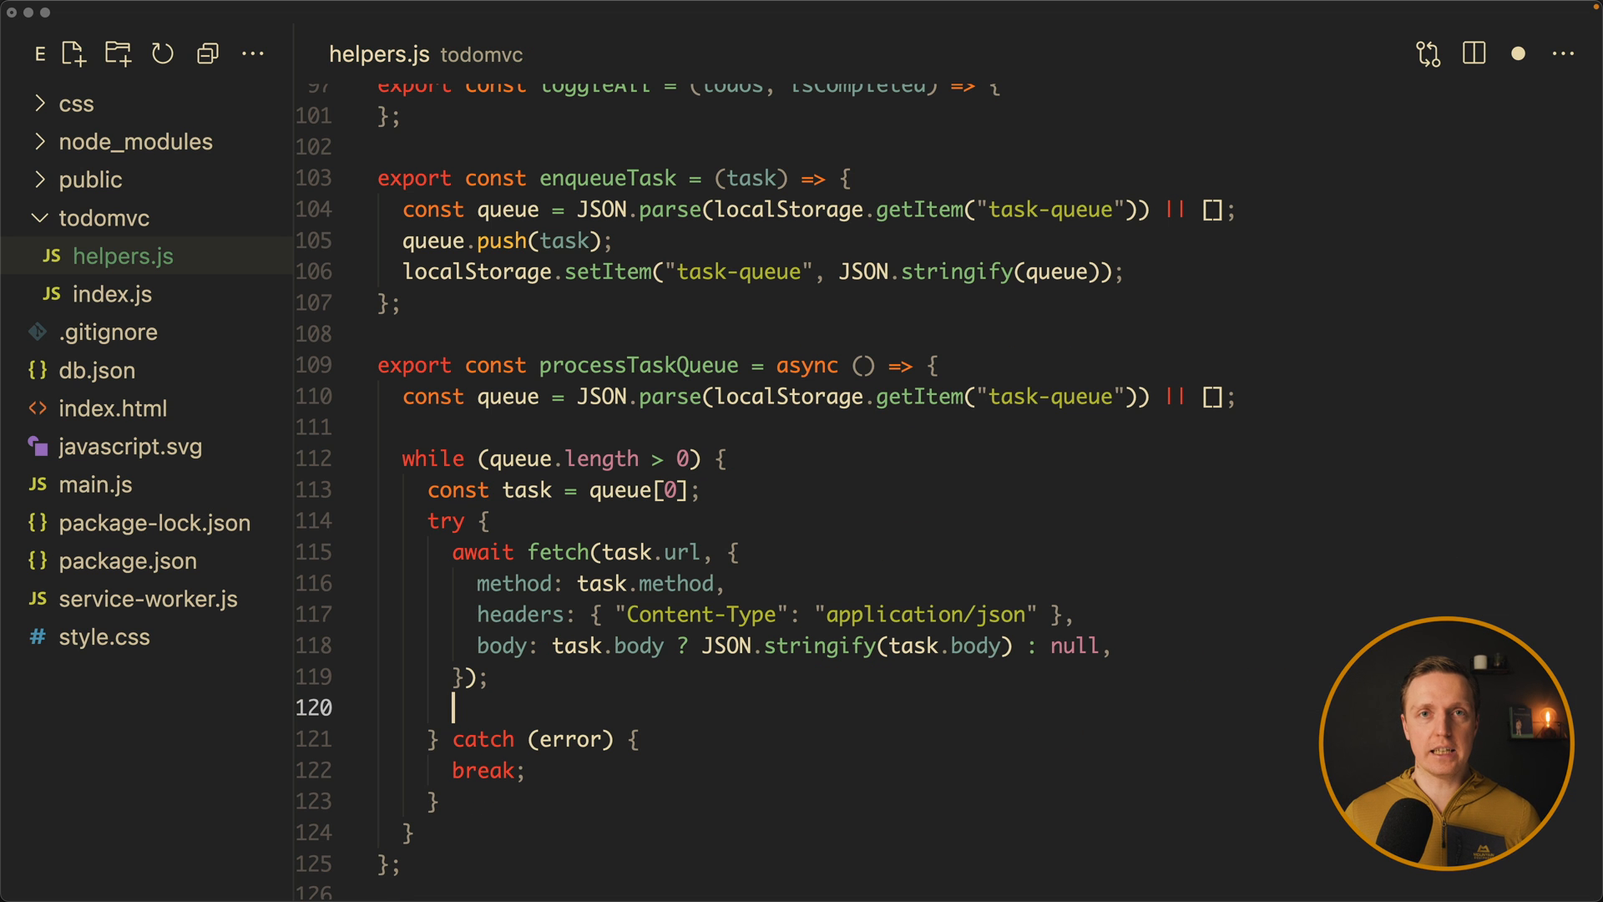
# Remove the sent task with queue.shift() and save the updated queue to localStorage
pyautogui.write('q')
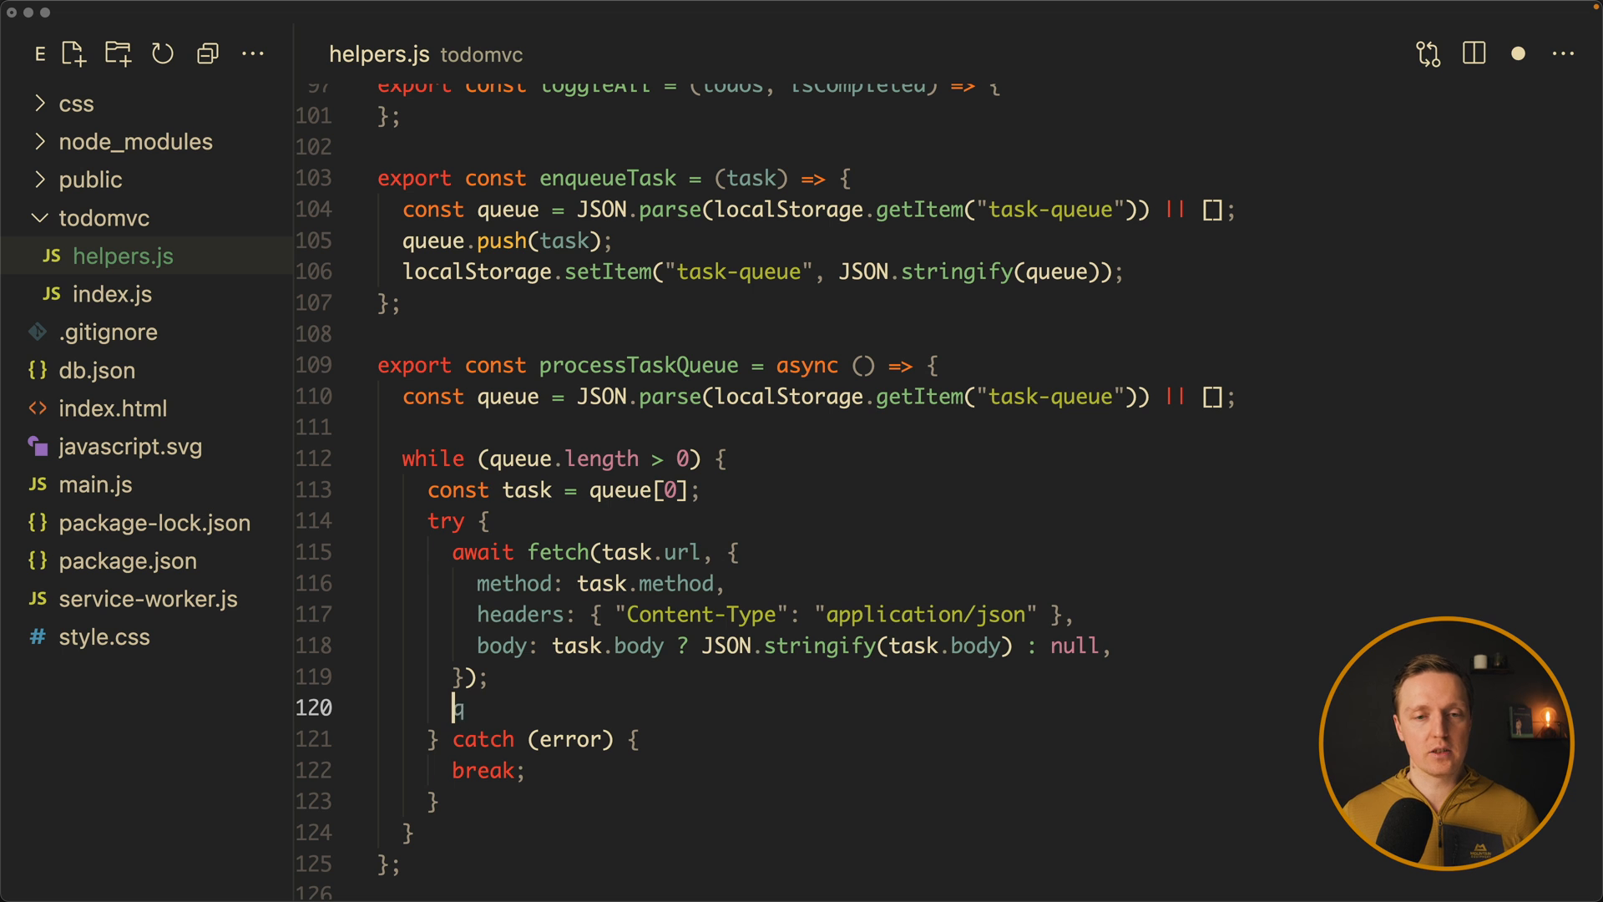
pyautogui.write('queue.shift();')
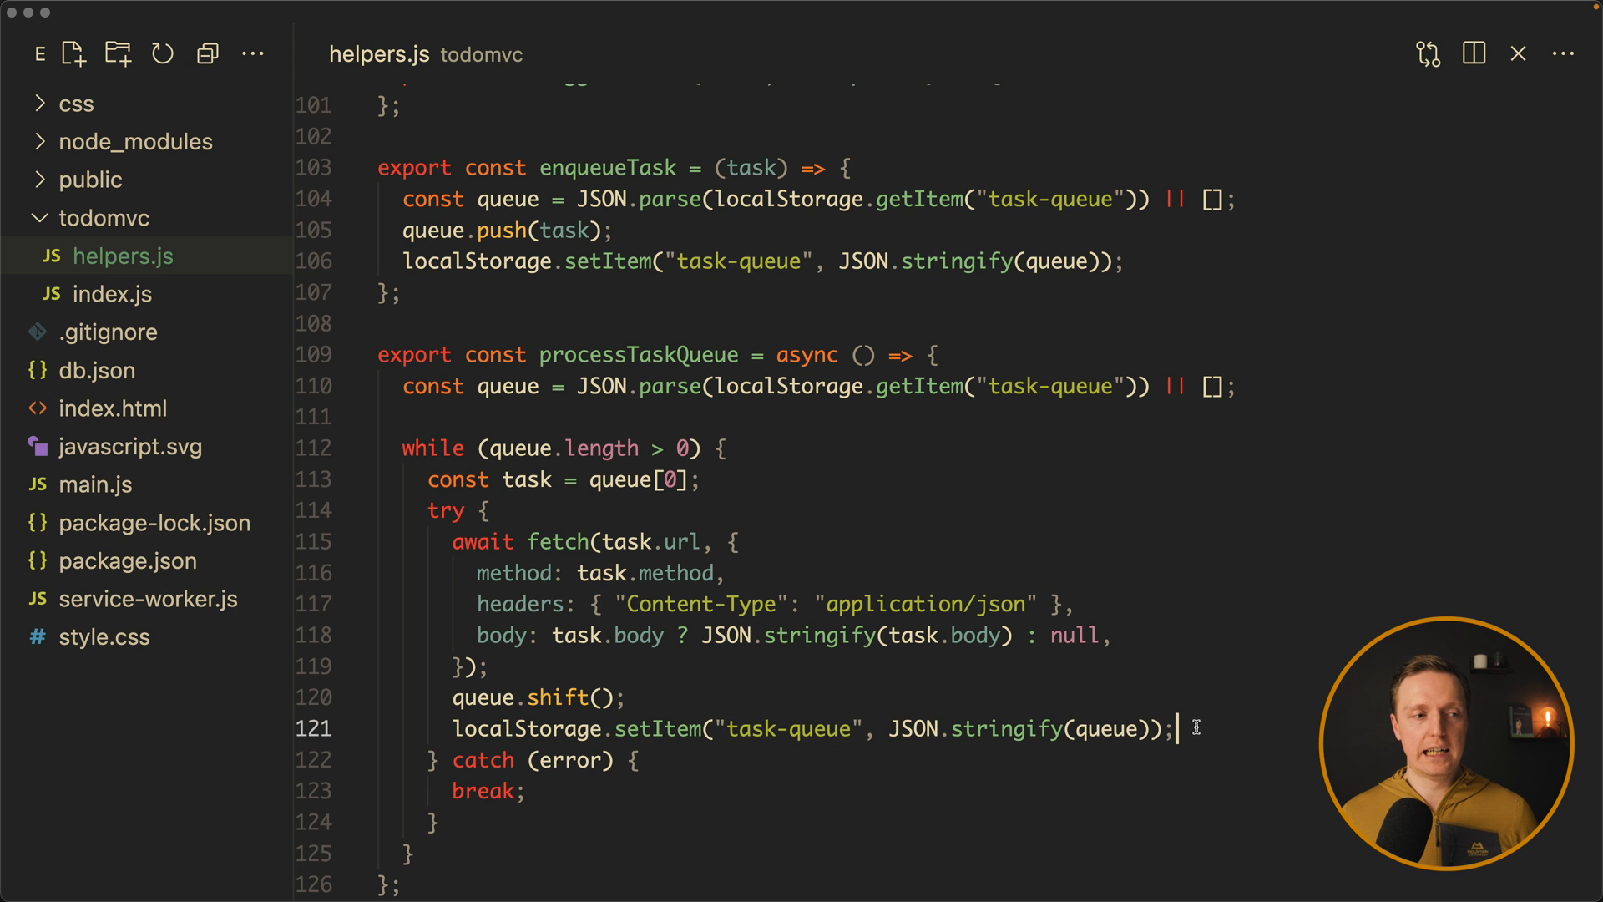
pyautogui.moveTo(1204, 697)
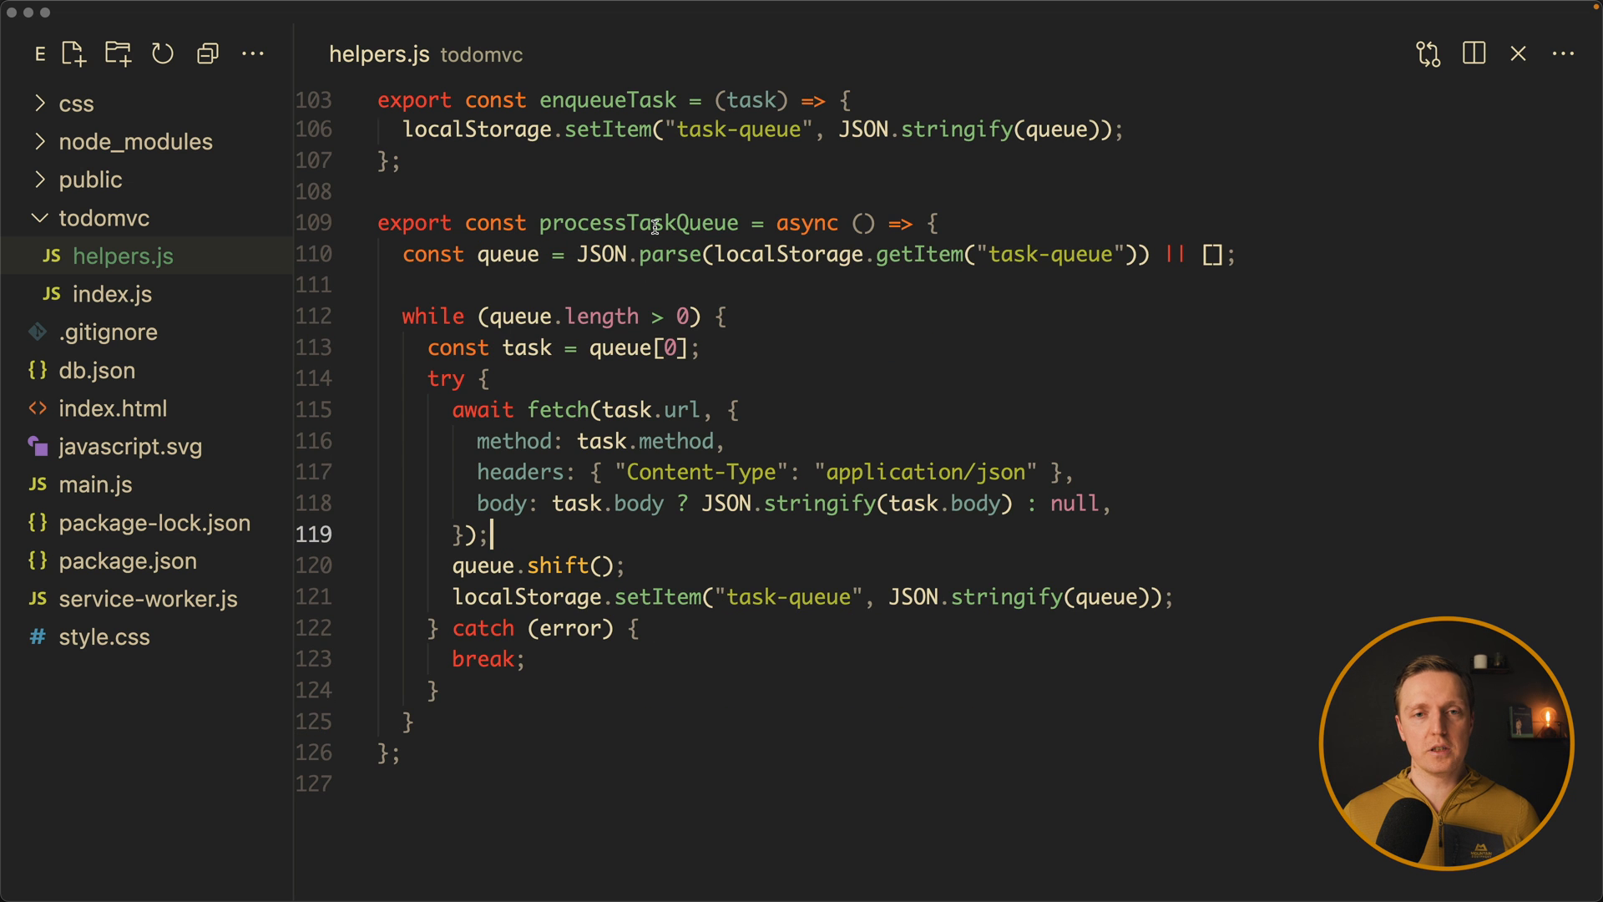
# In index.js, call helpers.processTaskQueue() at startup when navigator.onLine is true
pyautogui.click(111, 294)
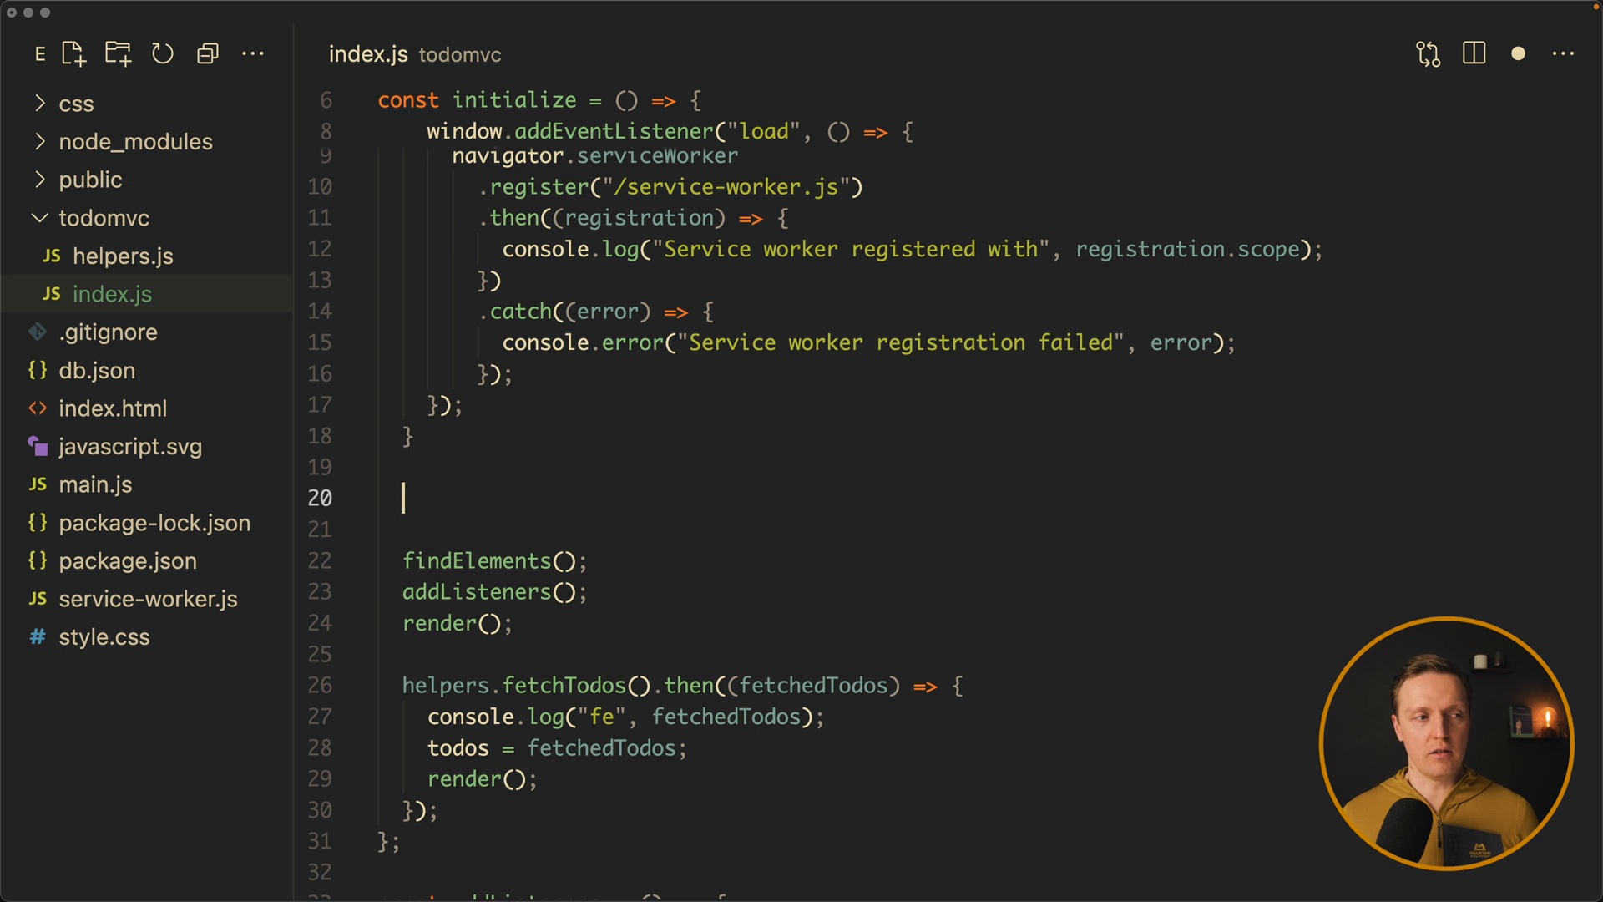
pyautogui.write('if (navigator.on')
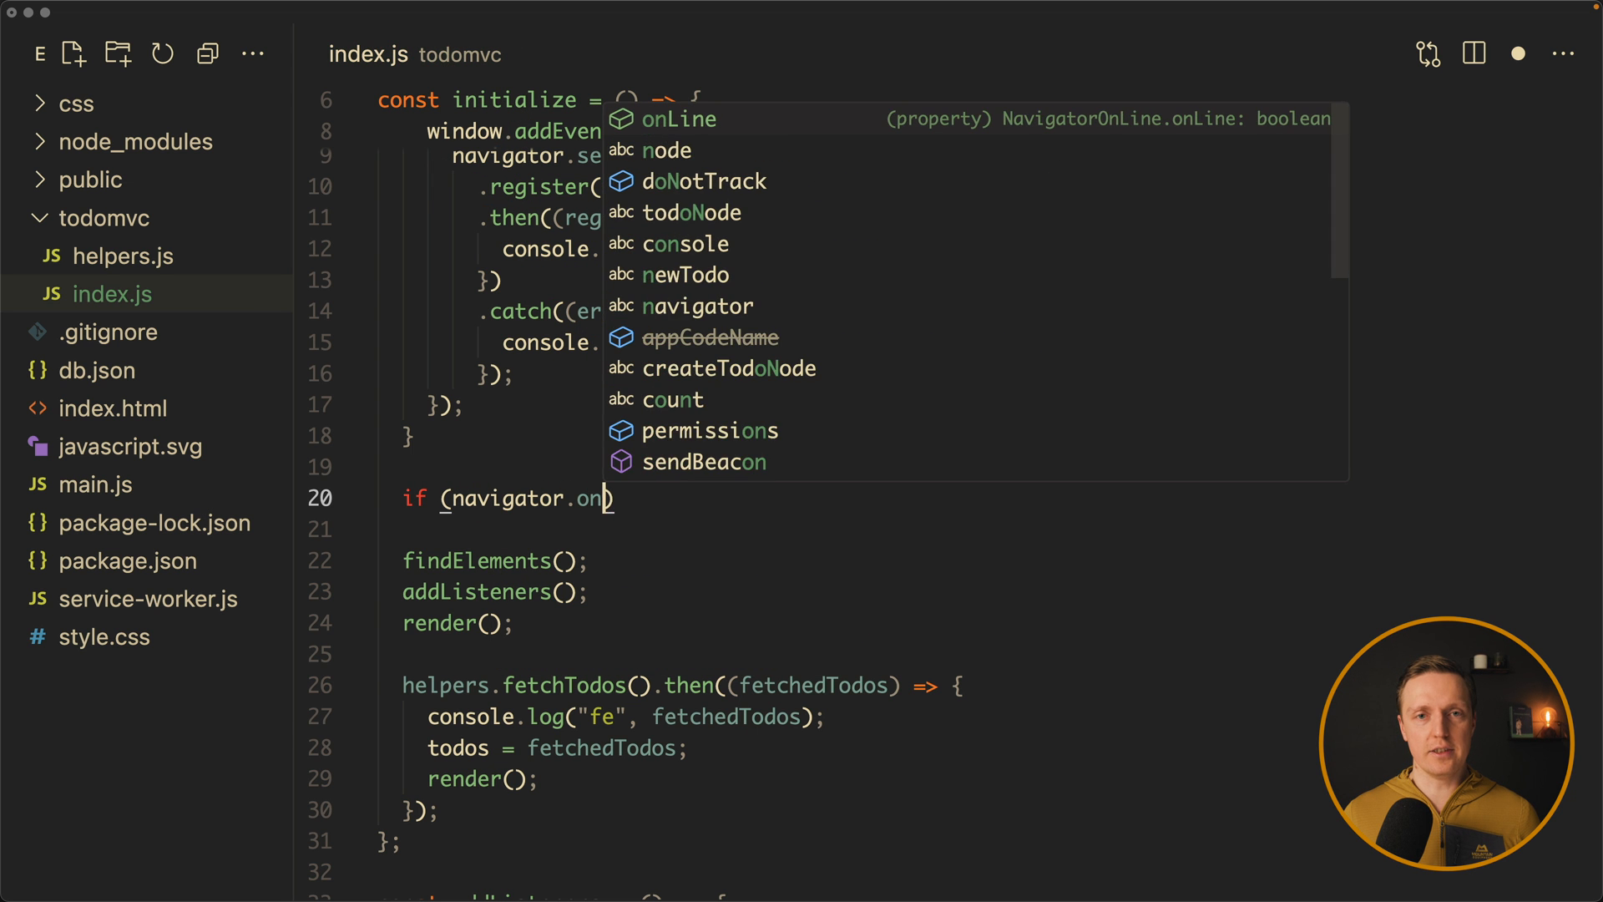
pyautogui.press('Enter')
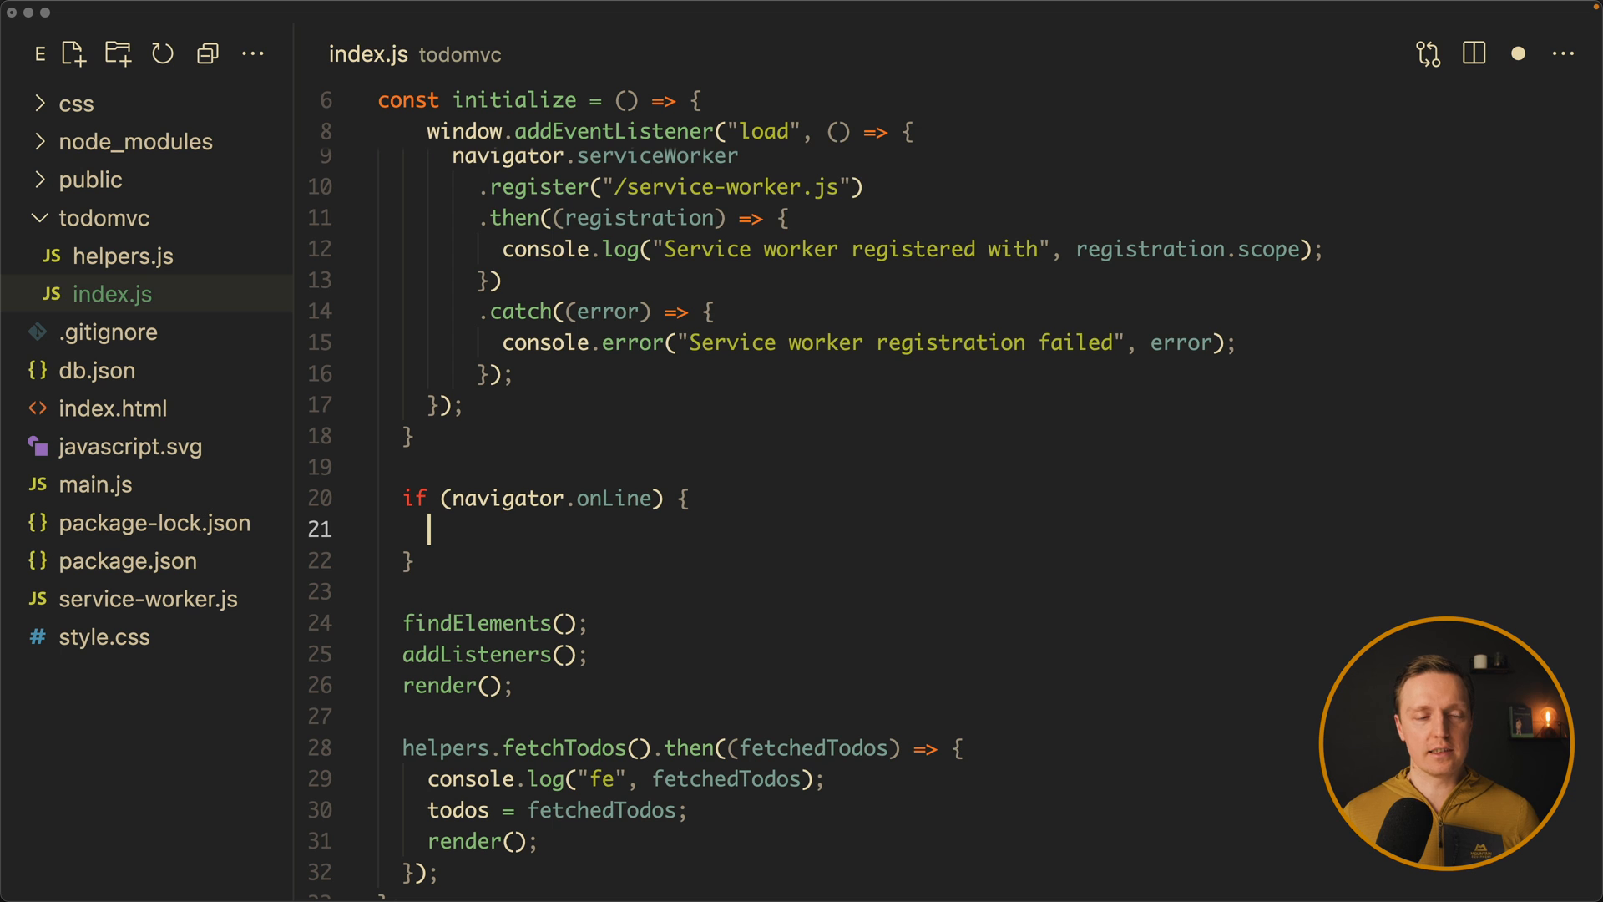
pyautogui.write('helpers.processTaskQueue')
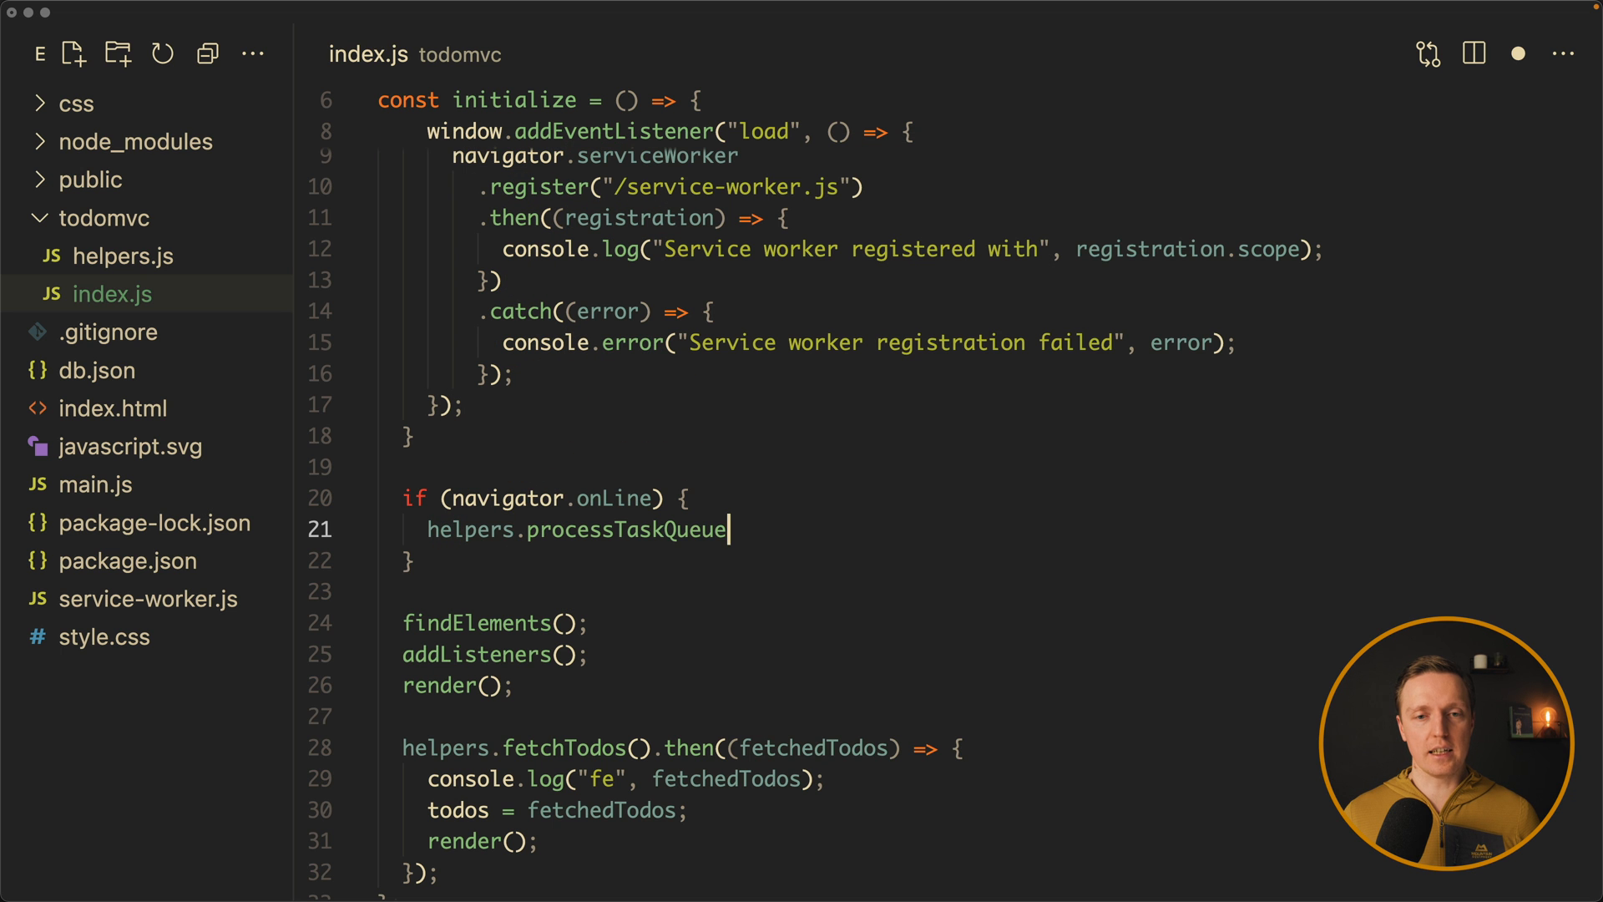
pyautogui.write('()')
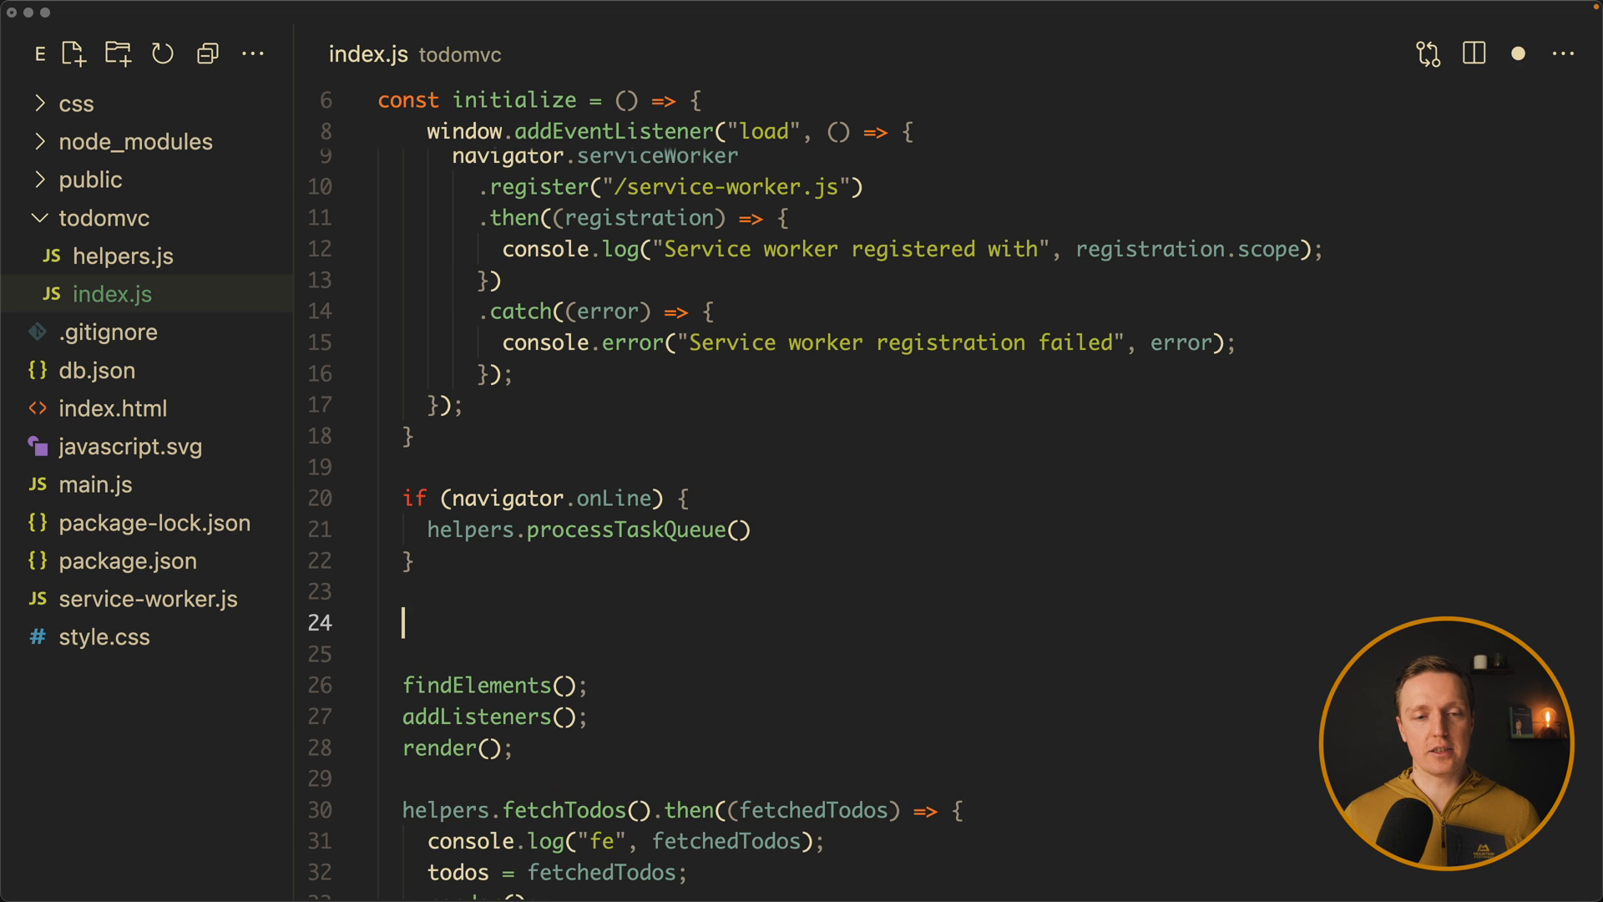
# Add a window 'online' event listener that calls helpers.processTaskQueue again
pyautogui.write('window.')
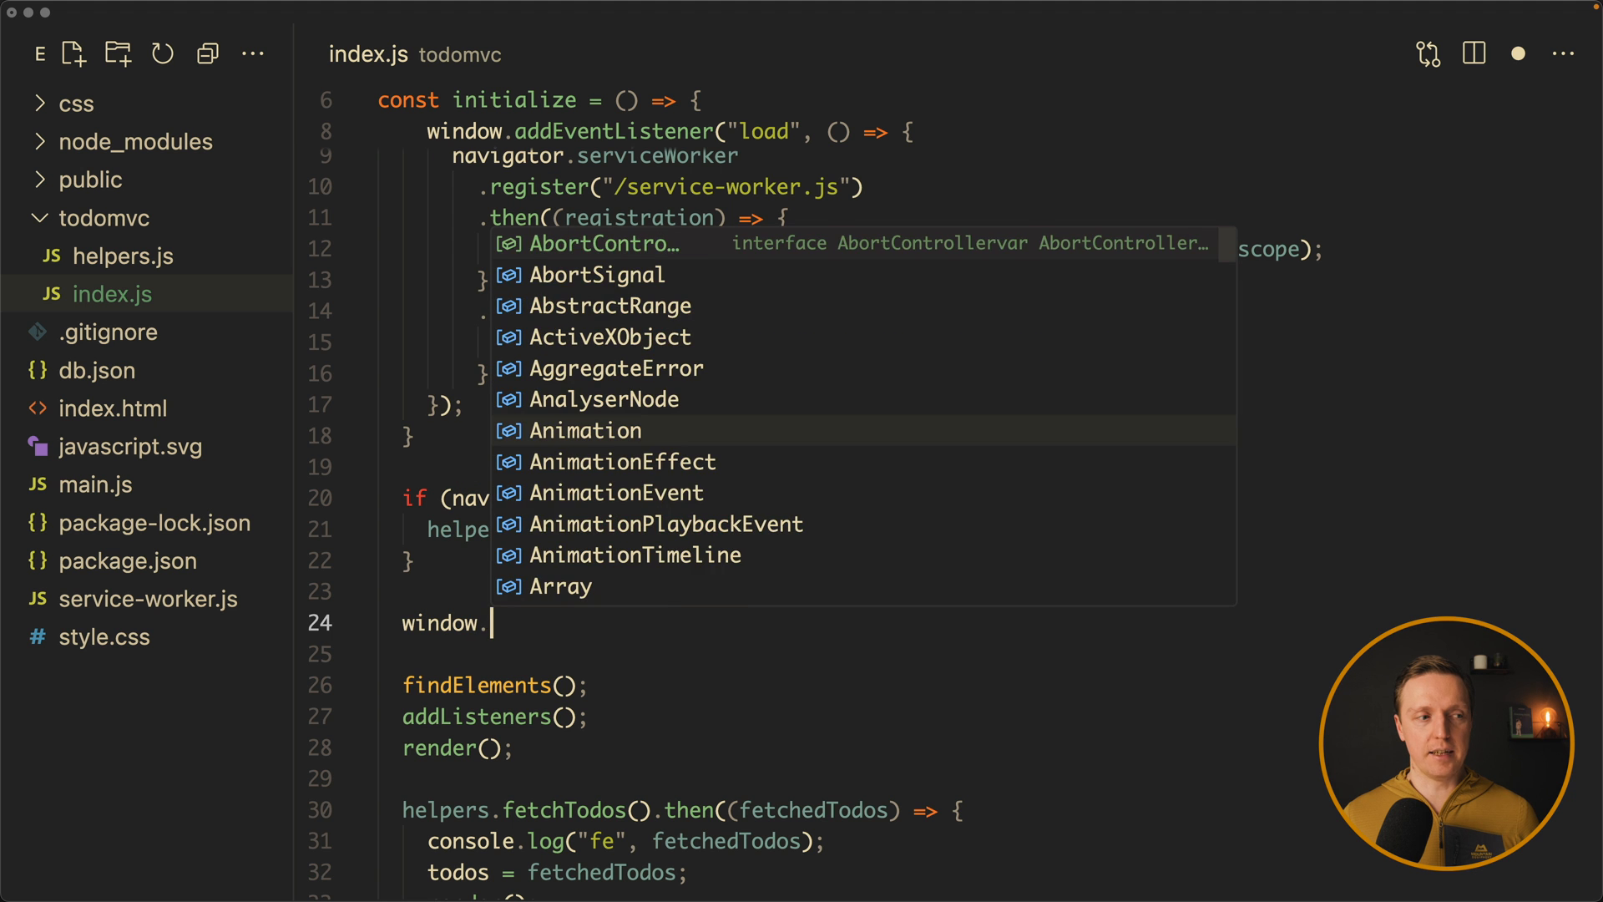
pyautogui.write('addEventListener')
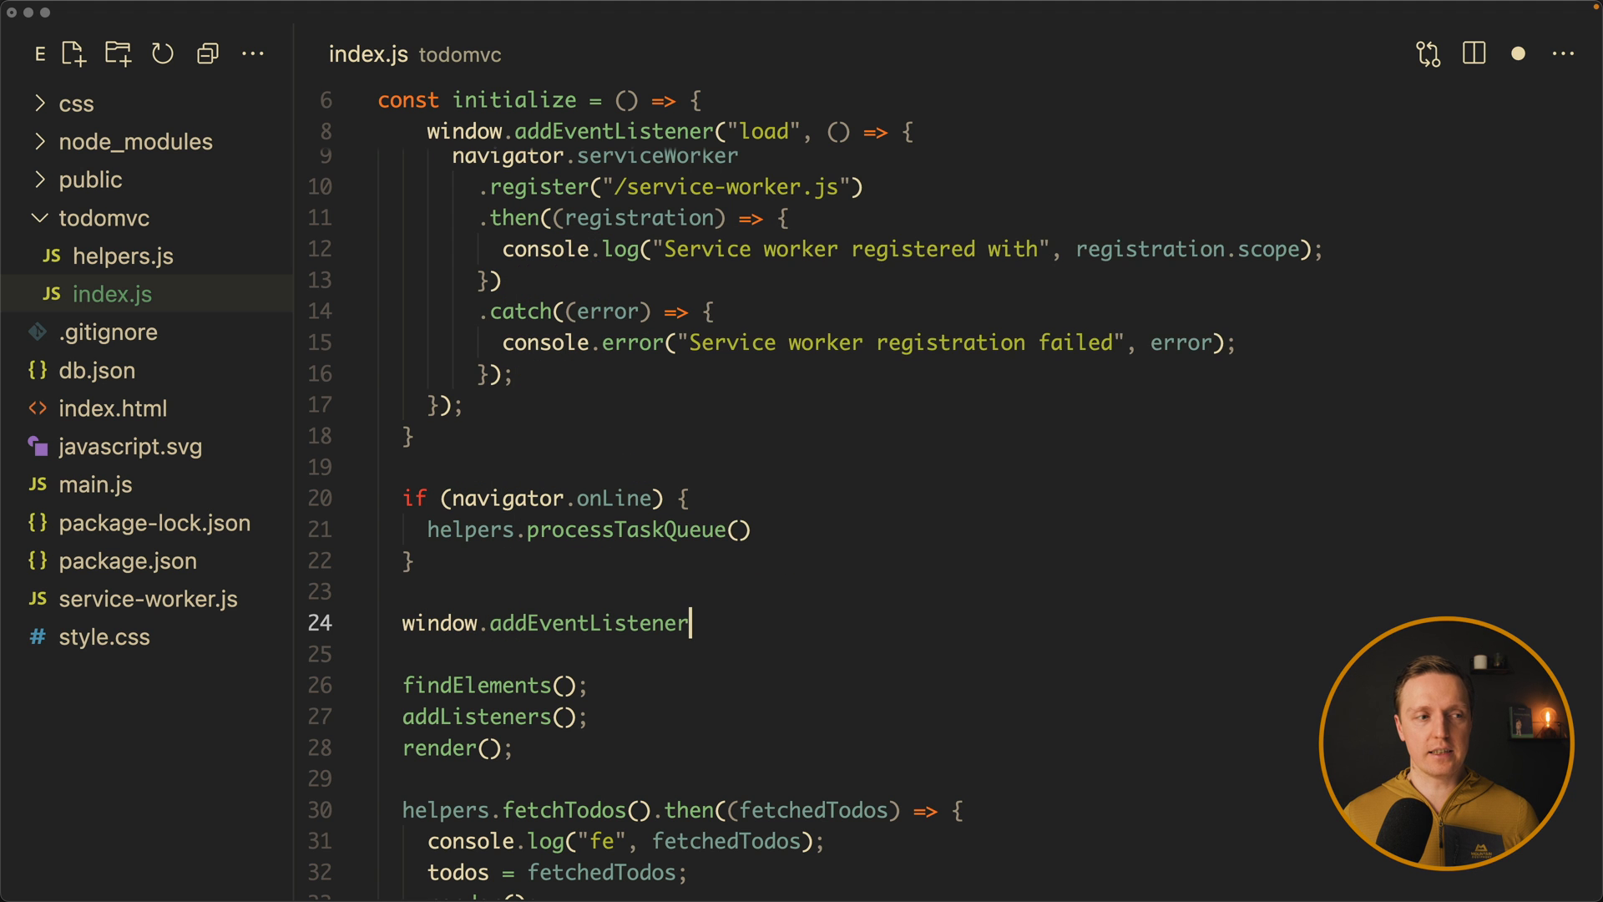
pyautogui.write("('online', () => {")
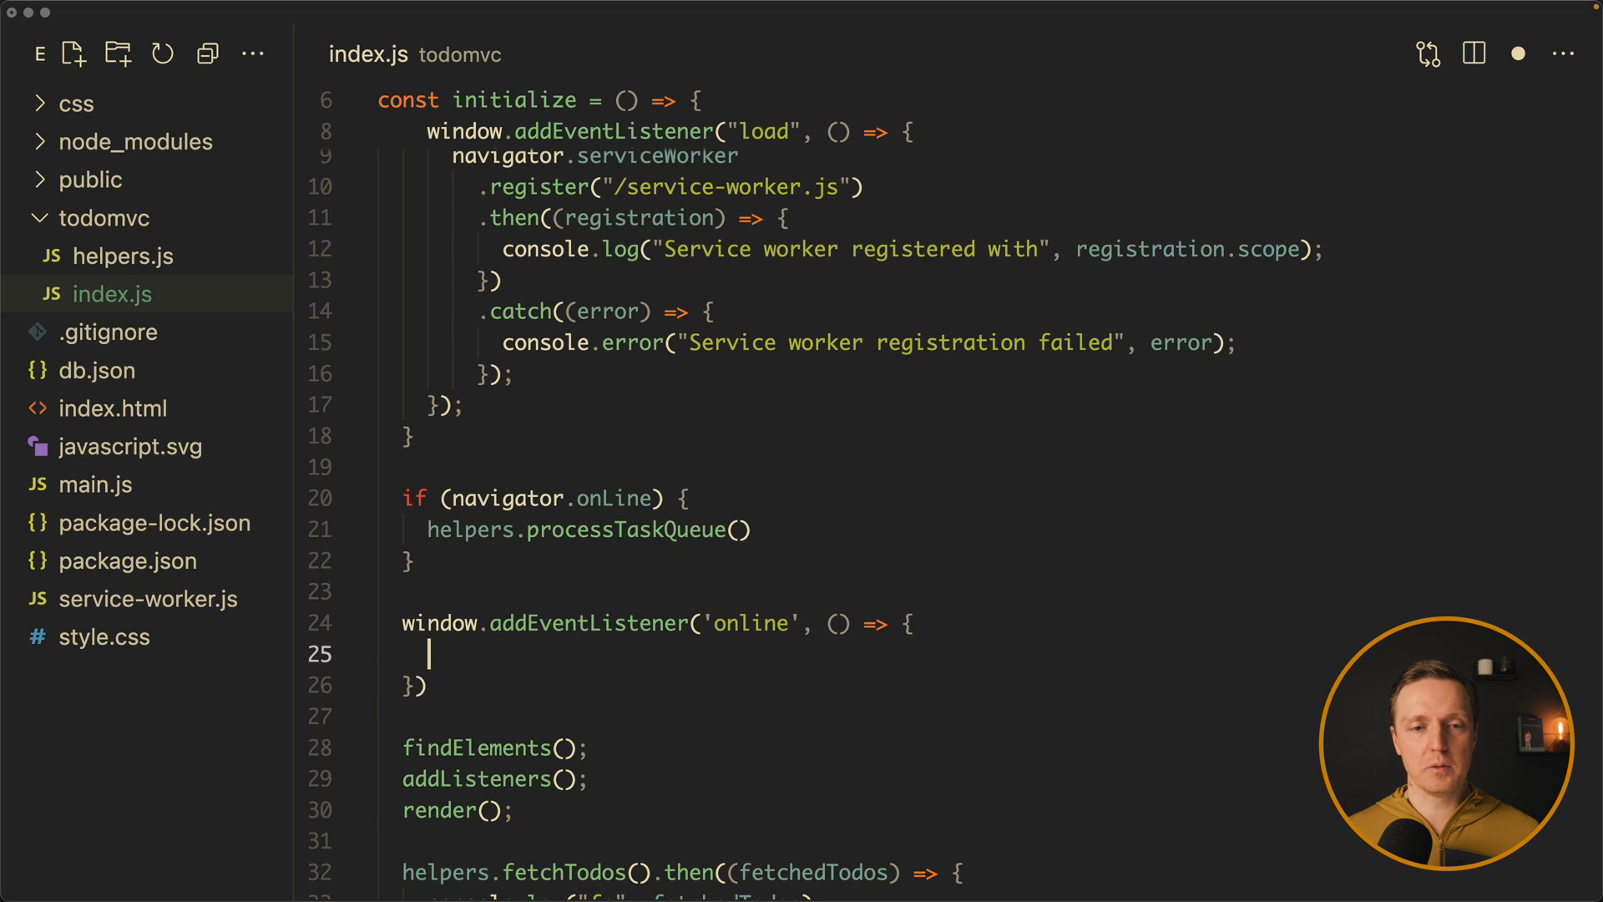
pyautogui.write('helpers.')
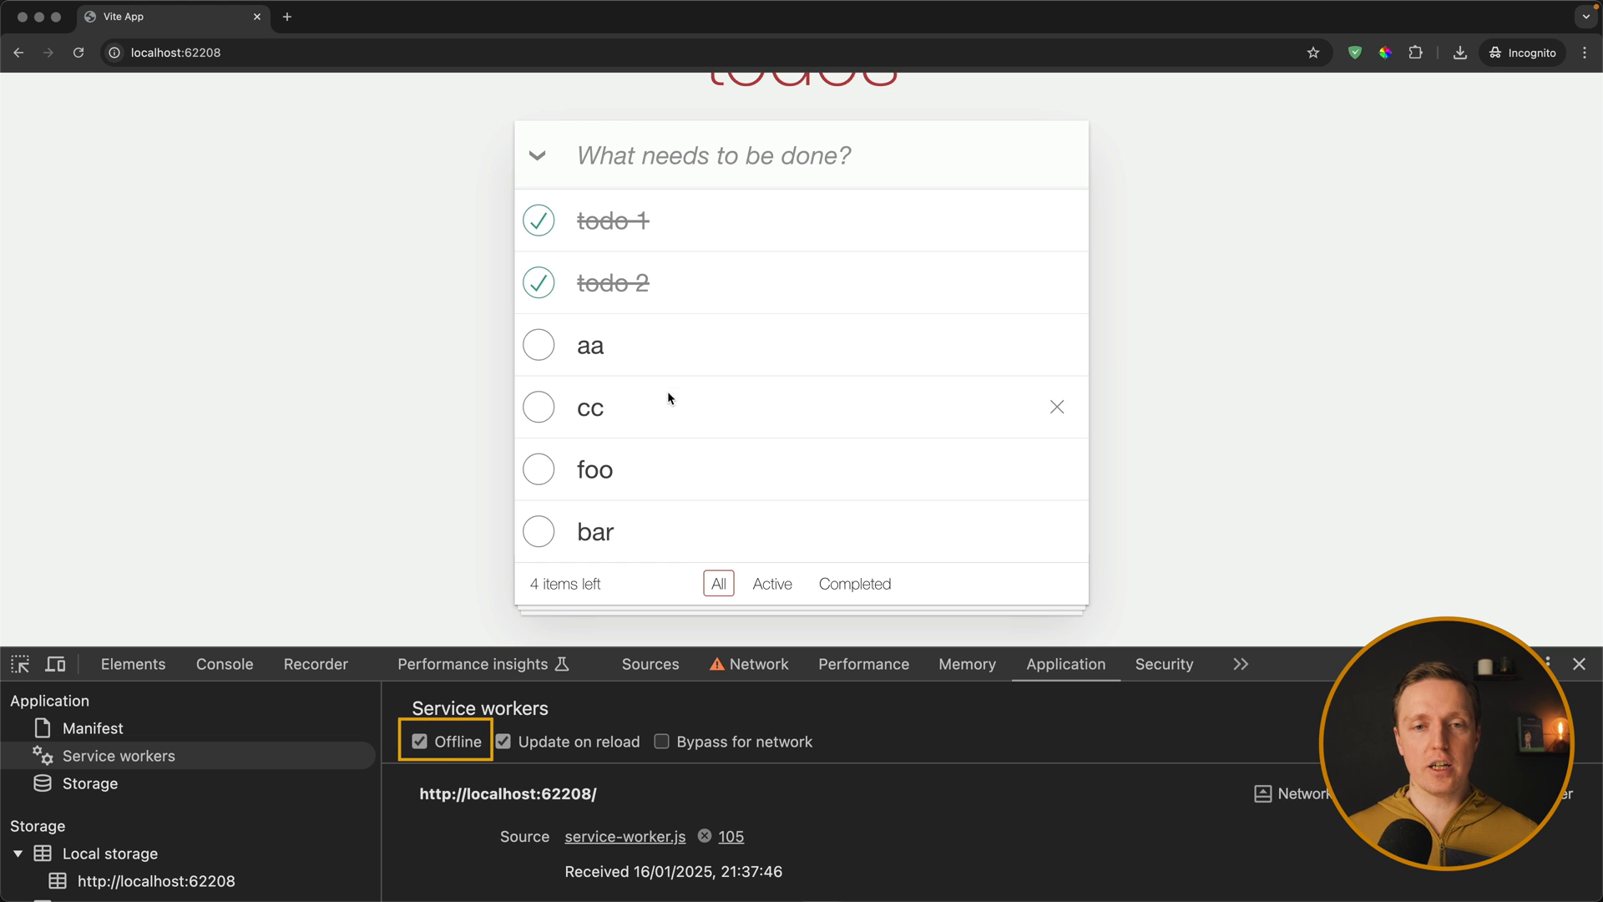
pyautogui.moveTo(1036, 375)
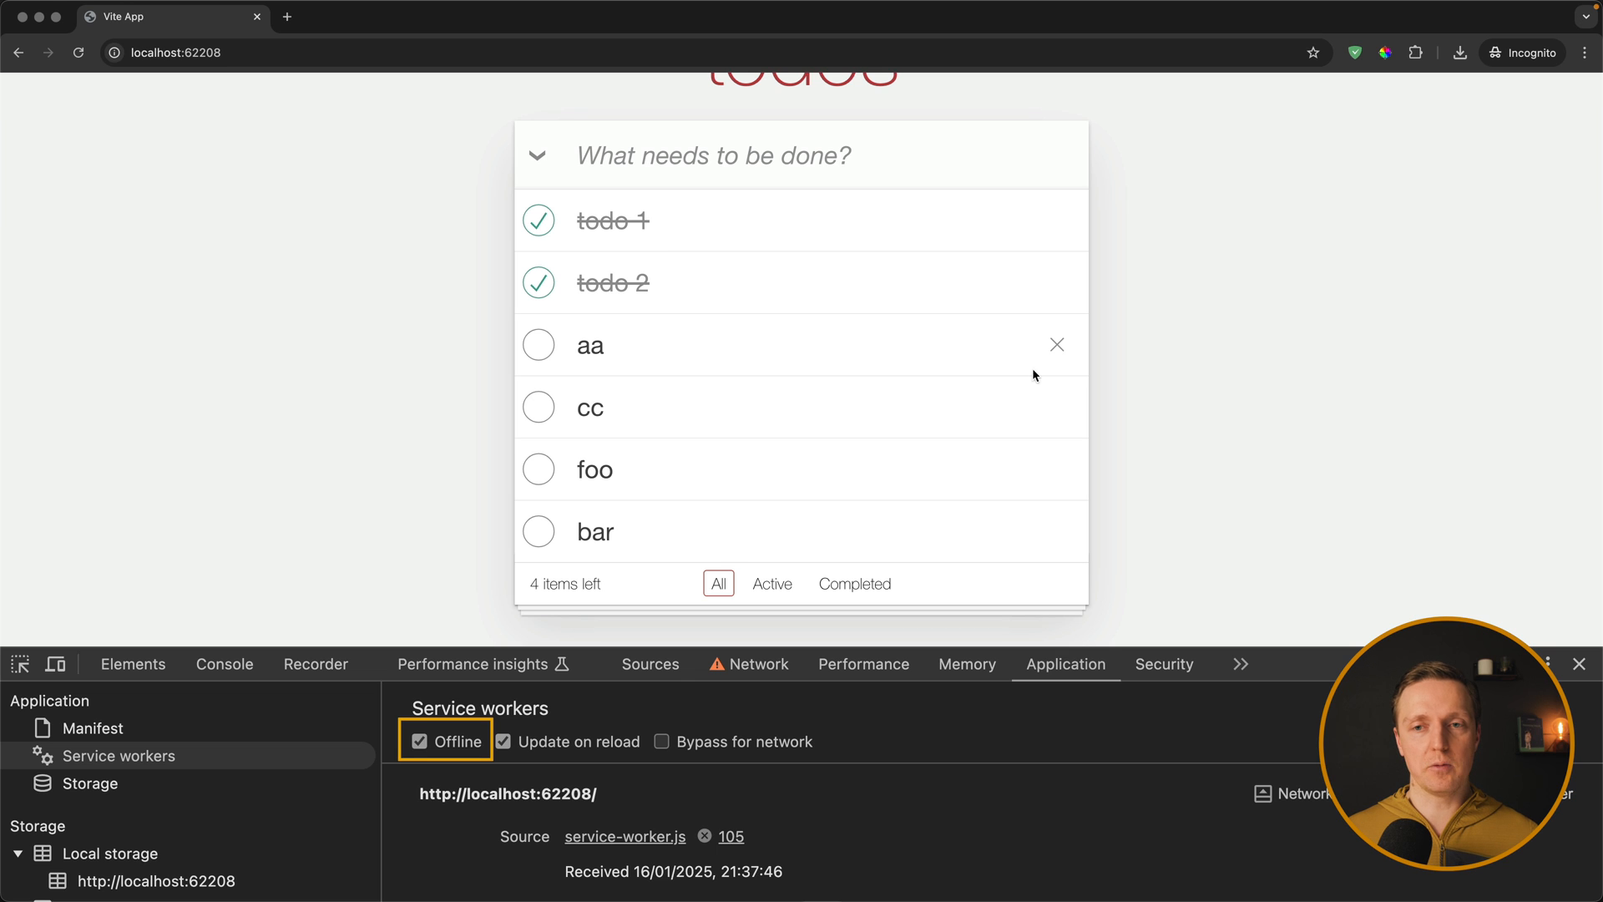
# Delete the todo aa while the app is forced offline so its DELETE call is queued
pyautogui.click(1057, 344)
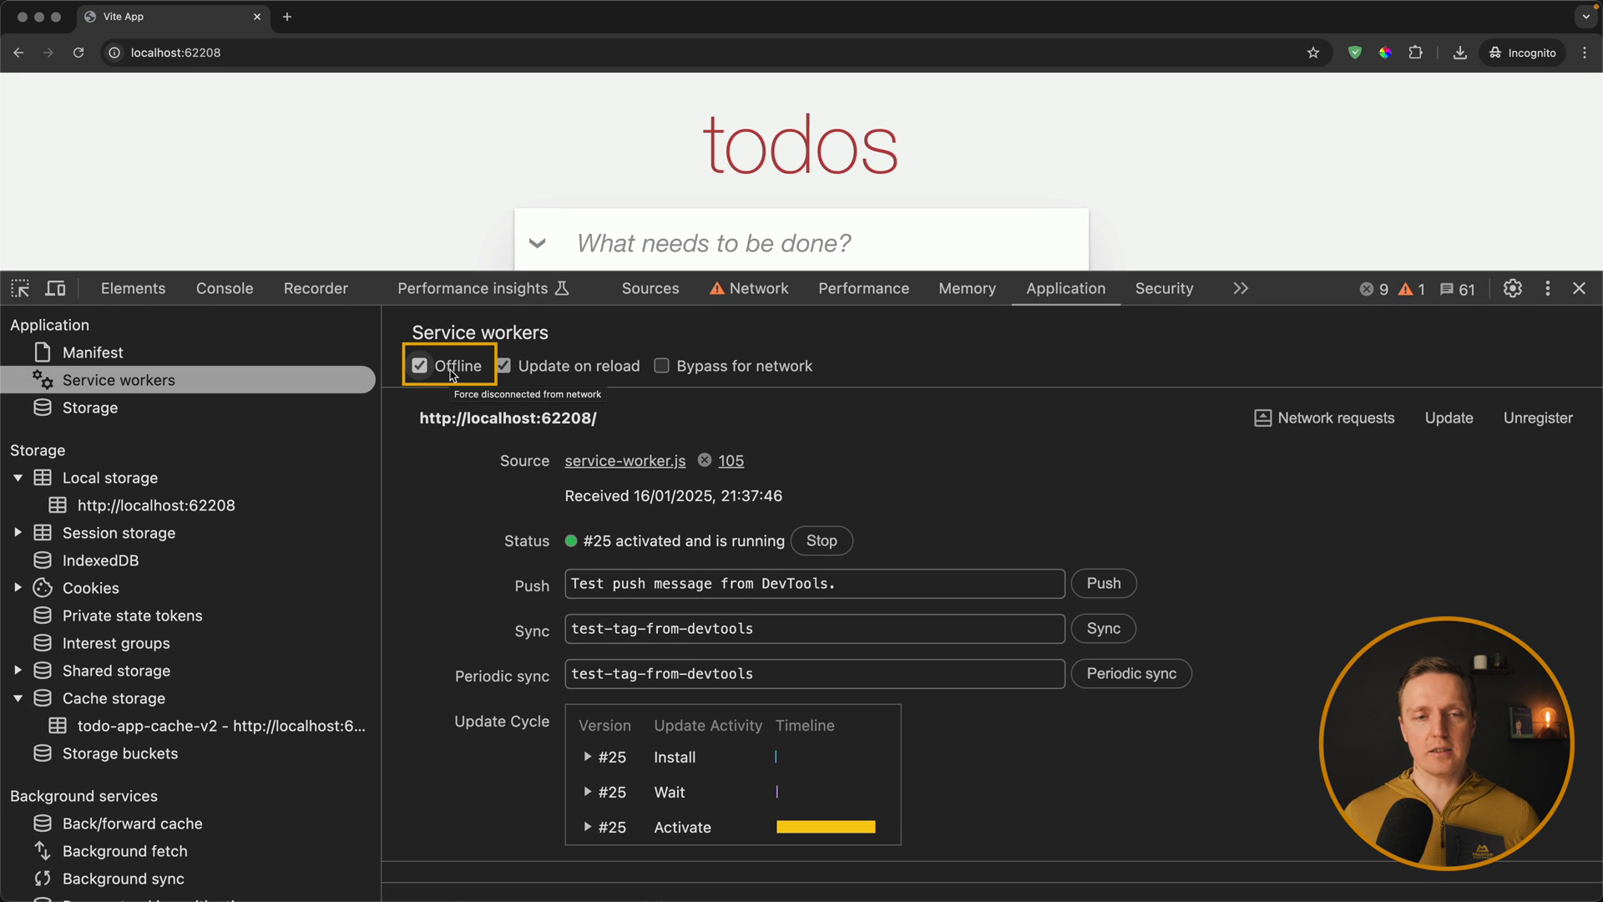
# Uncheck Offline and inspect the replayed DELETE requests in the Network log for 200/201 statuses
pyautogui.click(748, 287)
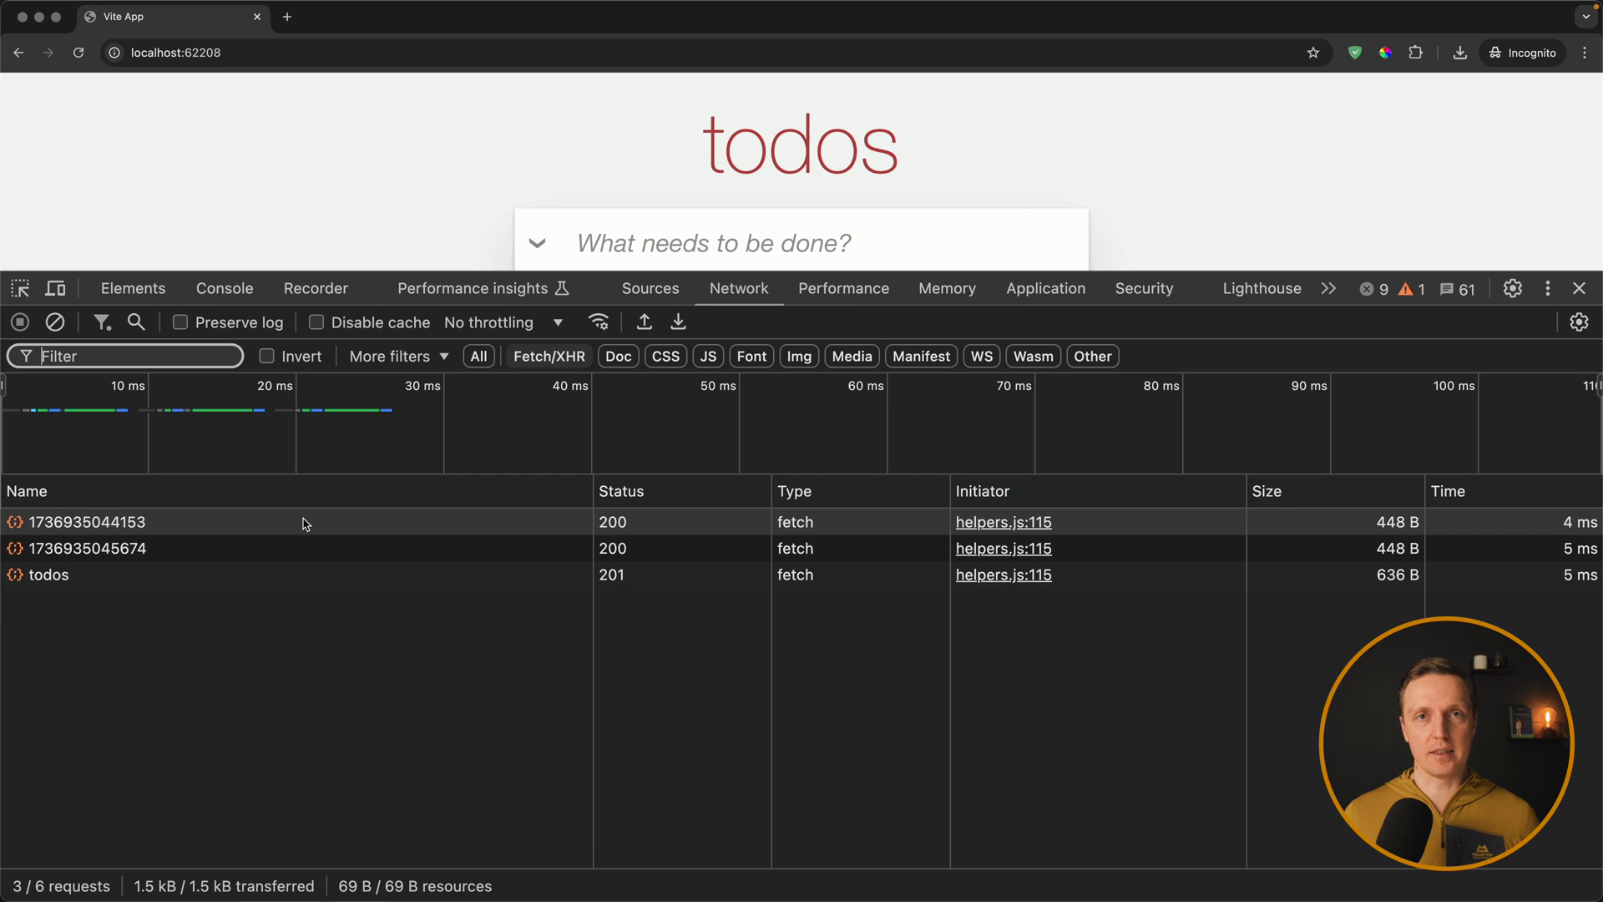
pyautogui.click(89, 521)
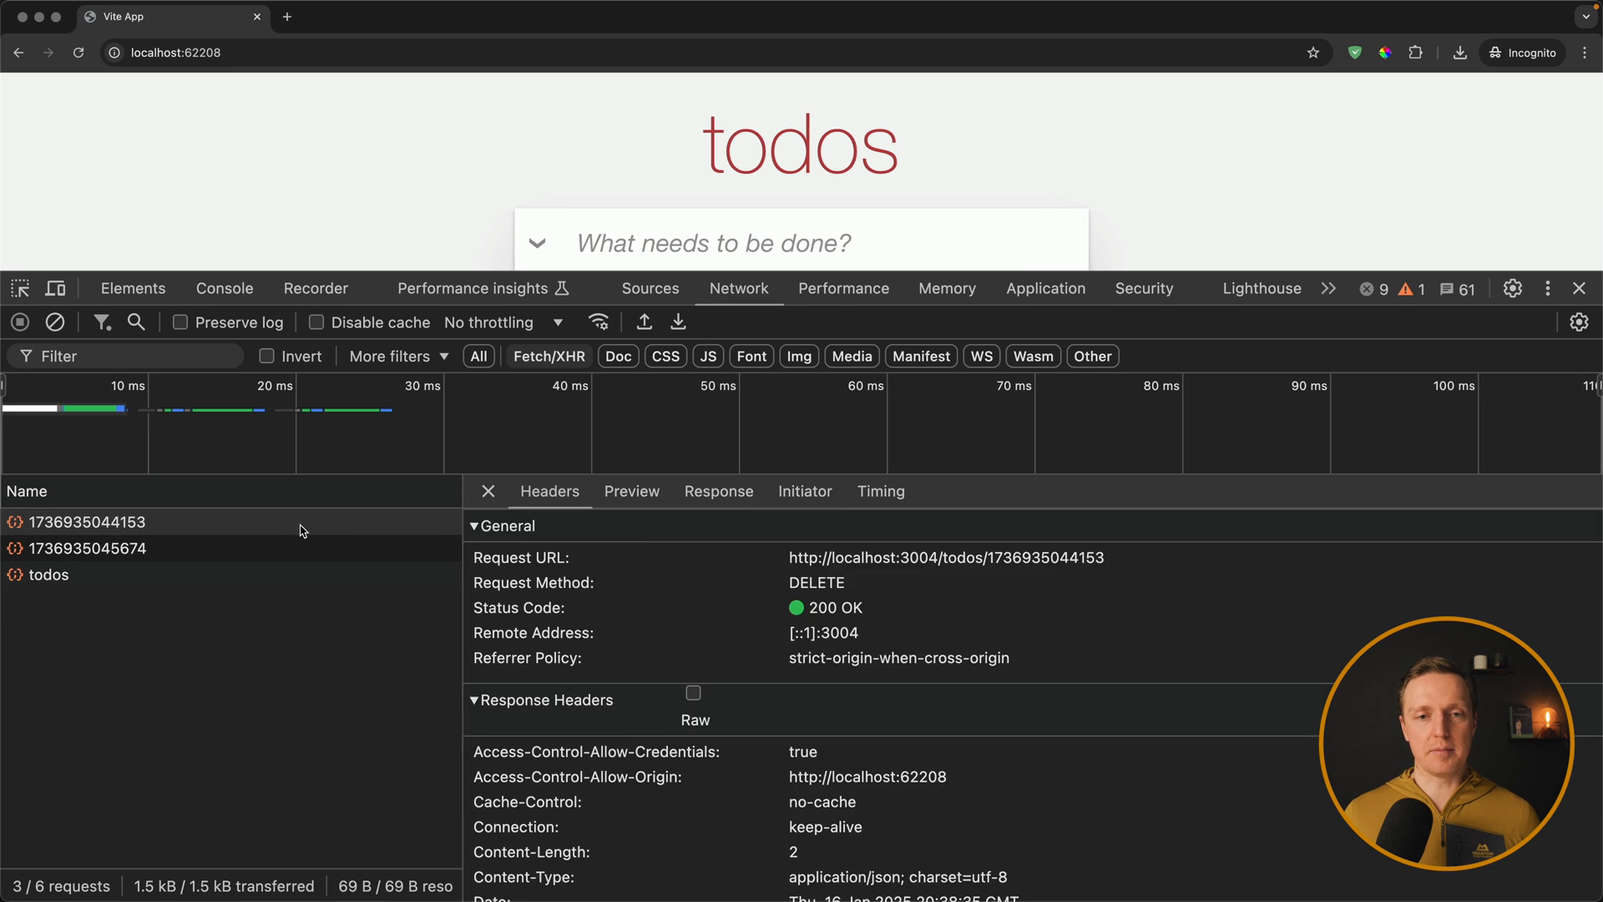
pyautogui.click(89, 548)
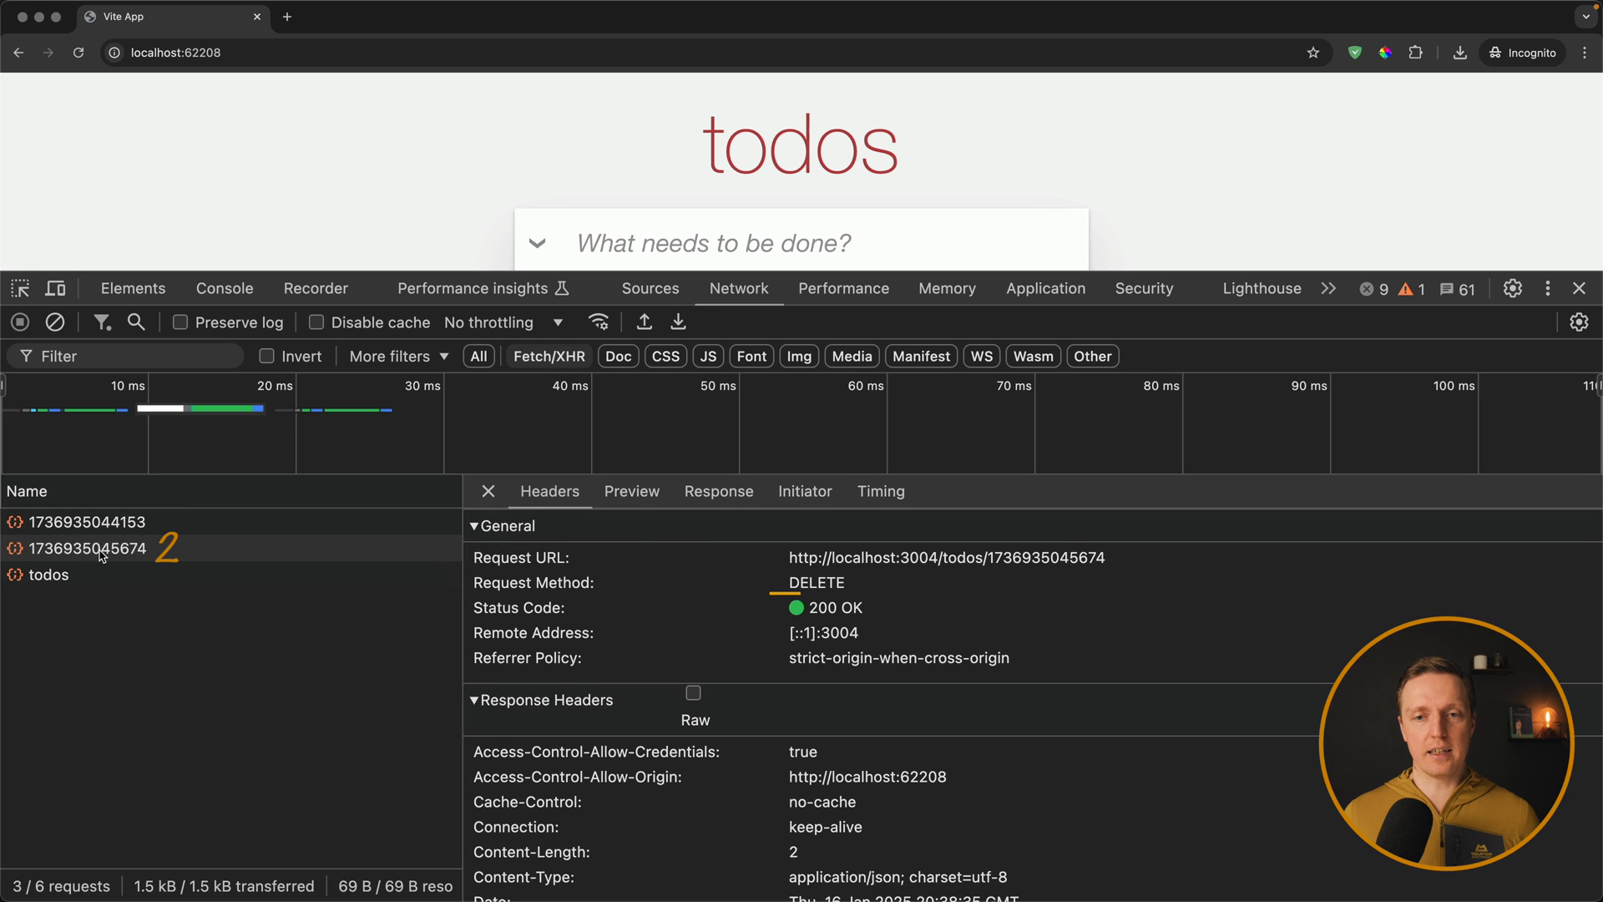
pyautogui.click(48, 573)
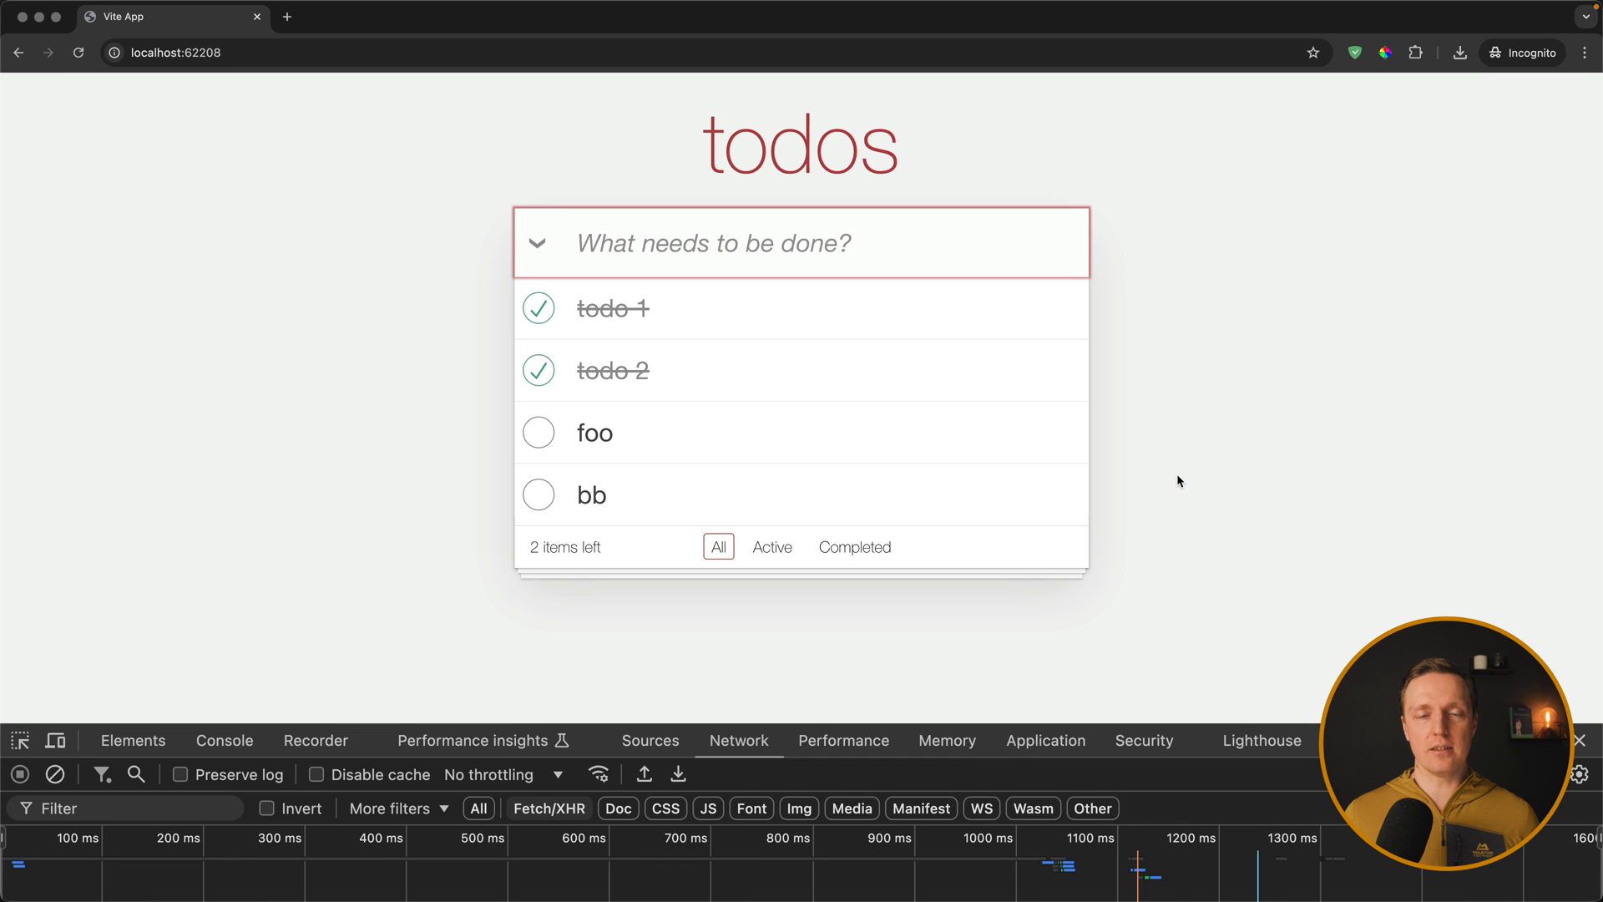
pyautogui.moveTo(713, 447)
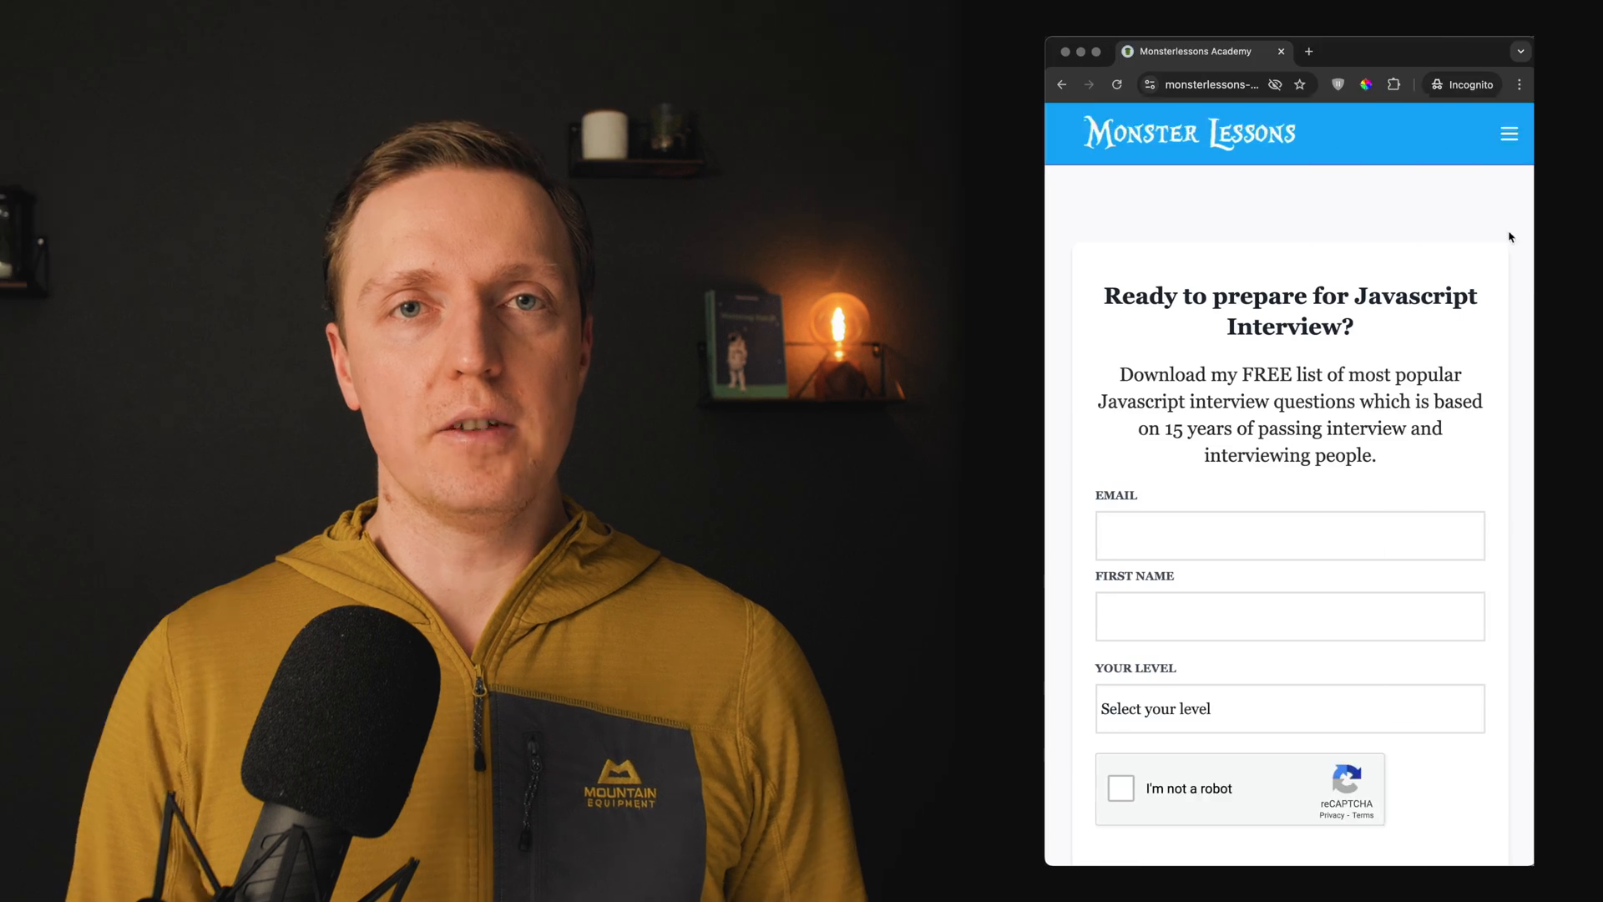
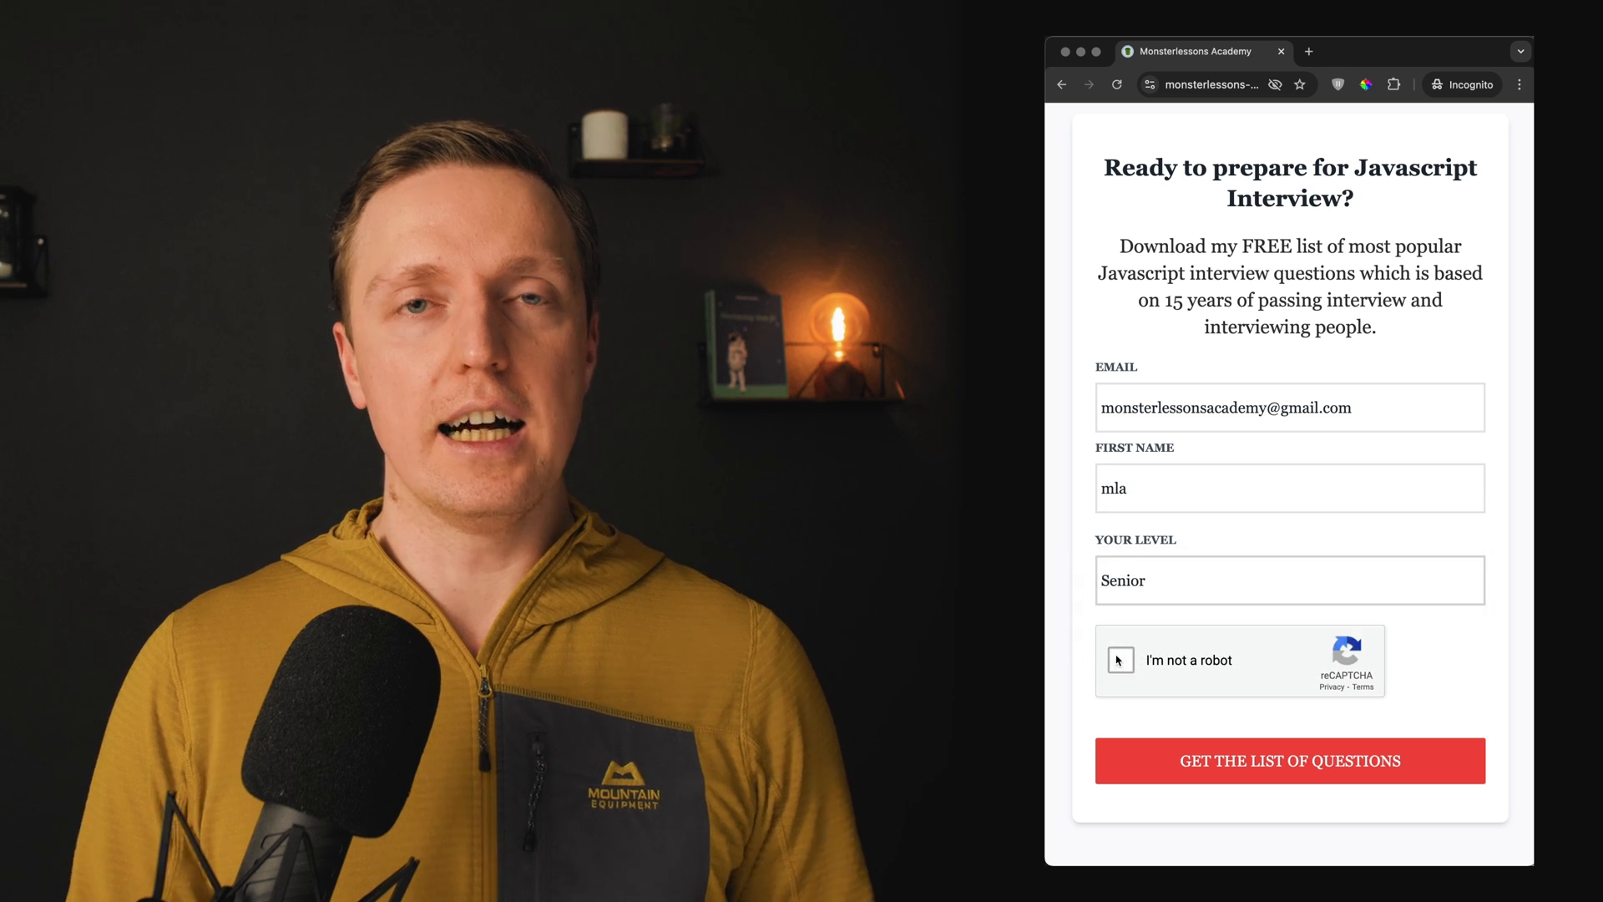
# Fill in the Monster Lessons sign-up email and submit to get the interview questions list
pyautogui.click(1289, 760)
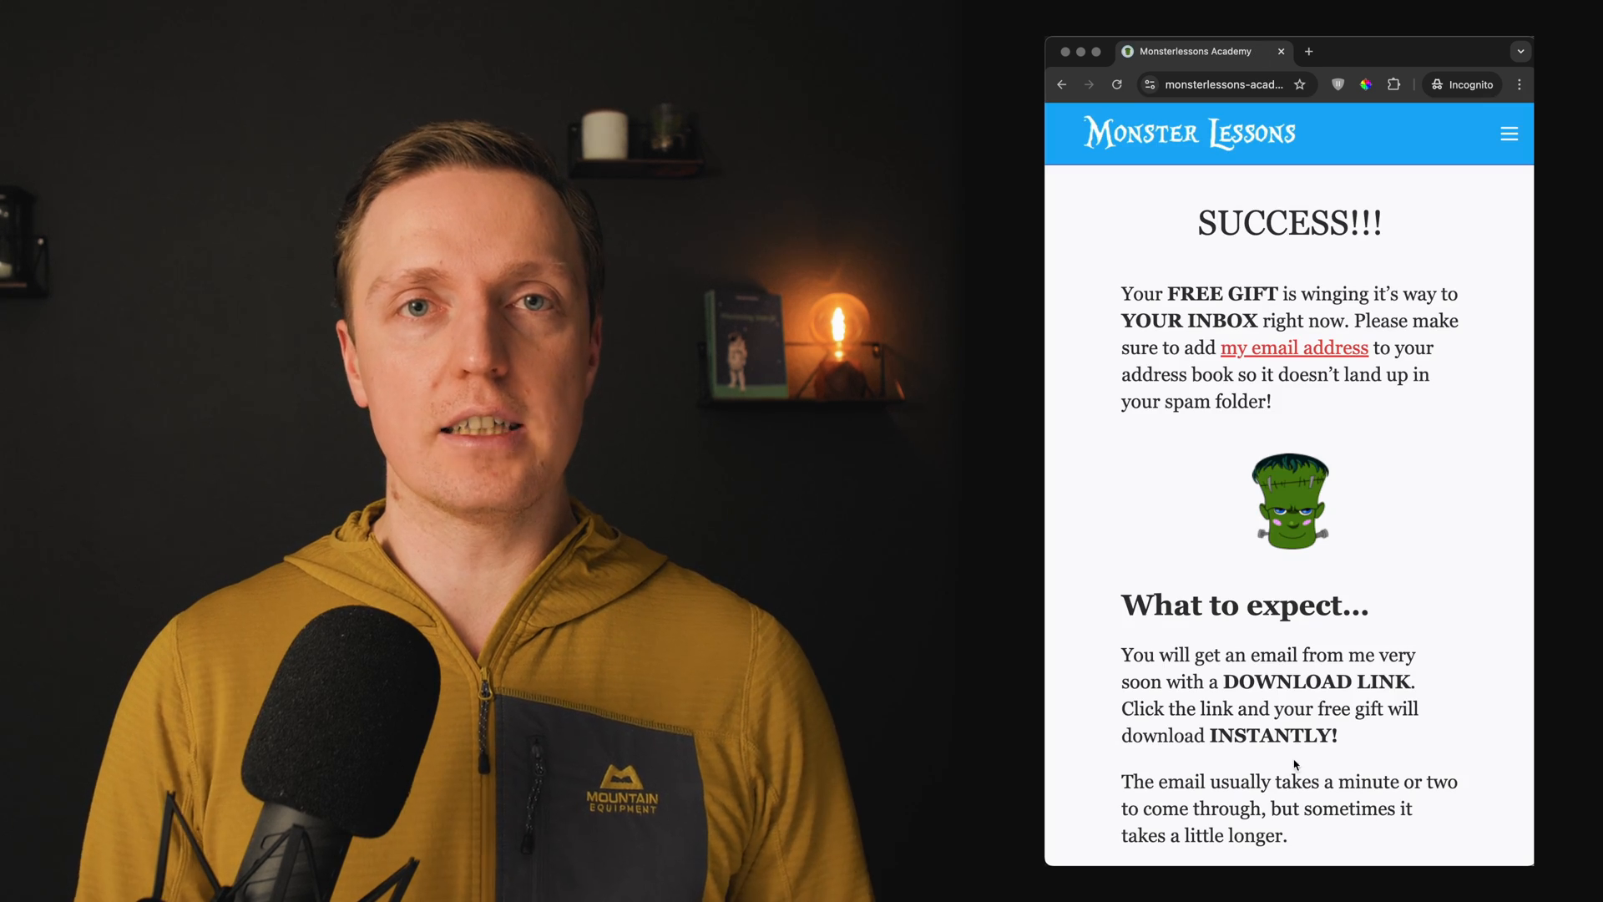
pyautogui.scroll(-3)
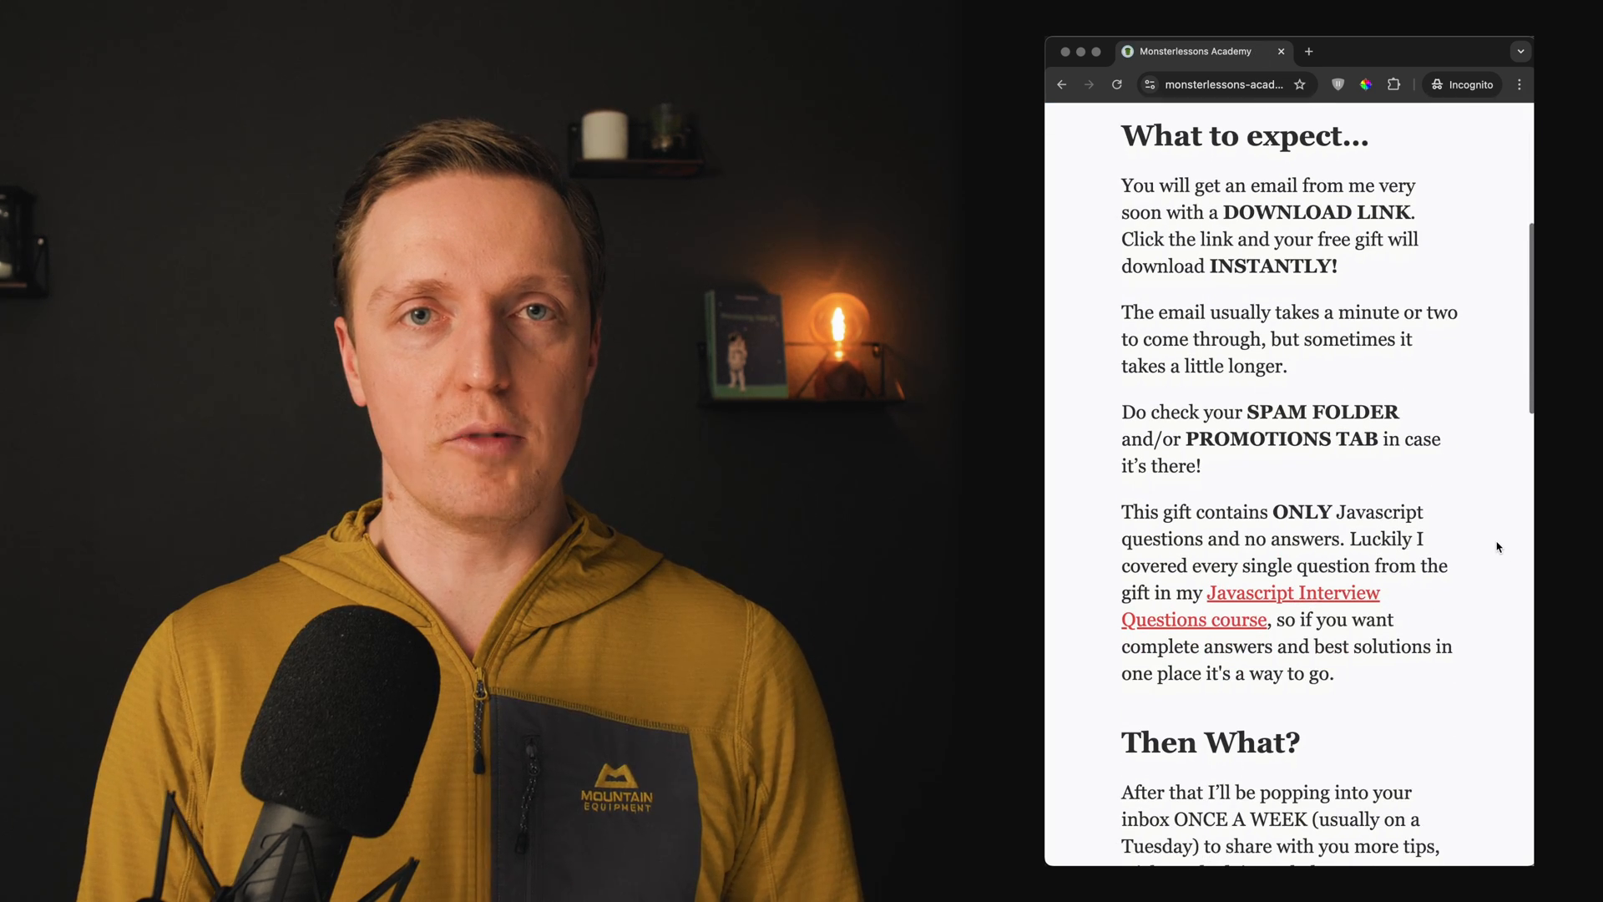